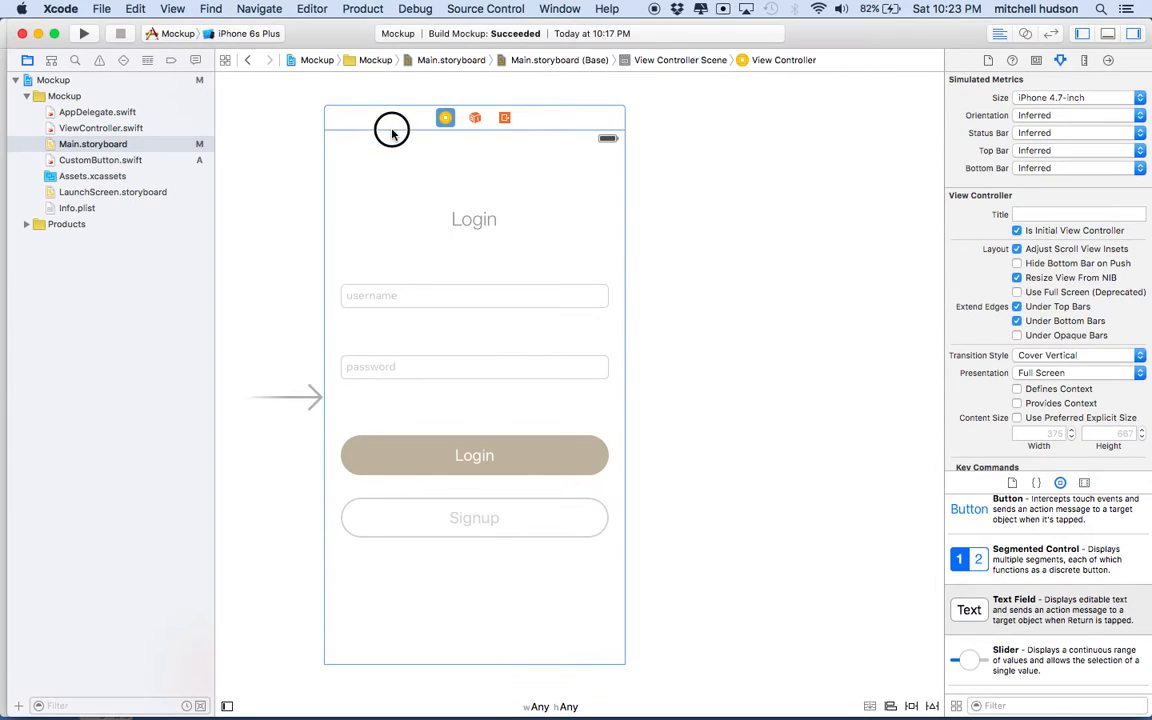
{"action": "mouse_move", "coordinate": [424, 460]}
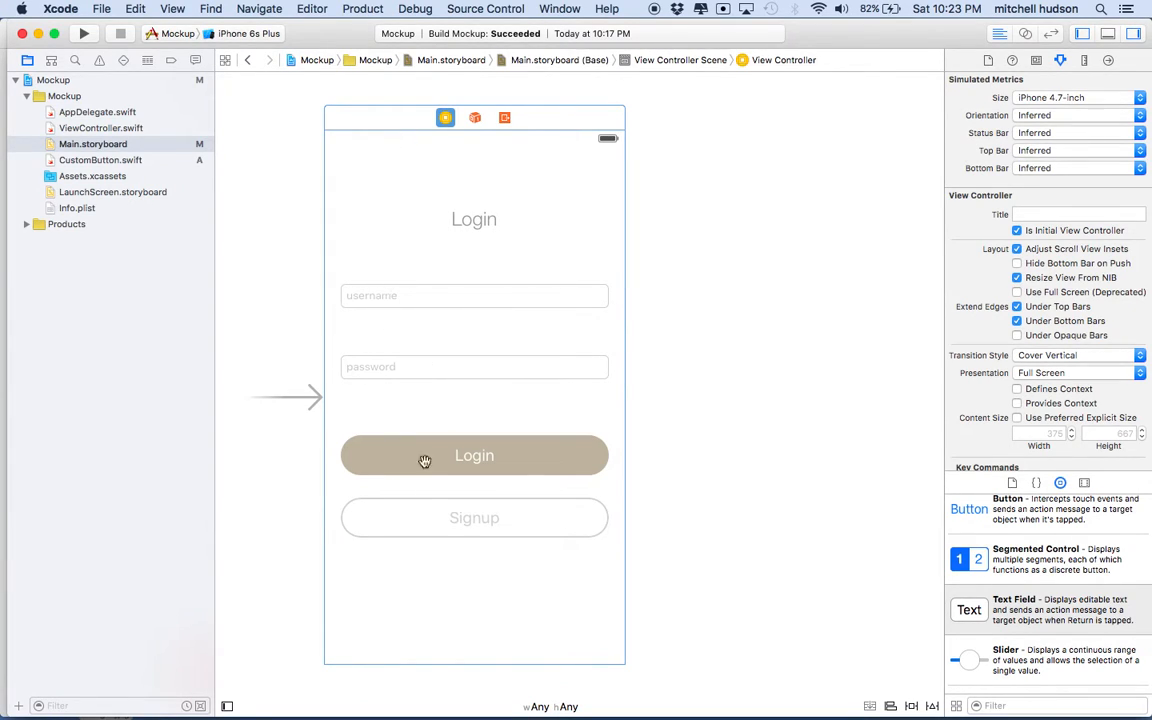
{"action": "mouse_move", "coordinate": [432, 462]}
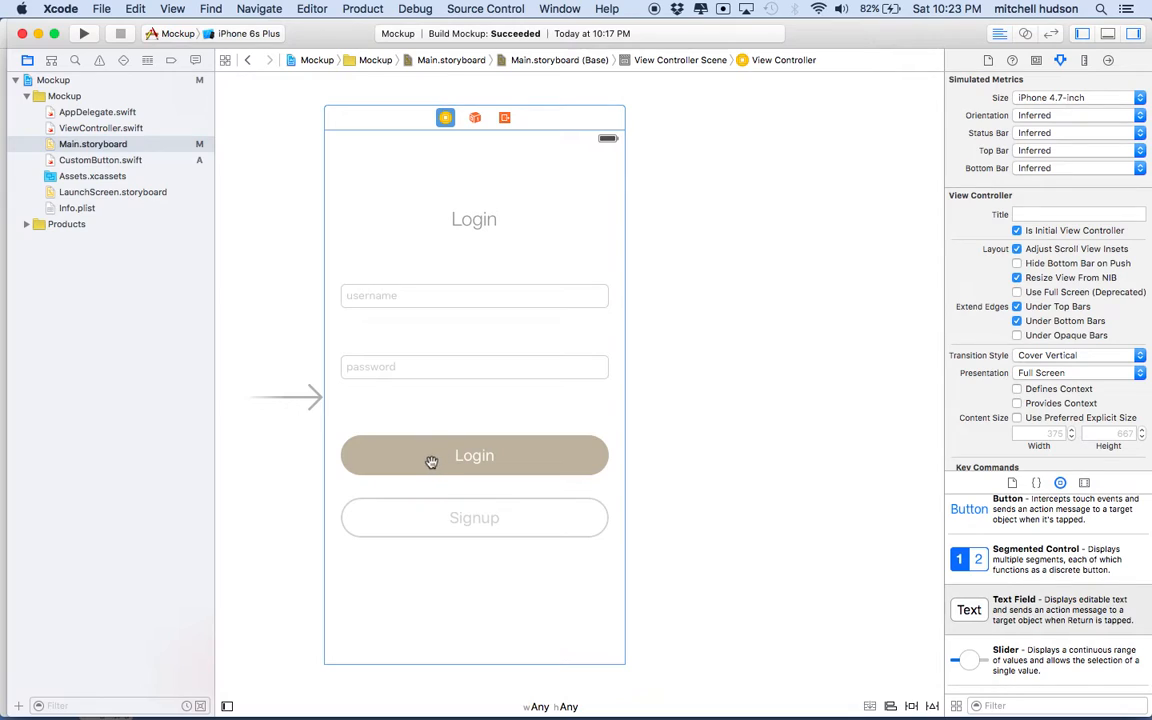
{"action": "mouse_move", "coordinate": [424, 482]}
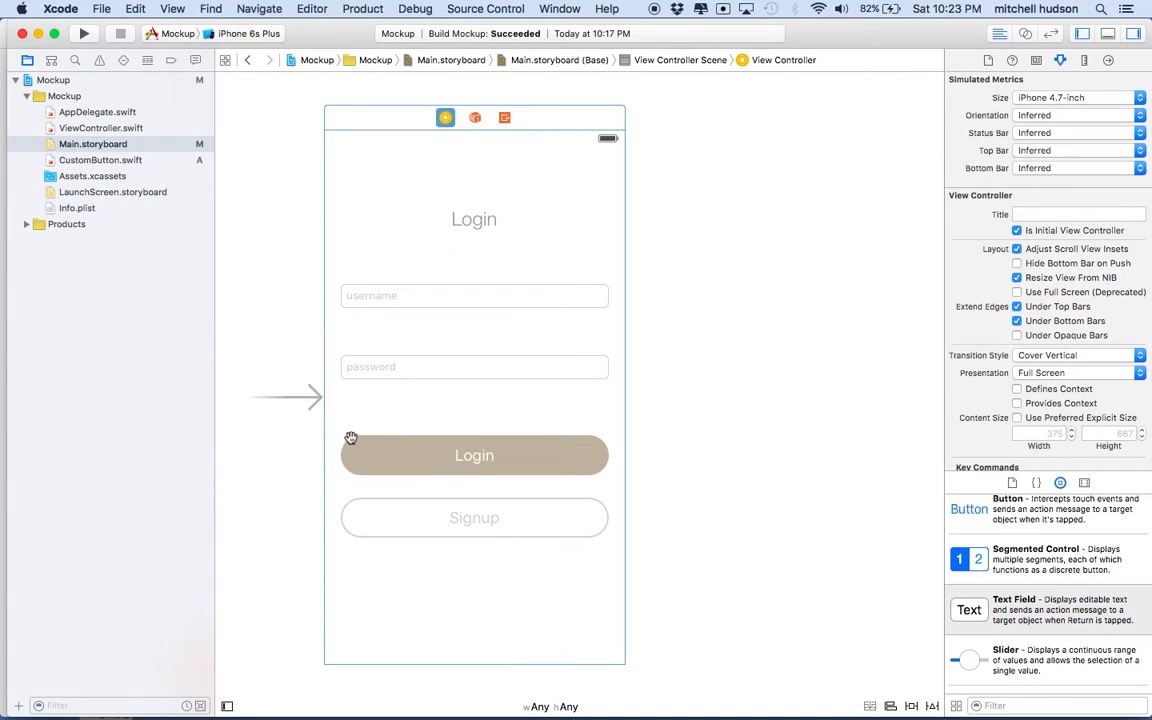
{"action": "mouse_move", "coordinate": [388, 542]}
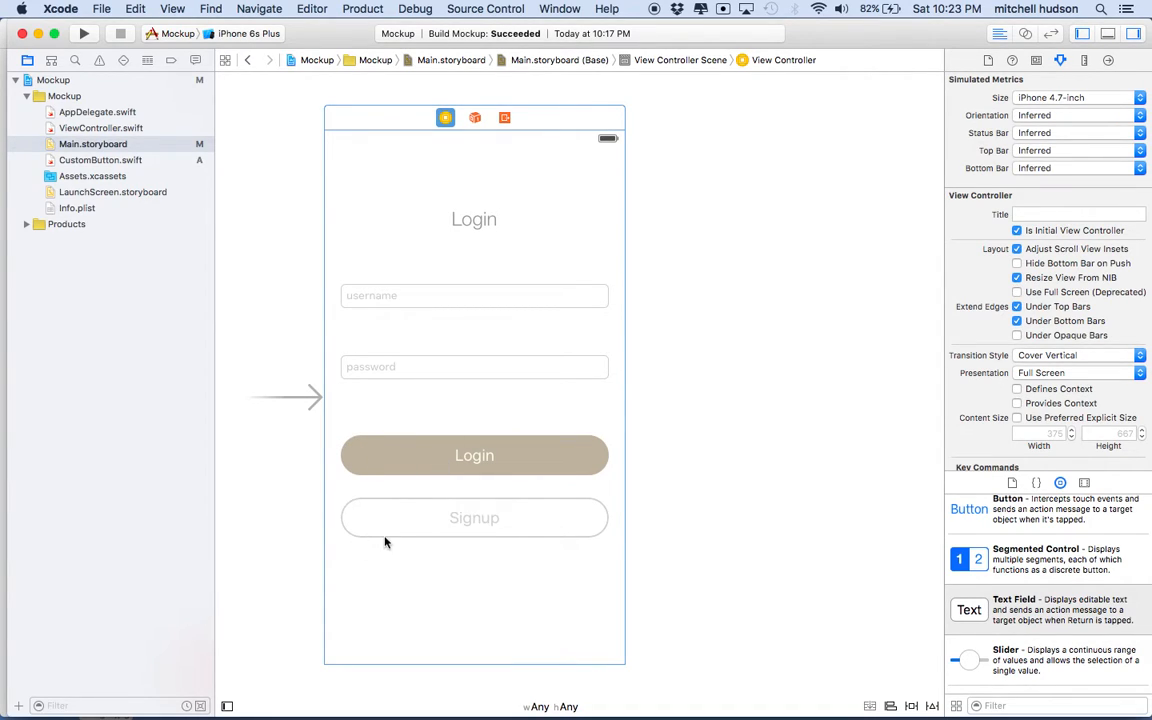
{"action": "mouse_move", "coordinate": [424, 506]}
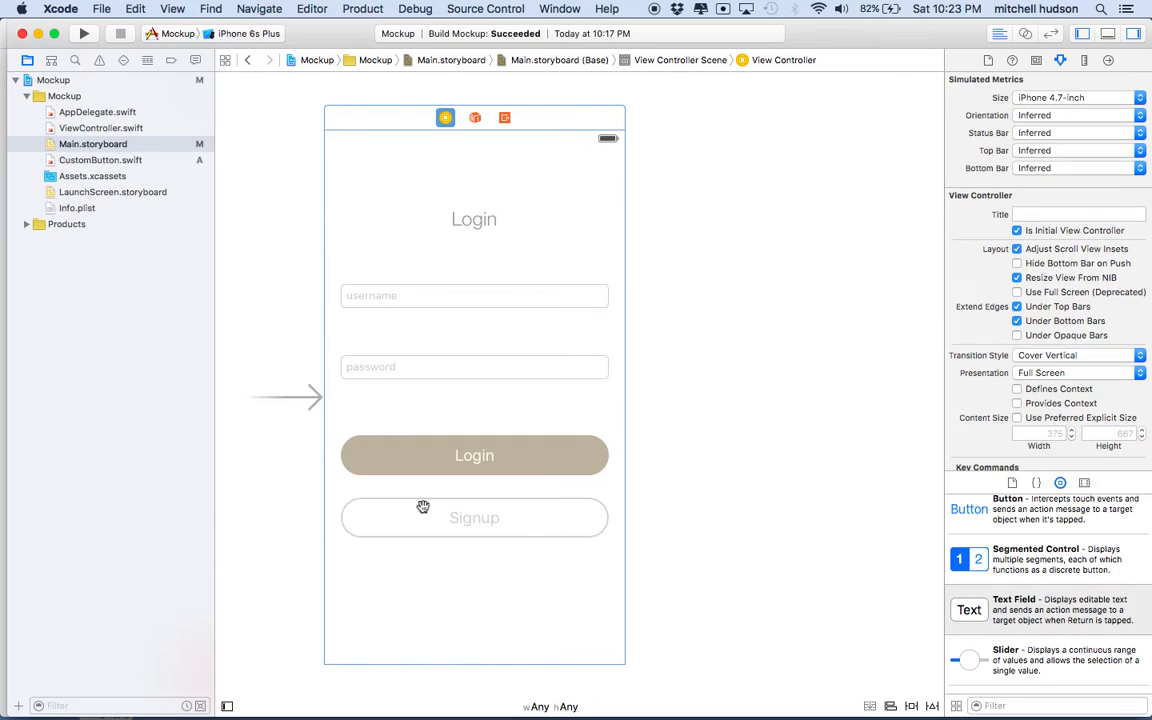
{"action": "mouse_move", "coordinate": [536, 504]}
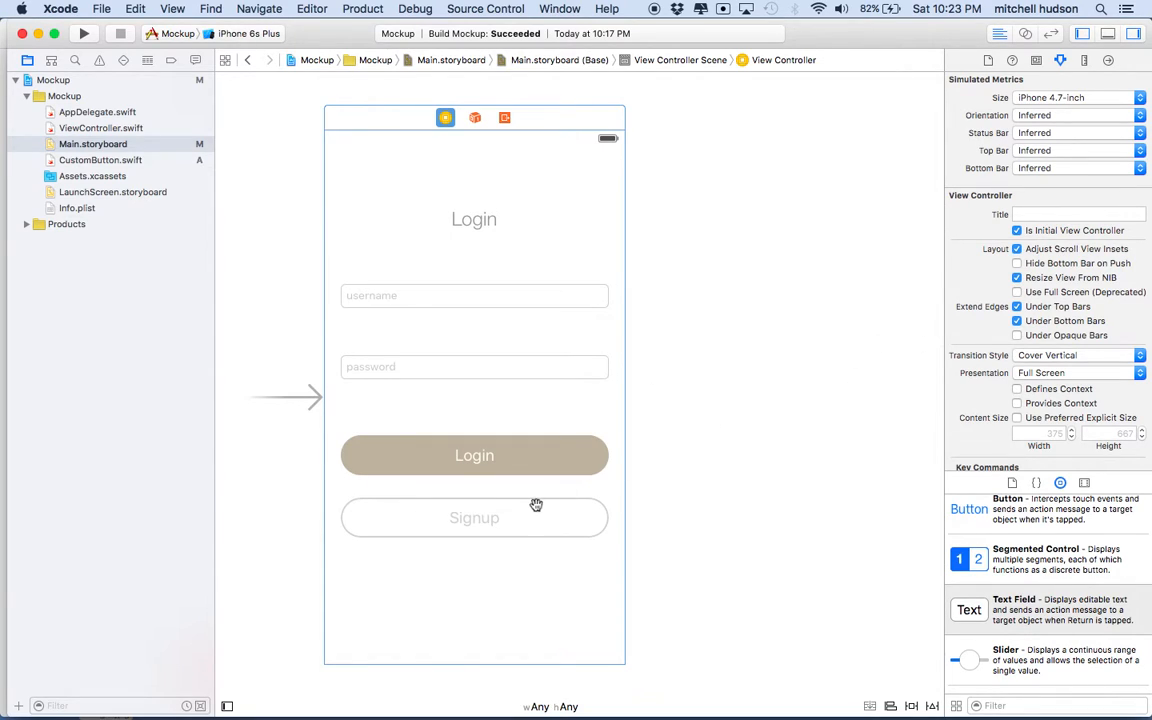
{"action": "mouse_move", "coordinate": [572, 520]}
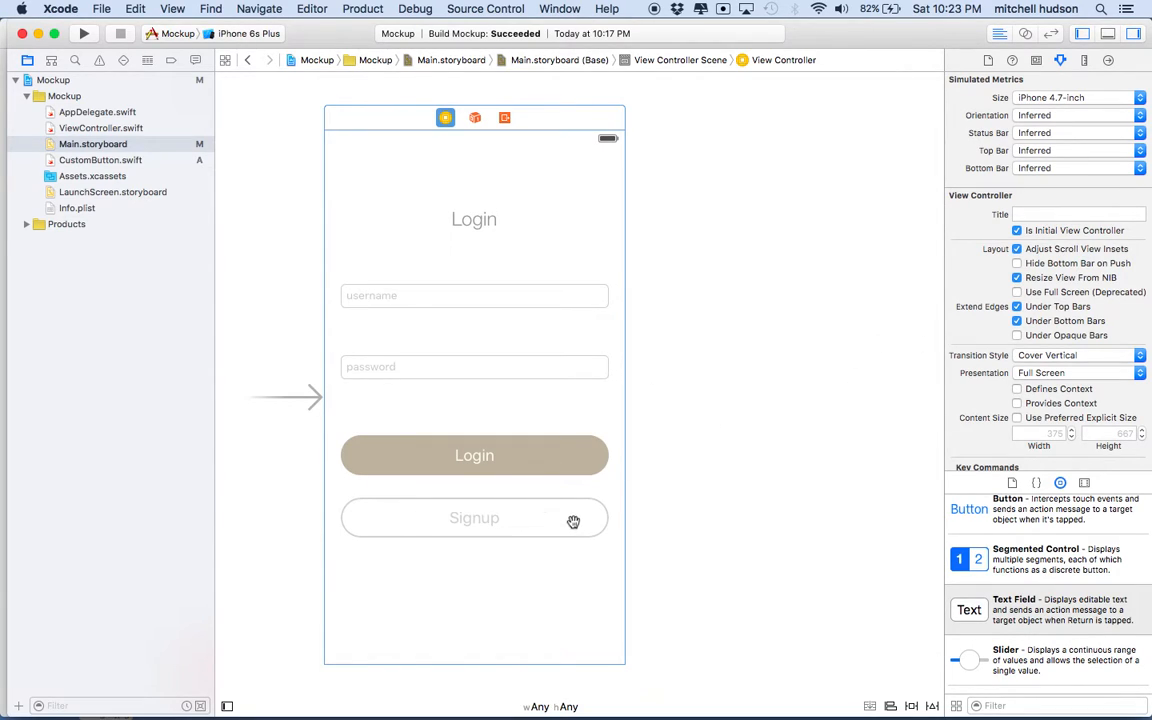
{"action": "mouse_move", "coordinate": [568, 454]}
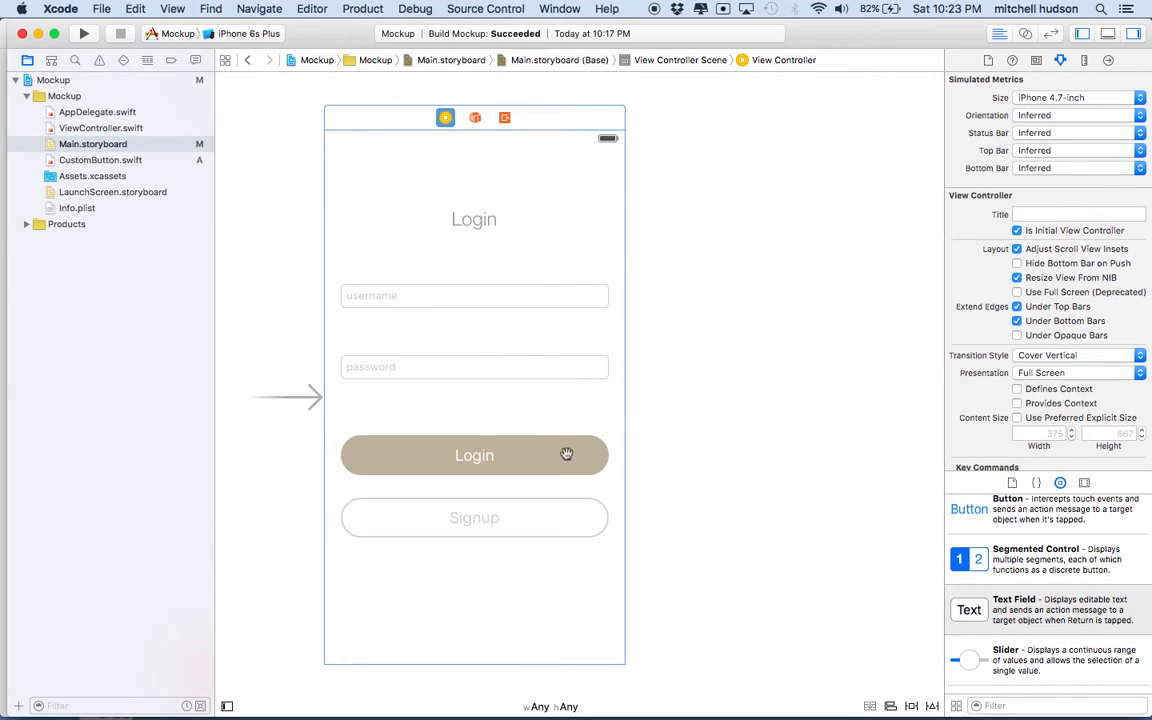
Step: Give the newly added empty view controller the iPhone 4.7-inch simulated size
{"action": "left_click", "coordinate": [474, 456]}
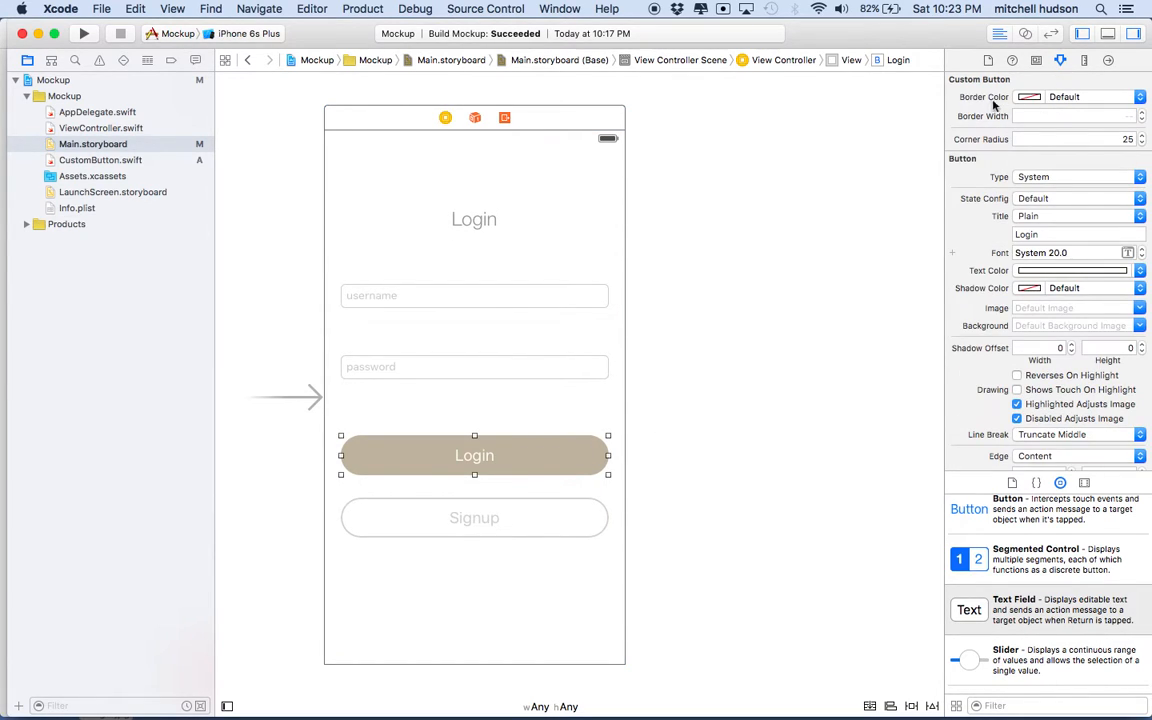
{"action": "scroll", "scroll_direction": "down", "scroll_amount": 3}
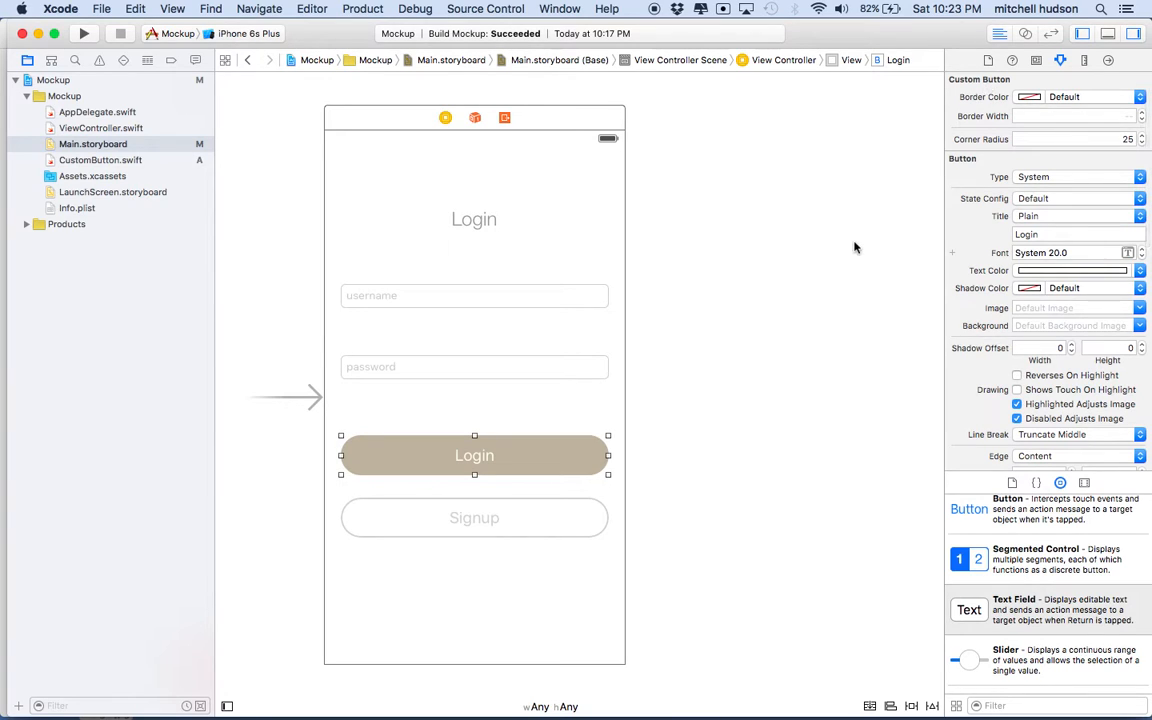
{"action": "mouse_move", "coordinate": [872, 428]}
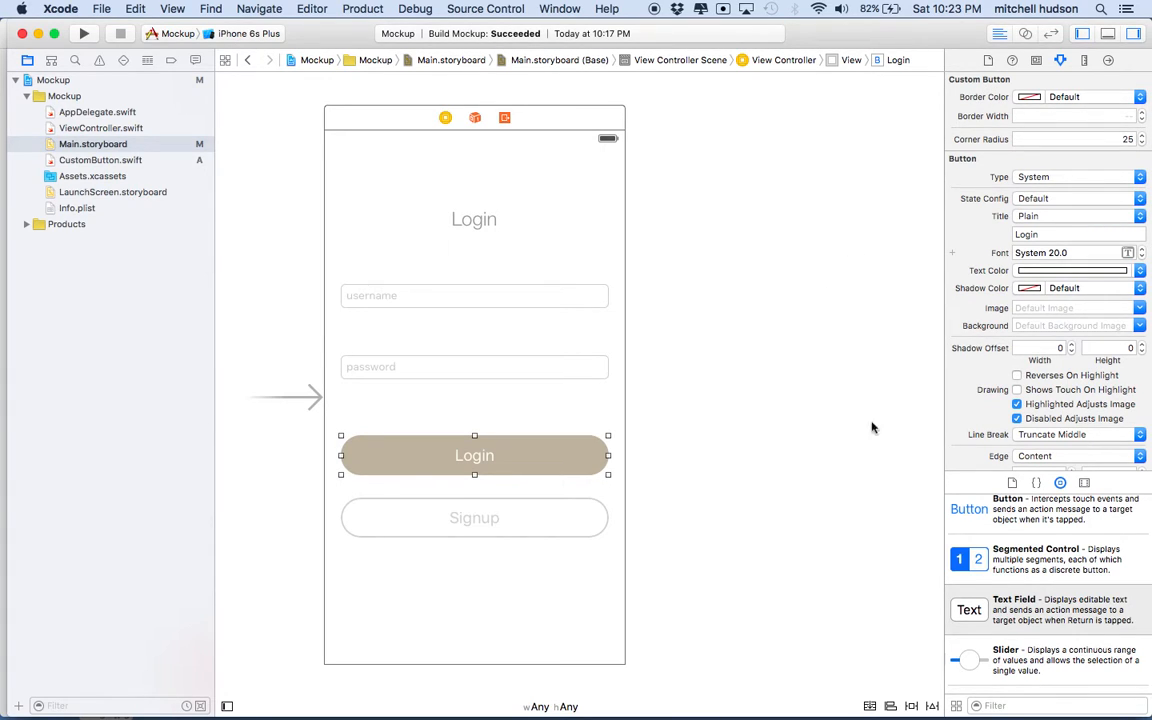
{"action": "scroll", "scroll_direction": "down", "scroll_amount": 3}
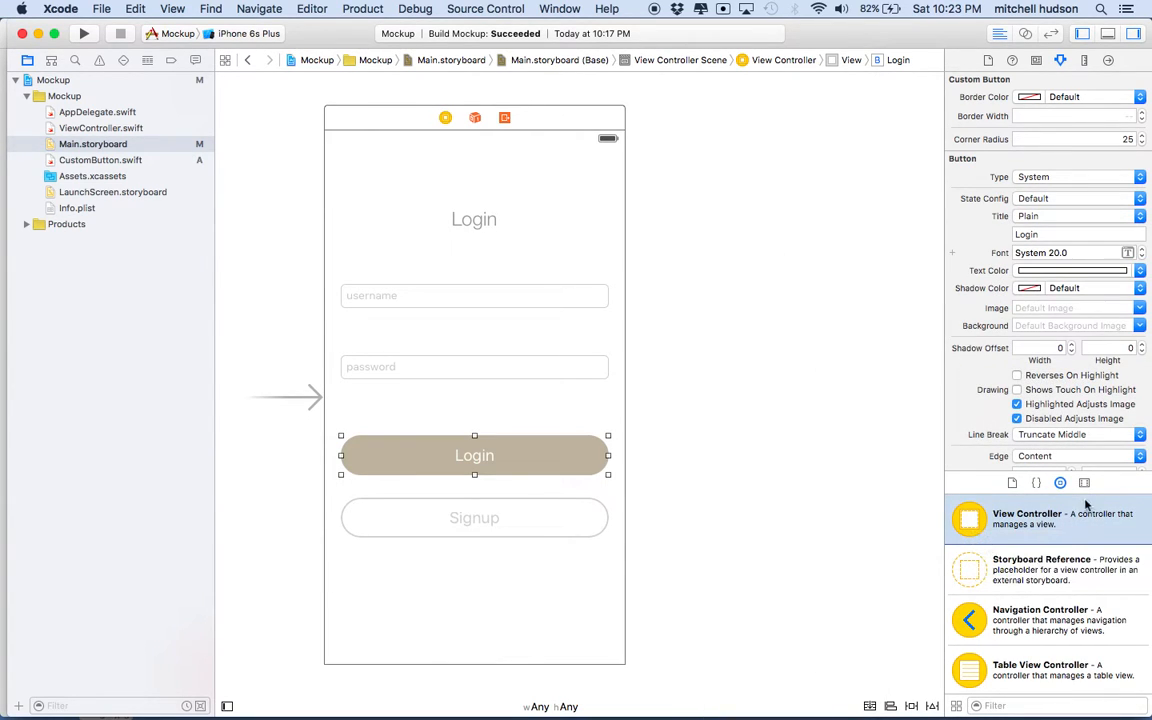
{"action": "mouse_move", "coordinate": [952, 608]}
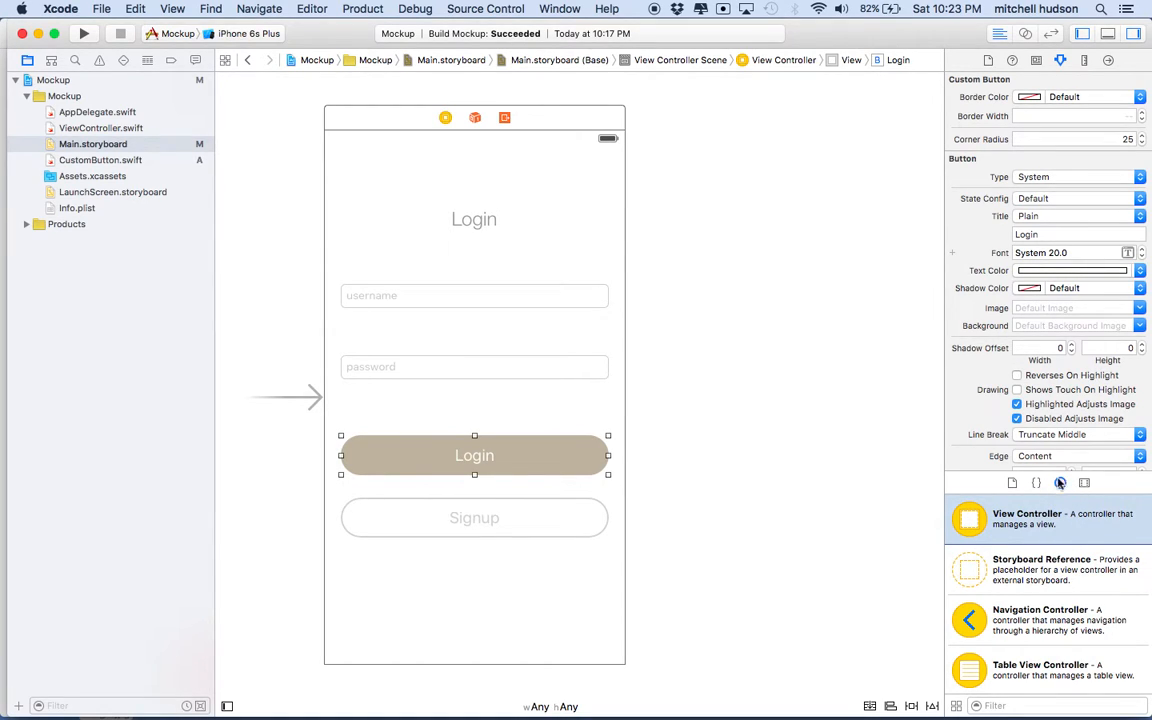
{"action": "mouse_move", "coordinate": [1060, 482]}
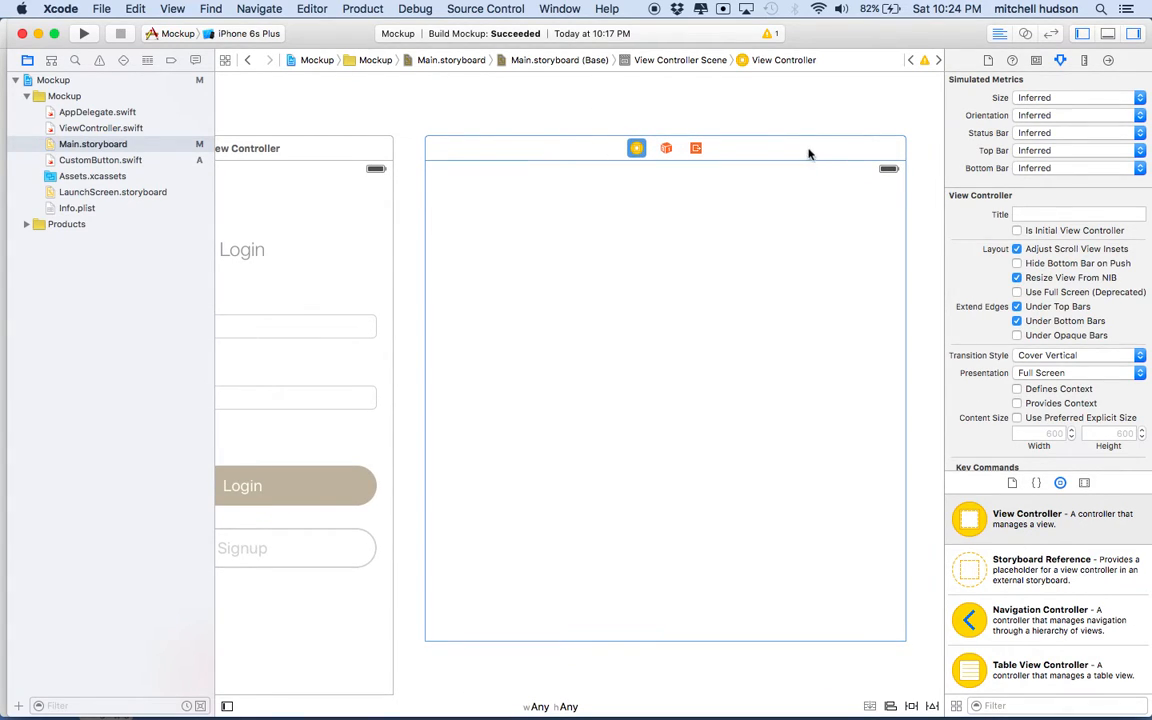
{"action": "left_click", "coordinate": [1078, 96]}
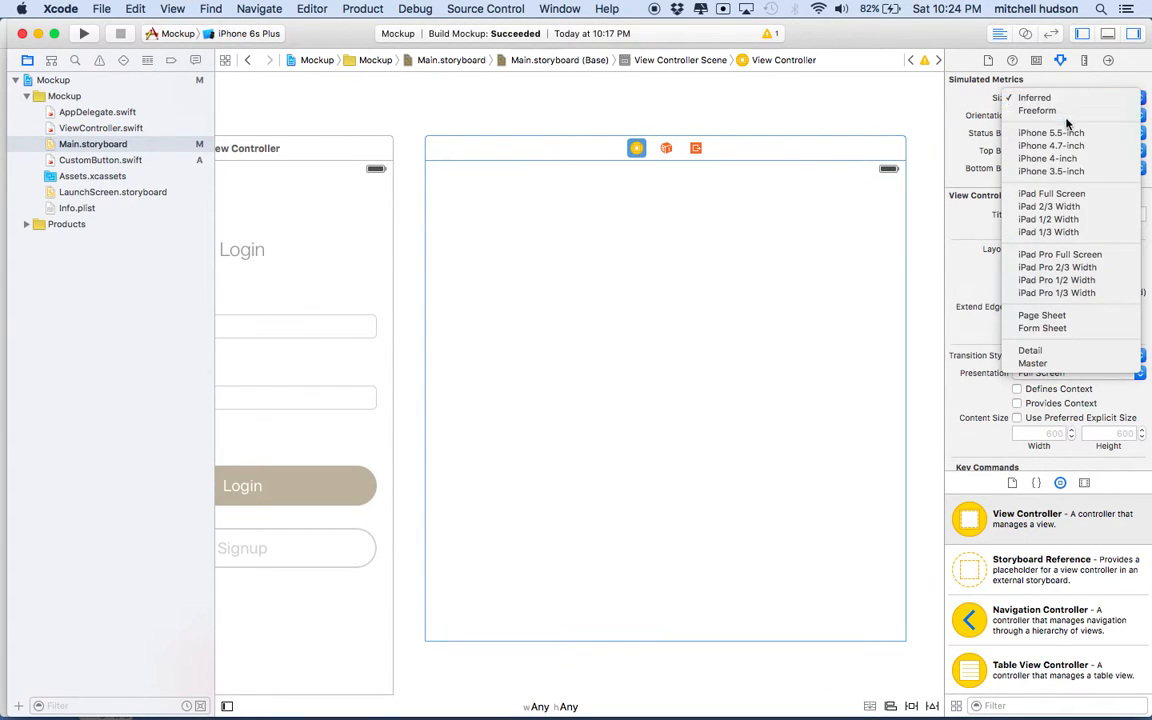
{"action": "left_click", "coordinate": [1050, 144]}
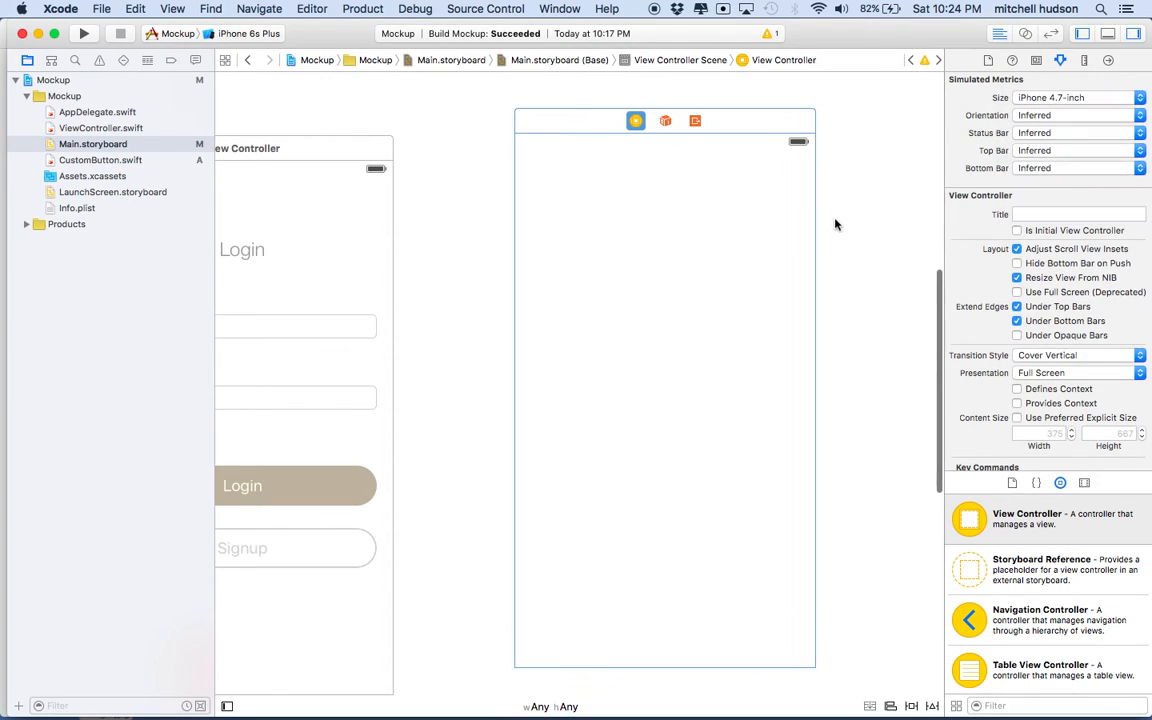
{"action": "left_click", "coordinate": [756, 180]}
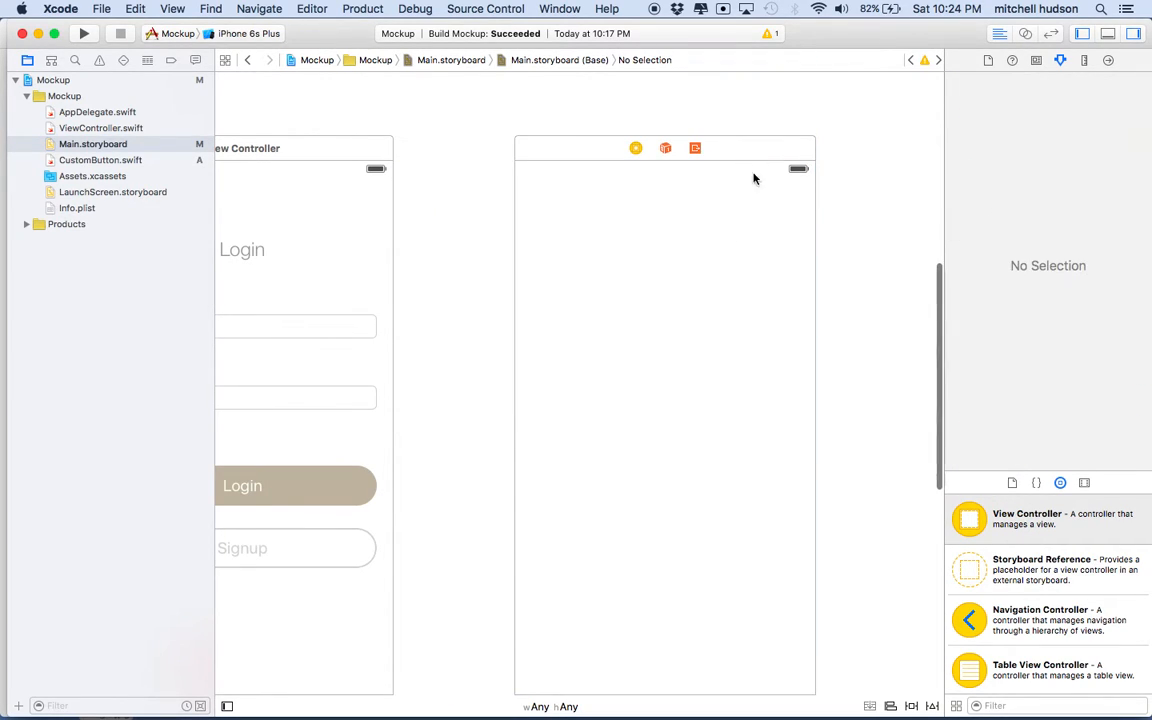
{"action": "scroll", "scroll_direction": "up", "scroll_amount": 3}
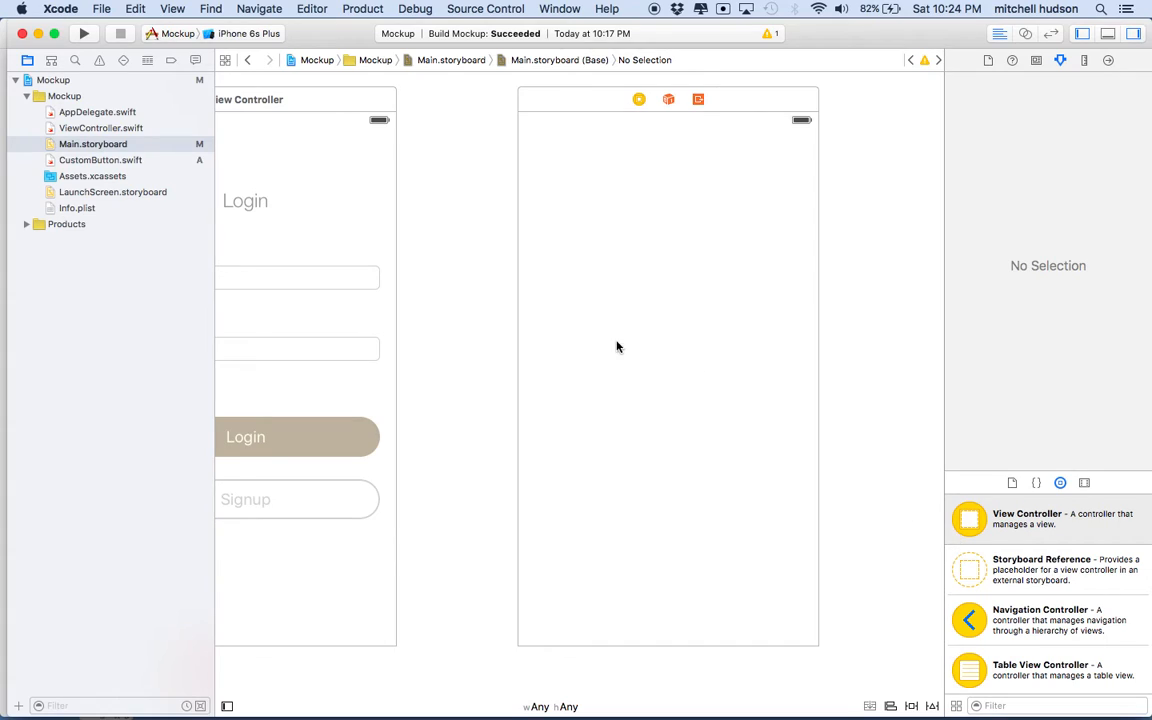
{"action": "mouse_move", "coordinate": [784, 268]}
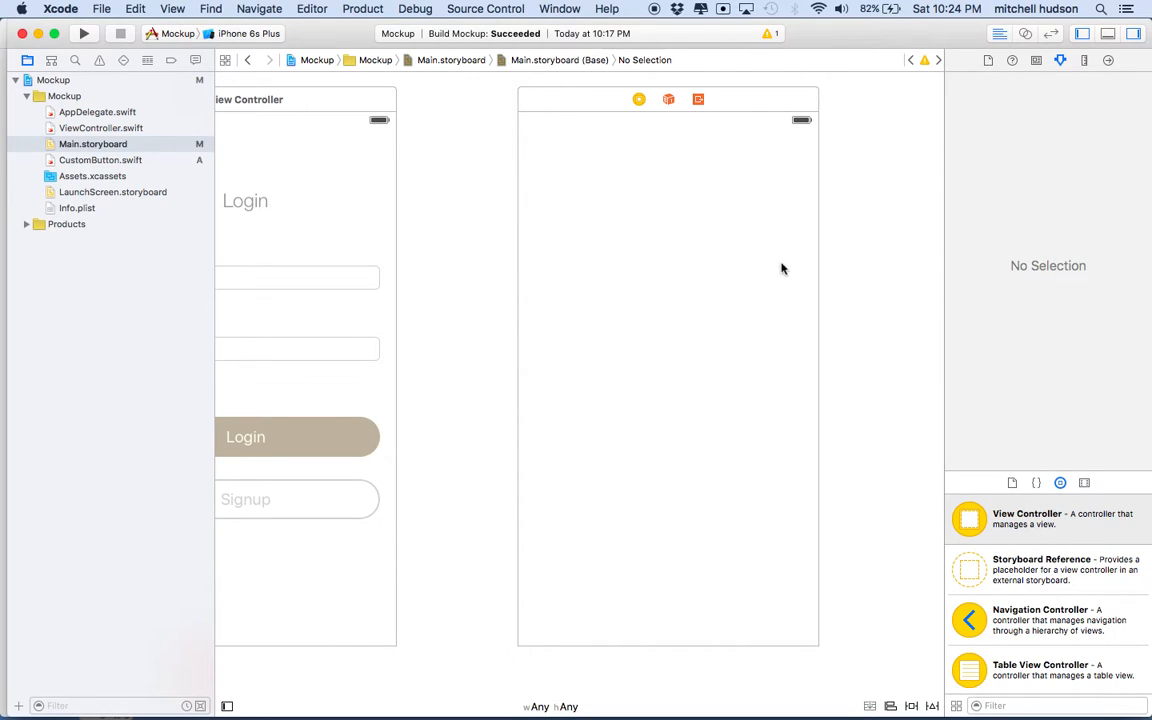
{"action": "mouse_move", "coordinate": [624, 272]}
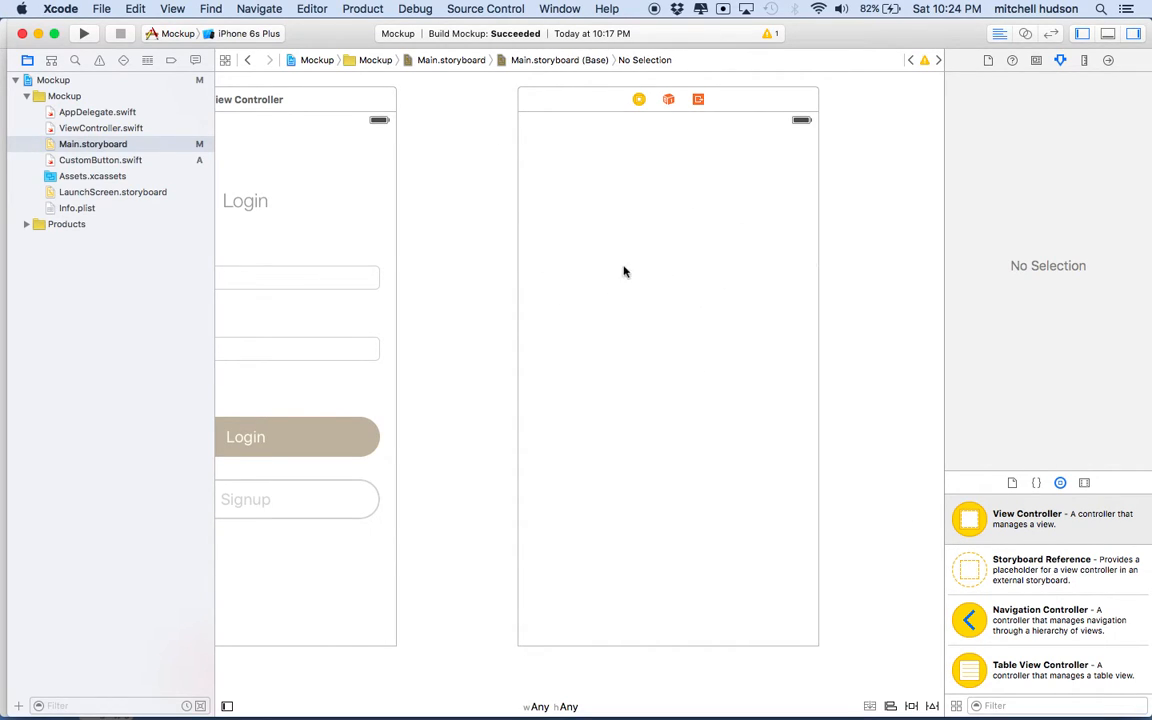
{"action": "mouse_move", "coordinate": [668, 312]}
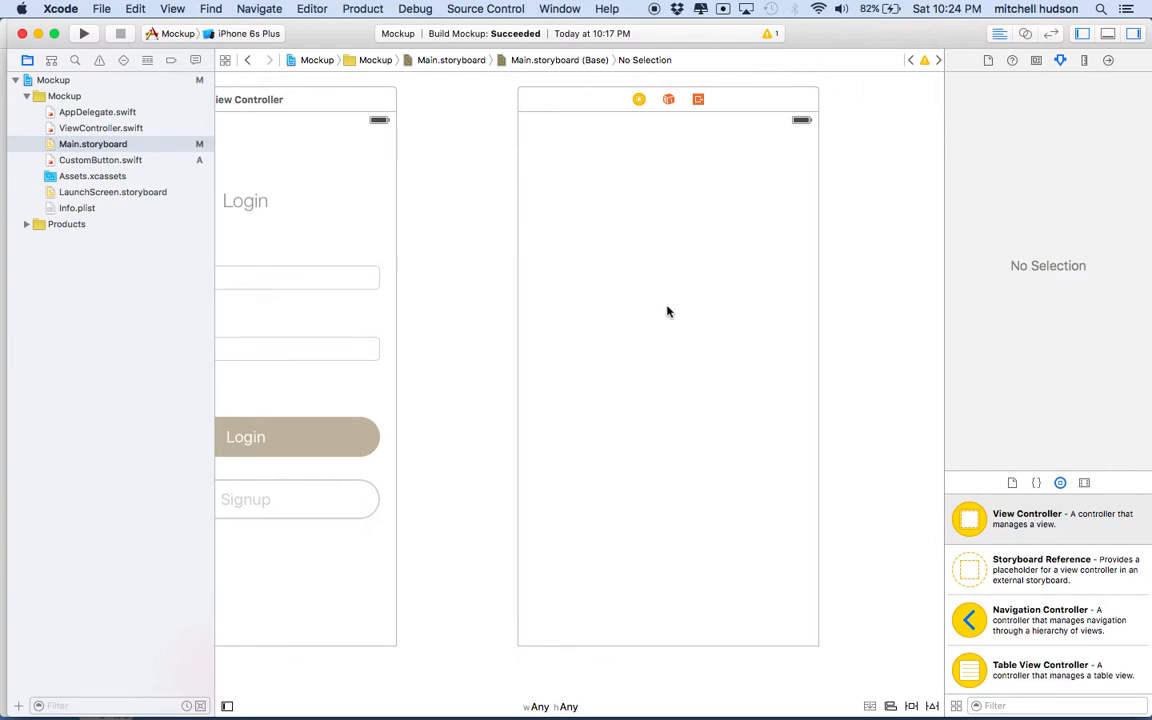
{"action": "mouse_move", "coordinate": [668, 292]}
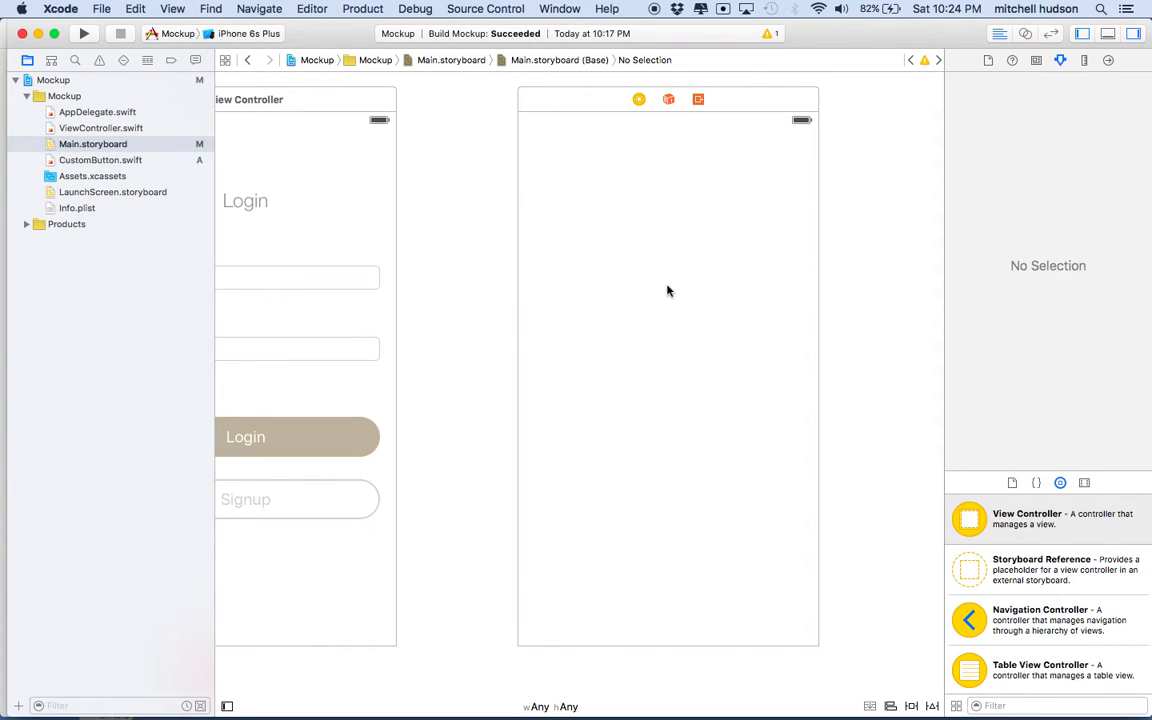
{"action": "mouse_move", "coordinate": [628, 404]}
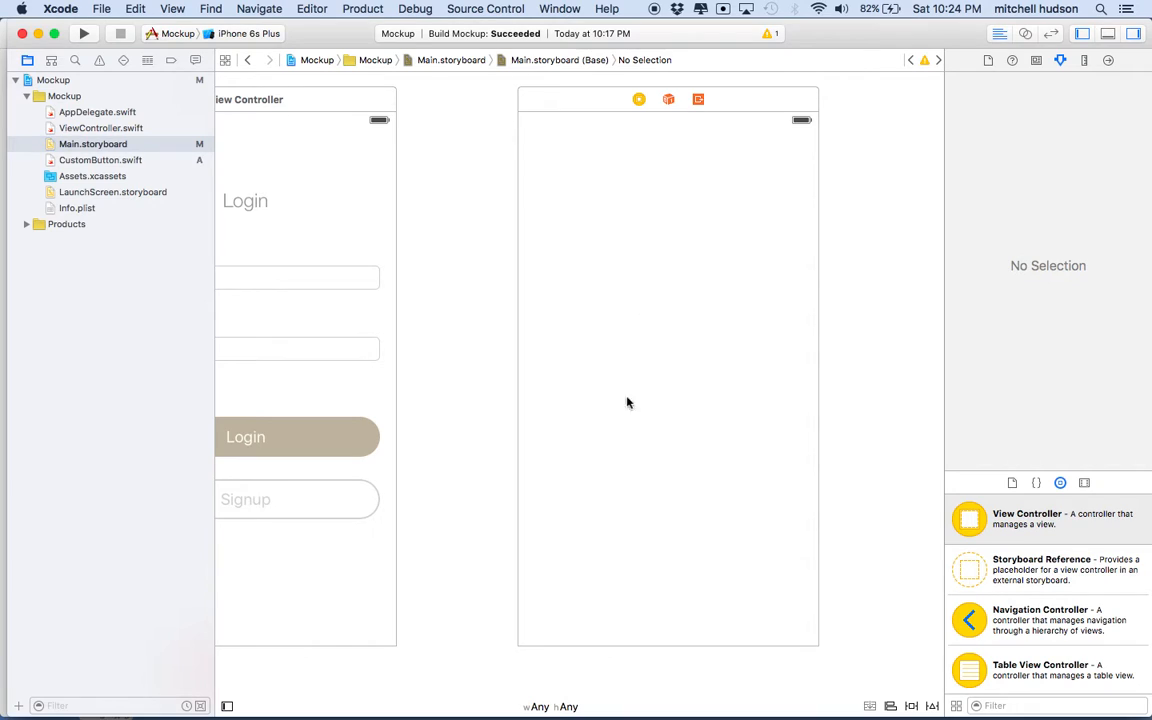
Step: Drop a plain View from the Object Library onto the empty second screen
{"action": "scroll", "scroll_direction": "down", "scroll_amount": 3}
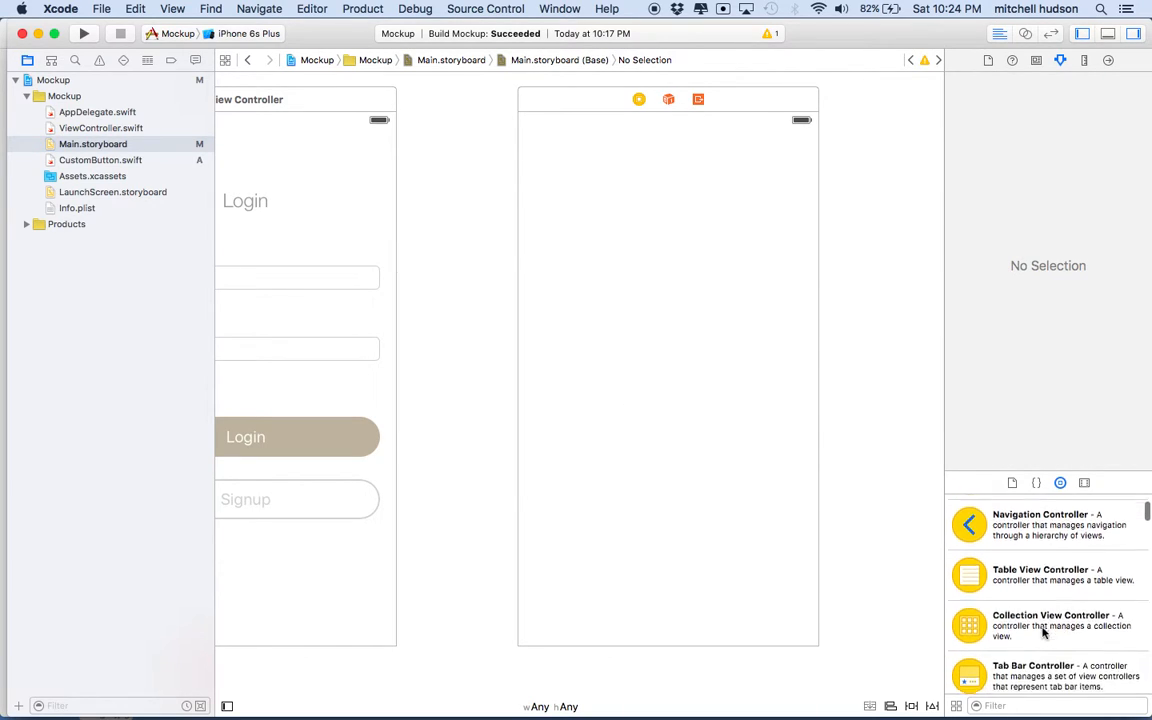
{"action": "scroll", "scroll_direction": "down", "scroll_amount": 3}
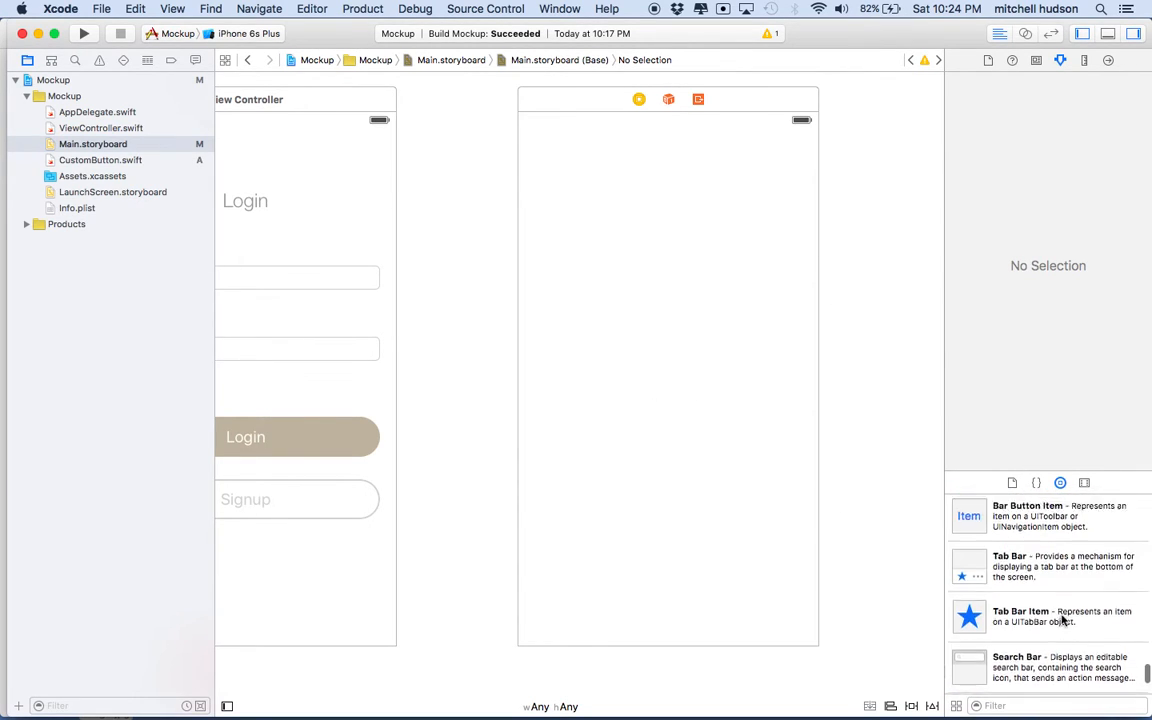
{"action": "scroll", "scroll_direction": "down", "scroll_amount": 3}
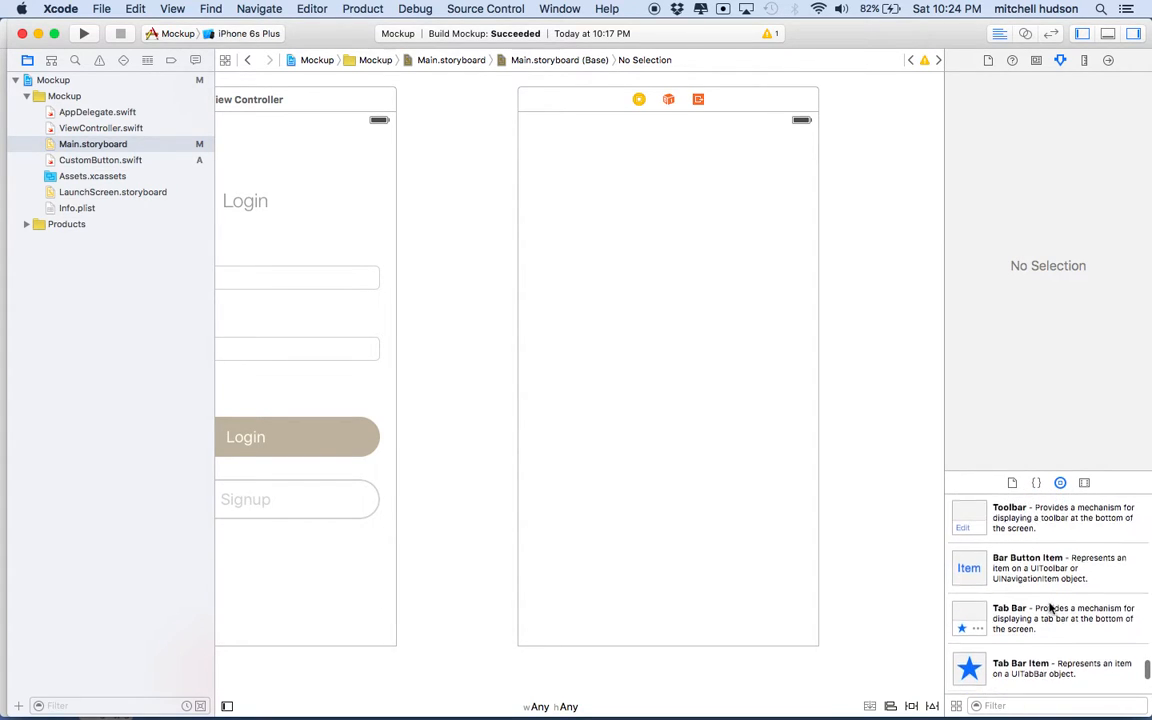
{"action": "scroll", "scroll_direction": "up", "scroll_amount": 3}
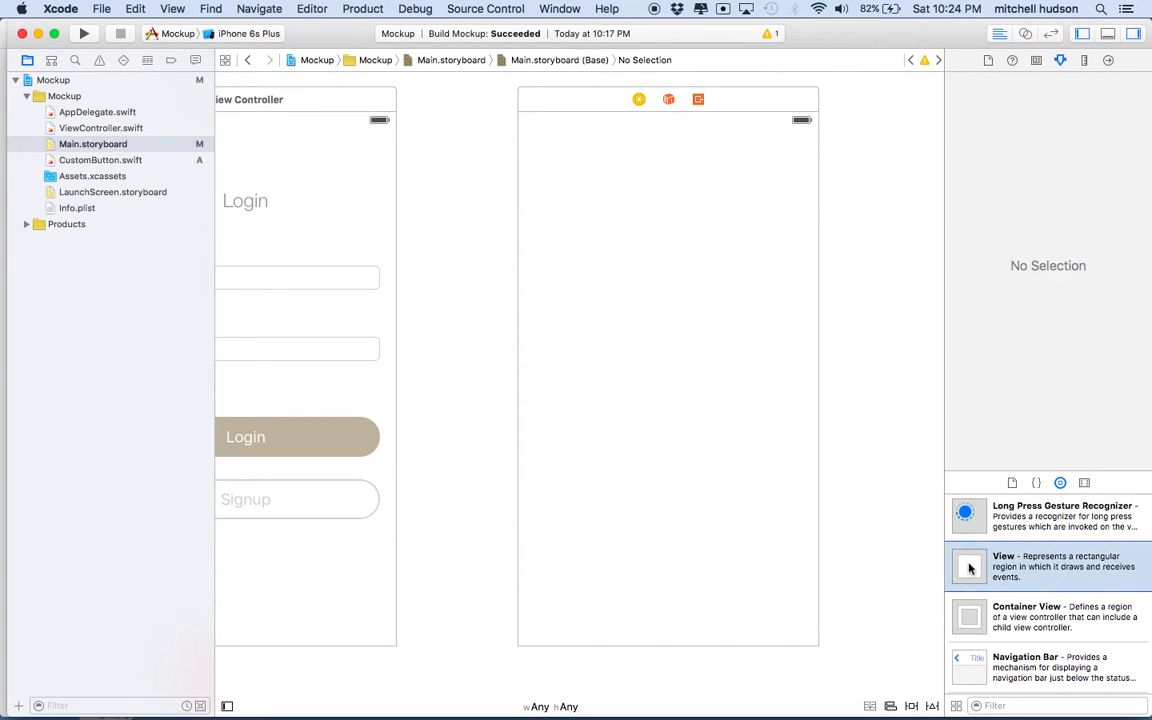
{"action": "left_click", "coordinate": [968, 566]}
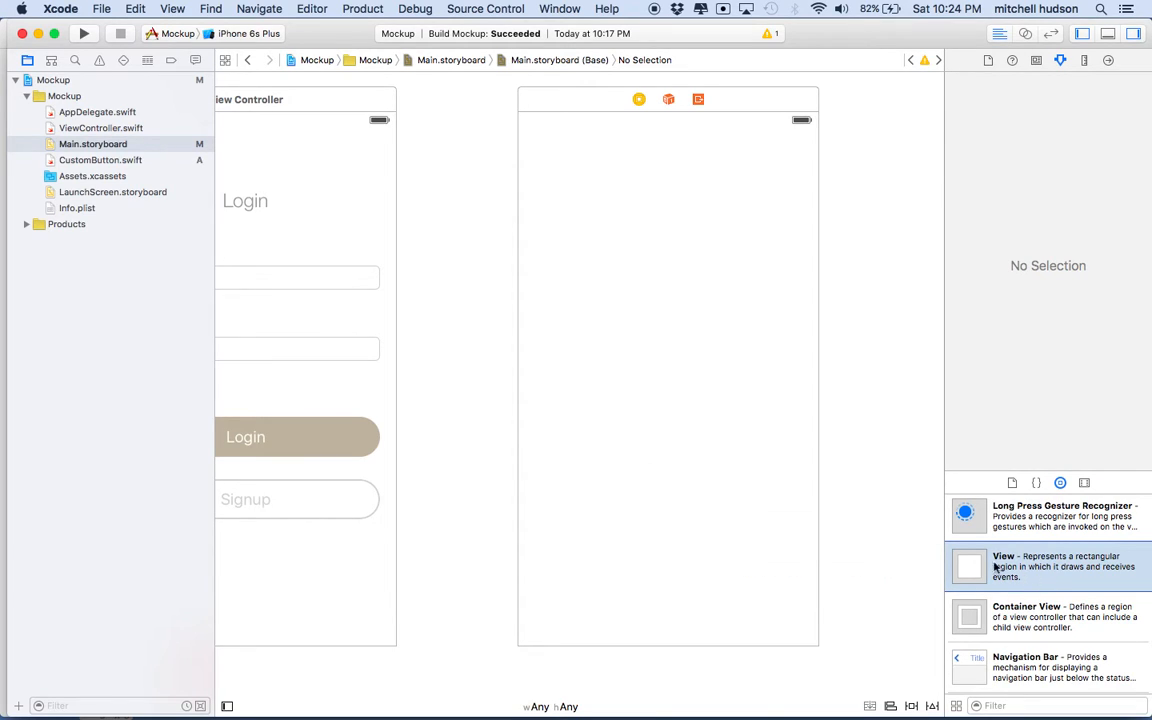
{"action": "left_click_drag", "start_coordinate": [968, 568], "coordinate": [724, 448]}
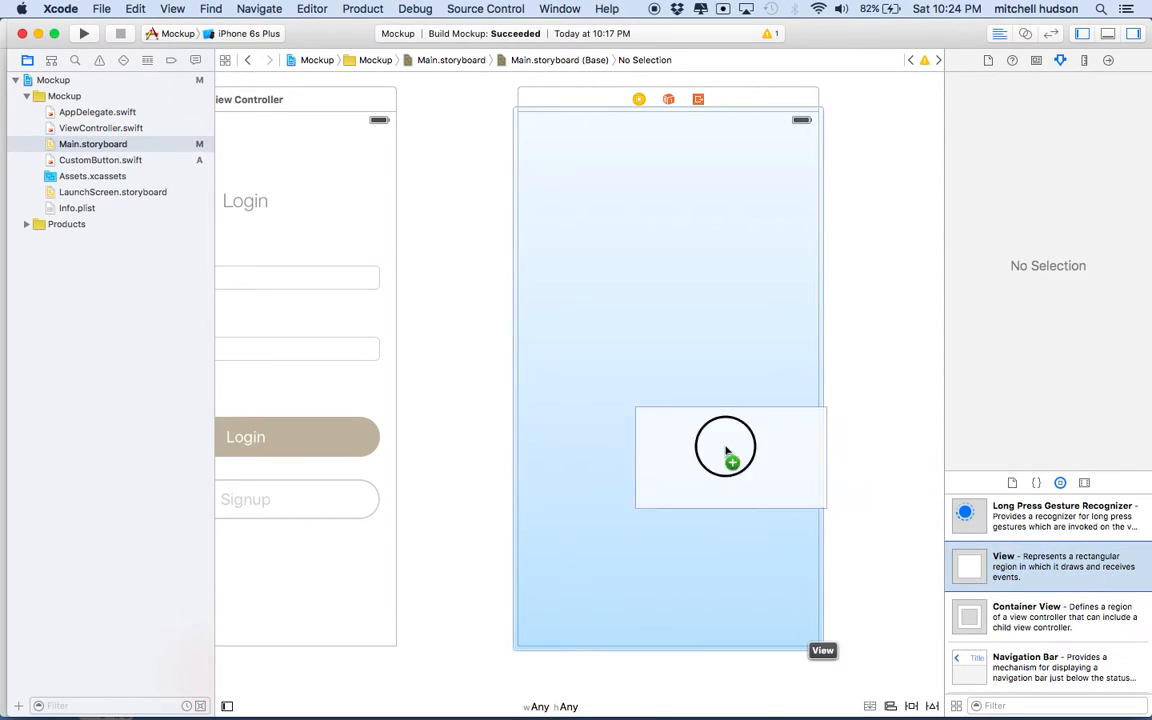
{"action": "left_click", "coordinate": [724, 448]}
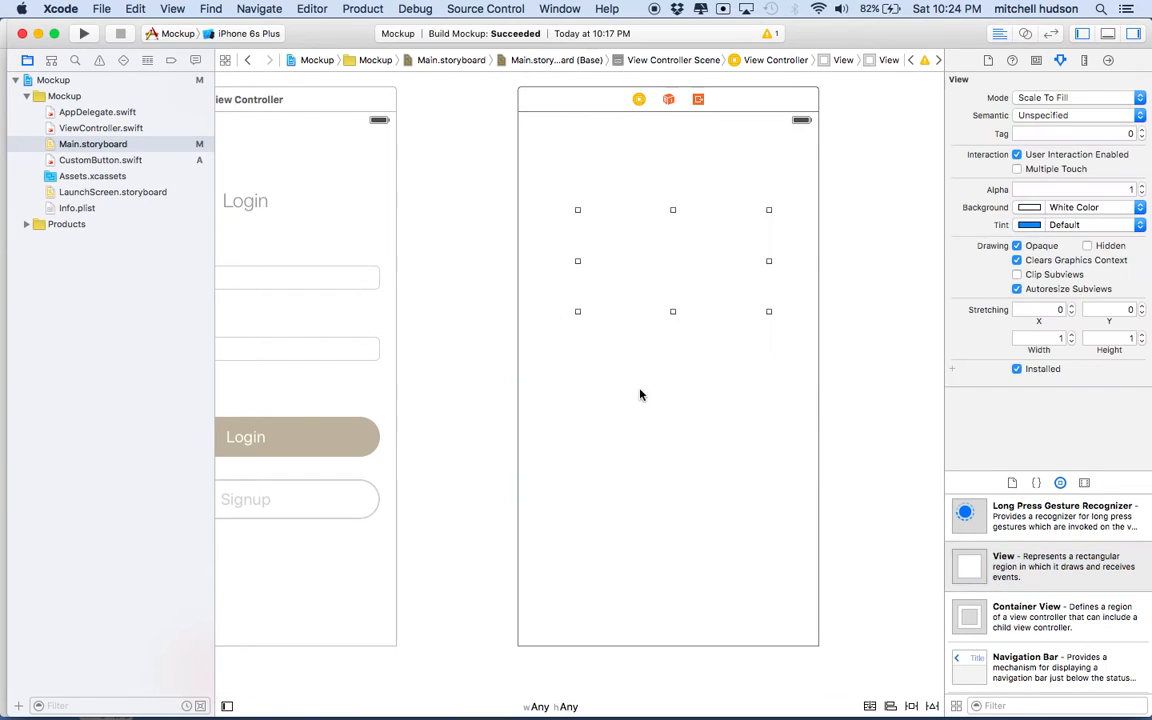
Step: Stretch the new view into a full-width band across the top as a header
{"action": "left_click", "coordinate": [636, 228]}
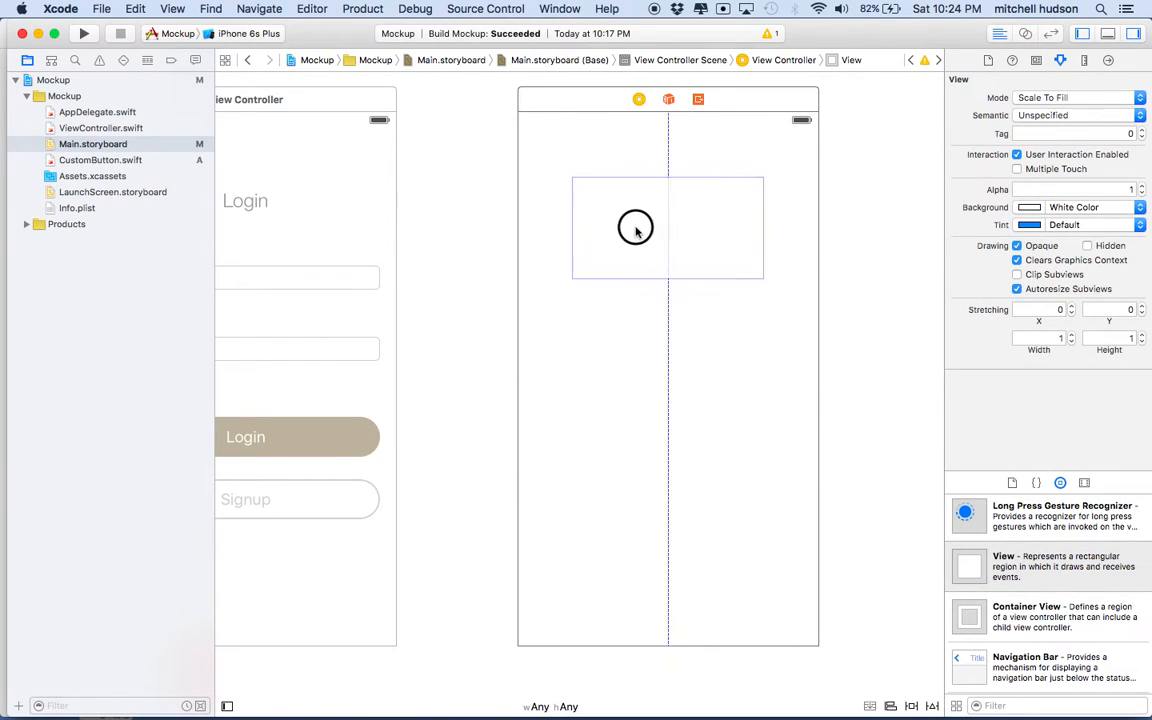
{"action": "left_click", "coordinate": [636, 228]}
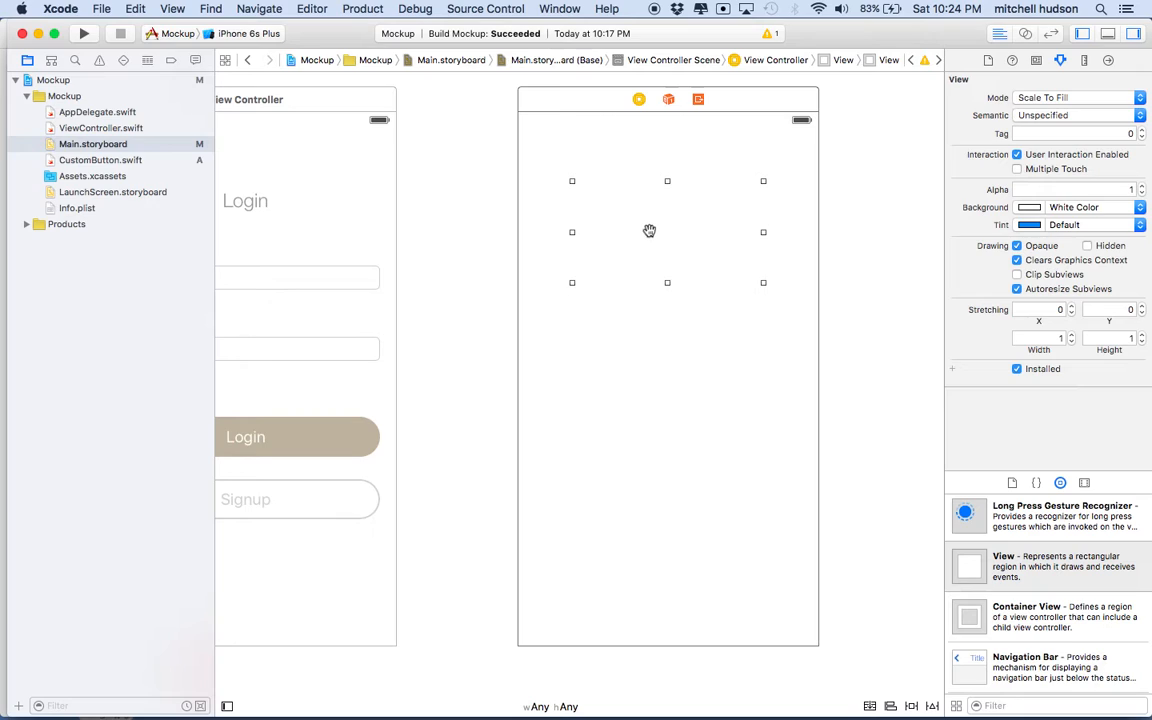
{"action": "mouse_move", "coordinate": [574, 188]}
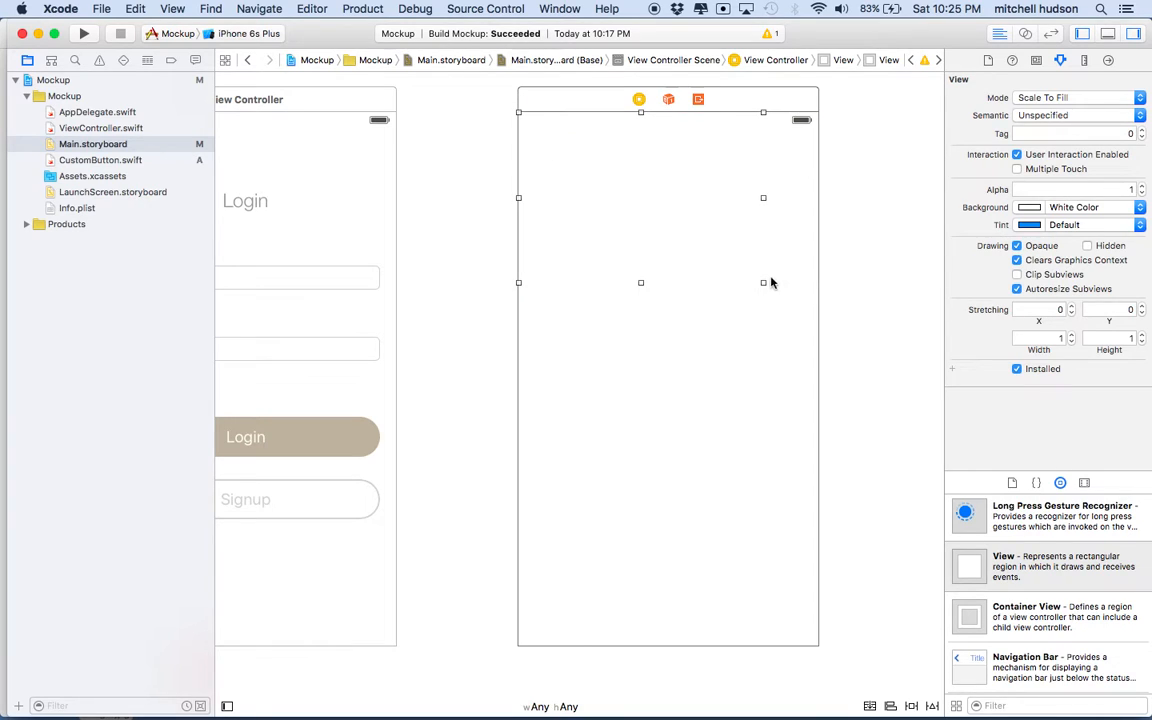
{"action": "left_click_drag", "start_coordinate": [764, 282], "coordinate": [810, 270]}
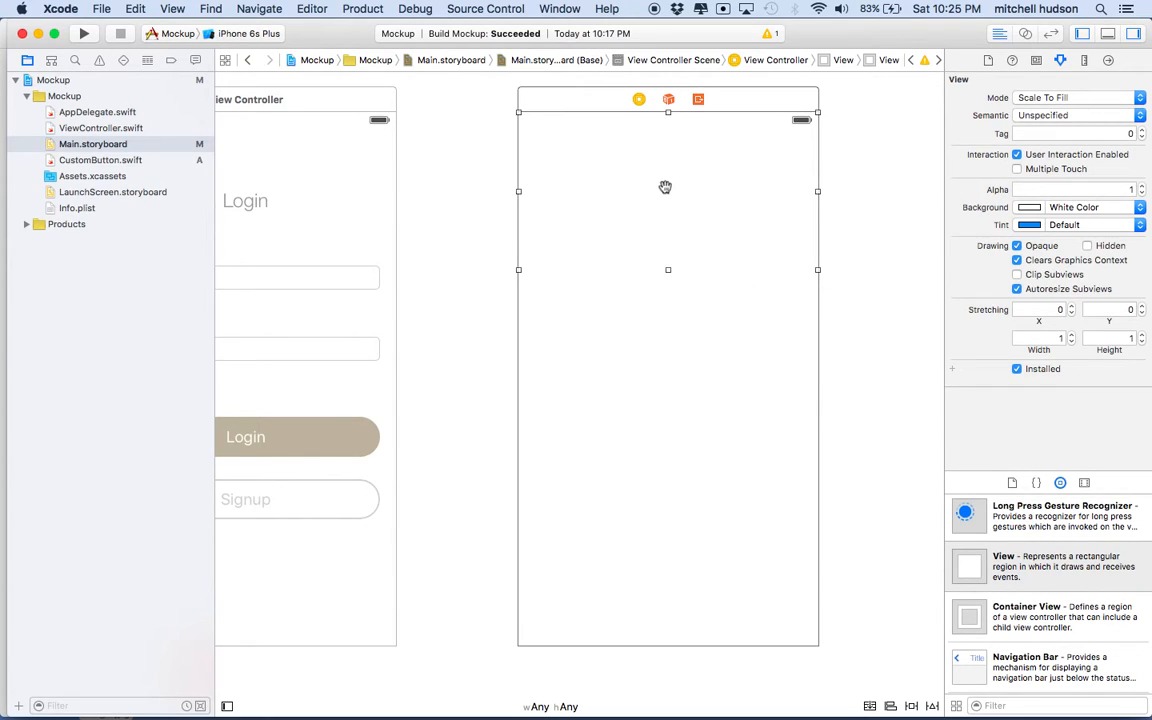
{"action": "mouse_move", "coordinate": [1116, 280]}
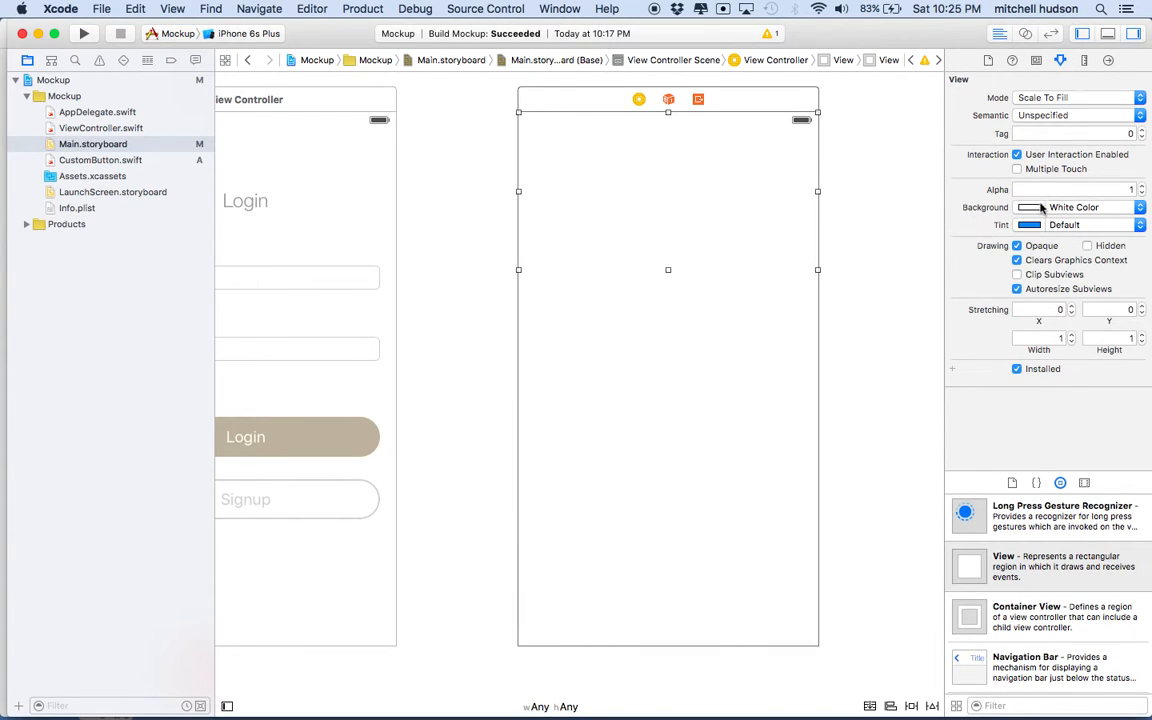
Step: Set the header view's Background to a red colour in the Attributes Inspector
{"action": "left_click", "coordinate": [1028, 206]}
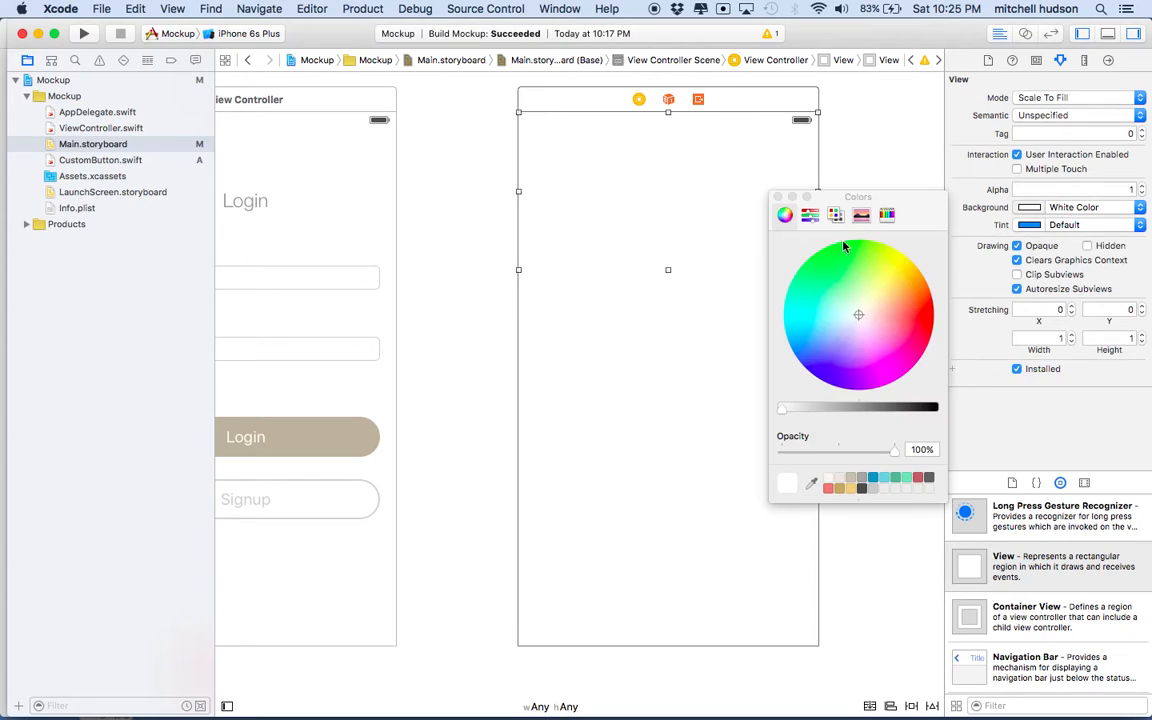
{"action": "left_click", "coordinate": [888, 312]}
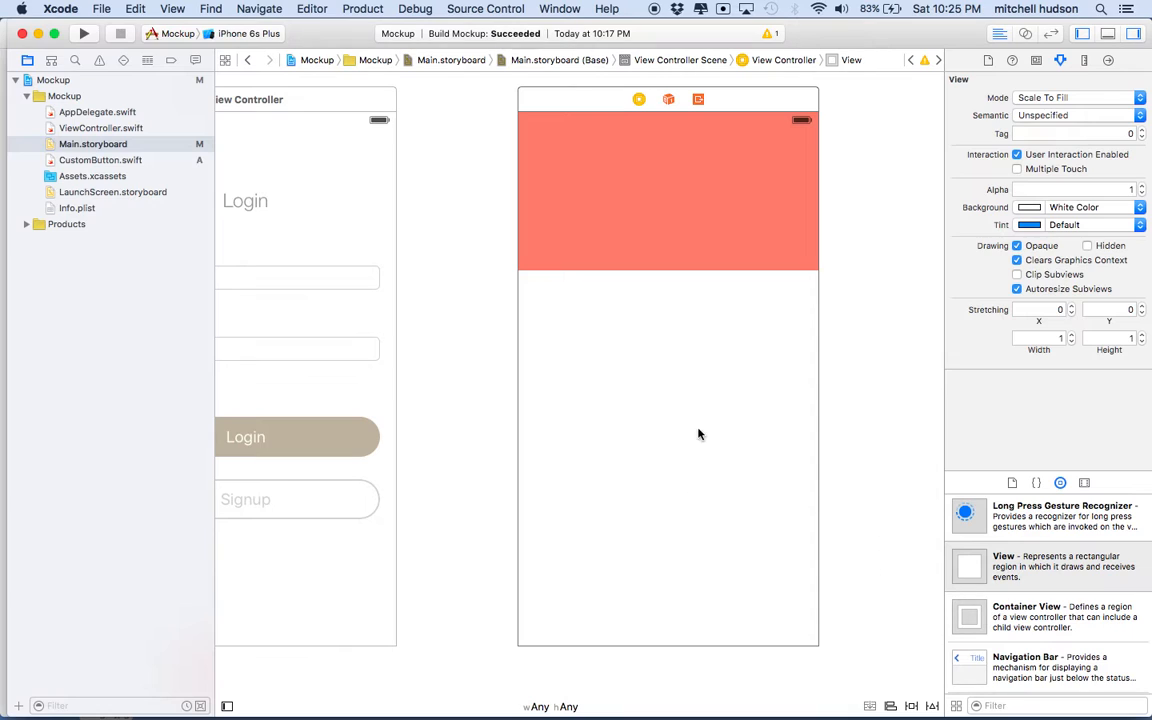
{"action": "mouse_move", "coordinate": [794, 388]}
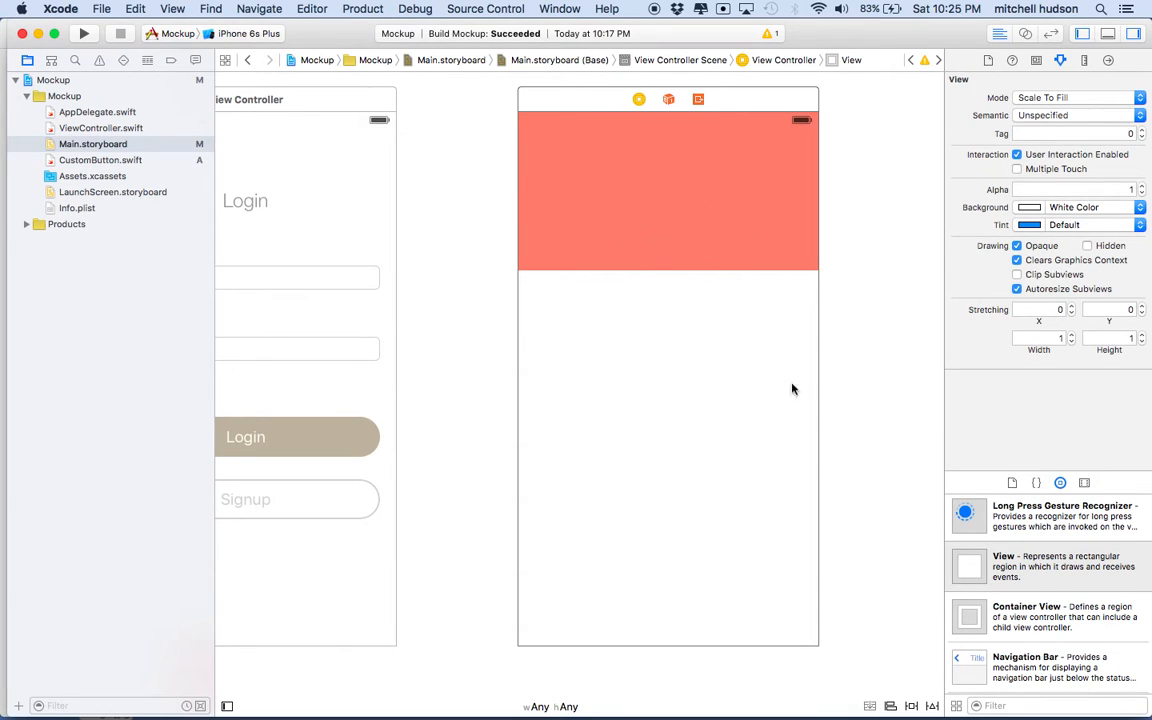
Step: Drop an Image View onto the profile screen just below the red header
{"action": "scroll", "scroll_direction": "down", "scroll_amount": 3}
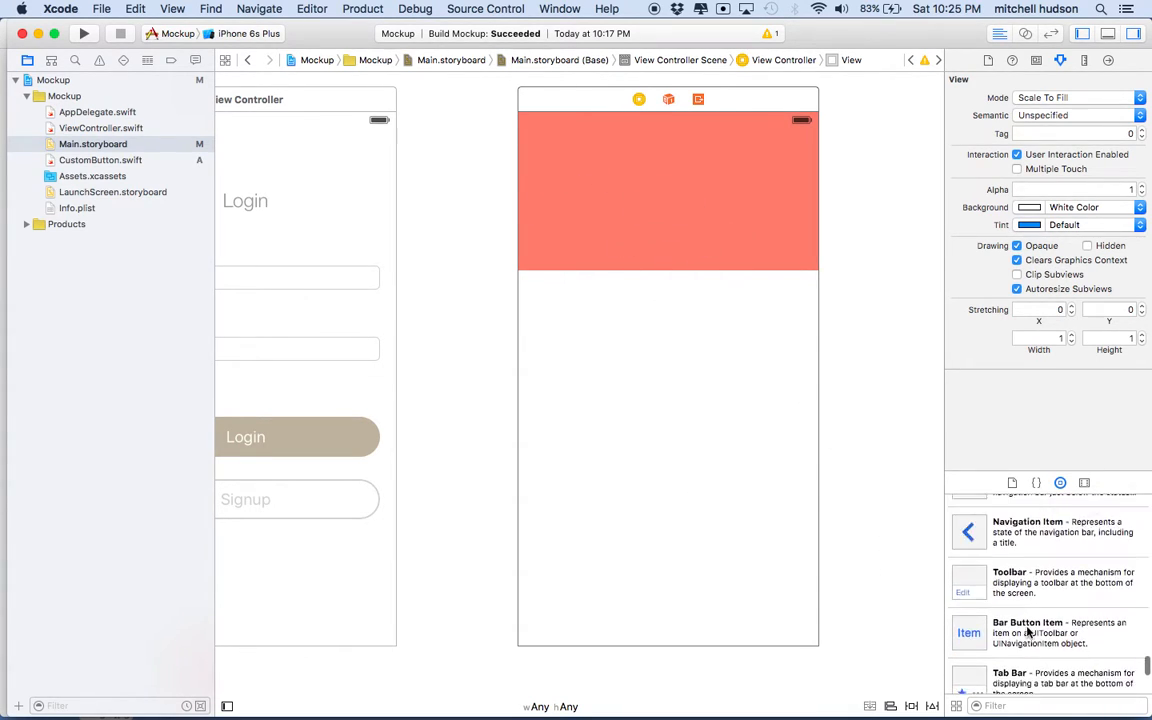
{"action": "scroll", "scroll_direction": "down", "scroll_amount": 3}
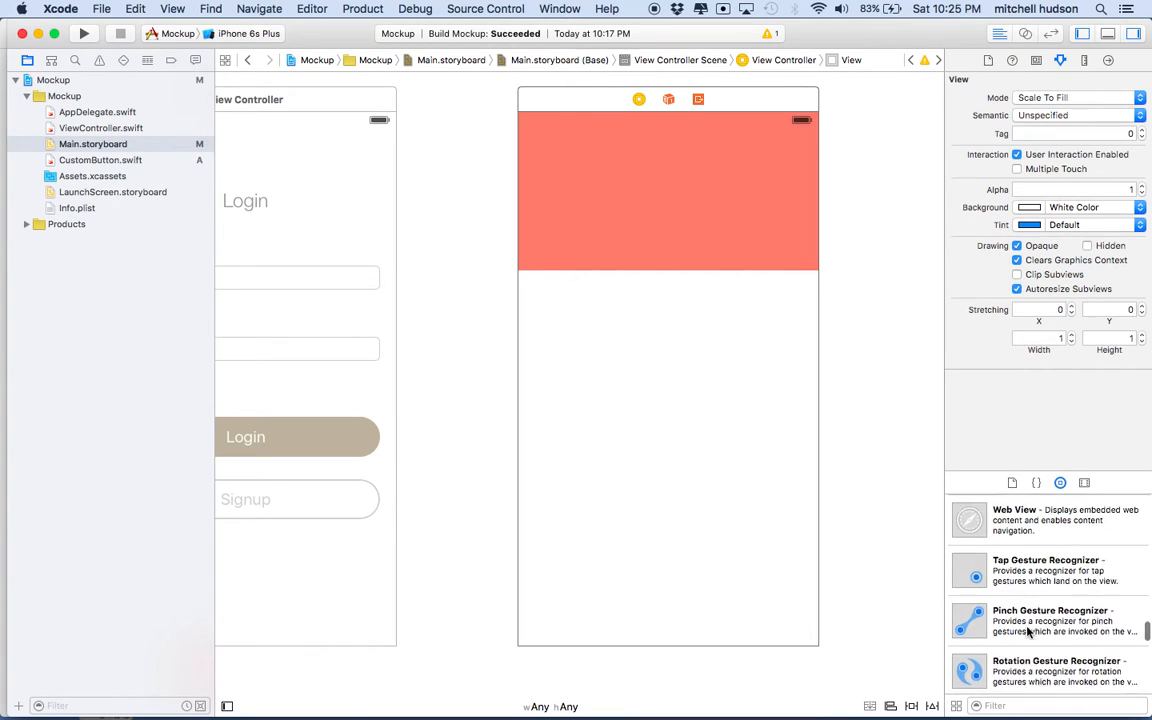
{"action": "scroll", "scroll_direction": "down", "scroll_amount": 3}
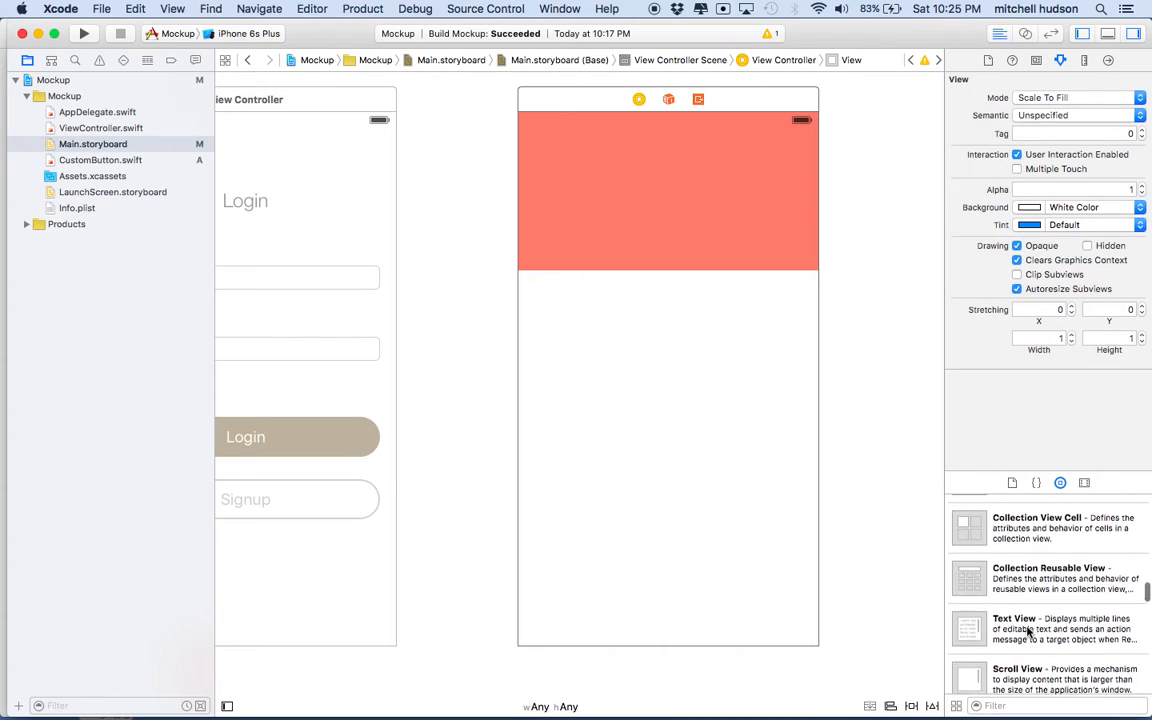
{"action": "scroll", "scroll_direction": "up", "scroll_amount": 3}
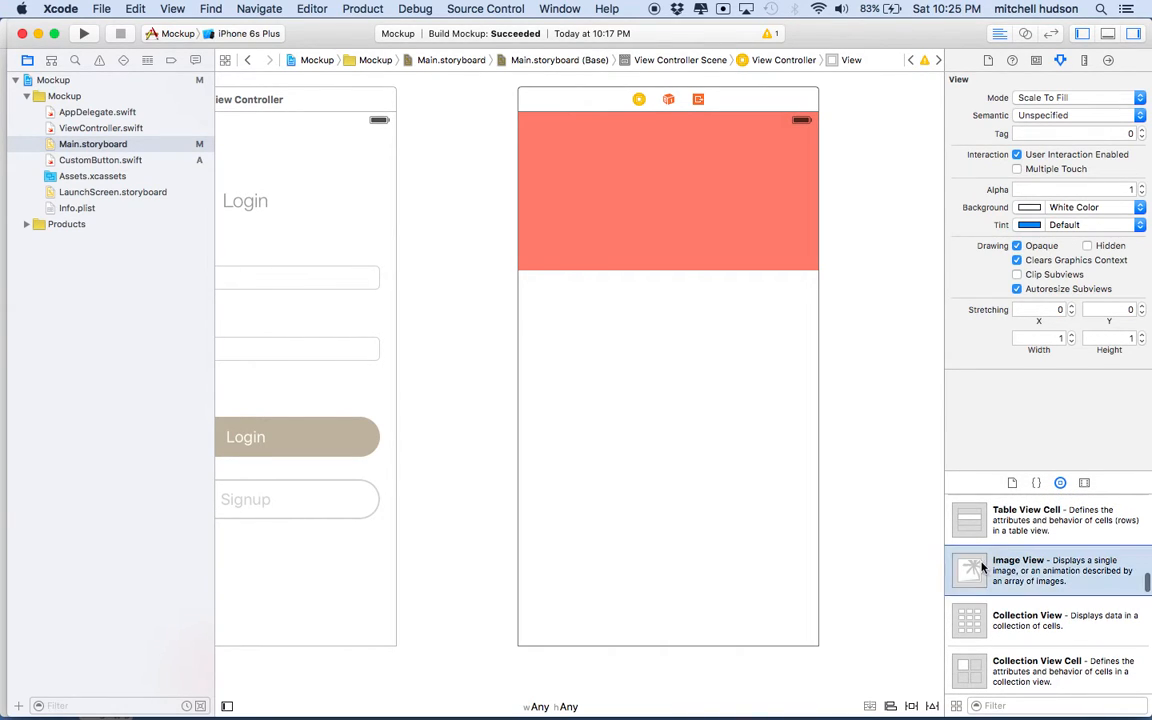
{"action": "mouse_move", "coordinate": [764, 542]}
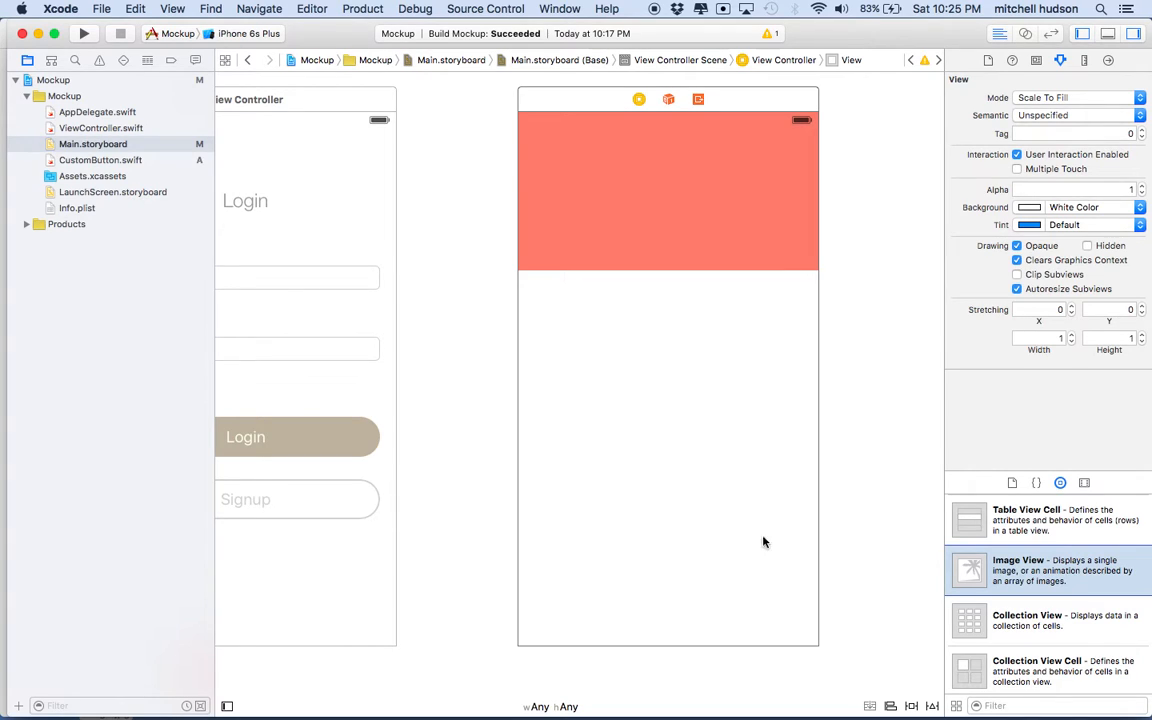
{"action": "mouse_move", "coordinate": [976, 572]}
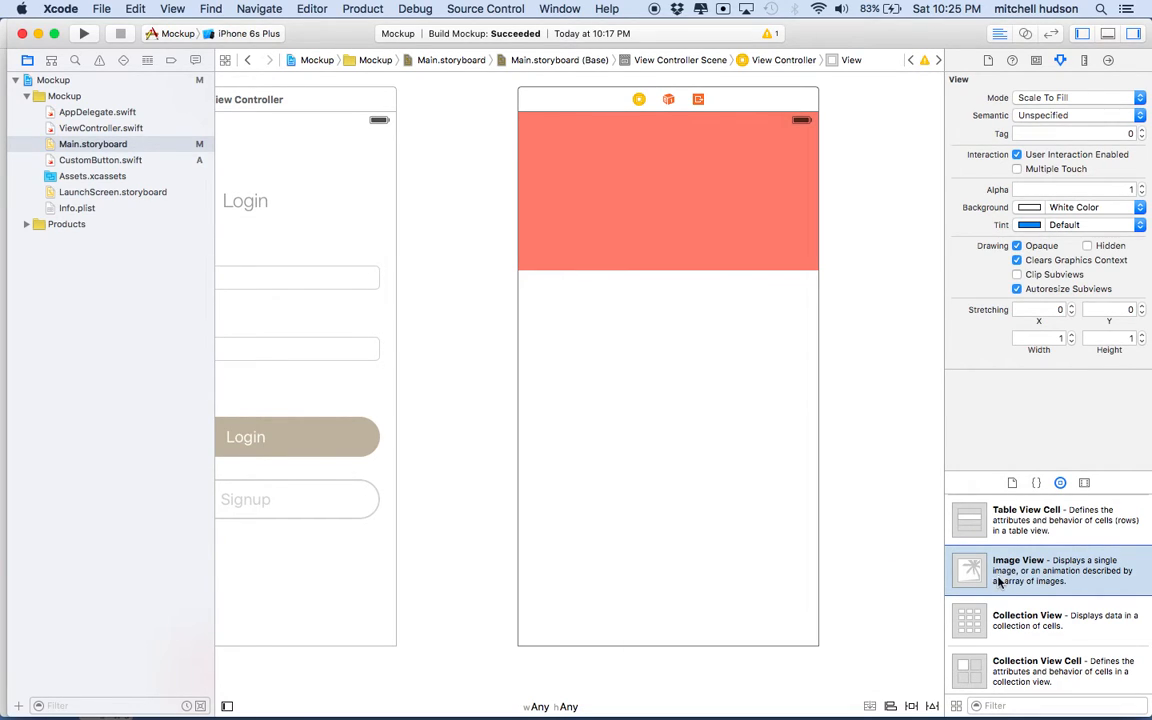
{"action": "mouse_move", "coordinate": [628, 340]}
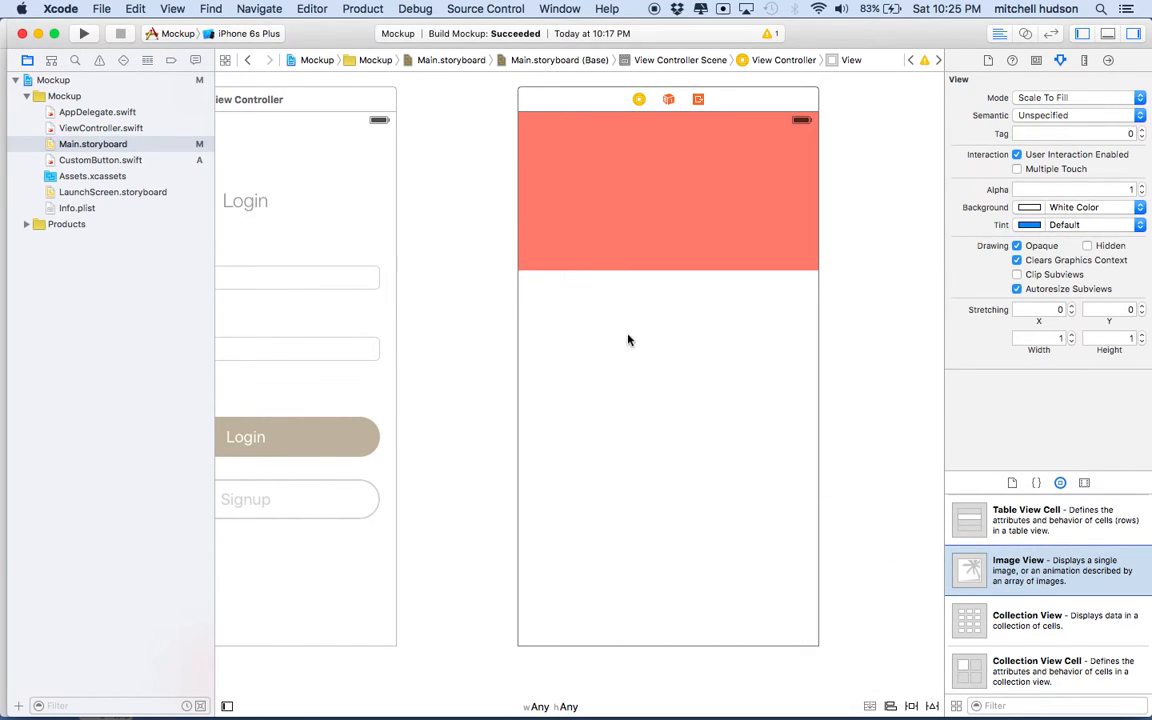
{"action": "mouse_move", "coordinate": [928, 504]}
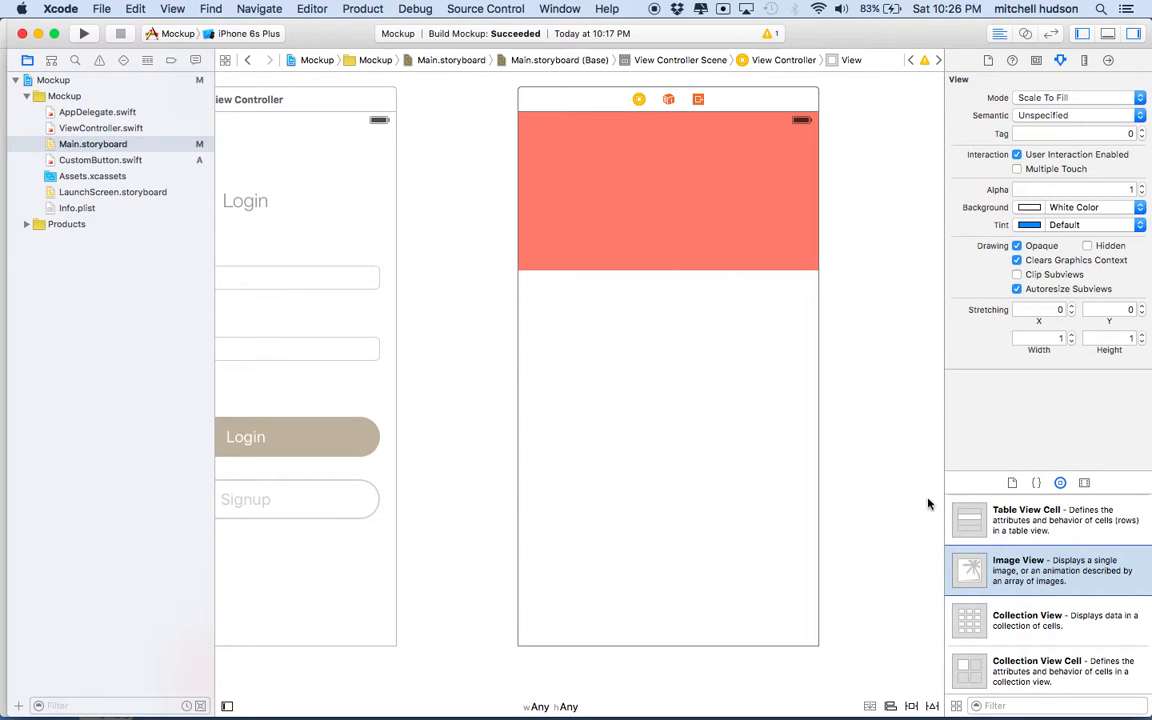
{"action": "mouse_move", "coordinate": [976, 572]}
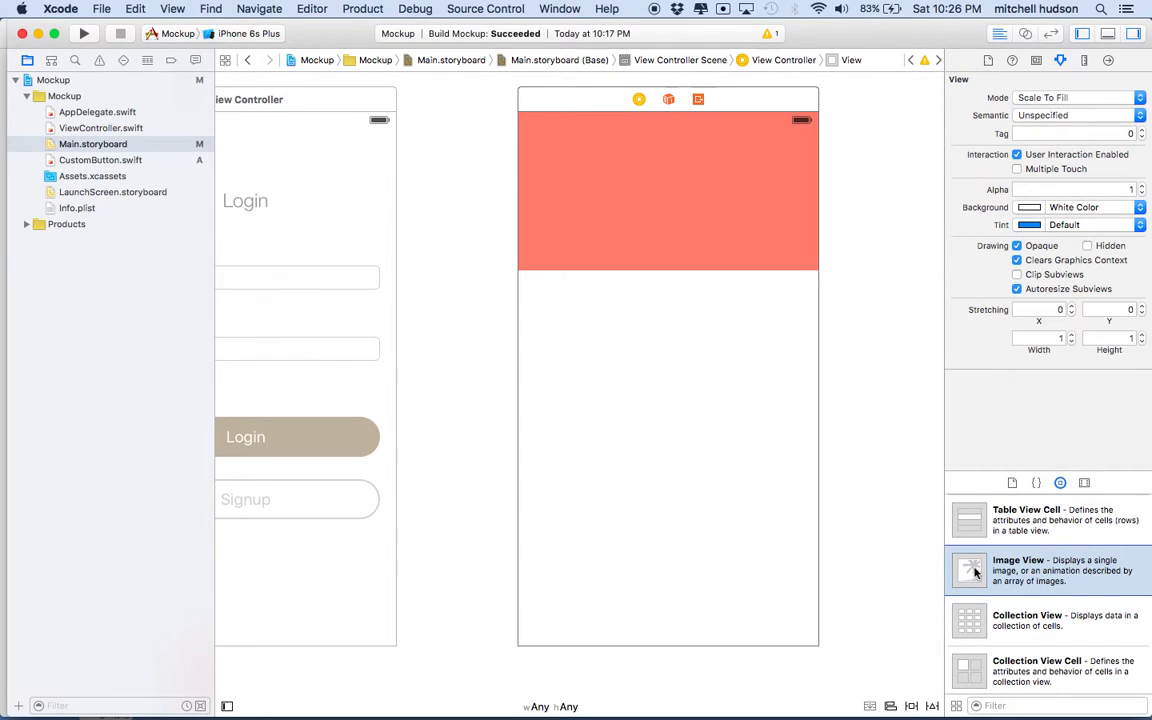
{"action": "left_click_drag", "start_coordinate": [968, 570], "coordinate": [696, 348]}
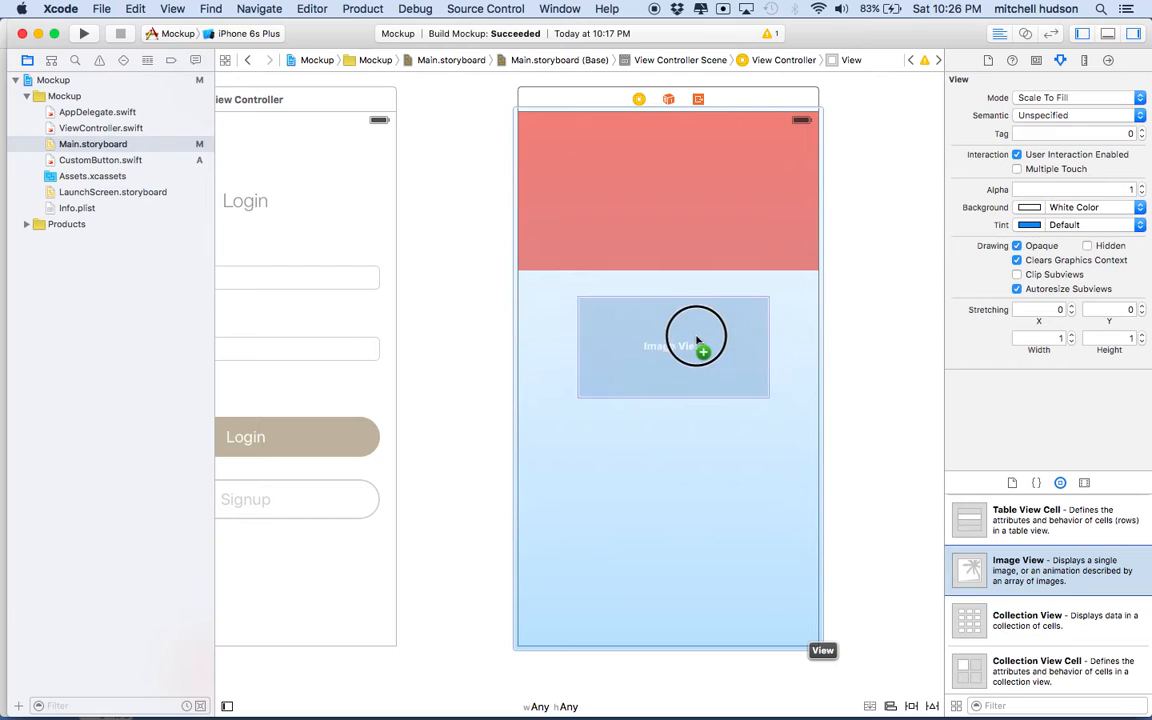
{"action": "left_click_drag", "start_coordinate": [696, 344], "coordinate": [690, 270]}
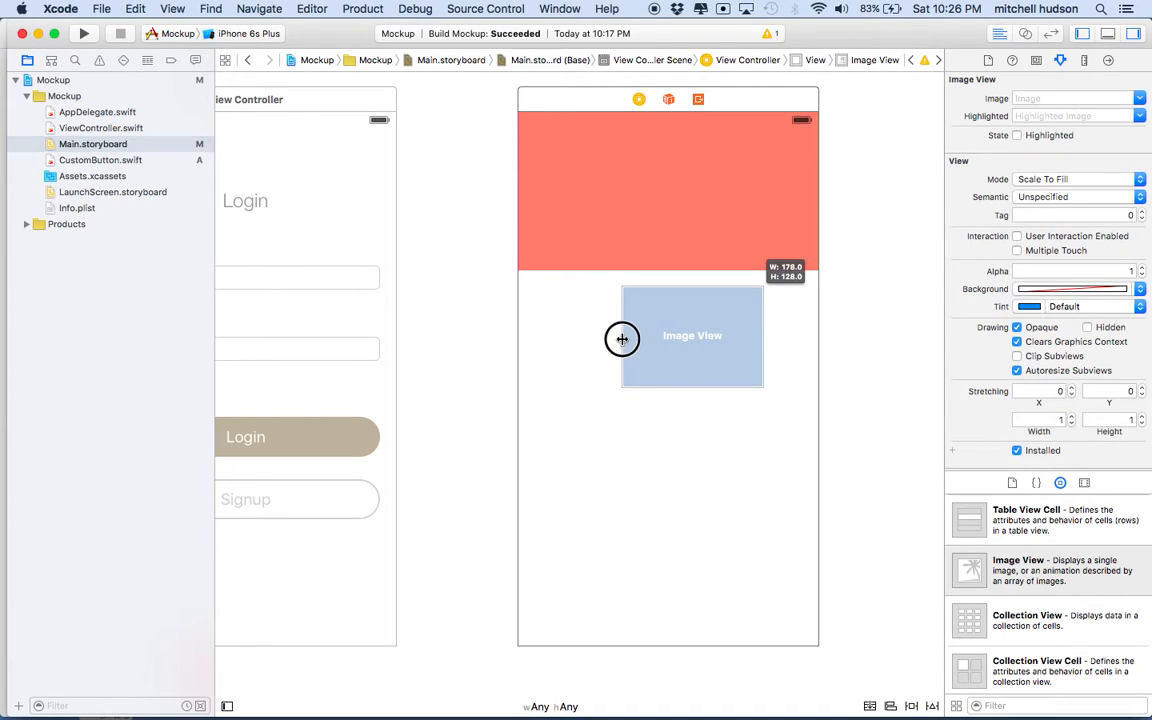
Step: Shrink the image view to a small square centred over the header's bottom edge
{"action": "left_click", "coordinate": [692, 336]}
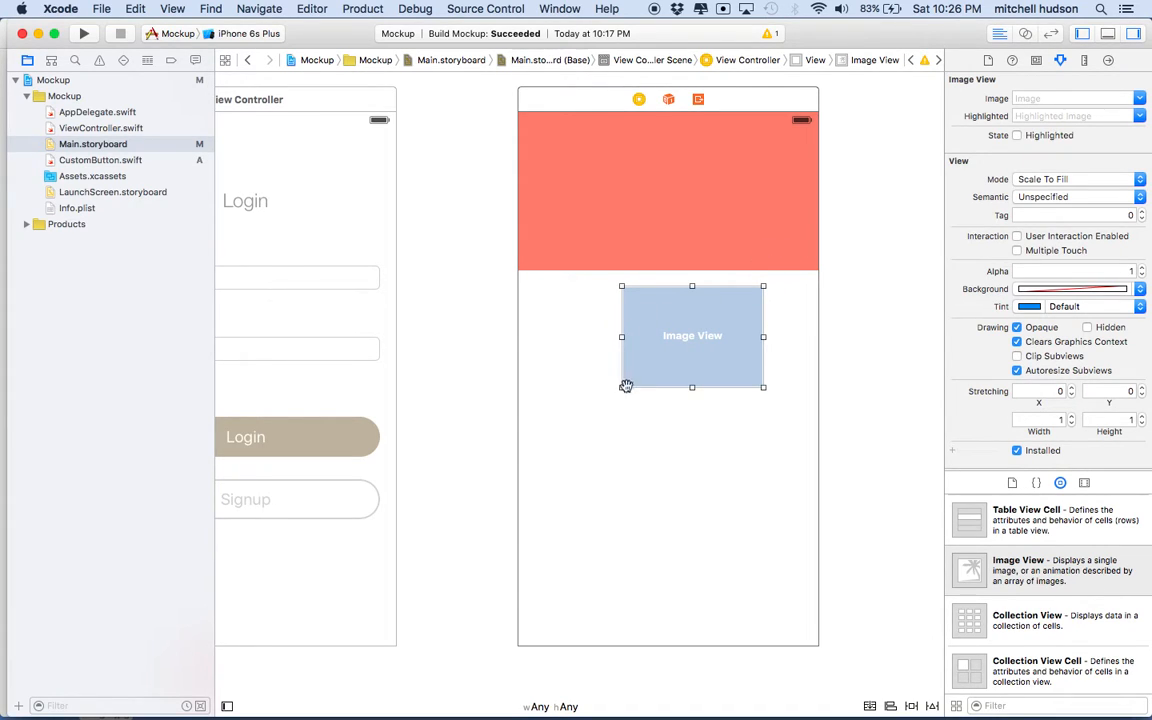
{"action": "left_click_drag", "start_coordinate": [620, 388], "coordinate": [634, 380]}
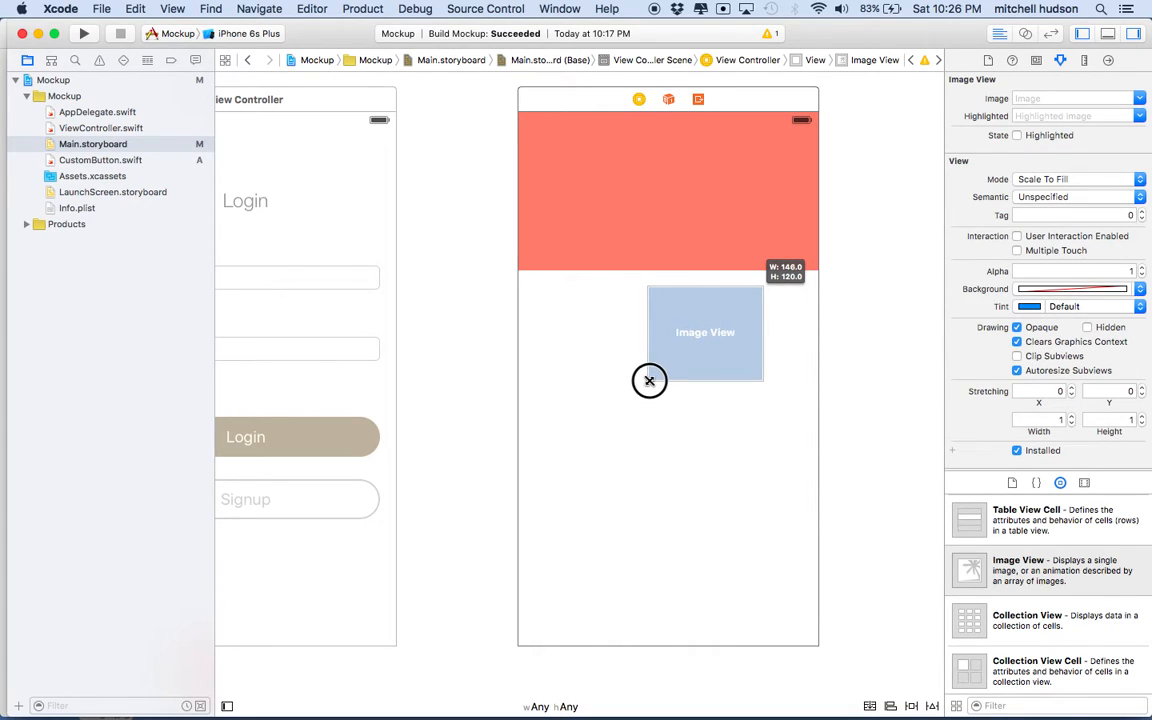
{"action": "left_click_drag", "start_coordinate": [648, 380], "coordinate": [662, 380]}
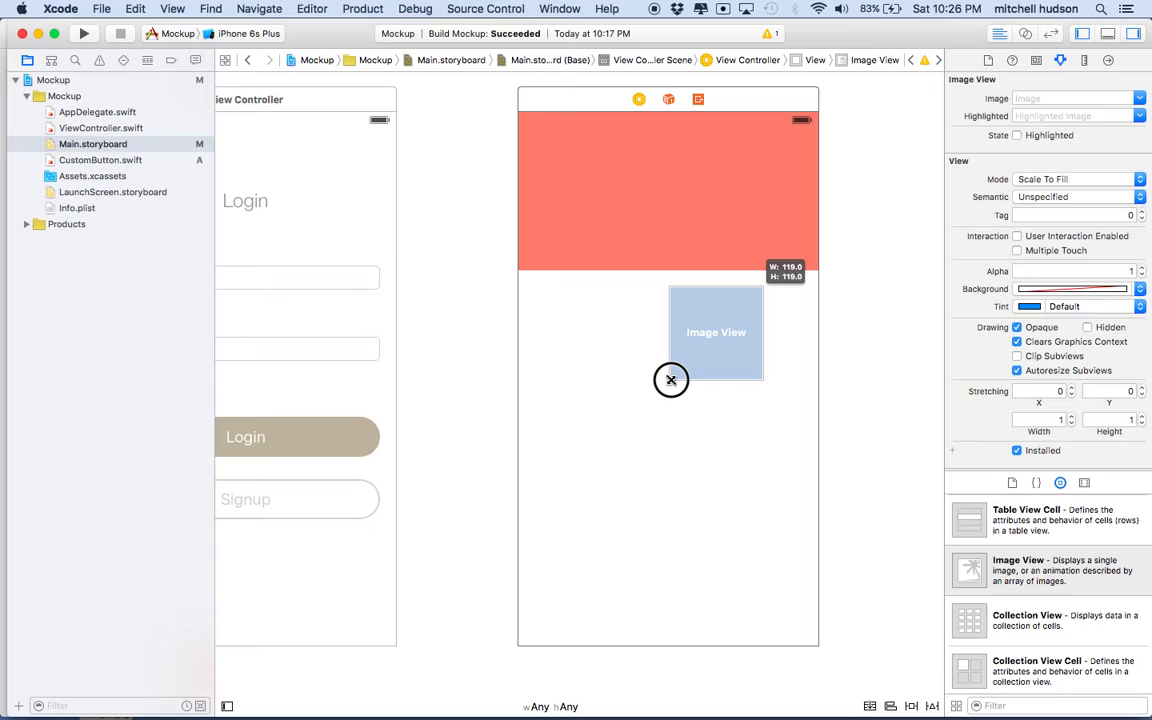
{"action": "left_click_drag", "start_coordinate": [716, 332], "coordinate": [692, 308]}
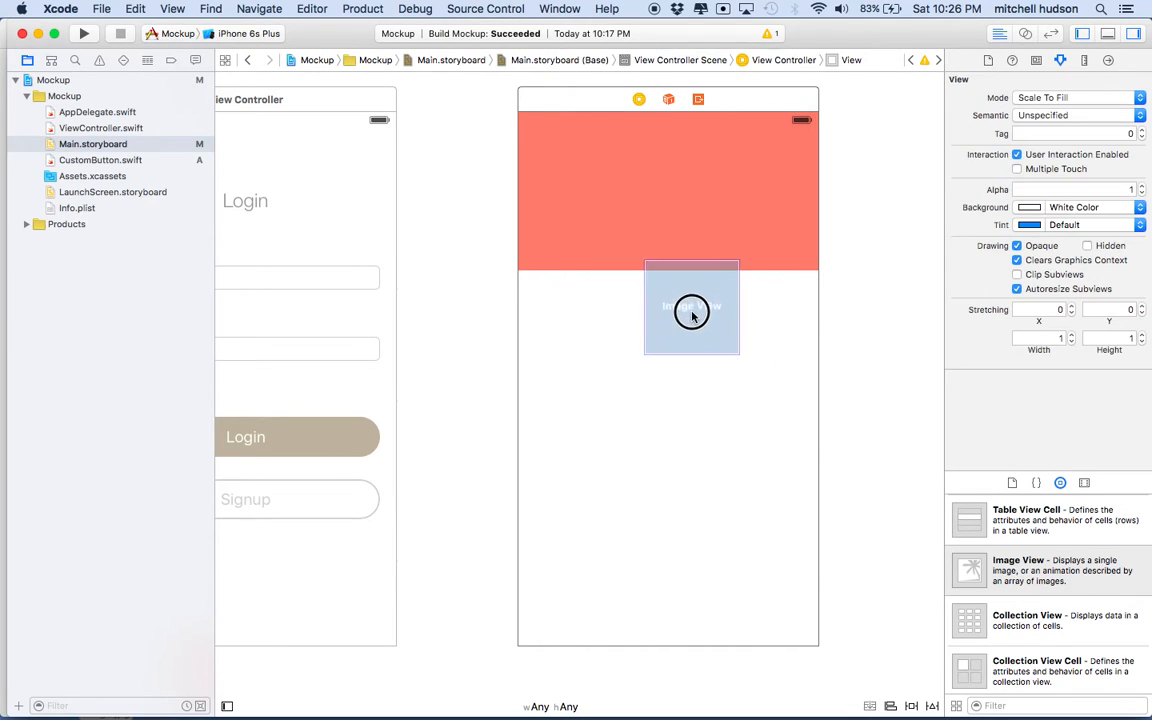
{"action": "left_click_drag", "start_coordinate": [692, 308], "coordinate": [668, 272]}
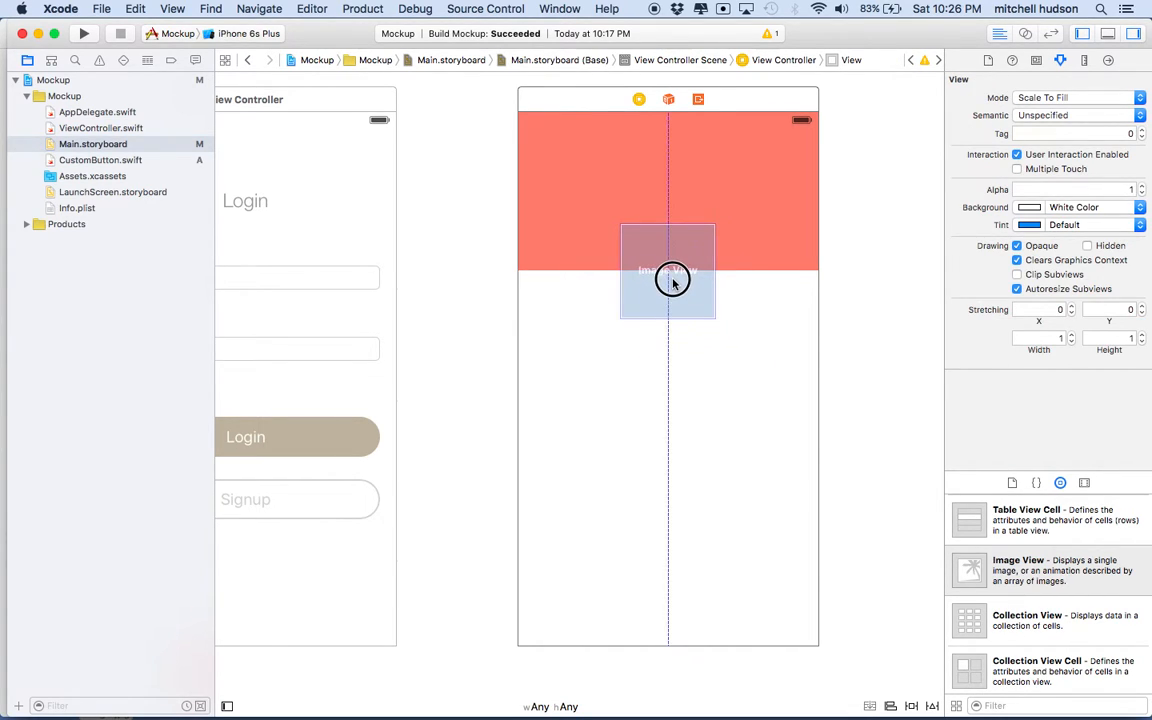
{"action": "mouse_move", "coordinate": [668, 284]}
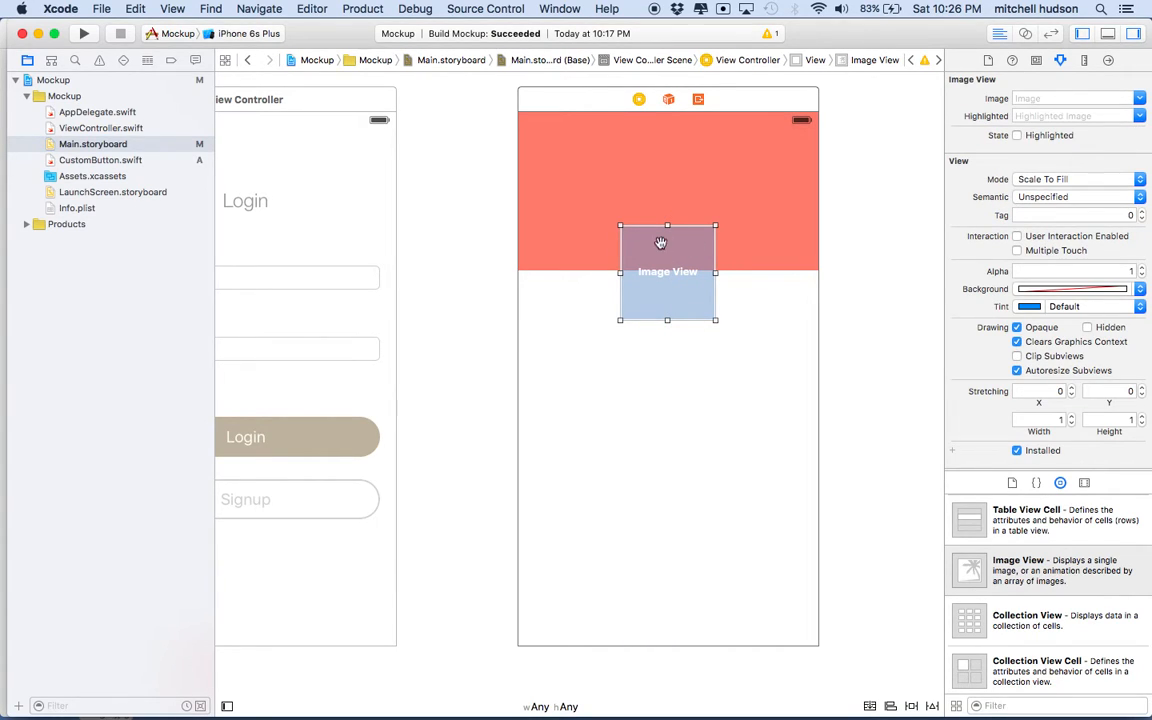
{"action": "mouse_move", "coordinate": [1088, 70]}
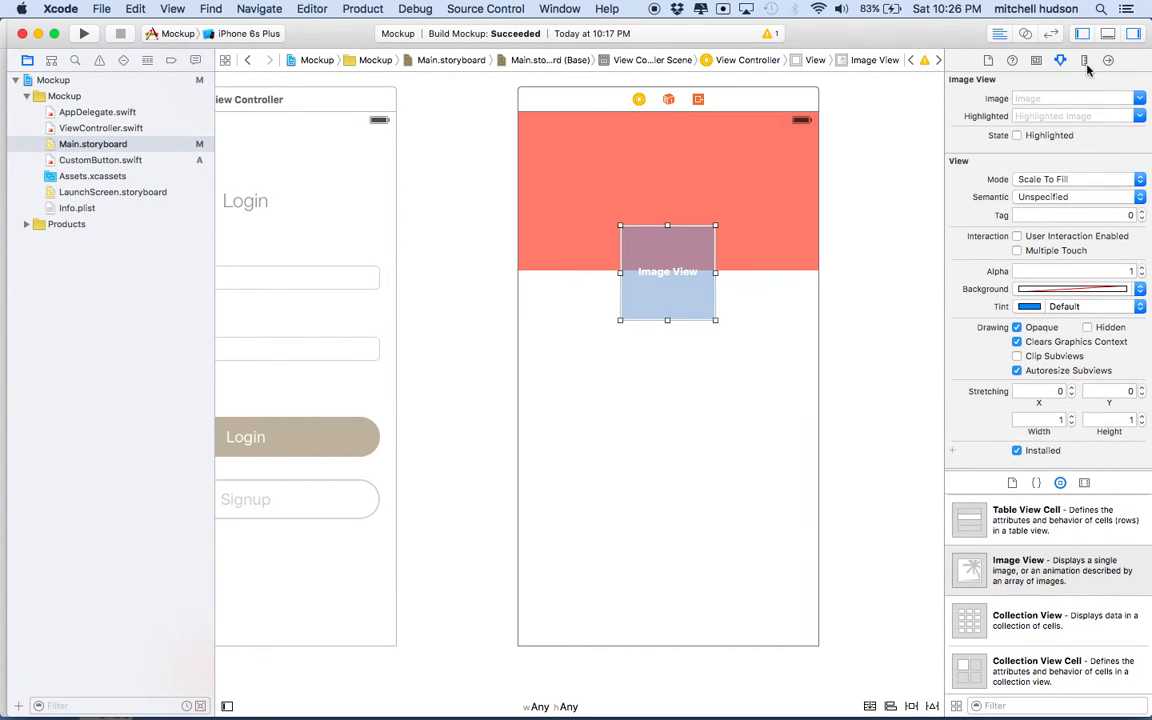
{"action": "left_click", "coordinate": [1084, 60]}
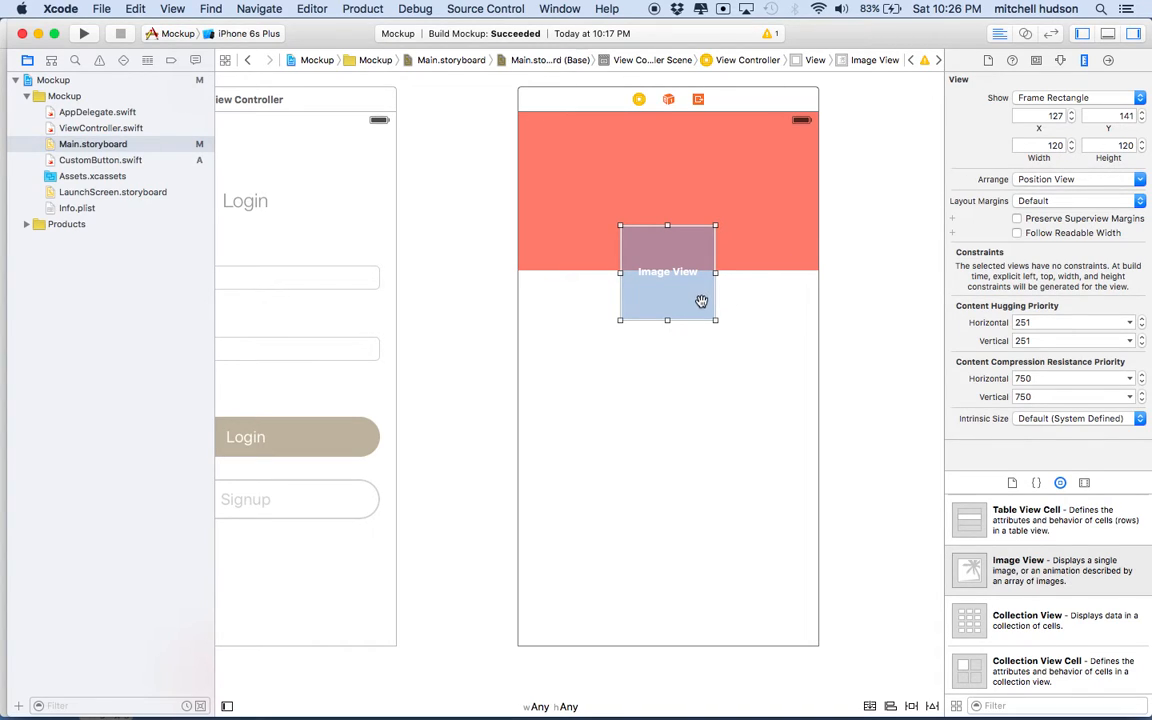
Step: Nudge the square image view upward so it straddles the red header's lower edge
{"action": "left_click", "coordinate": [708, 400]}
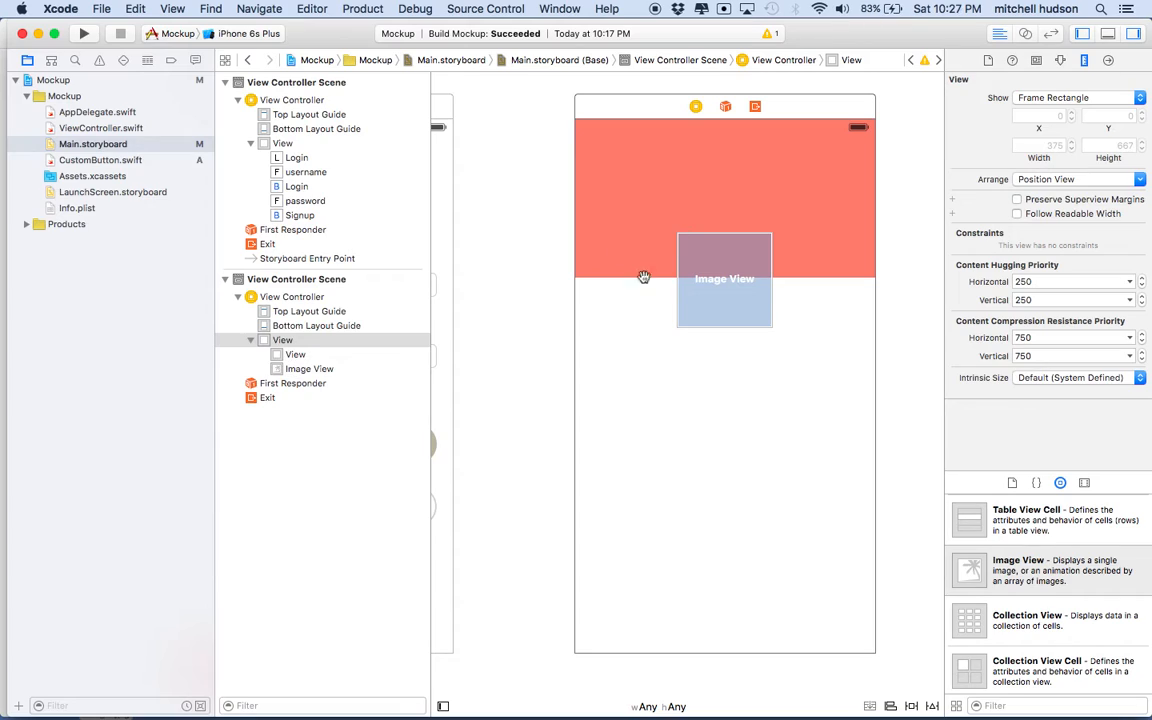
{"action": "mouse_move", "coordinate": [876, 180]}
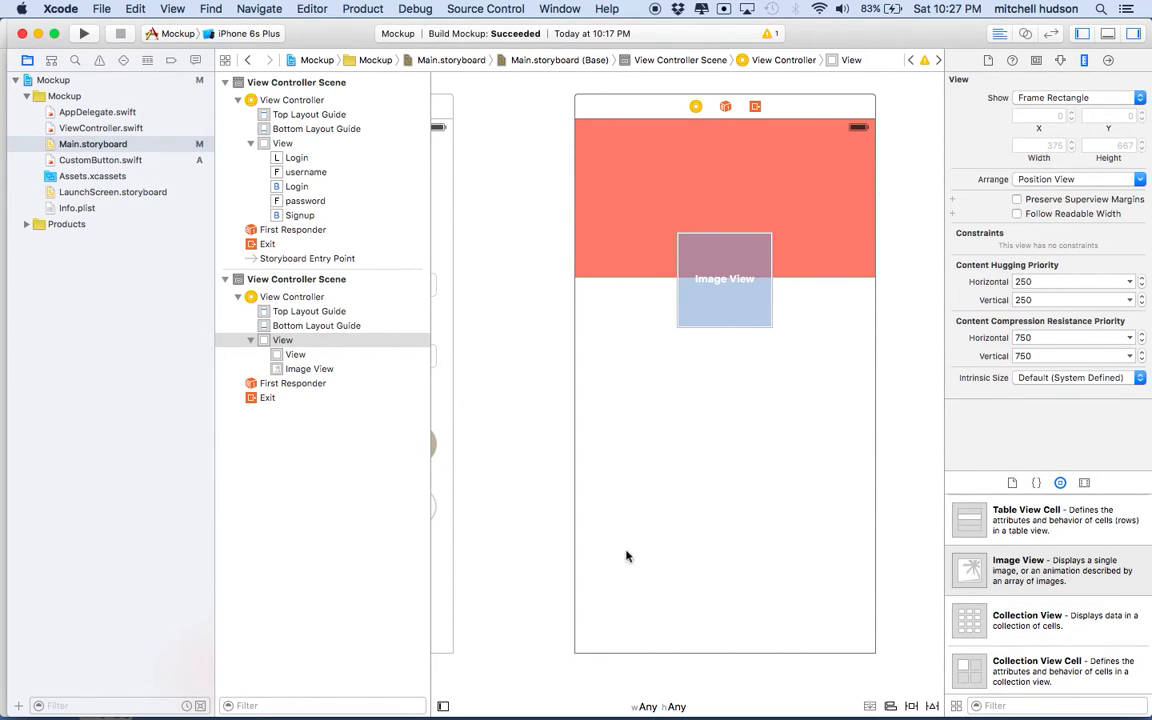
{"action": "mouse_move", "coordinate": [656, 298]}
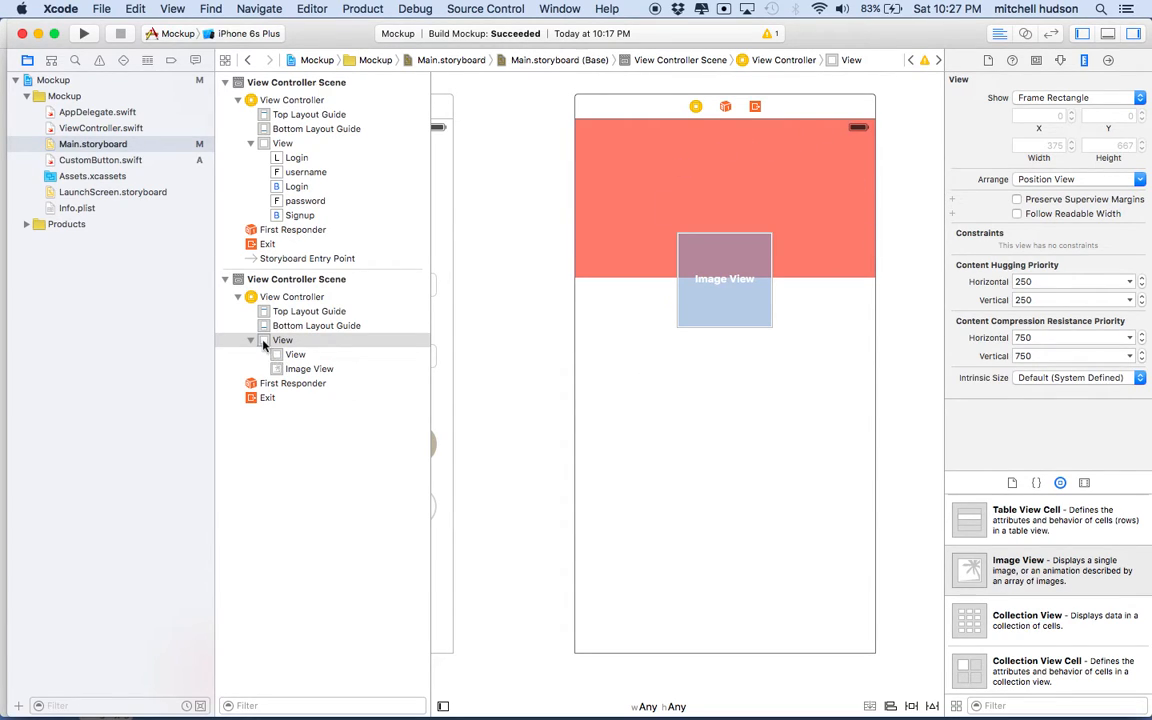
{"action": "left_click", "coordinate": [284, 340]}
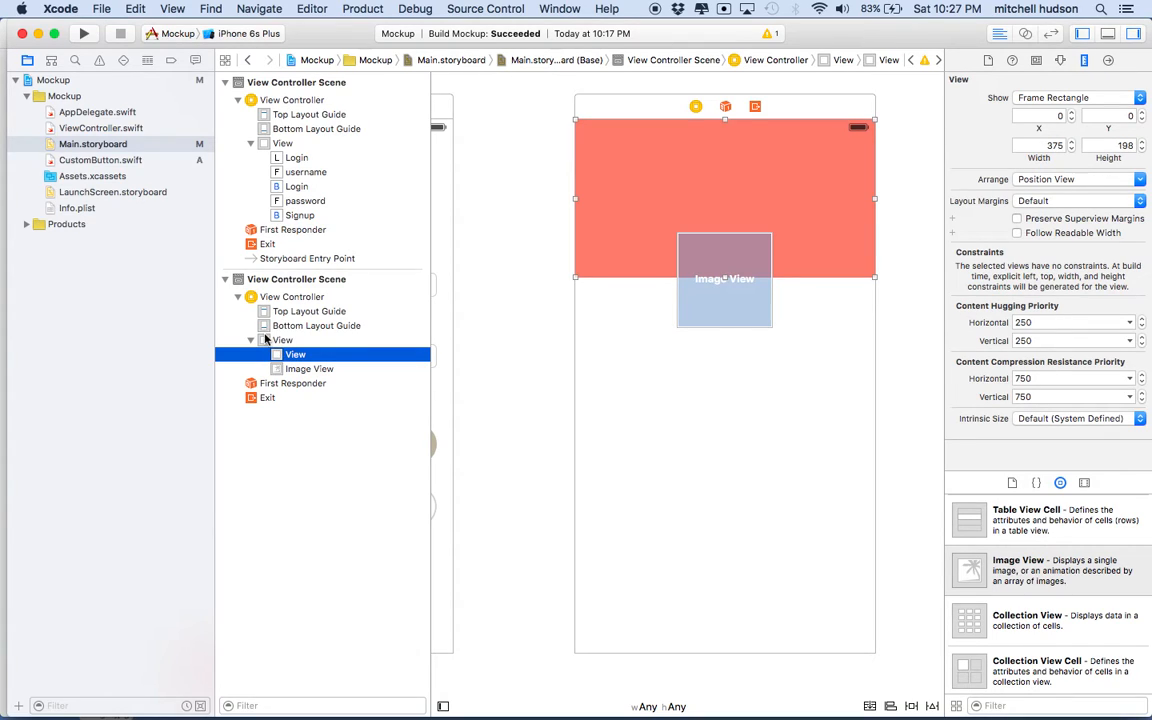
{"action": "left_click", "coordinate": [282, 340]}
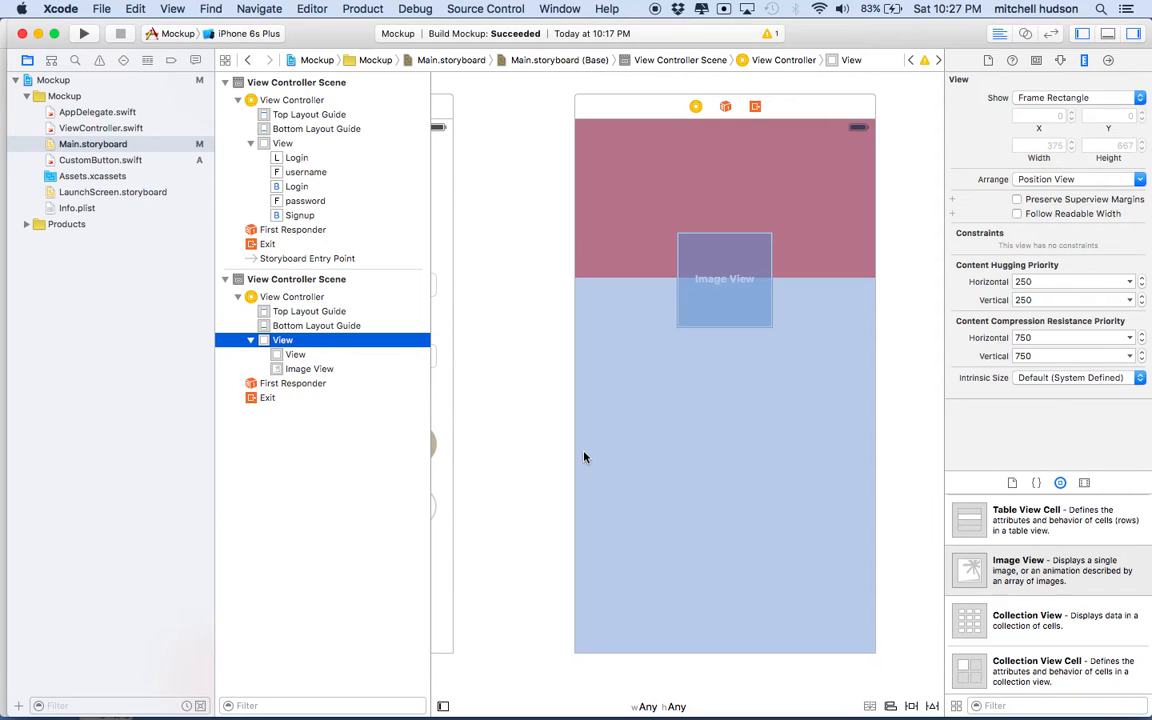
{"action": "mouse_move", "coordinate": [736, 332]}
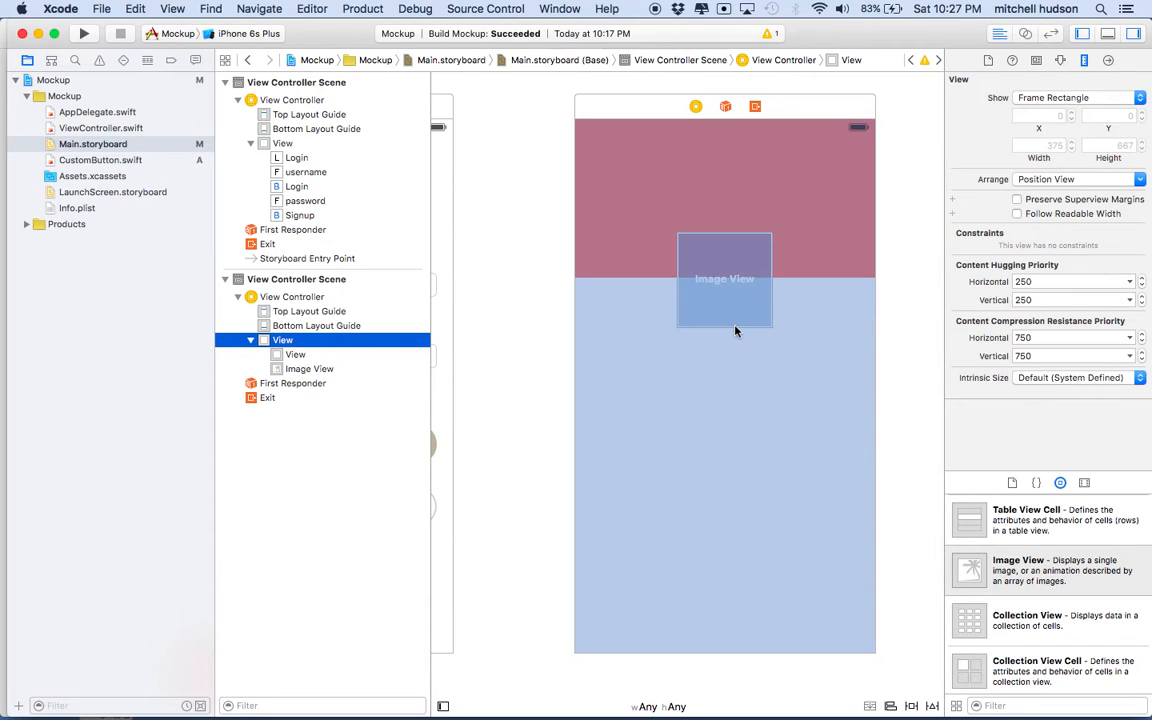
{"action": "mouse_move", "coordinate": [710, 386]}
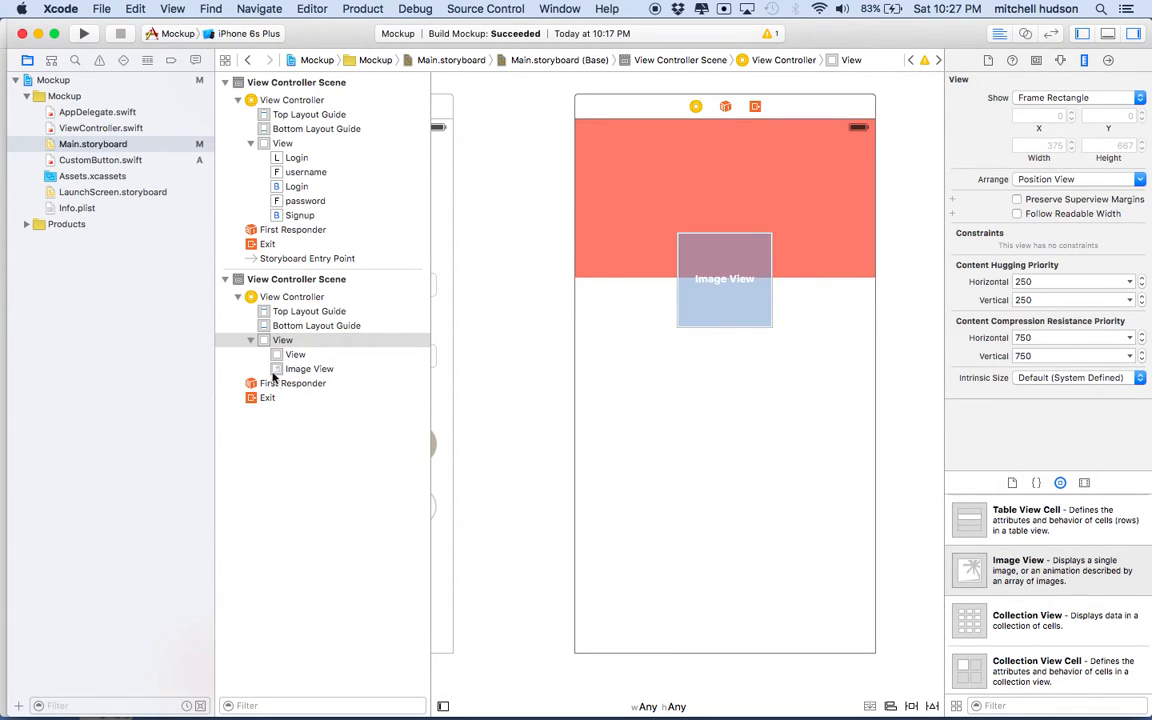
{"action": "mouse_move", "coordinate": [280, 356]}
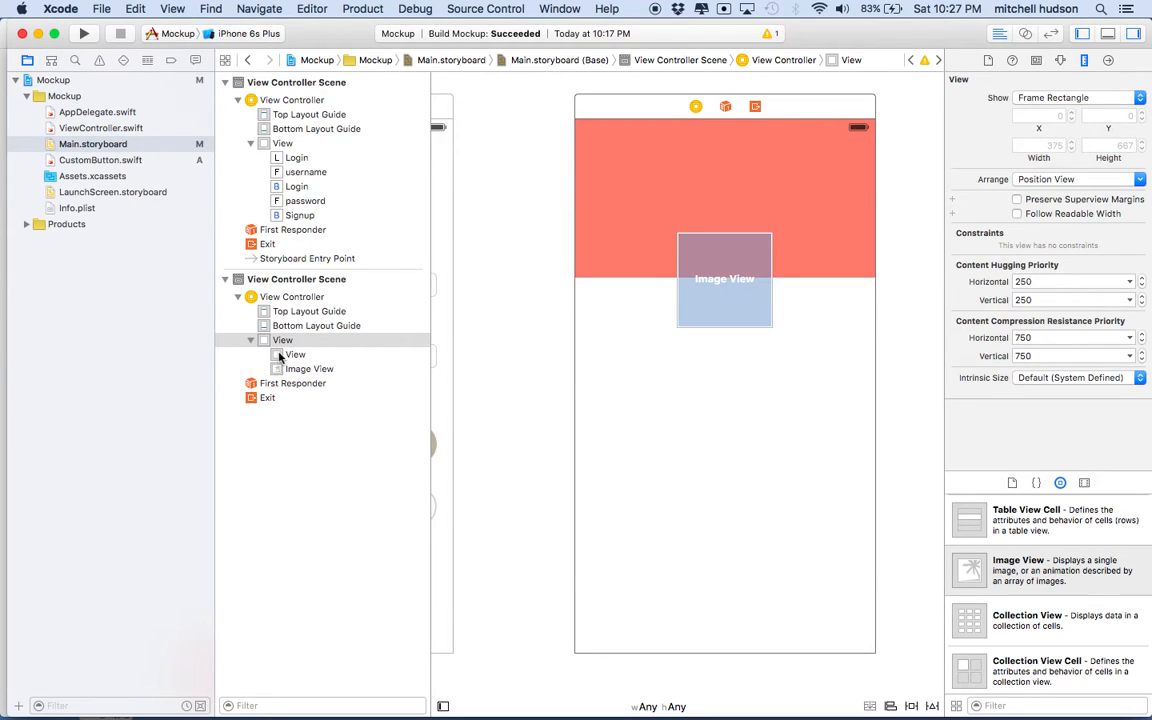
{"action": "left_click", "coordinate": [296, 354]}
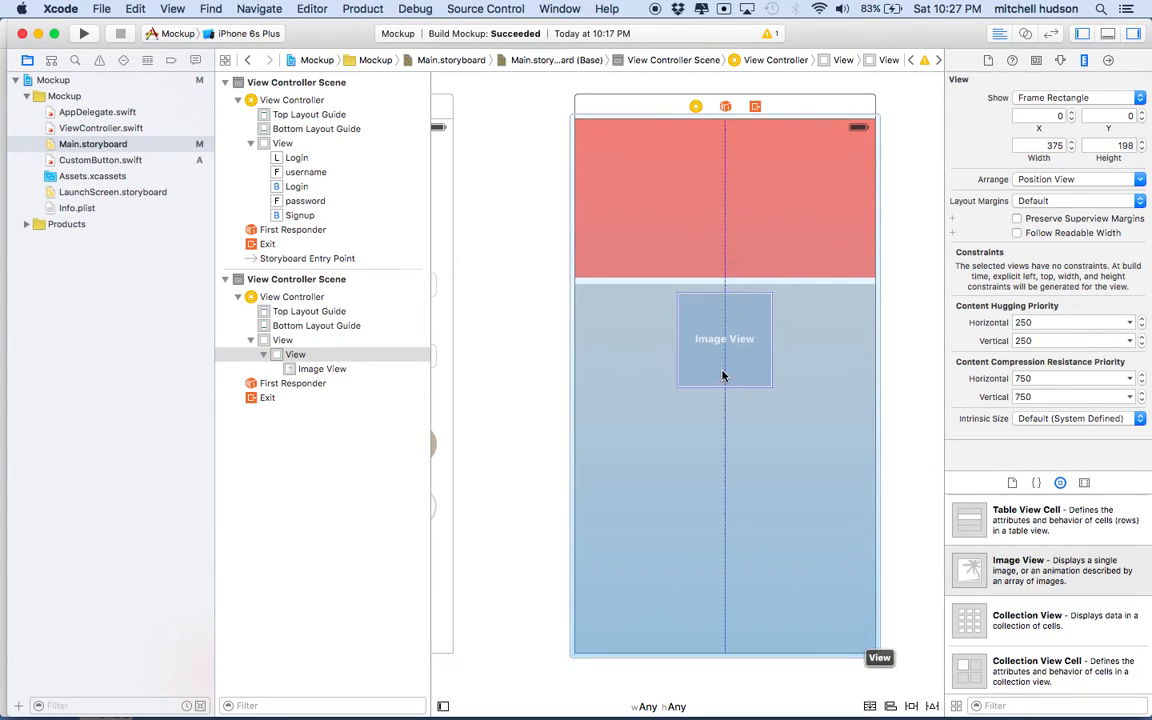
{"action": "left_click_drag", "start_coordinate": [724, 338], "coordinate": [724, 308]}
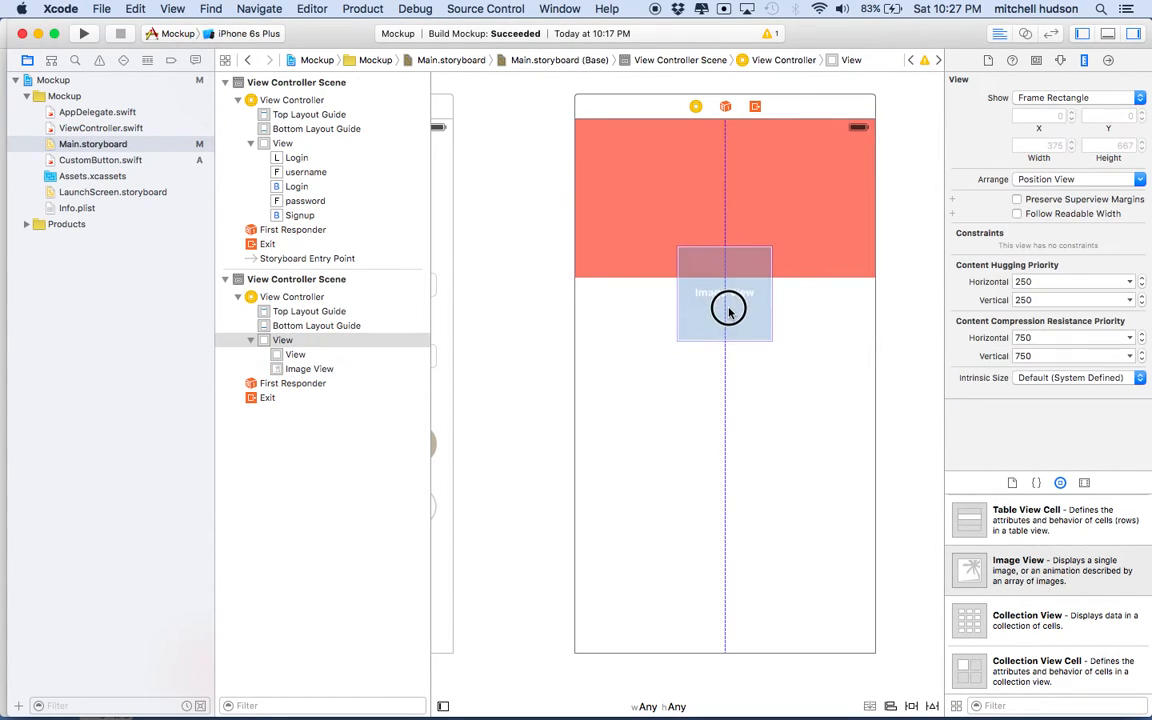
{"action": "left_click_drag", "start_coordinate": [724, 310], "coordinate": [724, 296]}
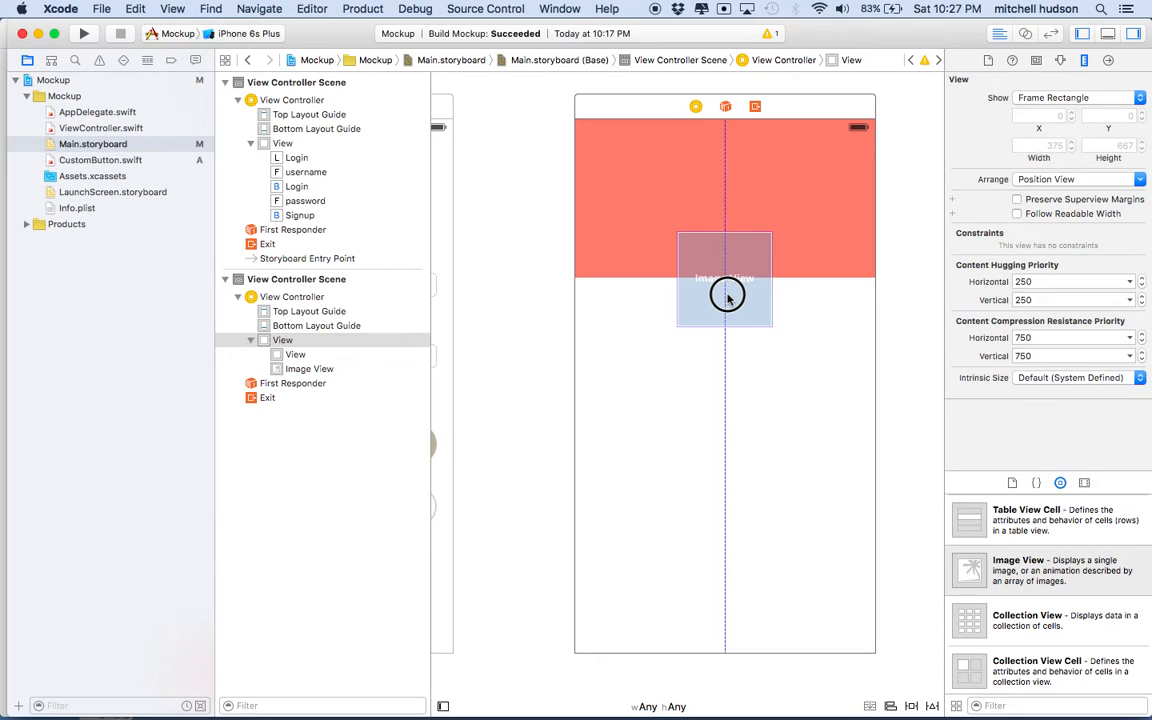
{"action": "left_click", "coordinate": [724, 276]}
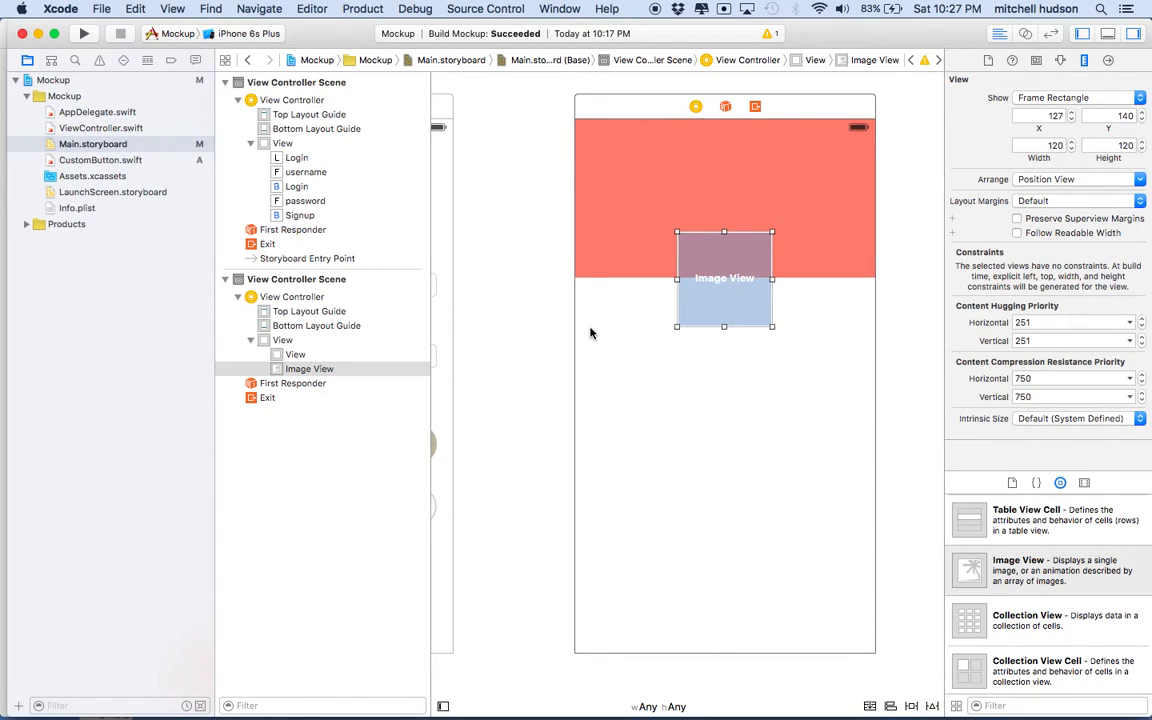
{"action": "mouse_move", "coordinate": [684, 404]}
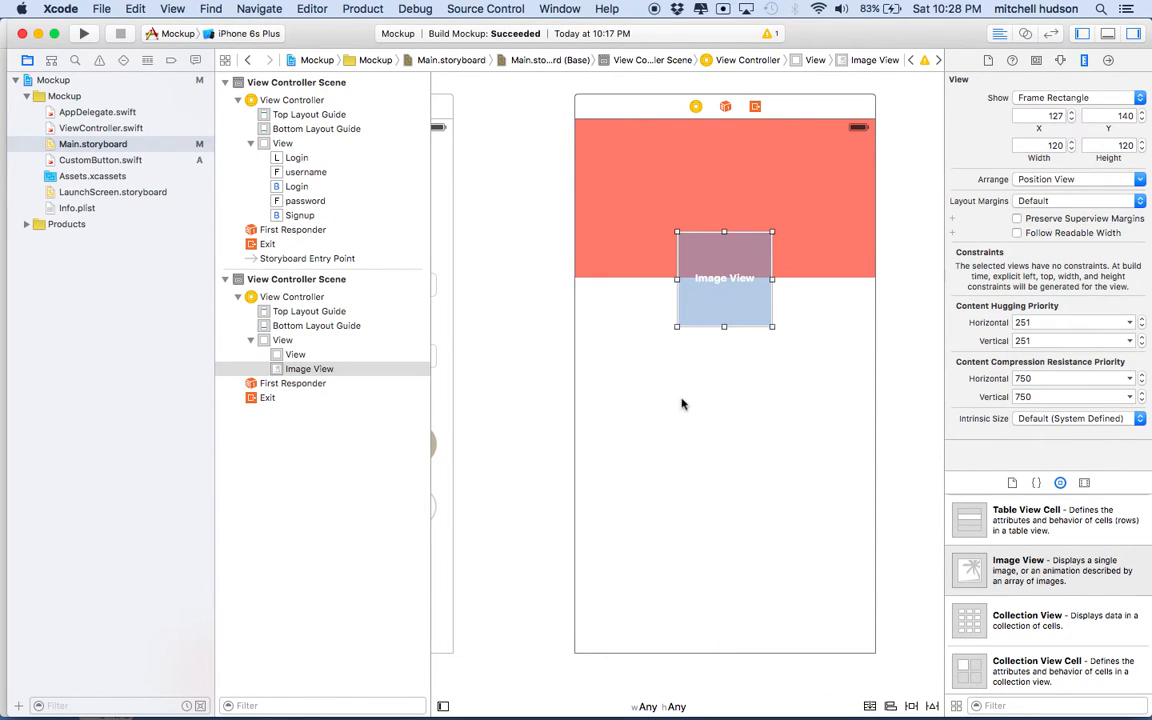
{"action": "mouse_move", "coordinate": [616, 408]}
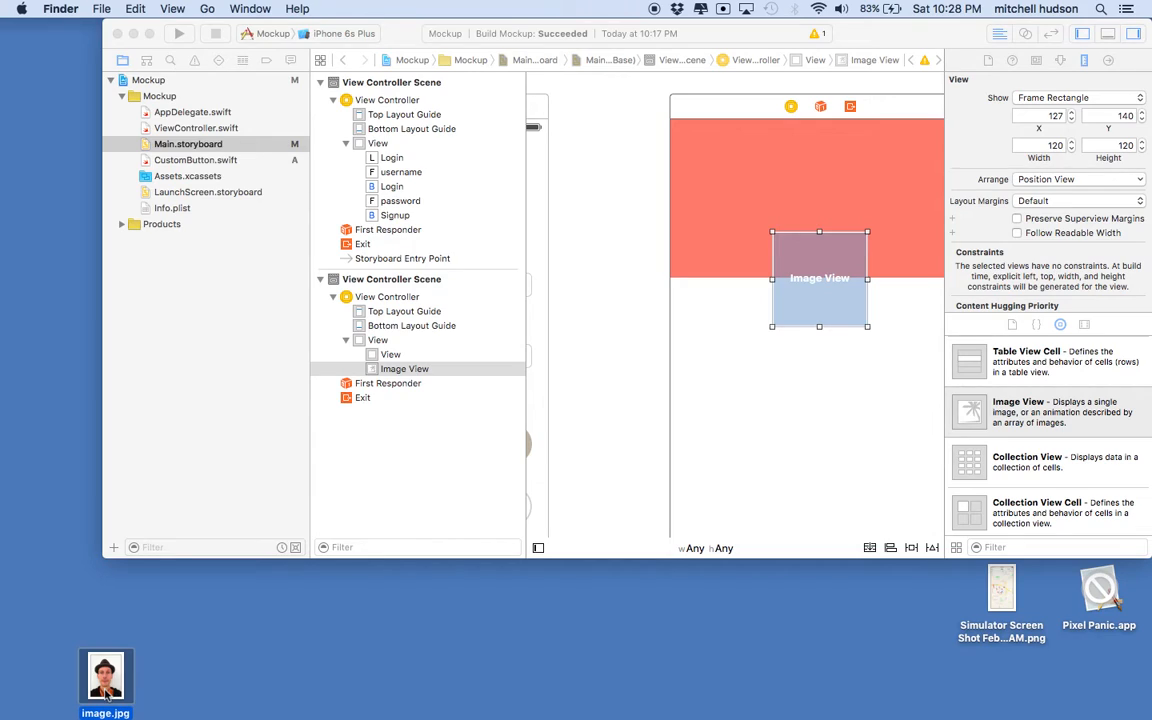
Step: Select image.jpg on the desktop beside the Xcode window
{"action": "left_click", "coordinate": [106, 636]}
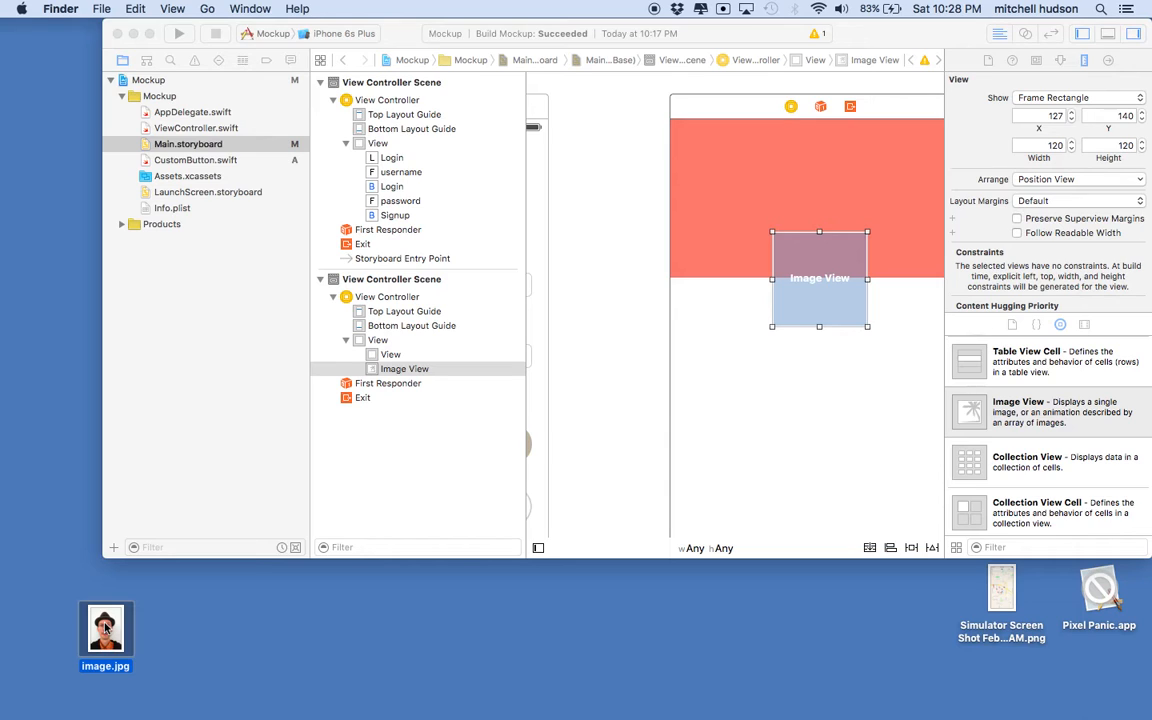
Step: Drag image.jpg into the Project navigator and finish adding it with 'Copy items if needed'
{"action": "left_click_drag", "start_coordinate": [104, 624], "coordinate": [158, 256]}
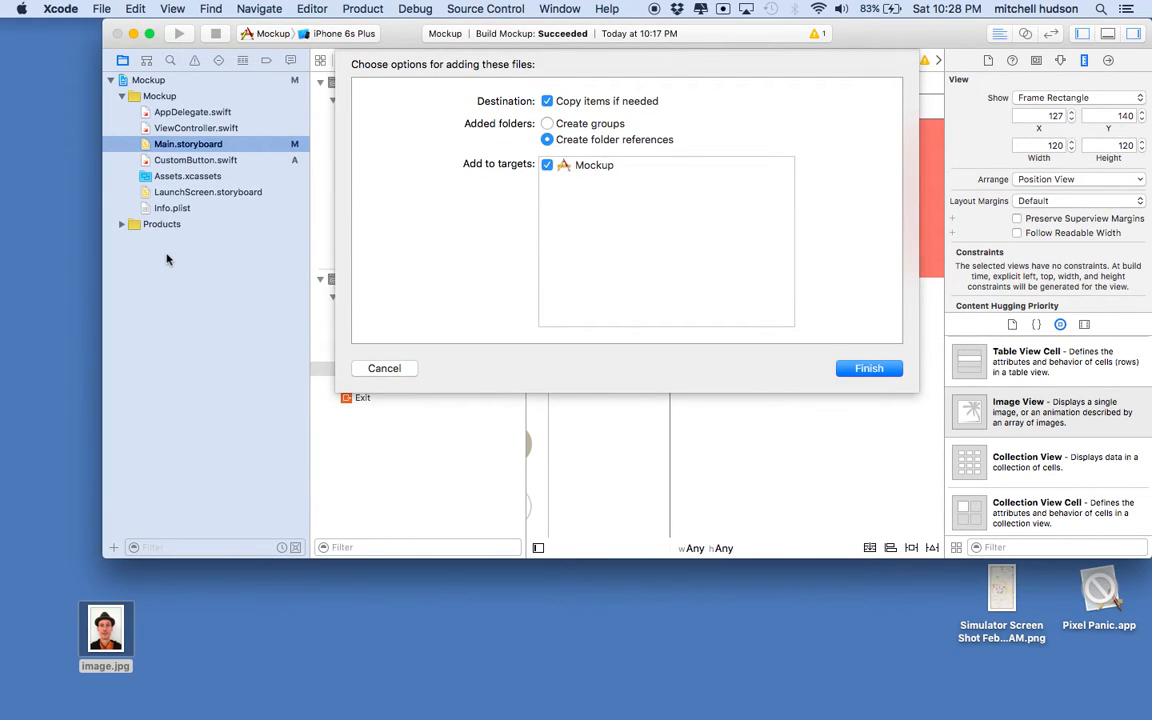
{"action": "mouse_move", "coordinate": [360, 418]}
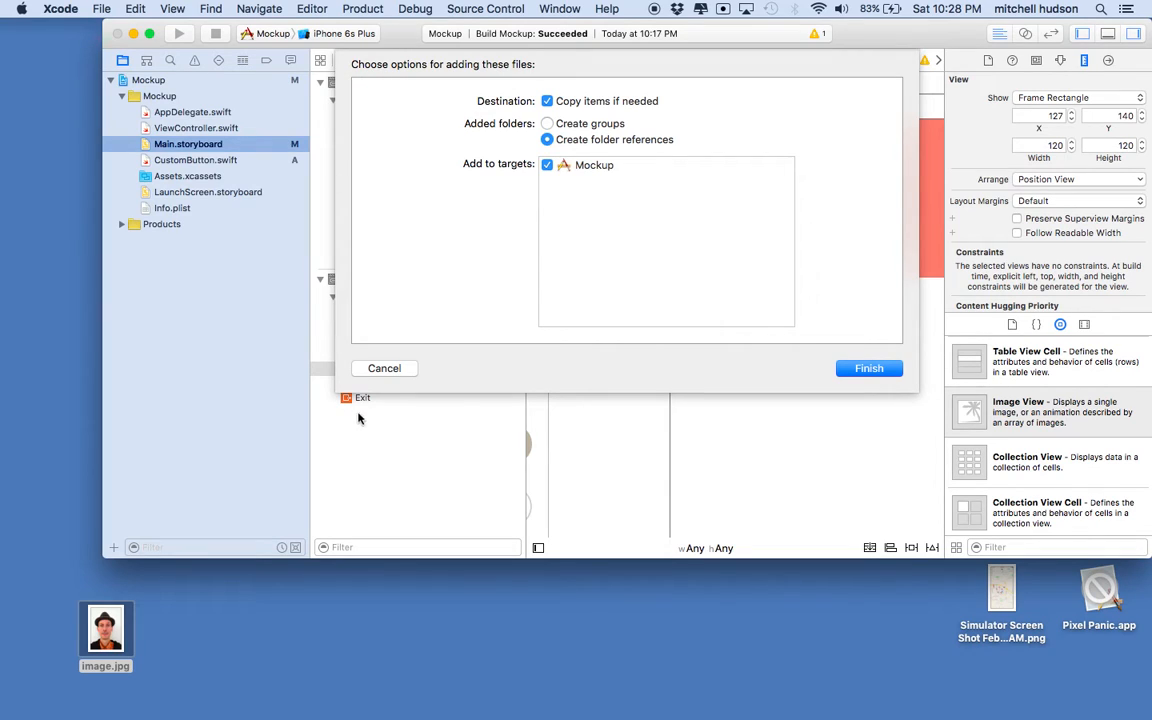
{"action": "mouse_move", "coordinate": [568, 88]}
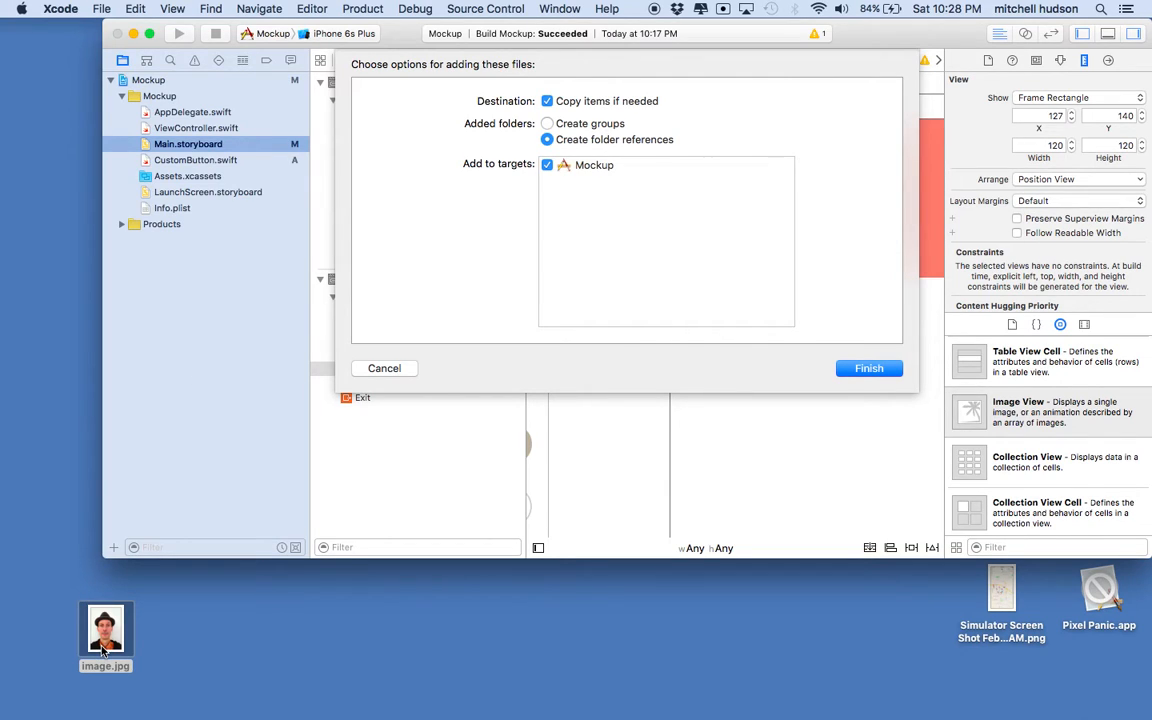
{"action": "mouse_move", "coordinate": [254, 216]}
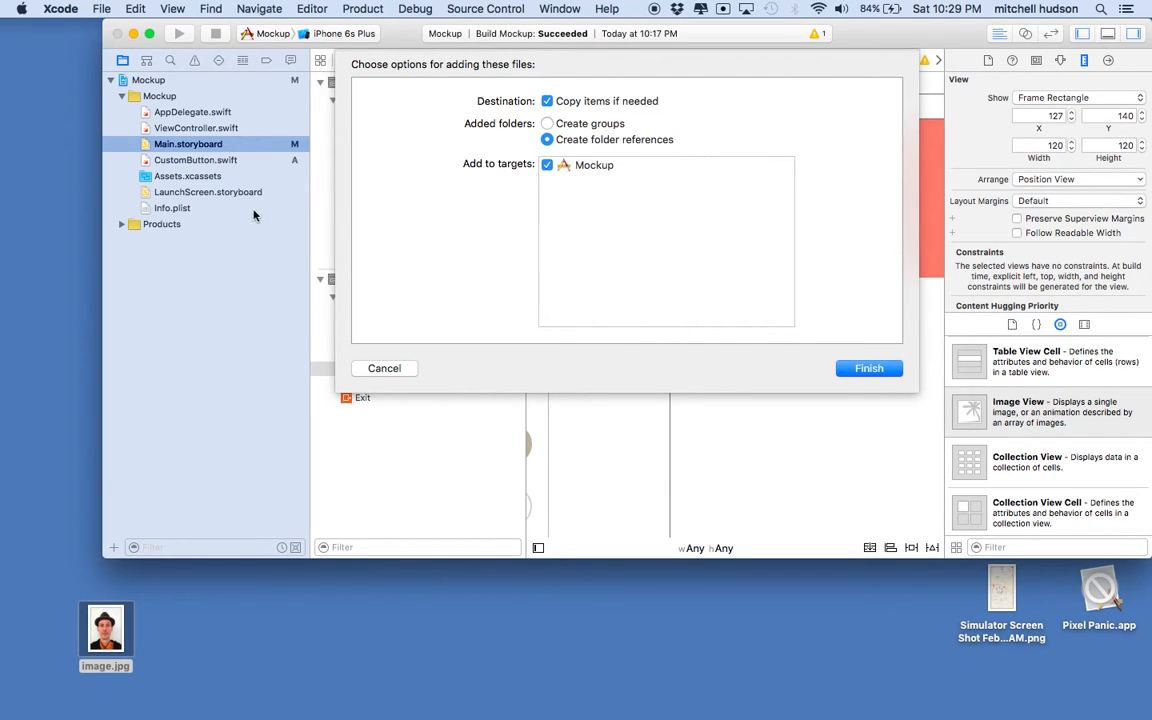
{"action": "mouse_move", "coordinate": [276, 160]}
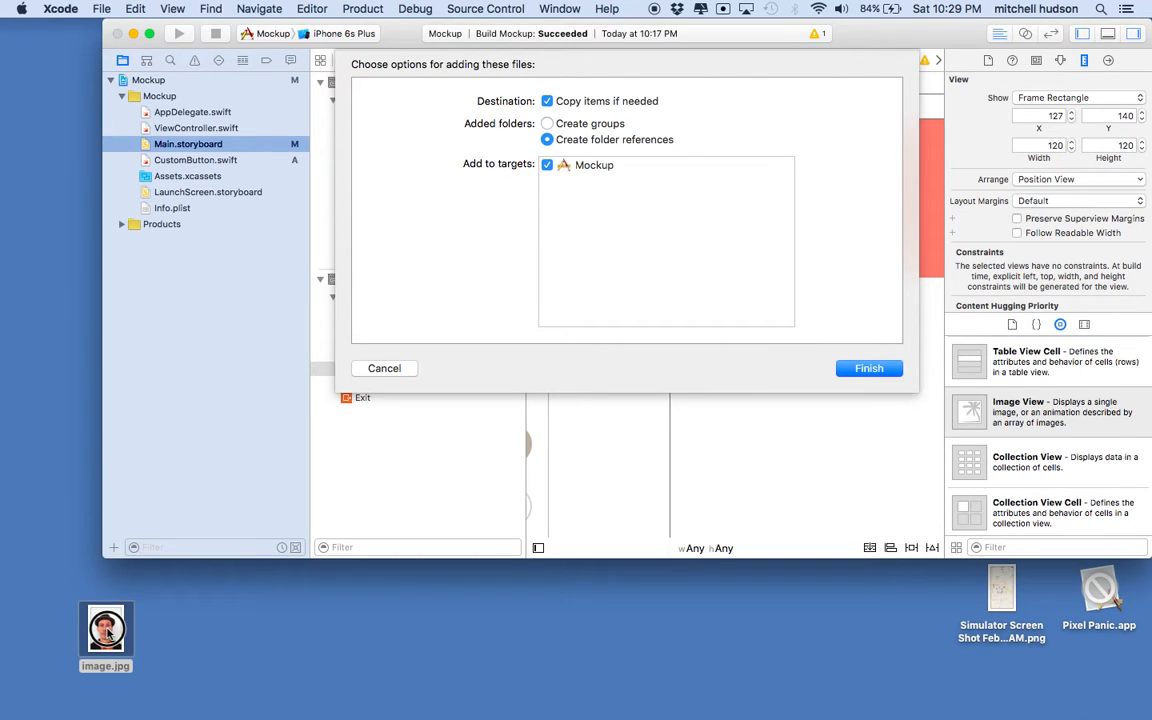
{"action": "left_click", "coordinate": [104, 628]}
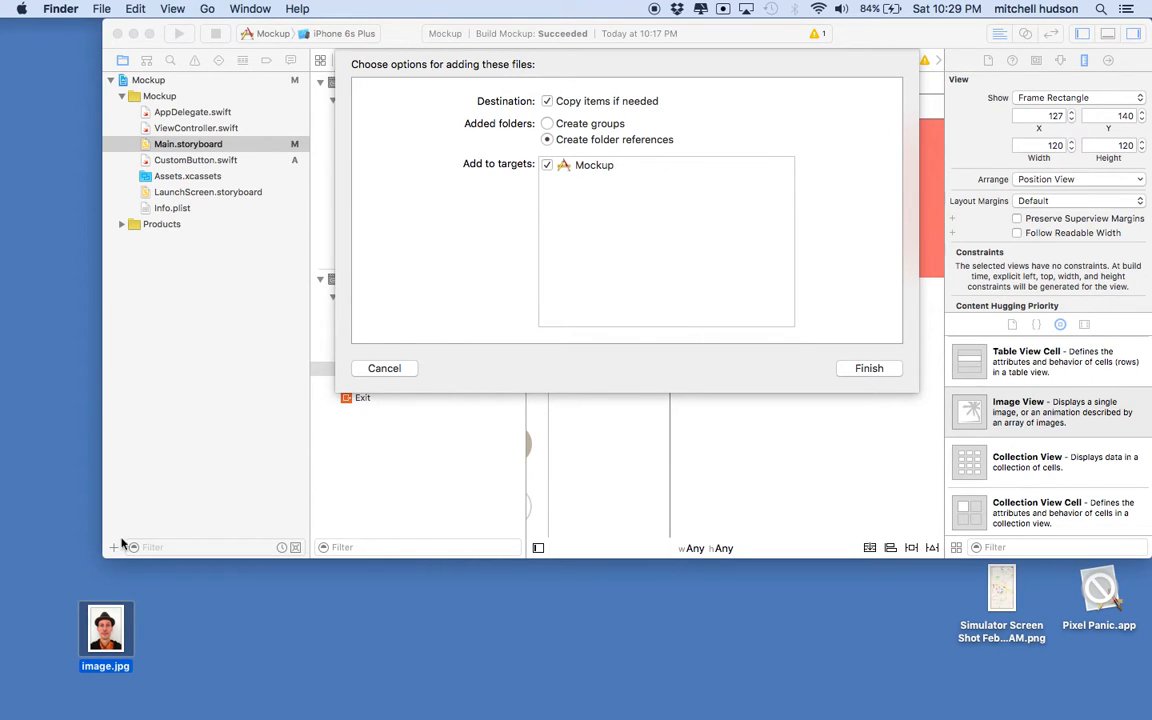
{"action": "mouse_move", "coordinate": [268, 332]}
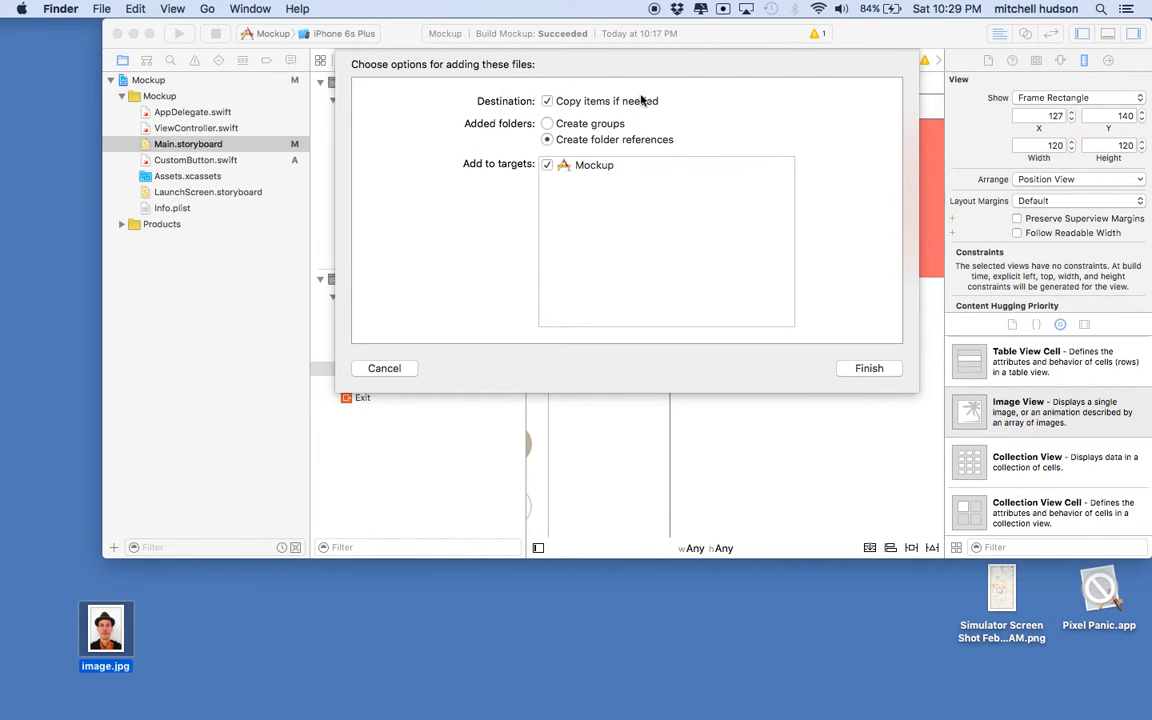
{"action": "mouse_move", "coordinate": [724, 152]}
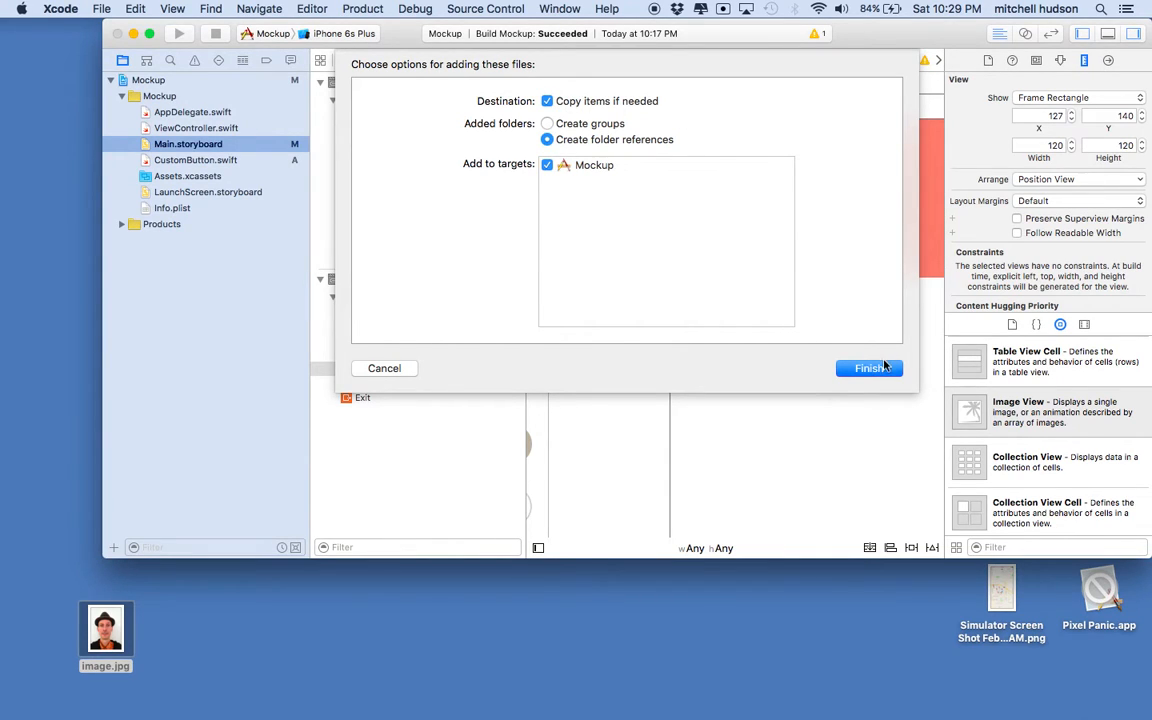
{"action": "left_click", "coordinate": [868, 368]}
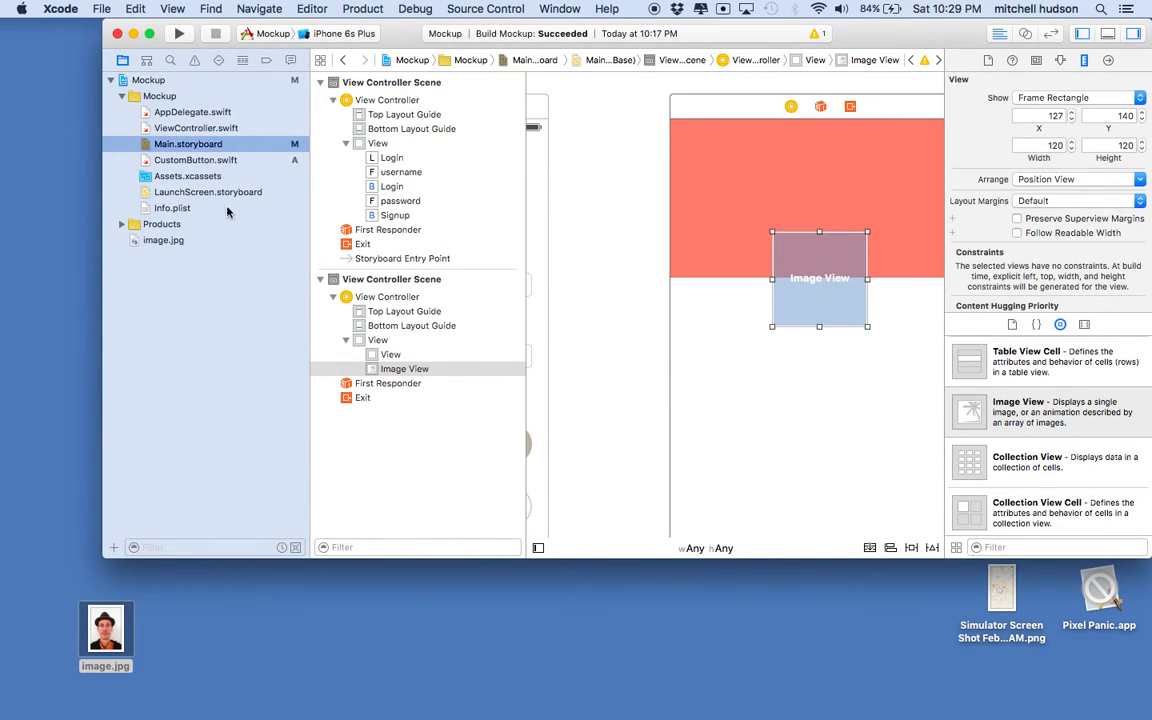
Step: Preview image.jpg, return to Main.storyboard and select the image view with its attributes shown
{"action": "left_click", "coordinate": [164, 240]}
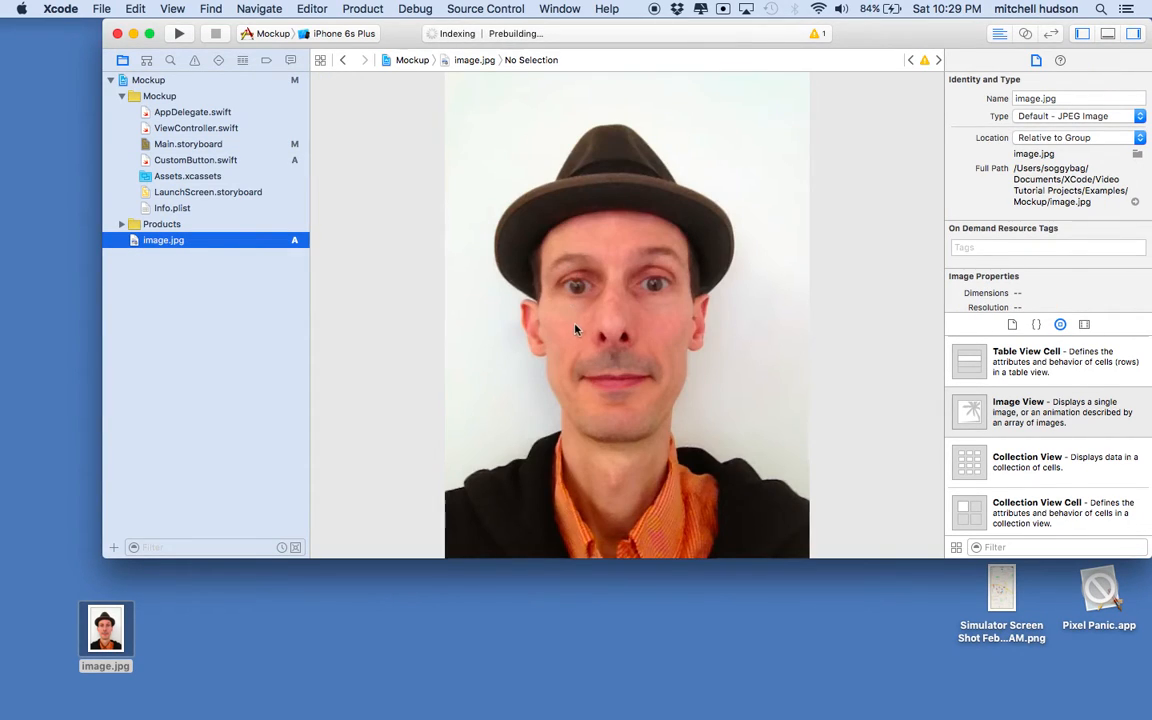
{"action": "left_click", "coordinate": [188, 144]}
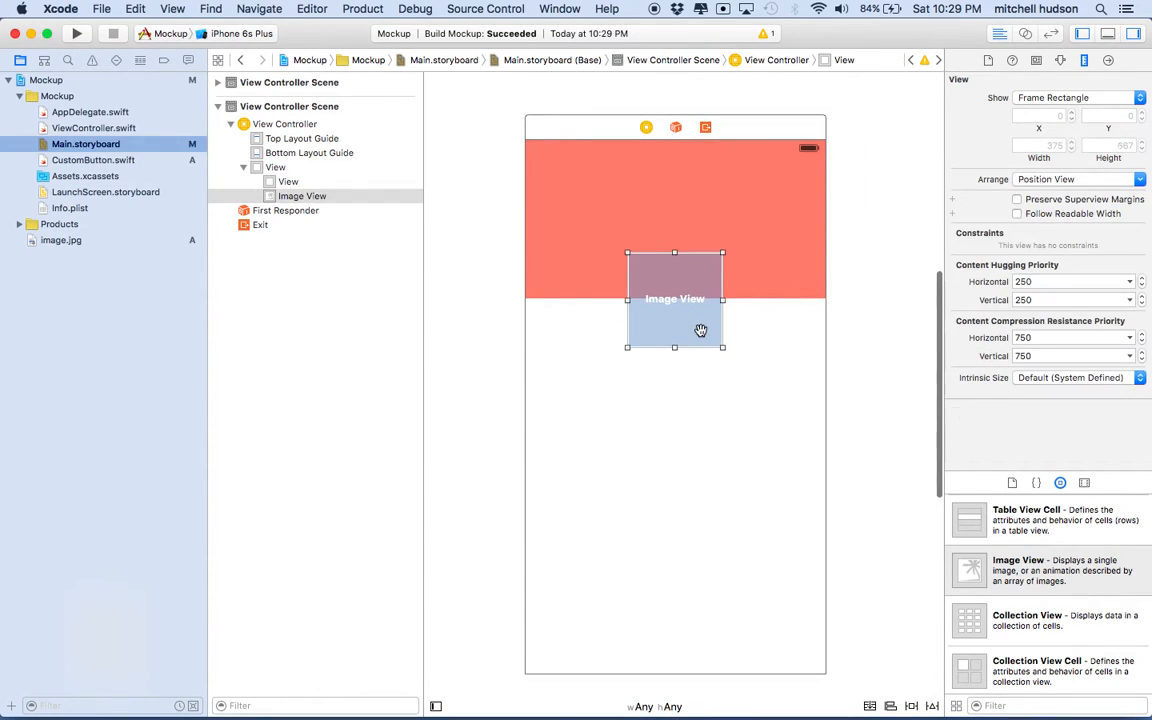
{"action": "left_click", "coordinate": [674, 298]}
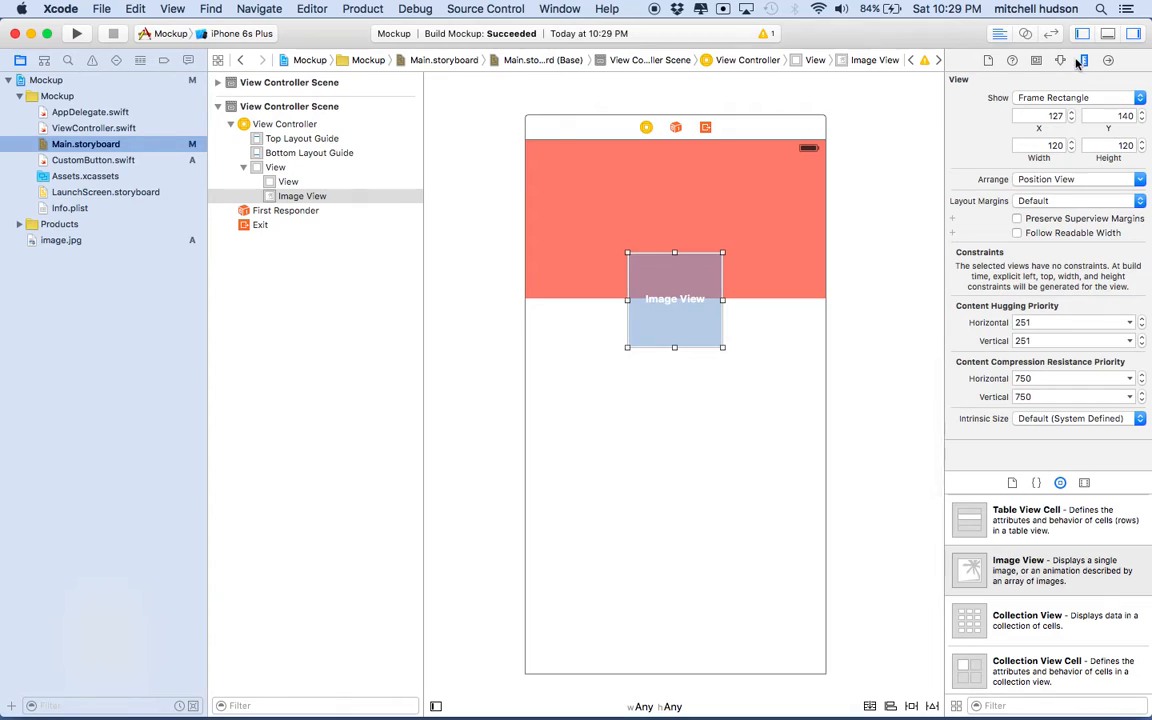
{"action": "left_click", "coordinate": [1080, 60]}
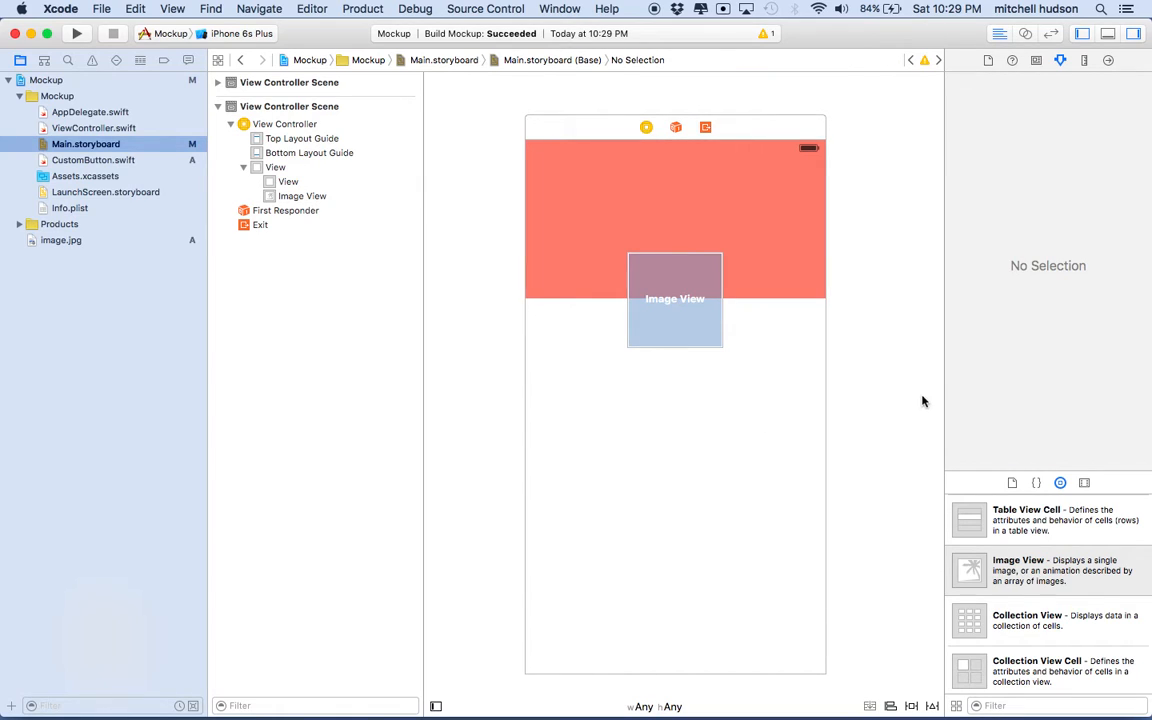
{"action": "mouse_move", "coordinate": [692, 332]}
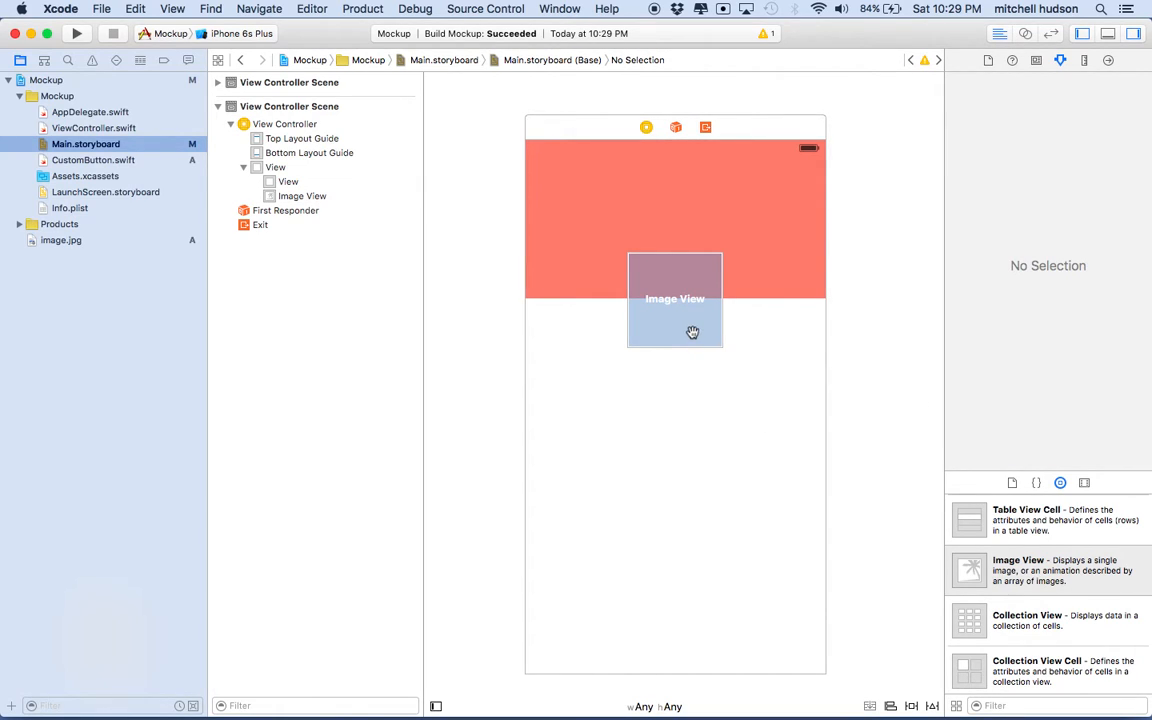
{"action": "left_click", "coordinate": [674, 298]}
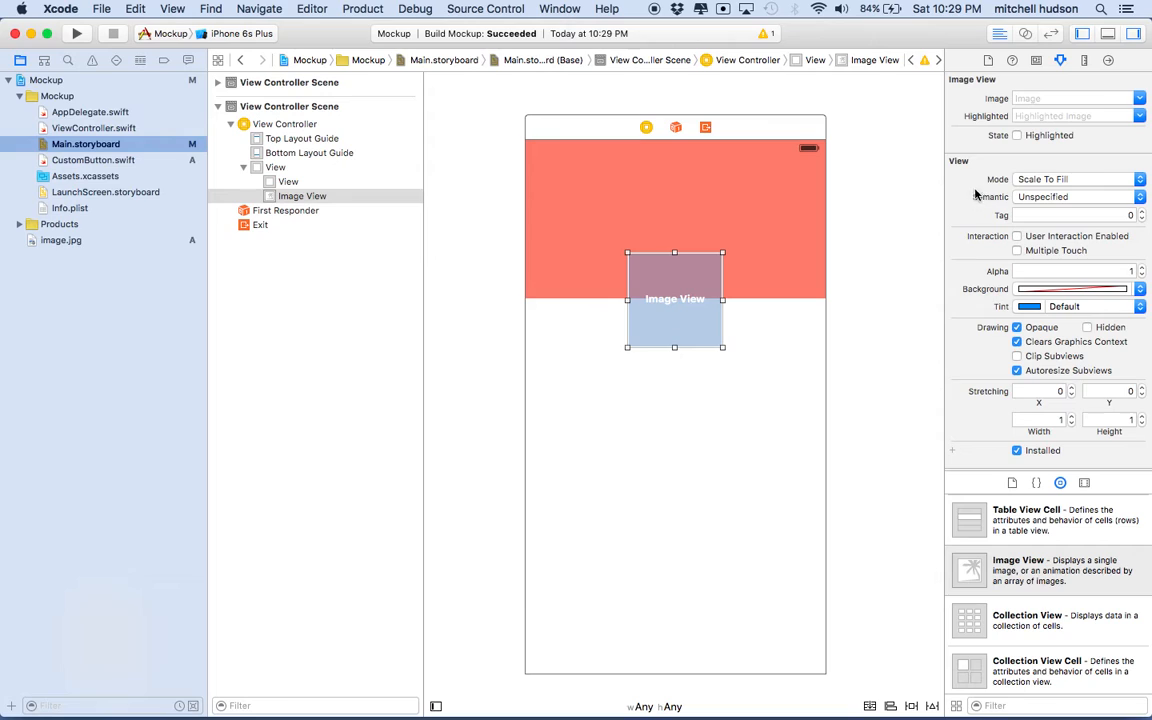
Step: Set the image view's Image to the imported image.jpg portrait
{"action": "left_click", "coordinate": [1140, 98]}
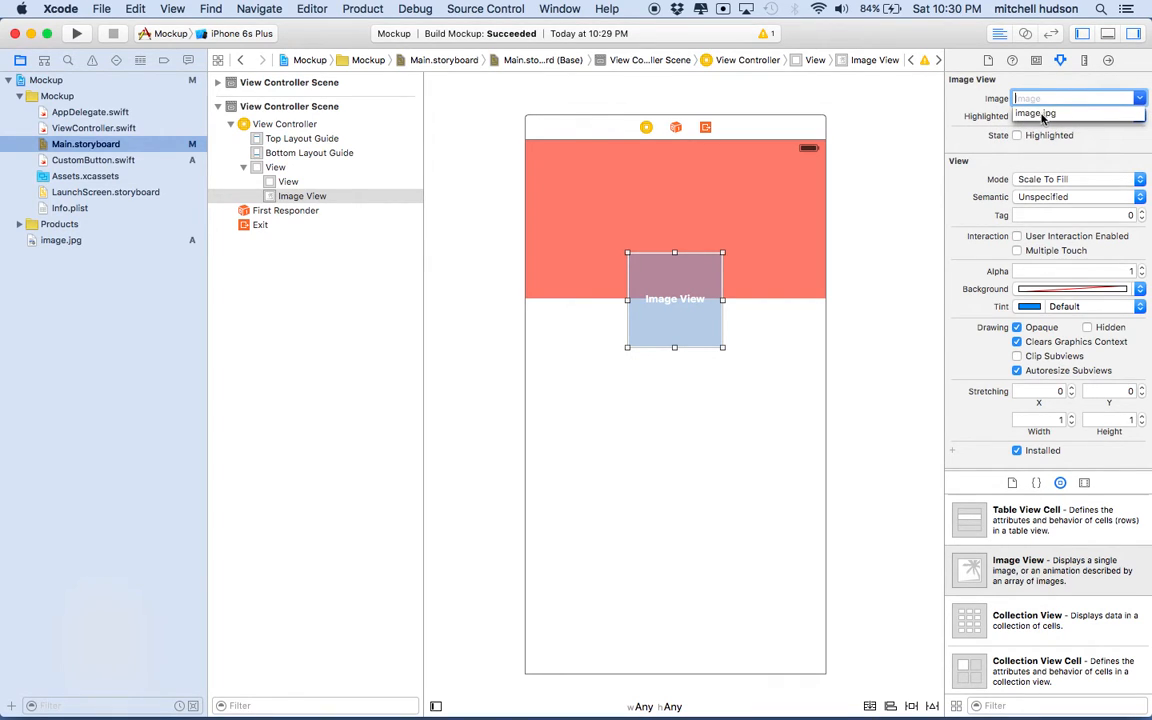
{"action": "left_click", "coordinate": [1076, 98]}
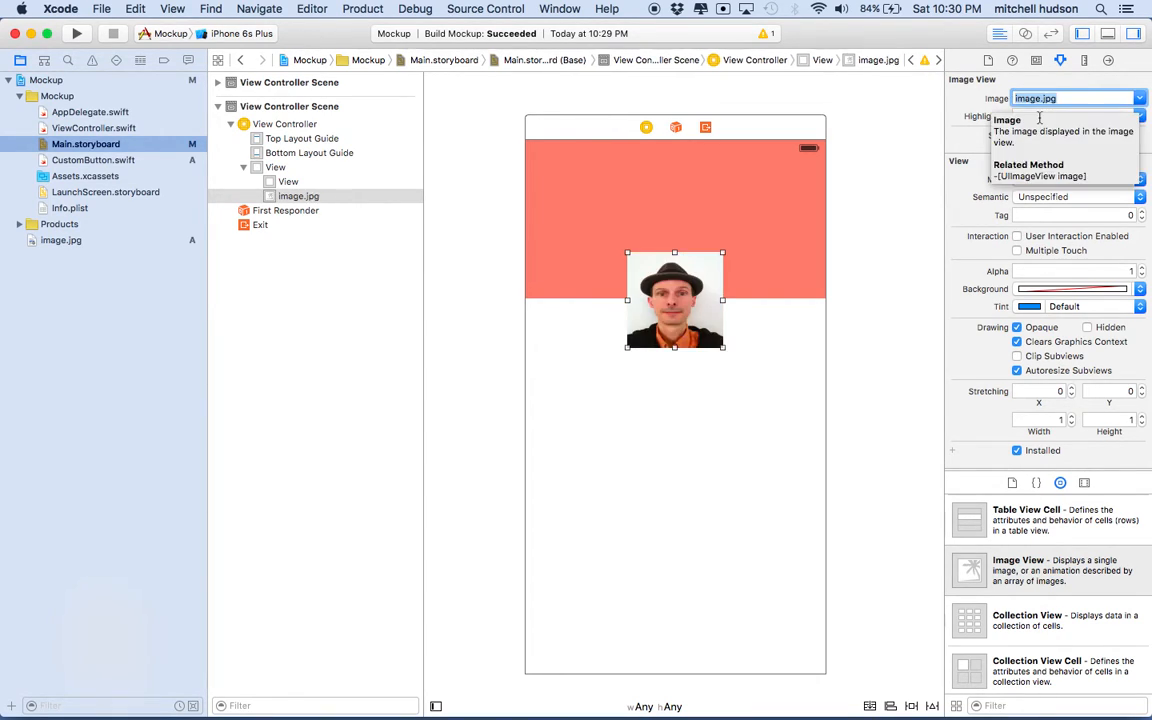
{"action": "mouse_move", "coordinate": [656, 318]}
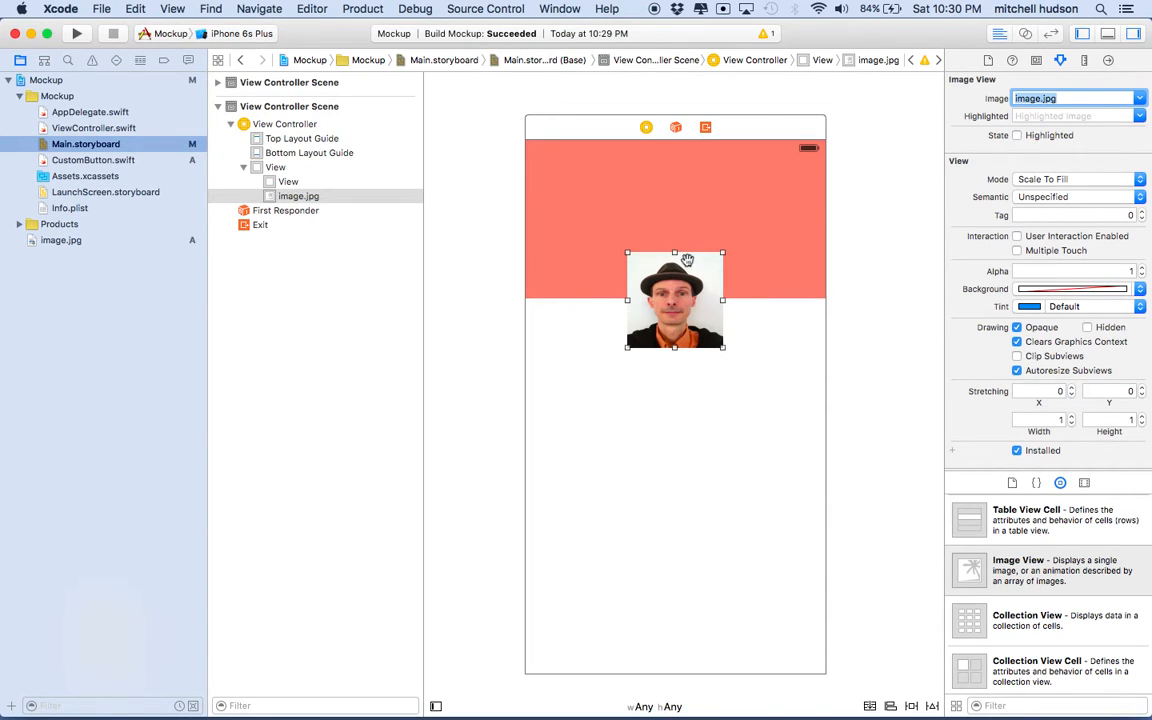
{"action": "mouse_move", "coordinate": [732, 260]}
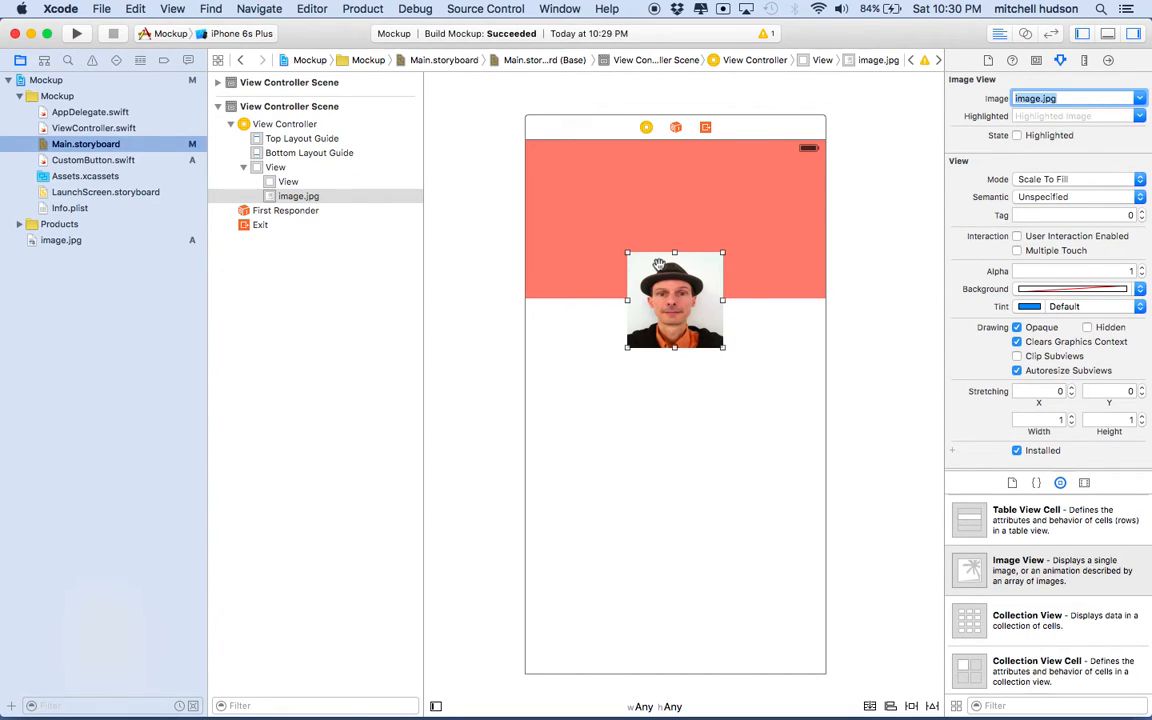
{"action": "mouse_move", "coordinate": [574, 272]}
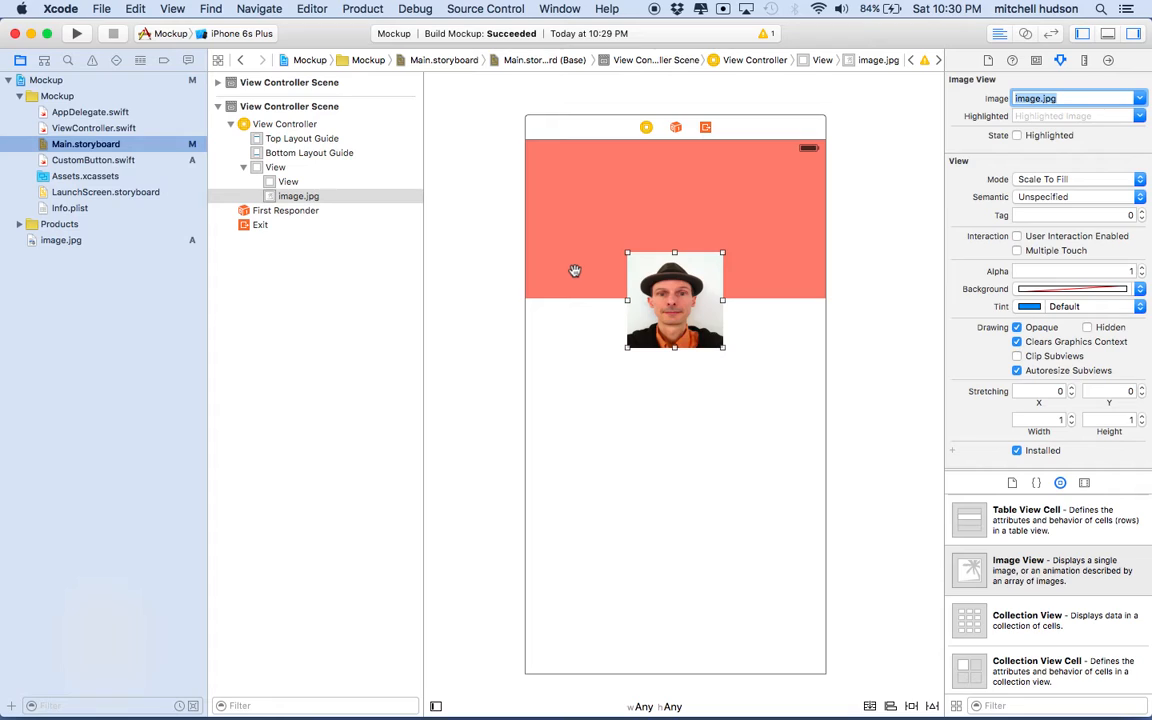
{"action": "mouse_move", "coordinate": [936, 246]}
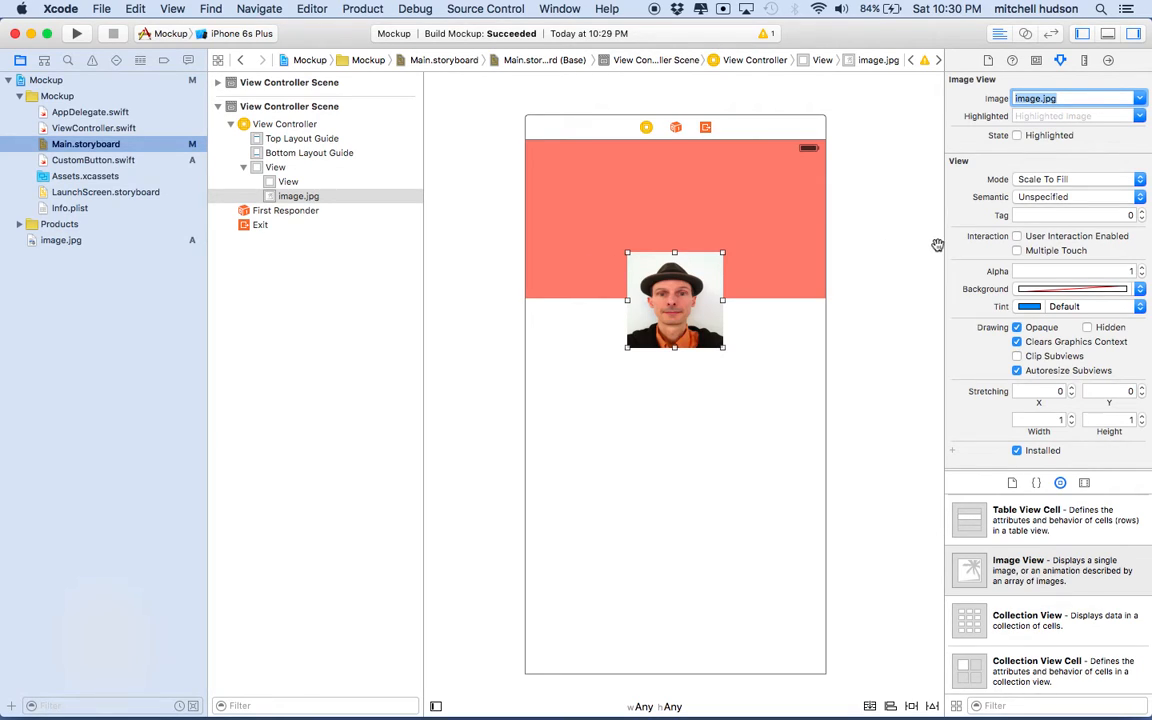
{"action": "mouse_move", "coordinate": [996, 180]}
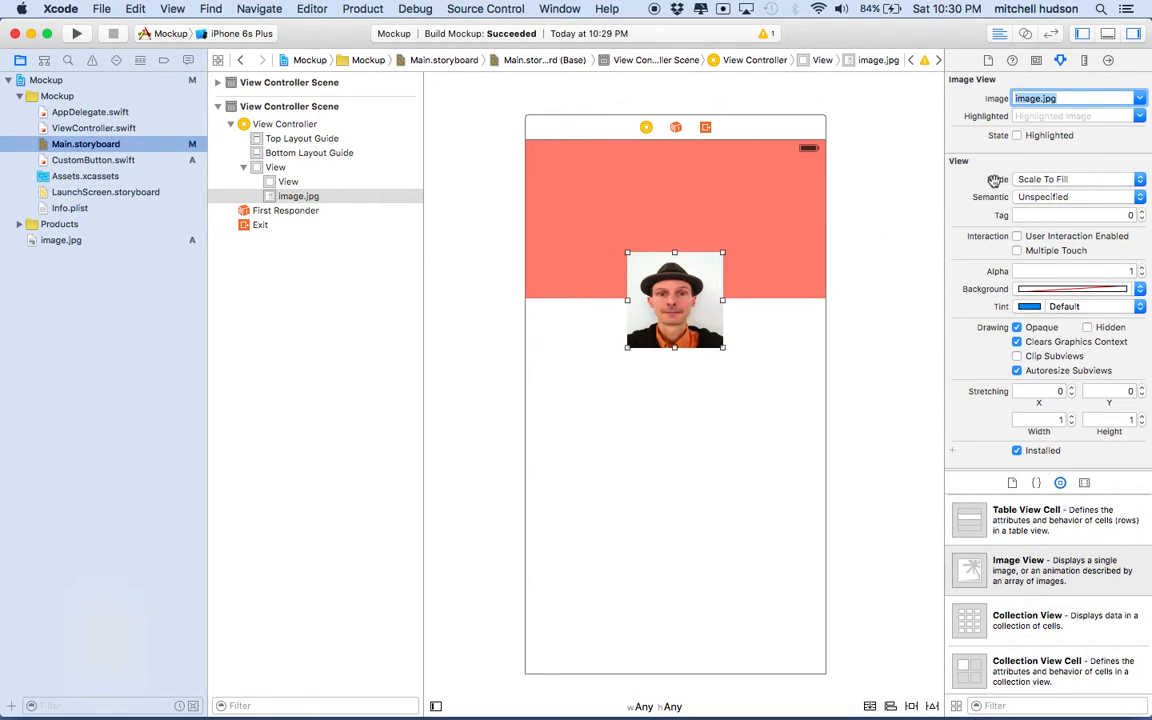
{"action": "mouse_move", "coordinate": [1004, 204]}
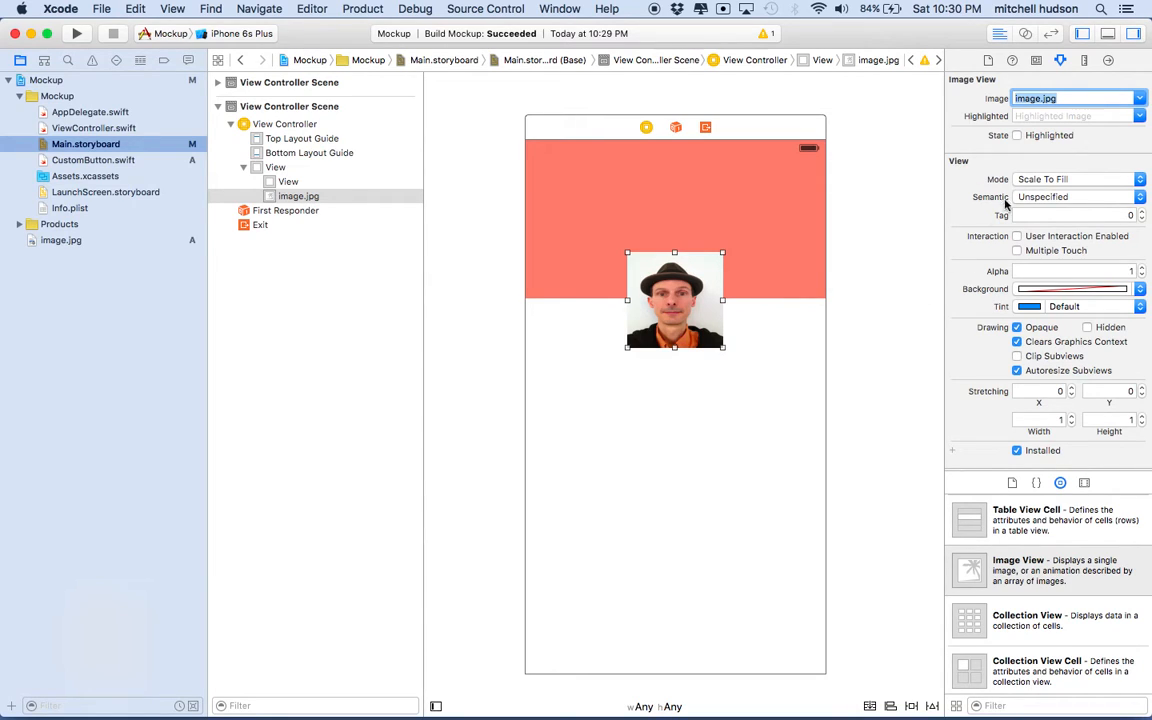
{"action": "mouse_move", "coordinate": [990, 190]}
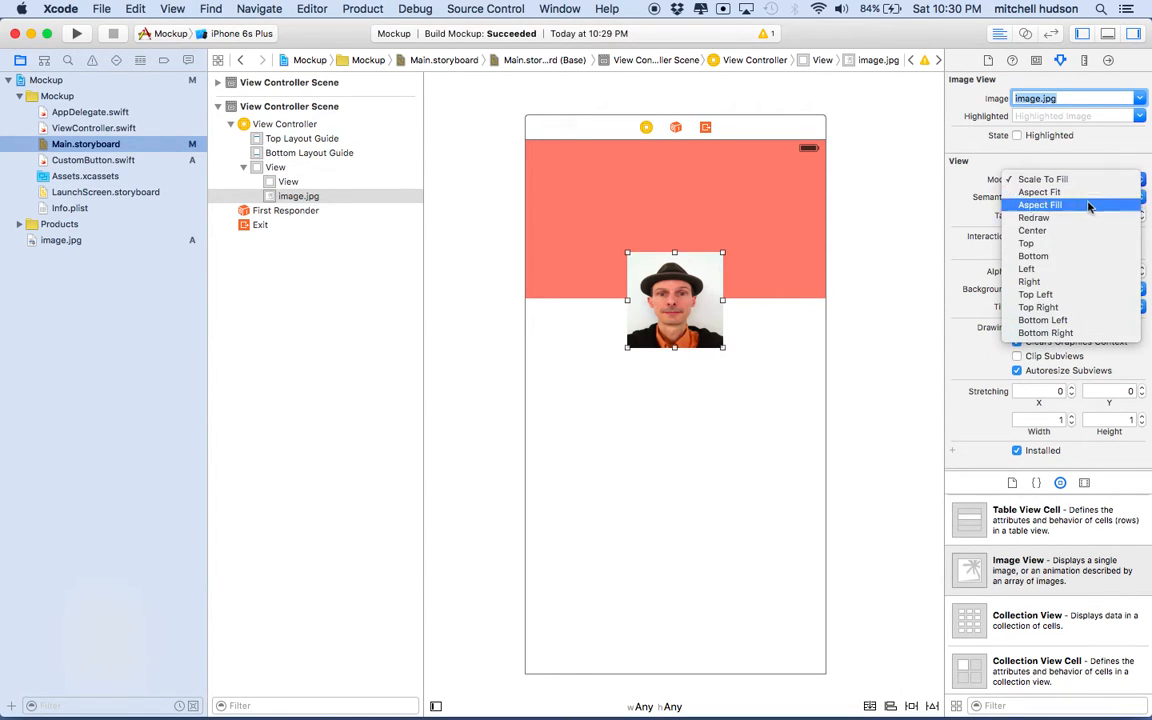
{"action": "mouse_move", "coordinate": [1042, 180]}
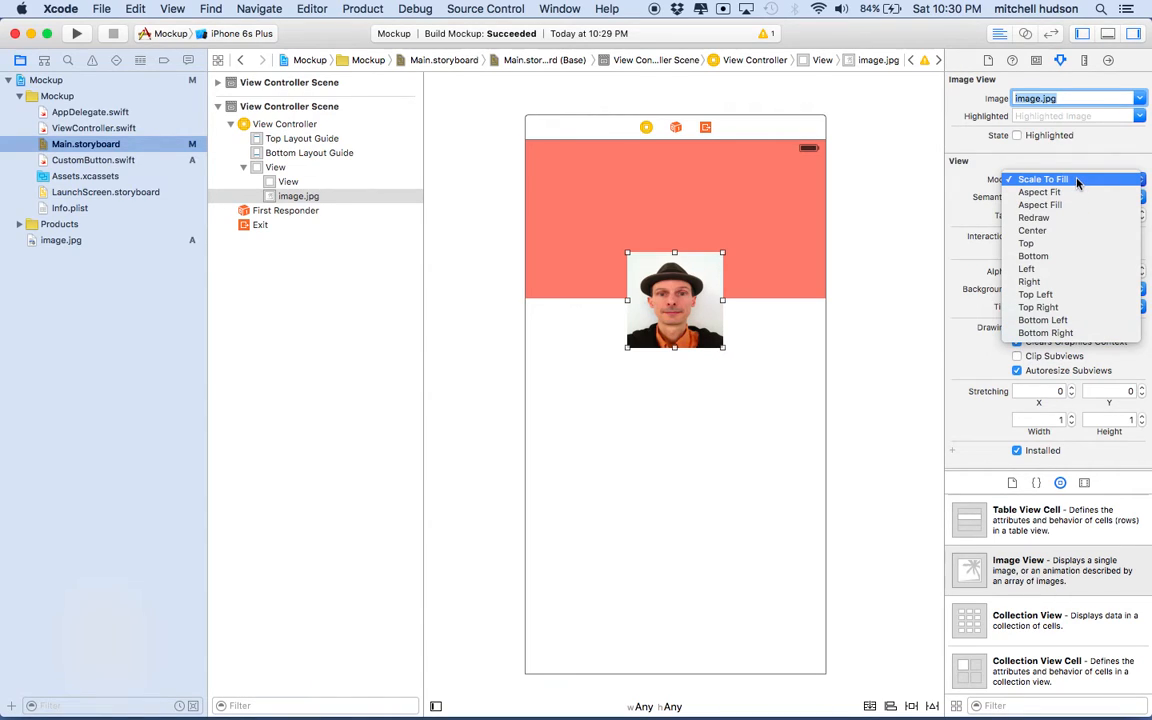
{"action": "mouse_move", "coordinate": [1040, 204]}
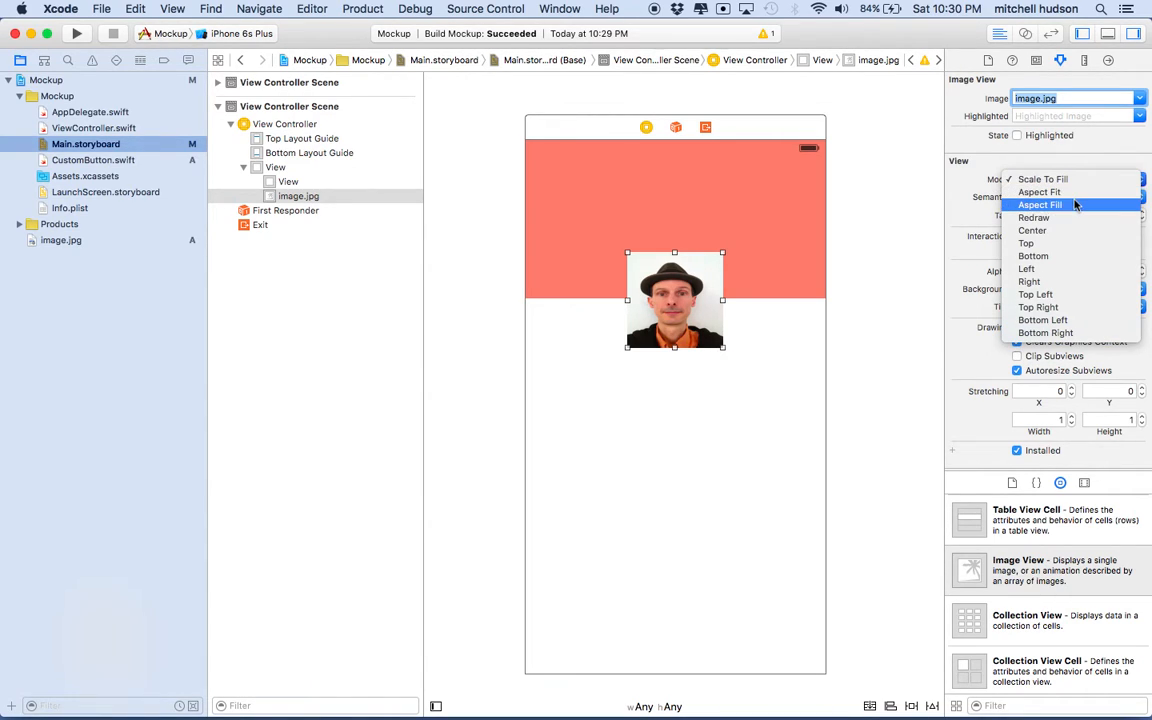
{"action": "mouse_move", "coordinate": [1040, 204]}
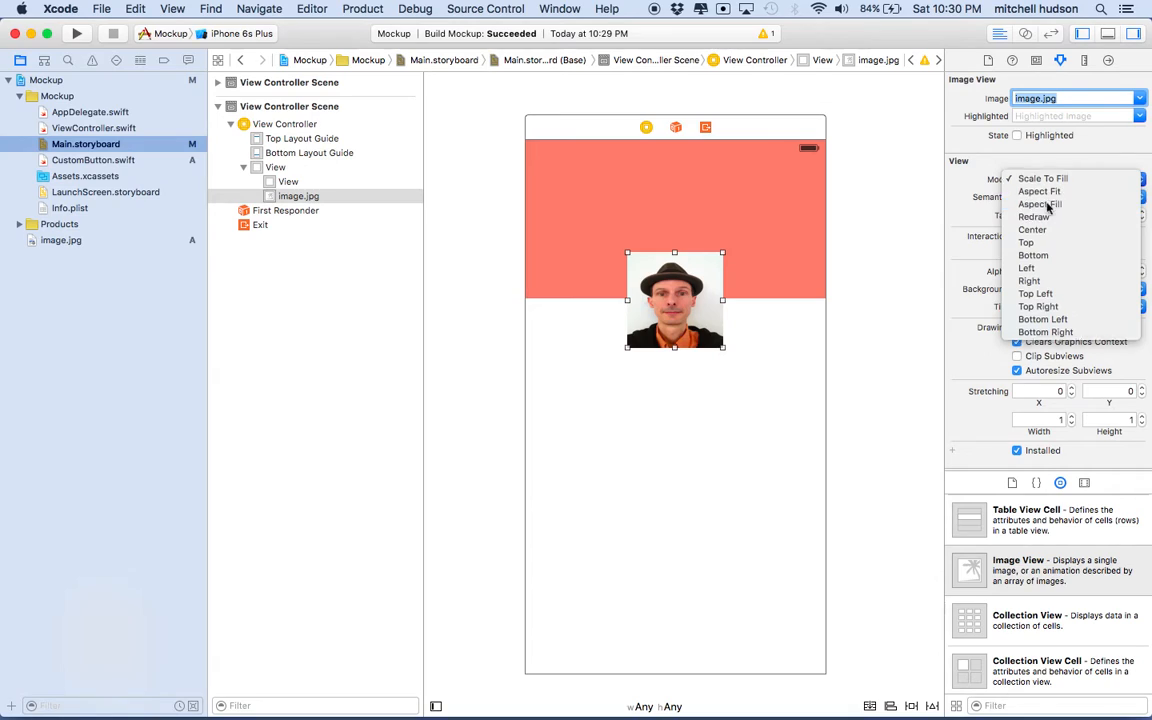
Step: Try other content modes and settle the image view on Aspect Fill
{"action": "left_click", "coordinate": [1040, 204]}
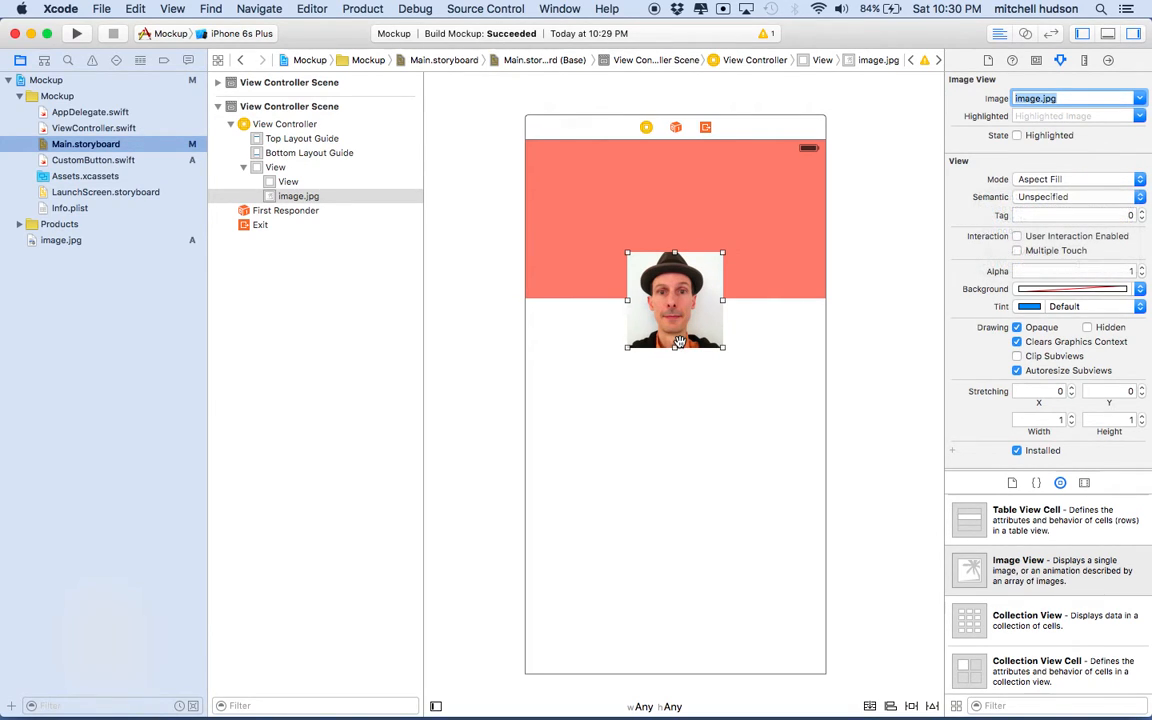
{"action": "mouse_move", "coordinate": [632, 334]}
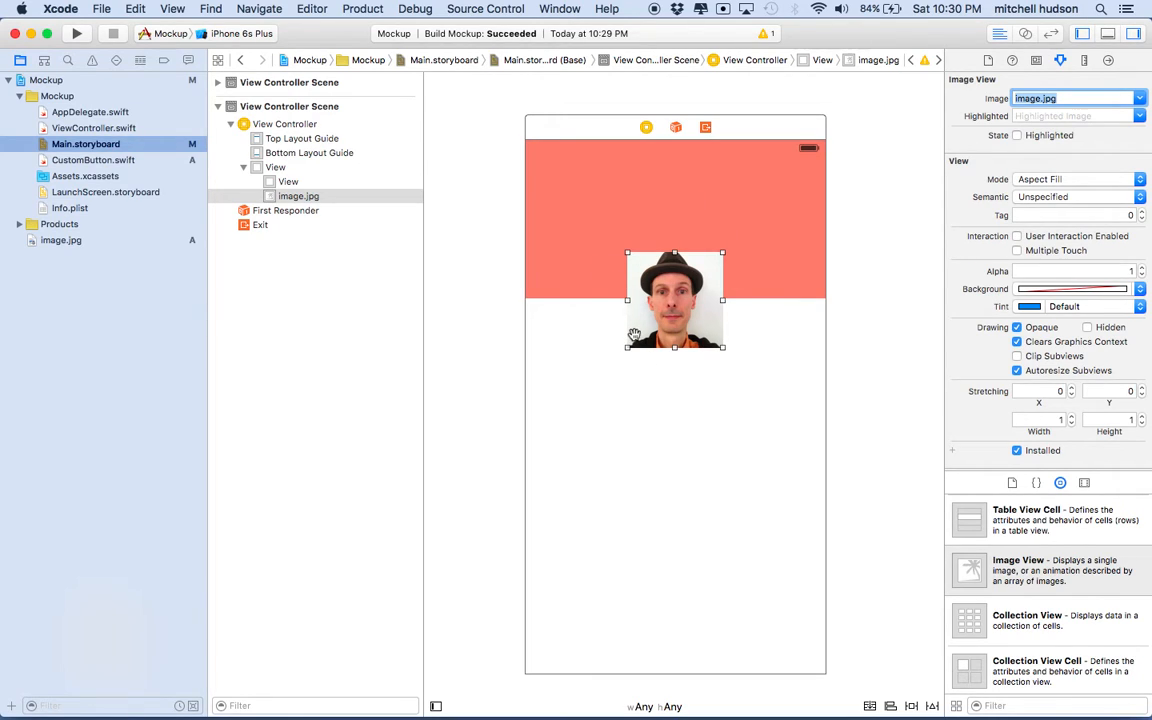
{"action": "left_click", "coordinate": [1074, 180]}
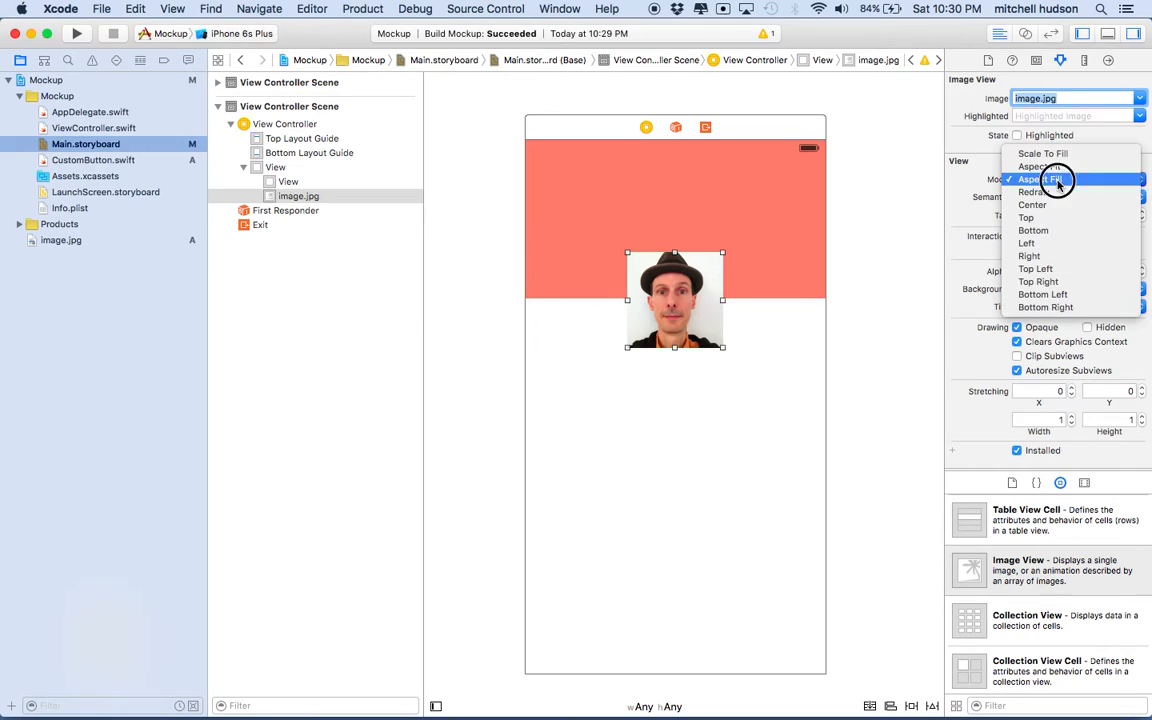
{"action": "left_click", "coordinate": [1036, 180]}
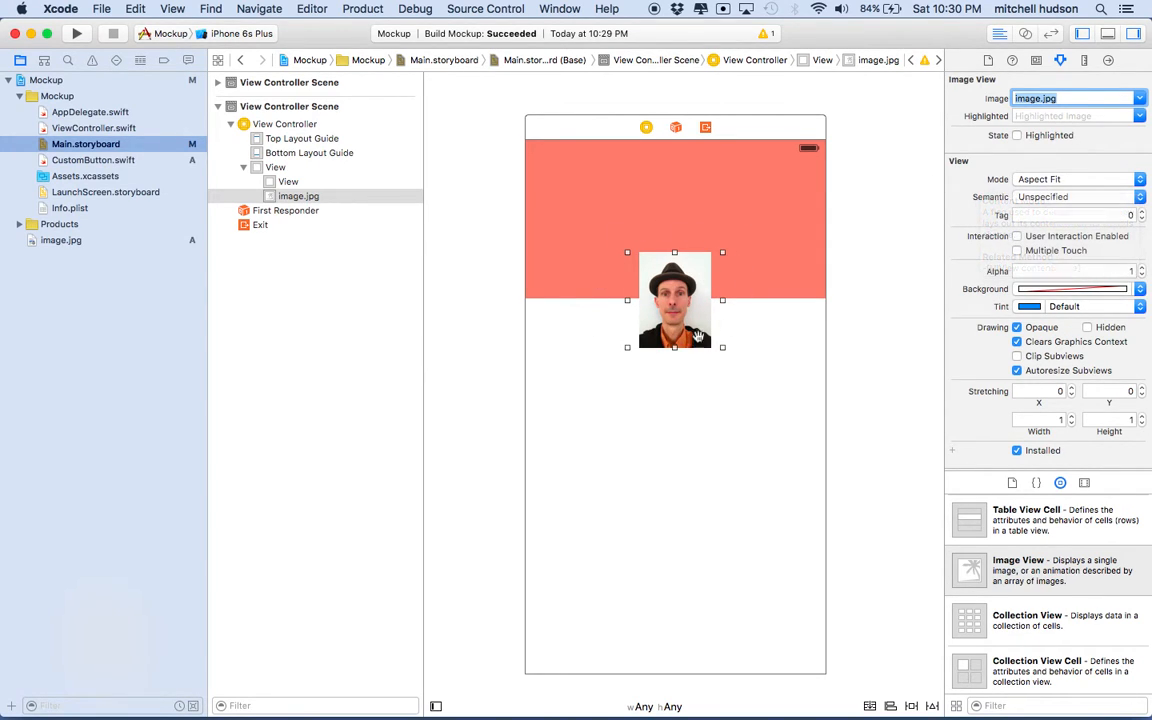
{"action": "mouse_move", "coordinate": [640, 300]}
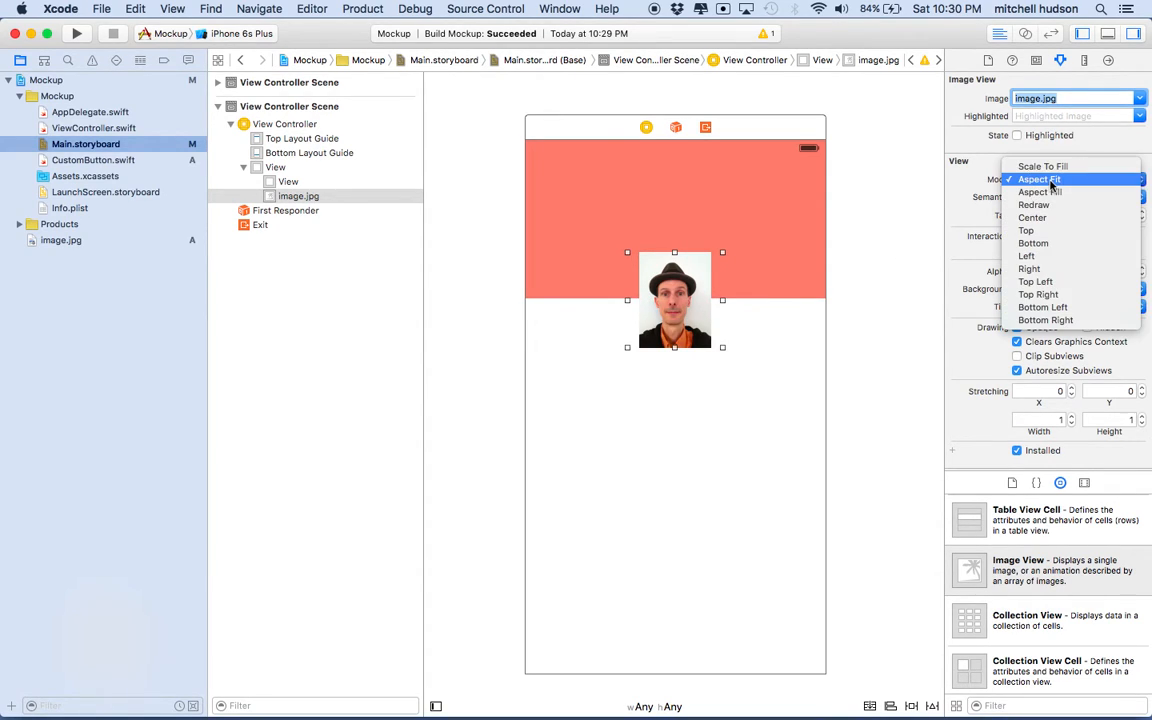
{"action": "left_click", "coordinate": [1040, 192]}
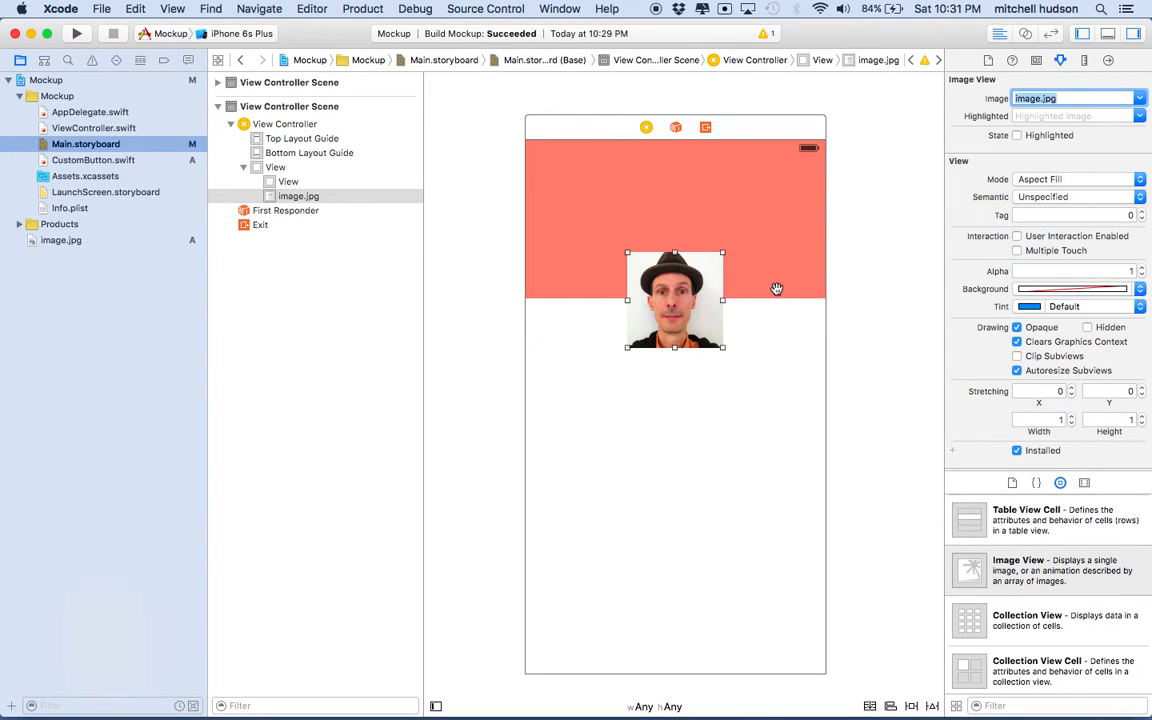
{"action": "mouse_move", "coordinate": [696, 368]}
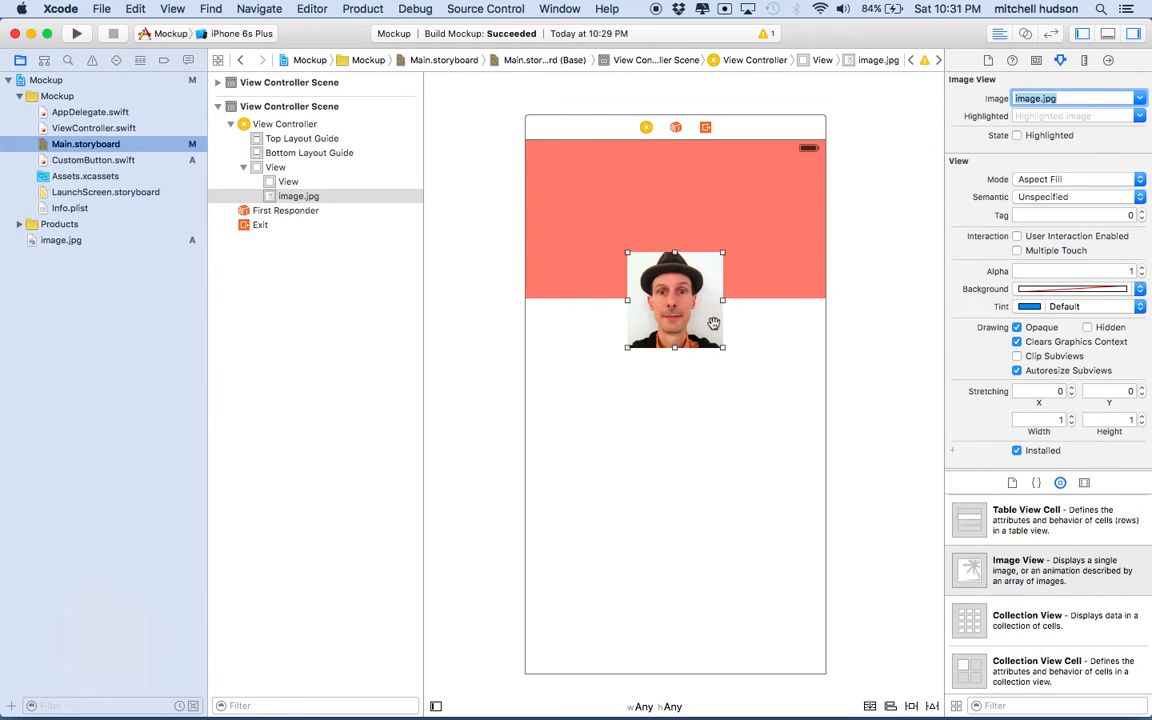
{"action": "mouse_move", "coordinate": [708, 316]}
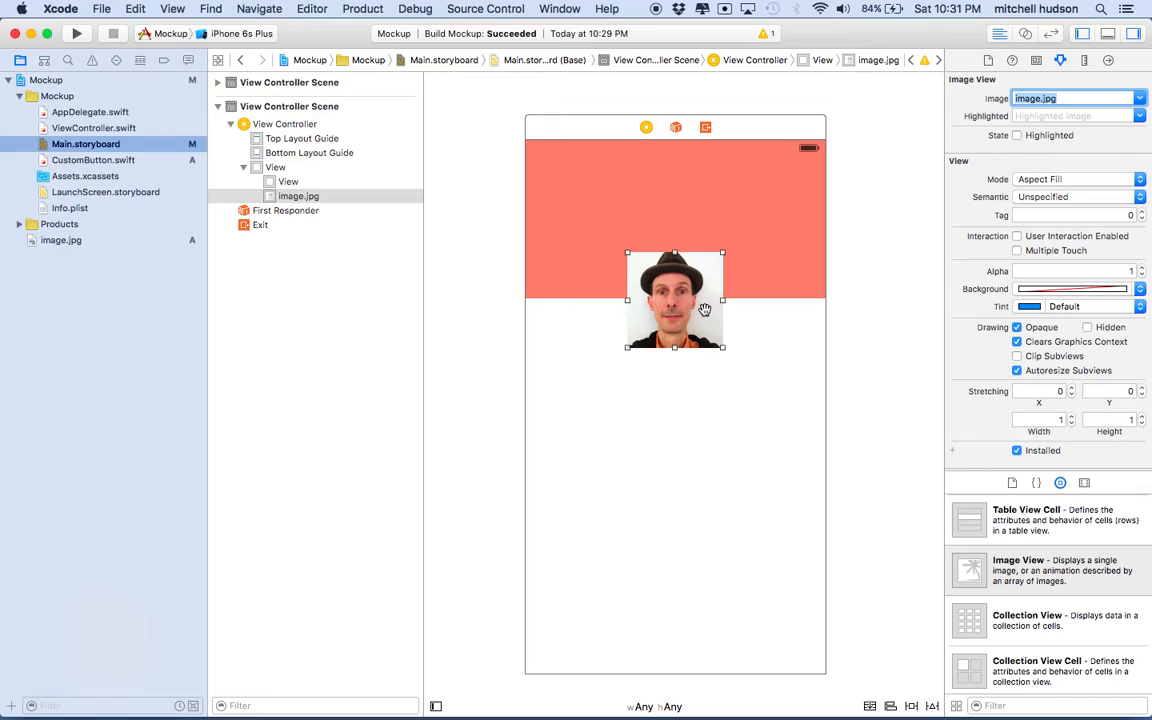
{"action": "mouse_move", "coordinate": [742, 348]}
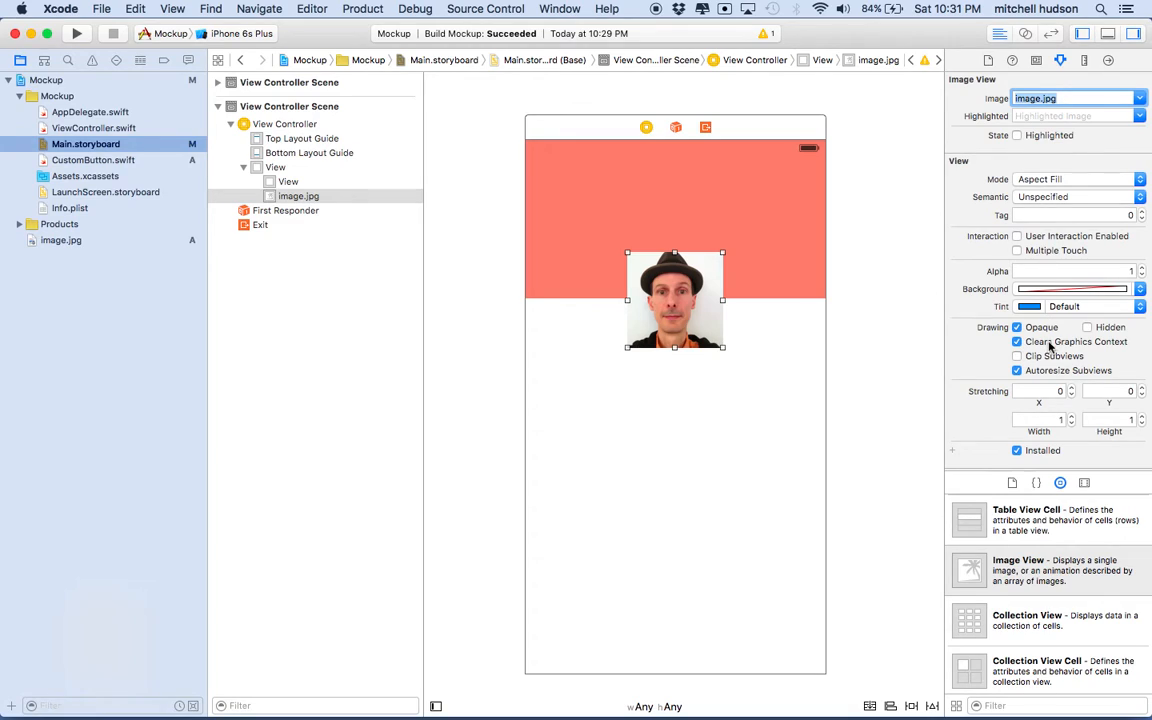
{"action": "left_click", "coordinate": [1016, 340]}
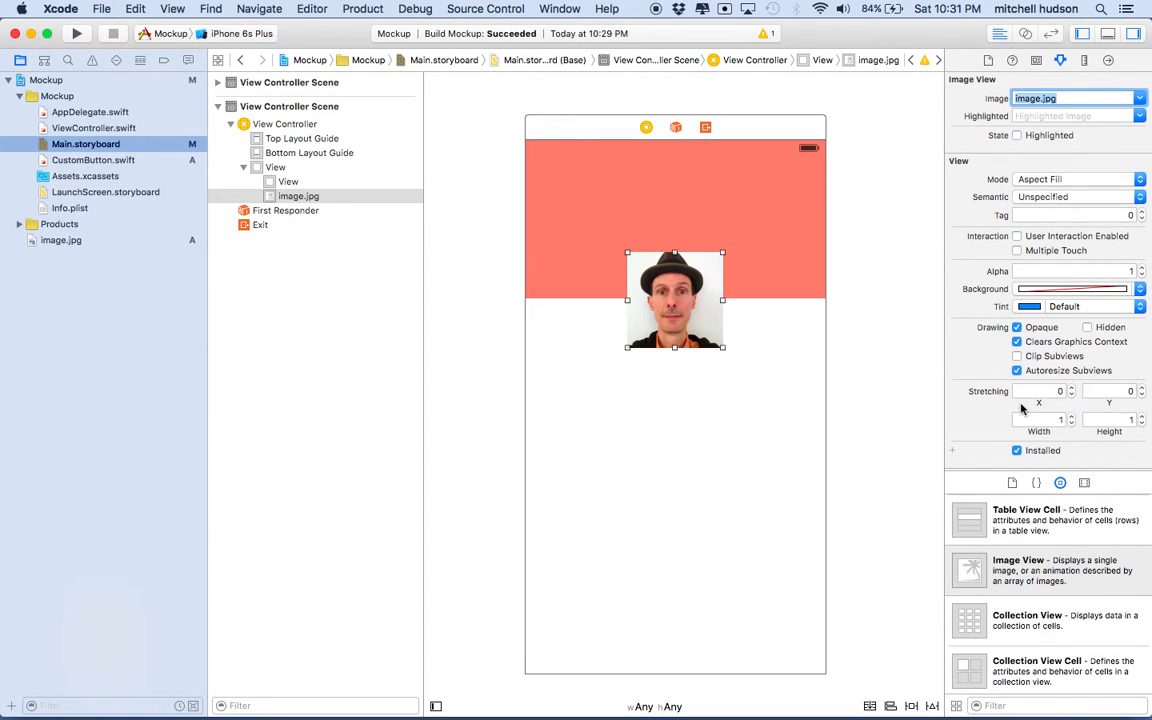
{"action": "mouse_move", "coordinate": [730, 312]}
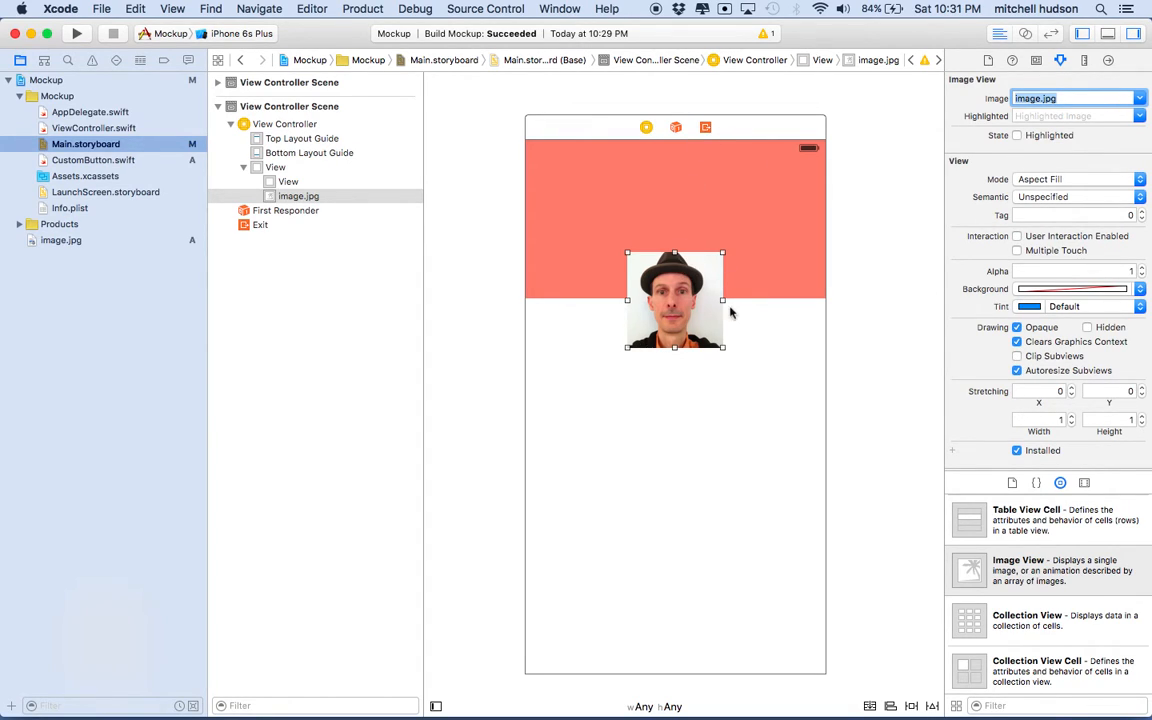
{"action": "mouse_move", "coordinate": [604, 356]}
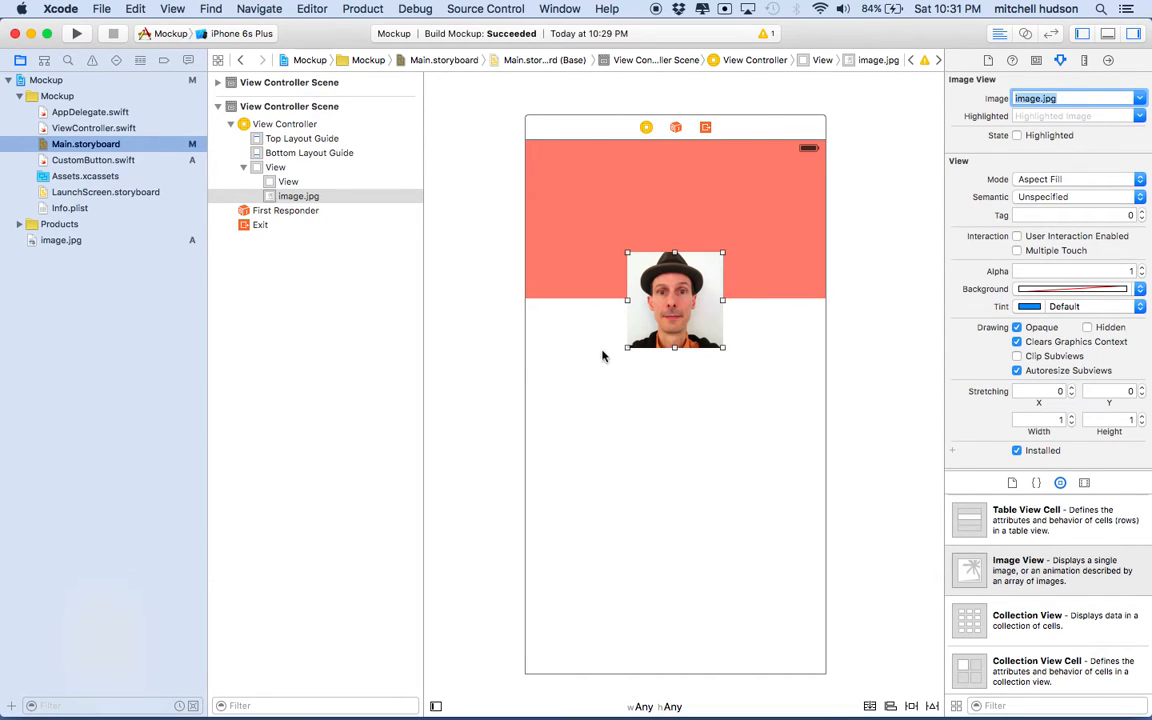
{"action": "mouse_move", "coordinate": [618, 332]}
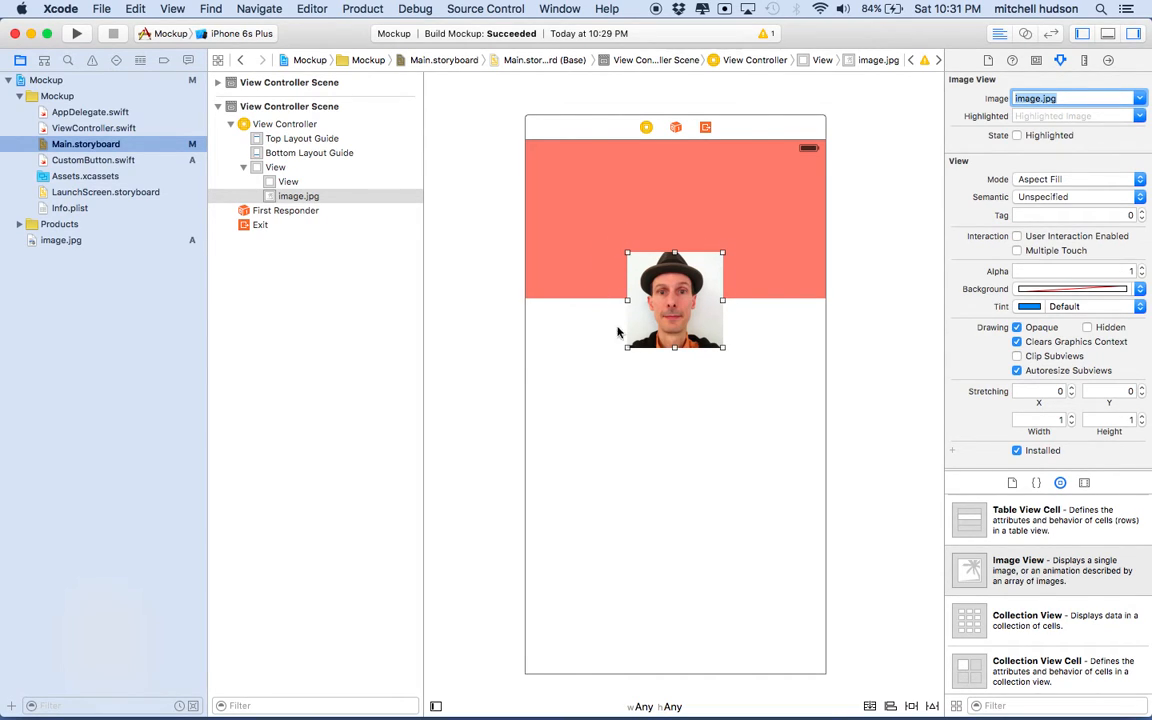
{"action": "mouse_move", "coordinate": [538, 684]}
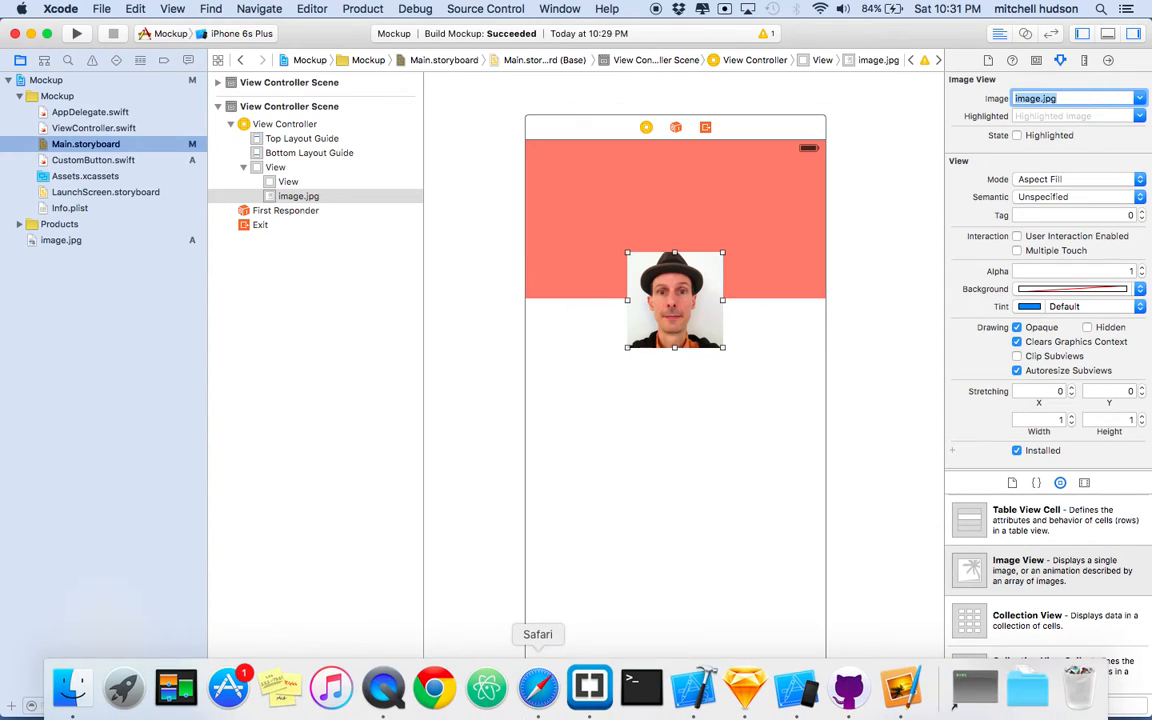
{"action": "mouse_move", "coordinate": [538, 688]}
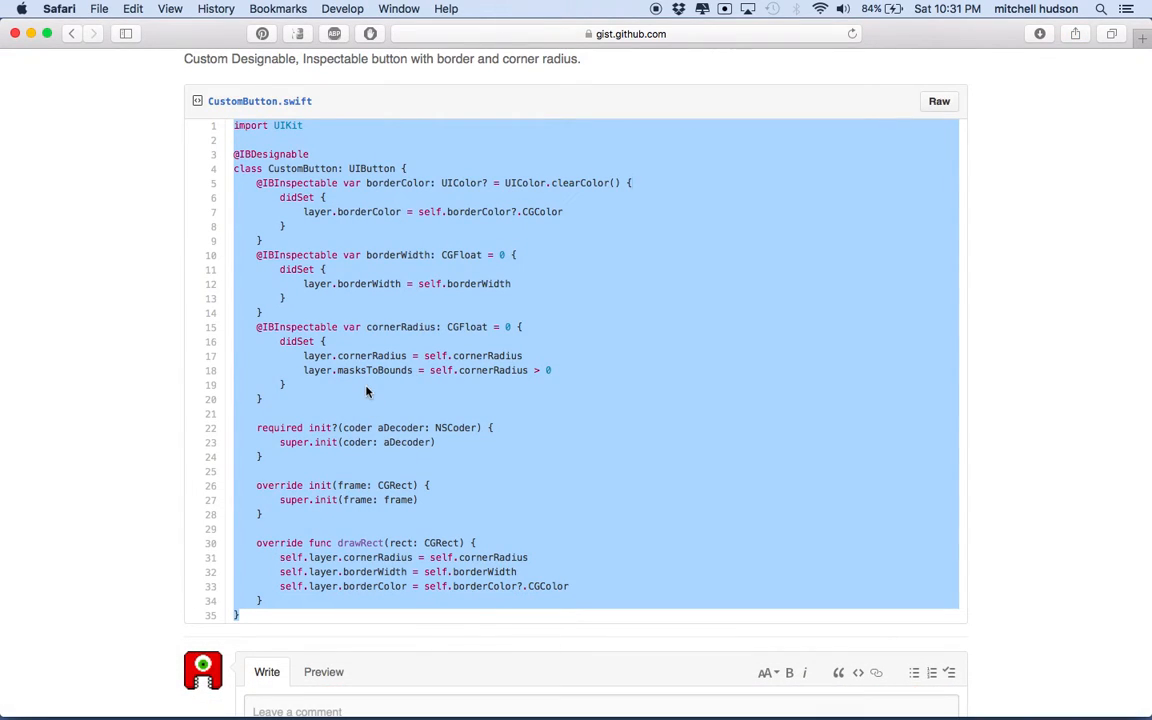
Step: From the gist list, view the CustomImageView.swift gist and copy its full source
{"action": "scroll", "scroll_direction": "up", "scroll_amount": 3}
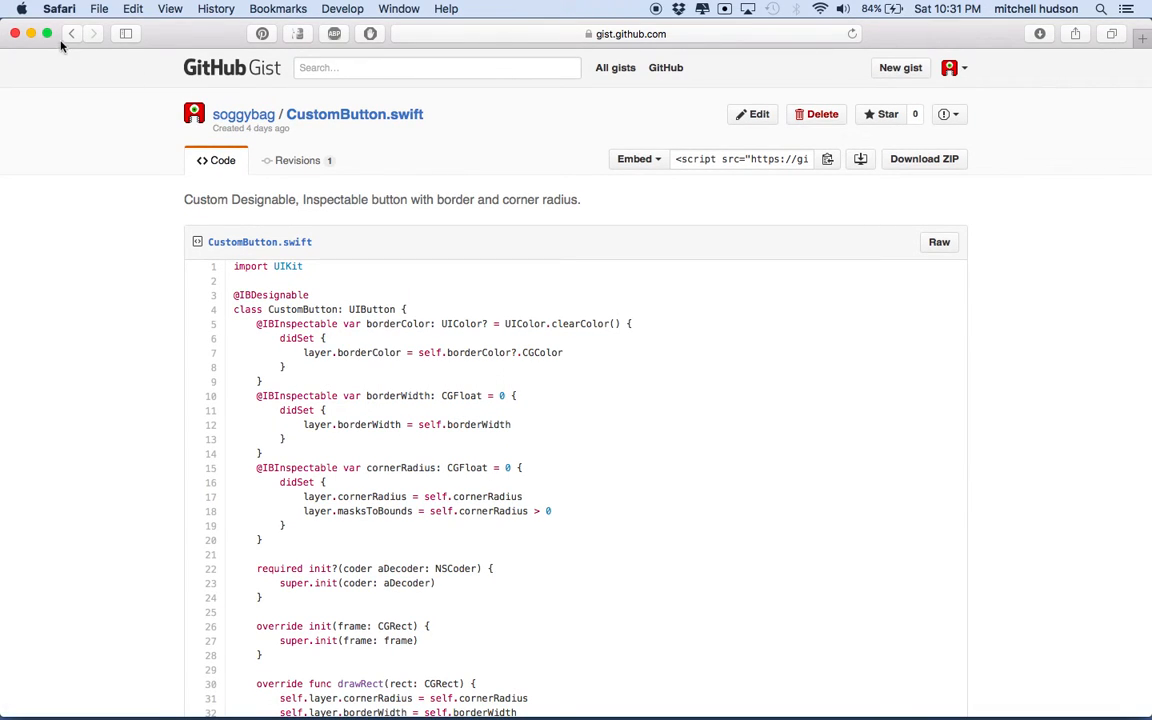
{"action": "left_click", "coordinate": [900, 68]}
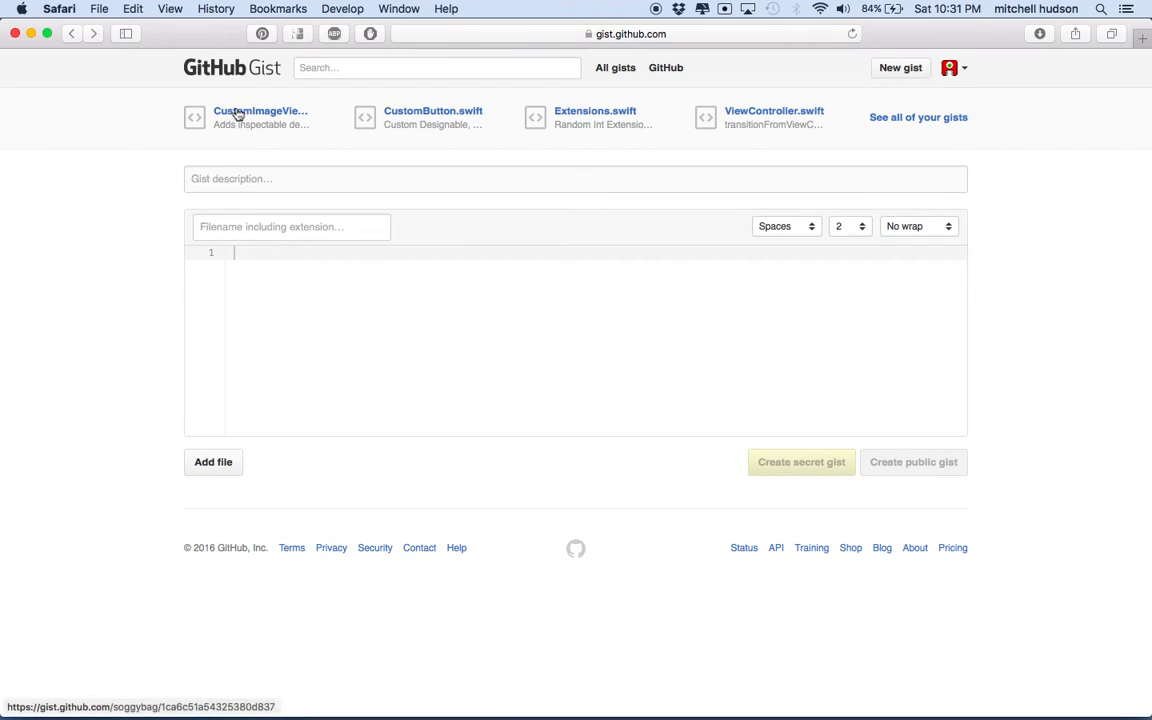
{"action": "left_click", "coordinate": [260, 112]}
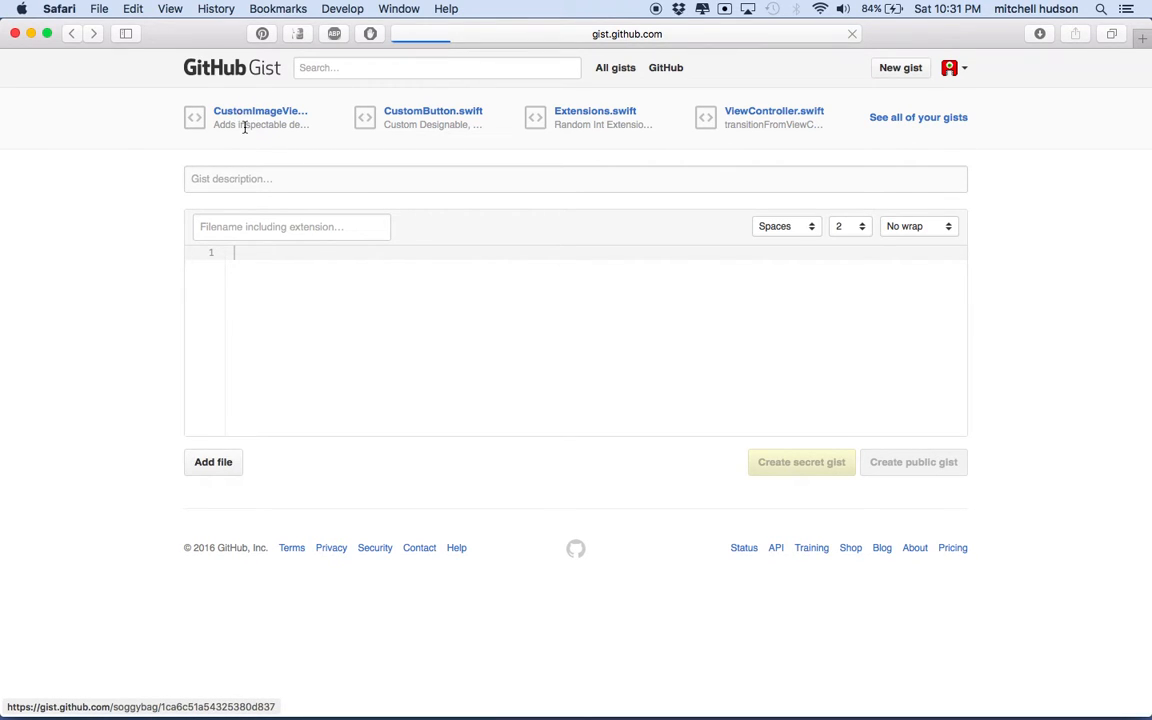
{"action": "left_click", "coordinate": [260, 110]}
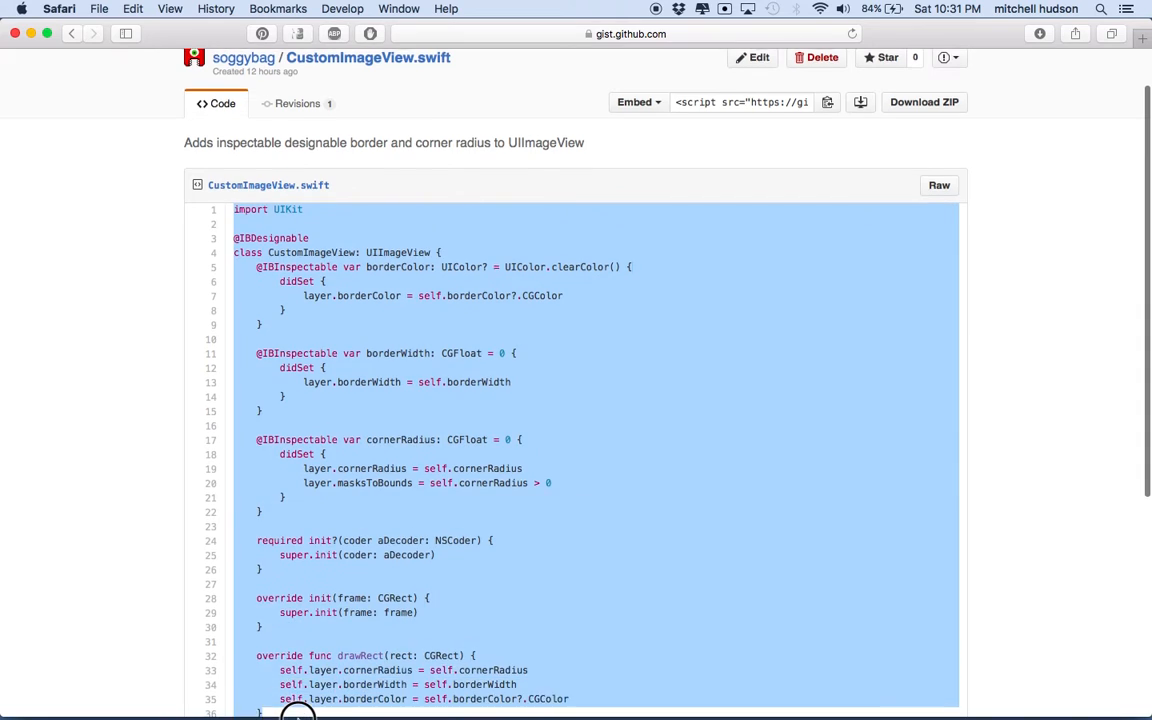
{"action": "scroll", "scroll_direction": "down", "scroll_amount": 3}
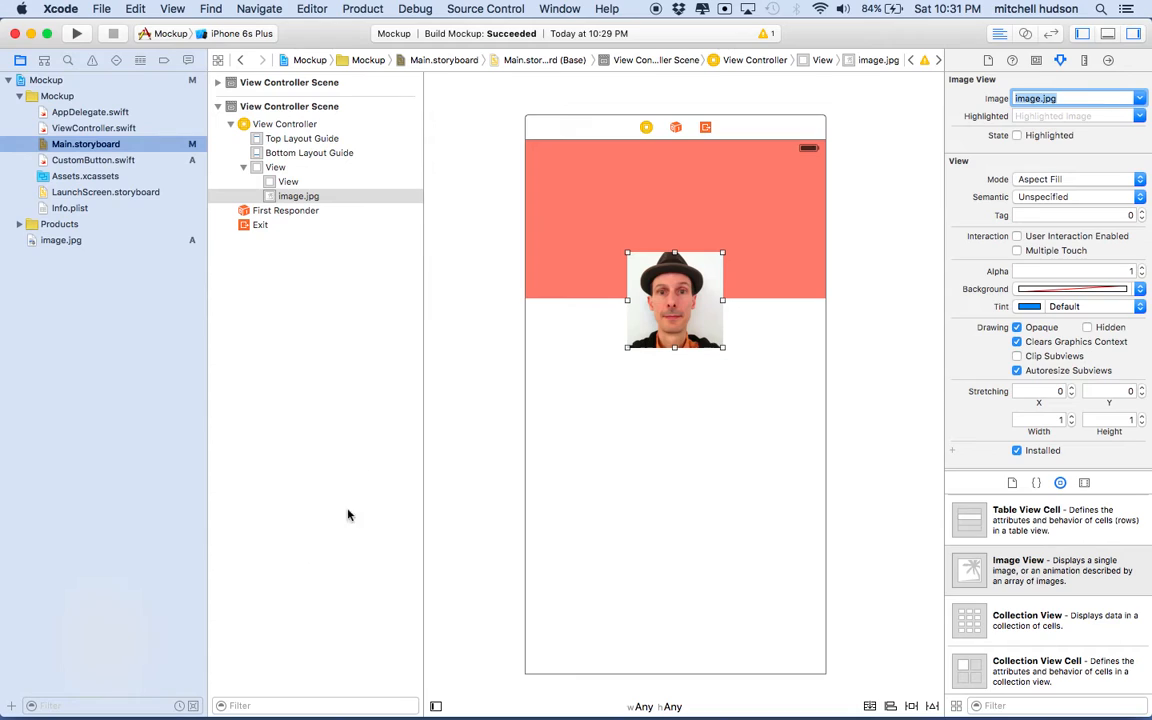
{"action": "mouse_move", "coordinate": [384, 296]}
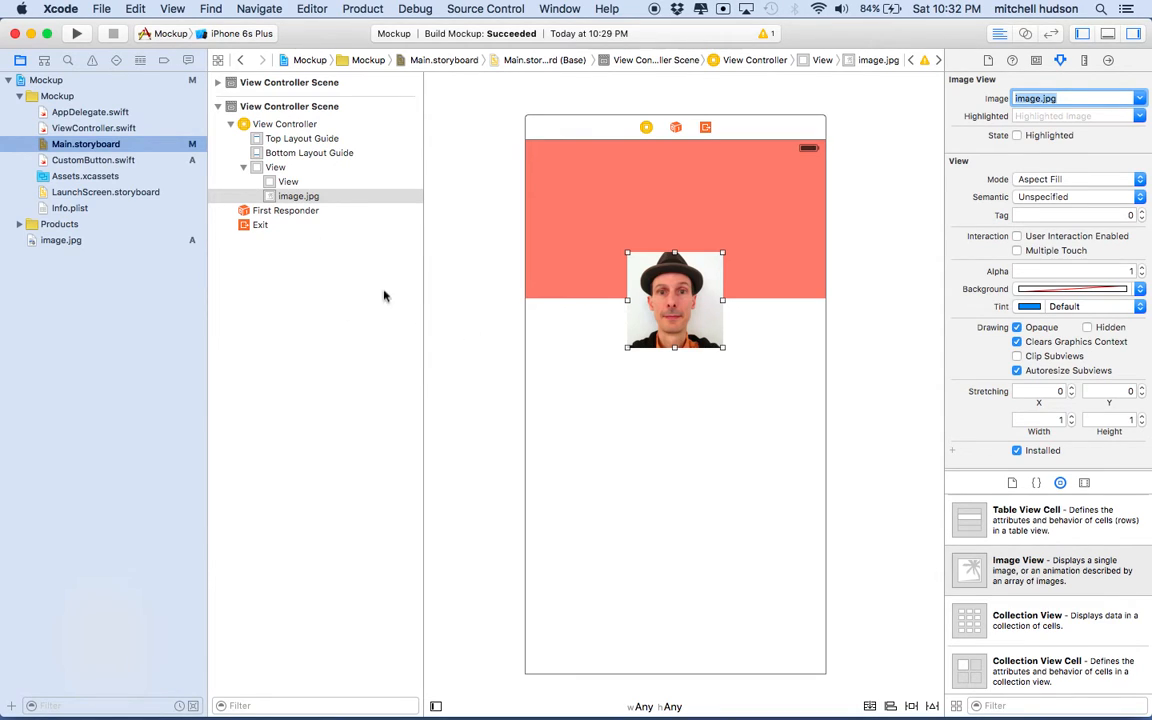
Step: Begin a new file using the iOS Source Swift File template
{"action": "left_click", "coordinate": [100, 8]}
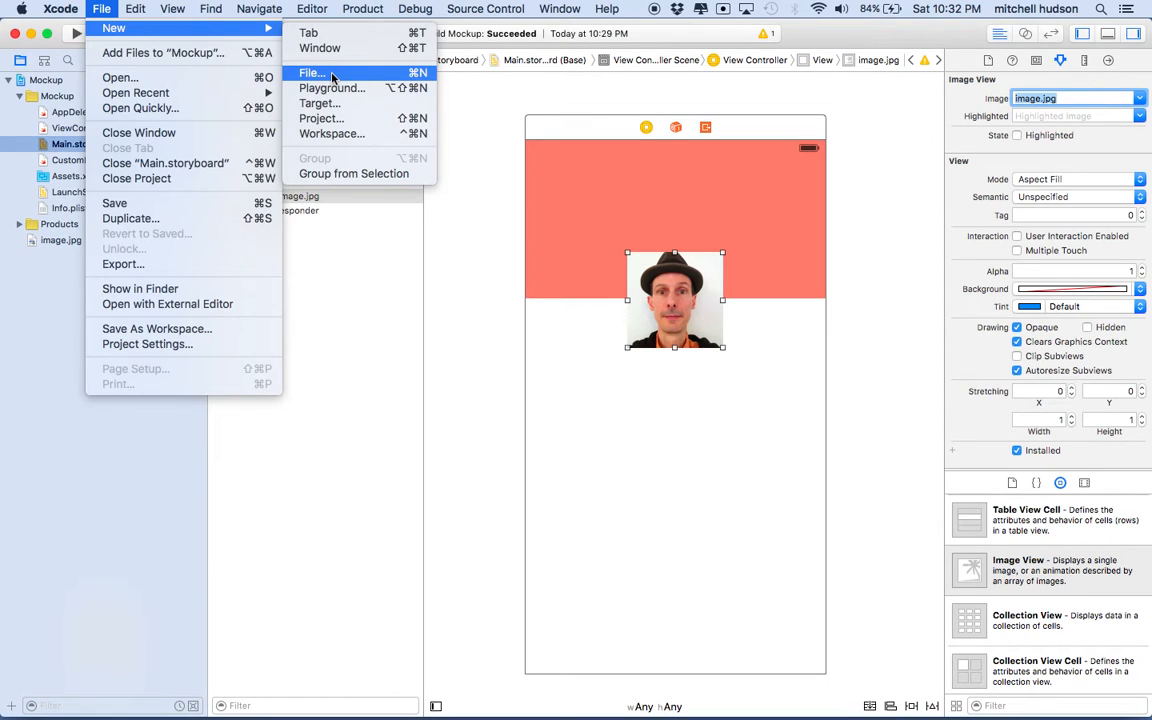
{"action": "left_click", "coordinate": [312, 72]}
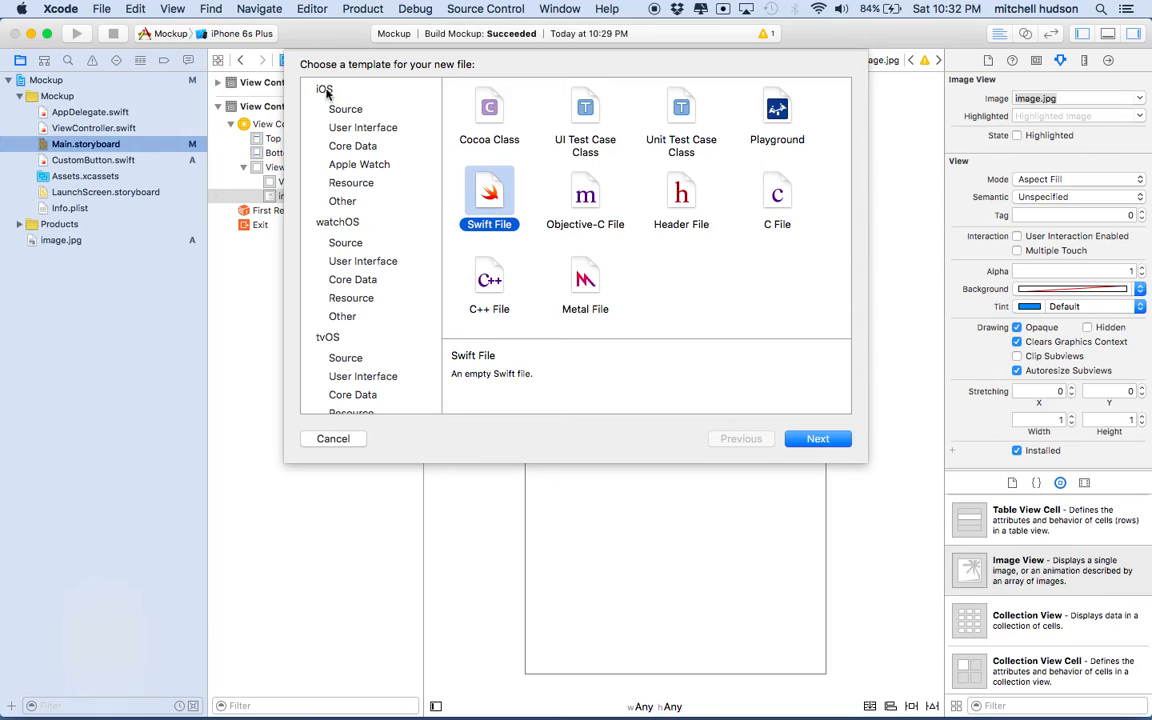
{"action": "left_click", "coordinate": [344, 108]}
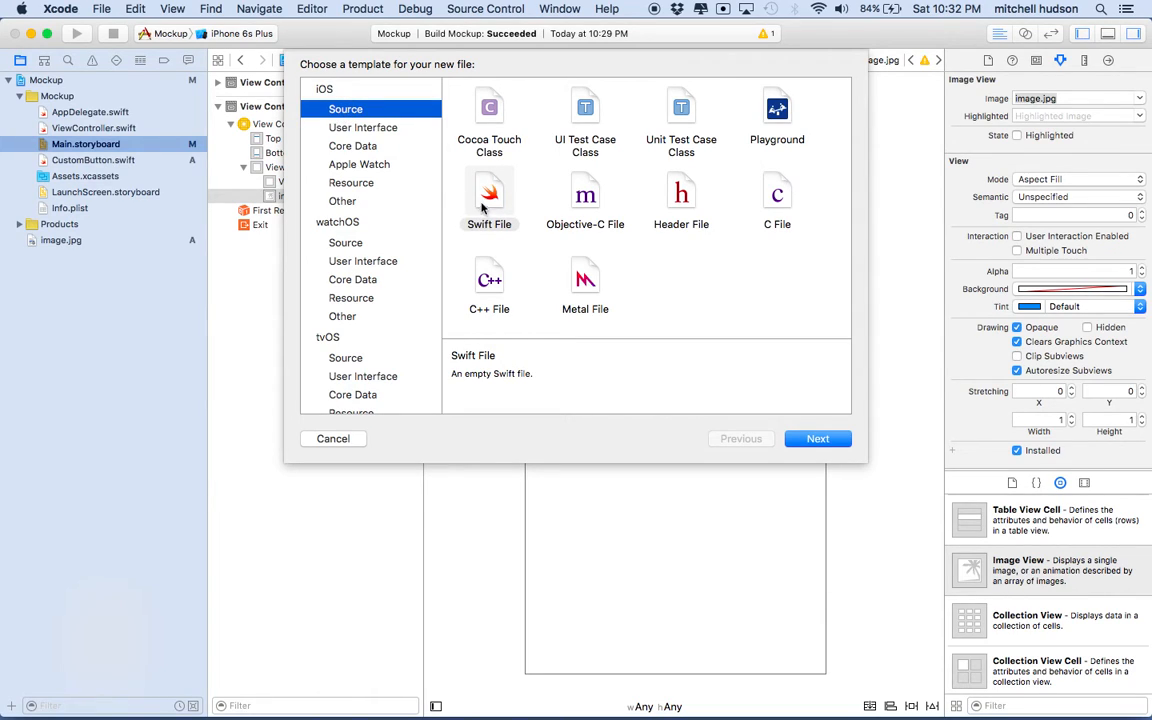
{"action": "left_click", "coordinate": [488, 198]}
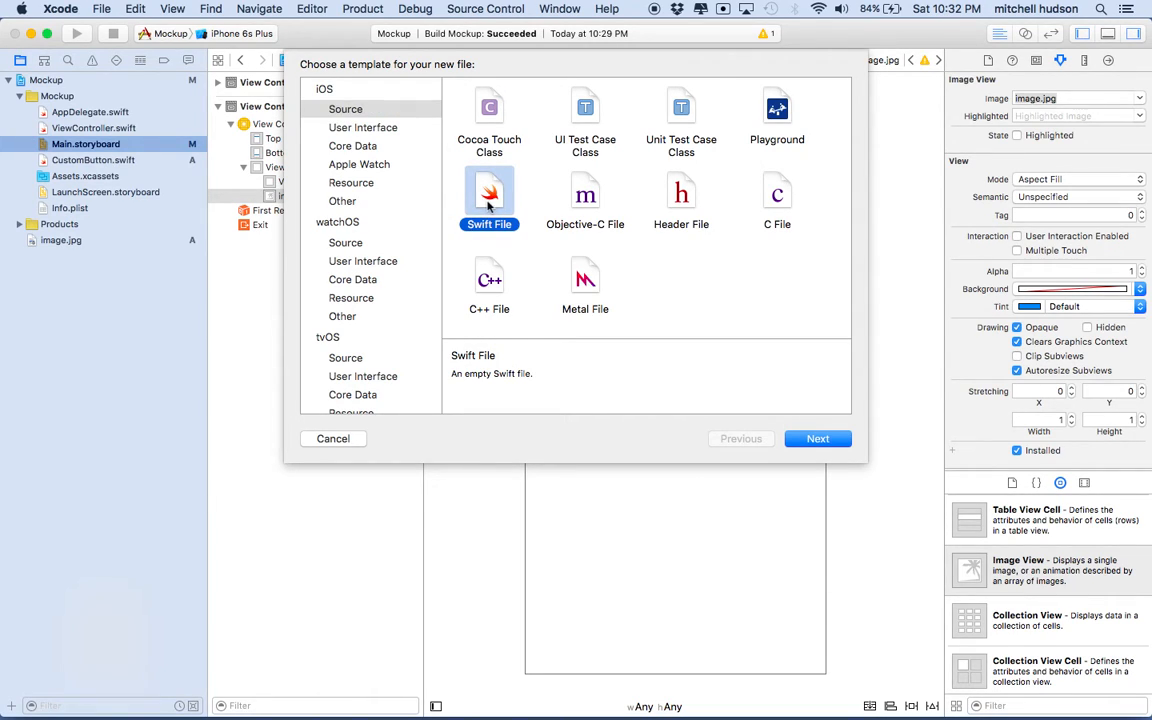
Step: Name the new file CustomImageView.swift and create it in the Mockup project
{"action": "left_click", "coordinate": [816, 438]}
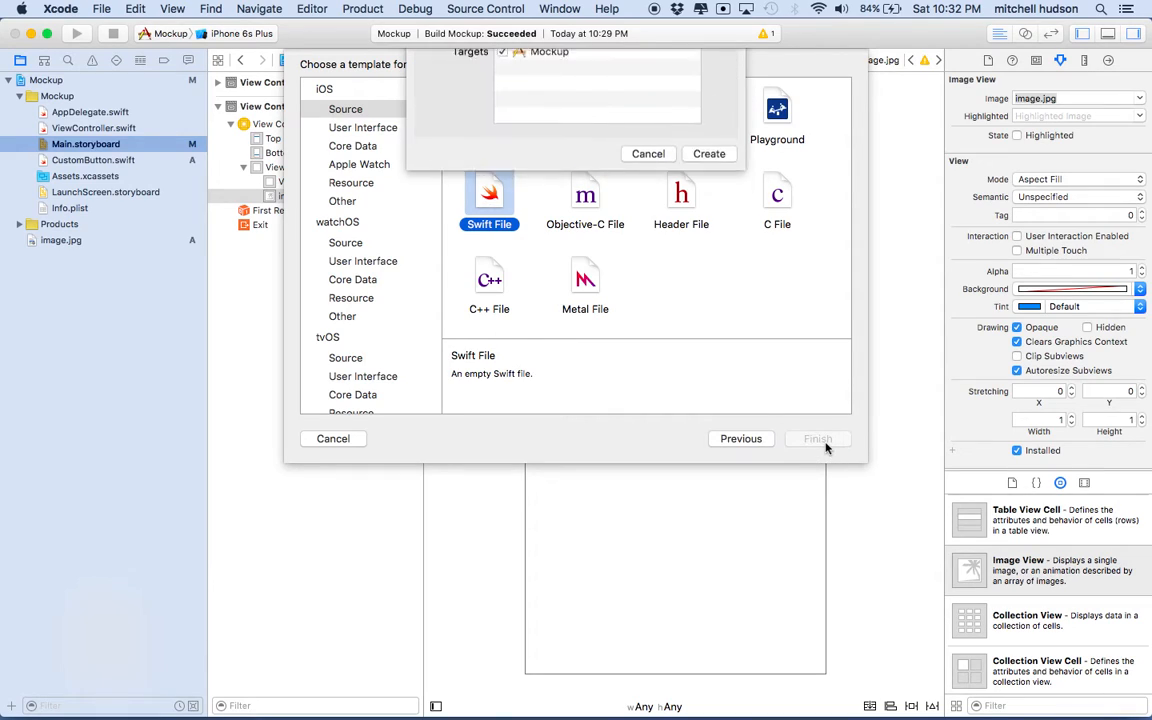
{"action": "left_click", "coordinate": [816, 438]}
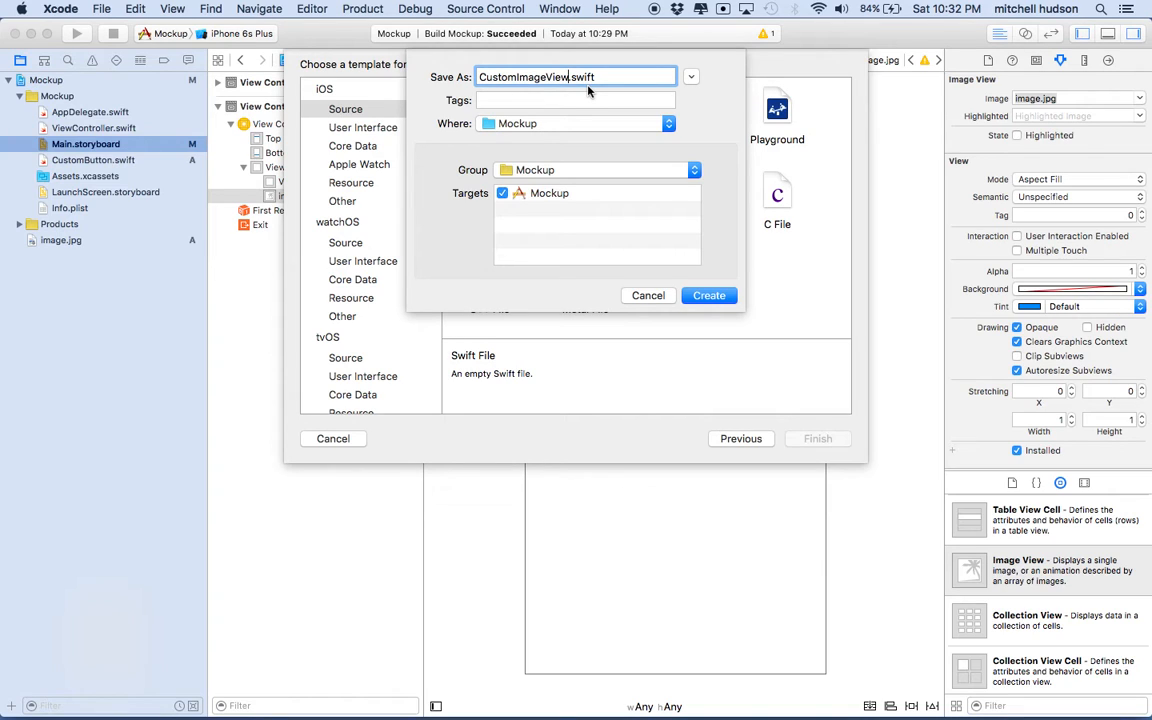
{"action": "left_click", "coordinate": [708, 296]}
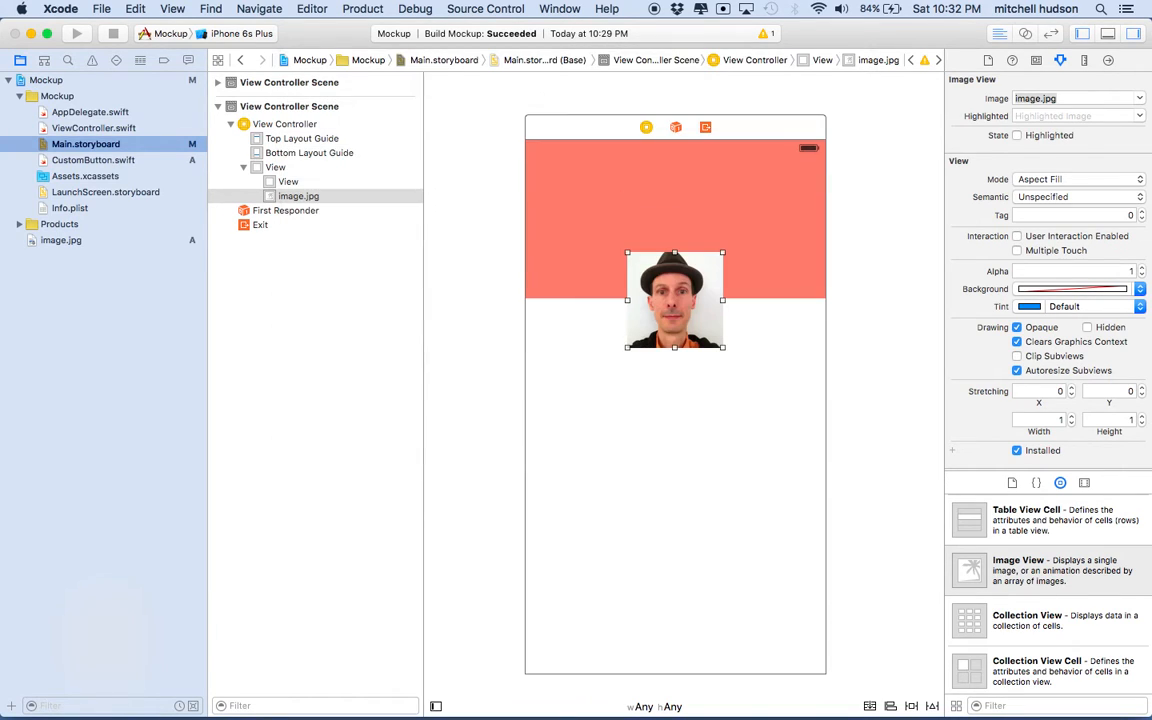
{"action": "left_click", "coordinate": [100, 160]}
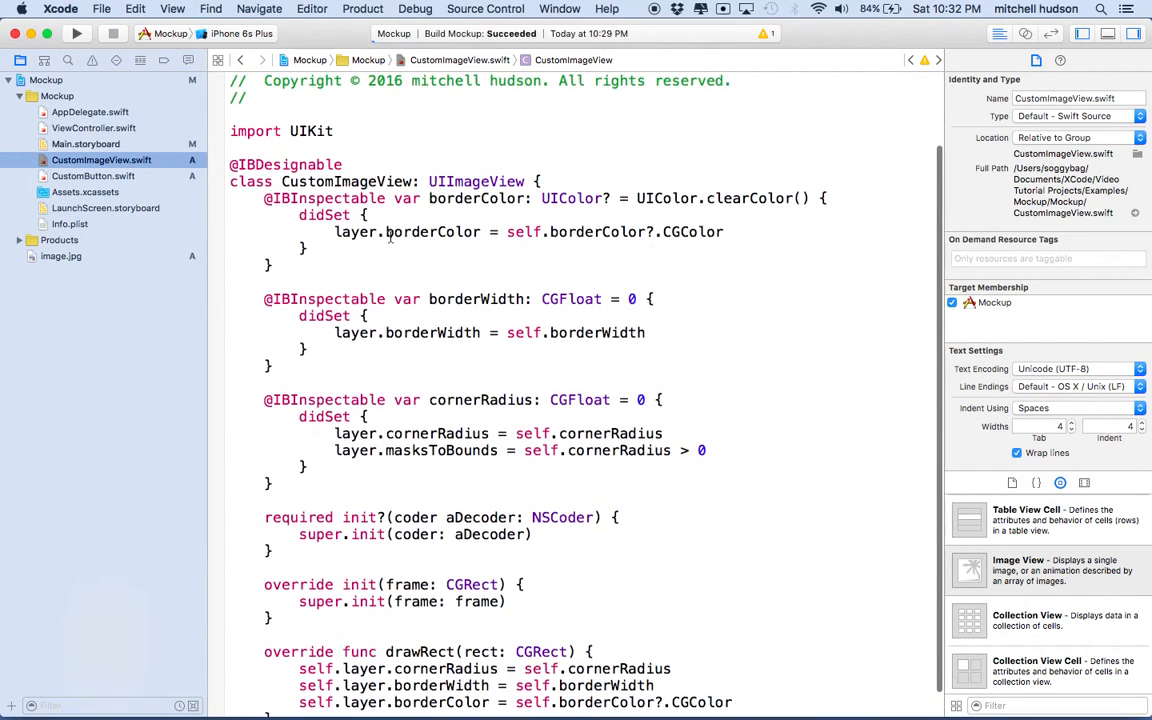
{"action": "scroll", "scroll_direction": "up", "scroll_amount": 3}
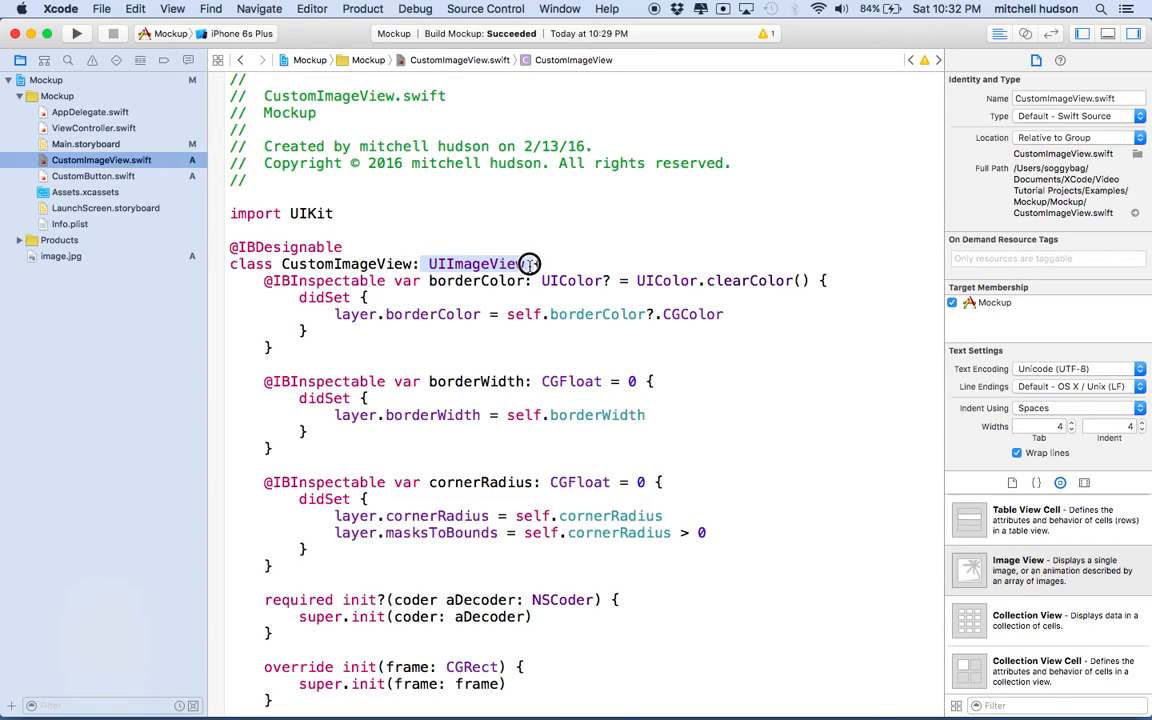
{"action": "mouse_move", "coordinate": [530, 264]}
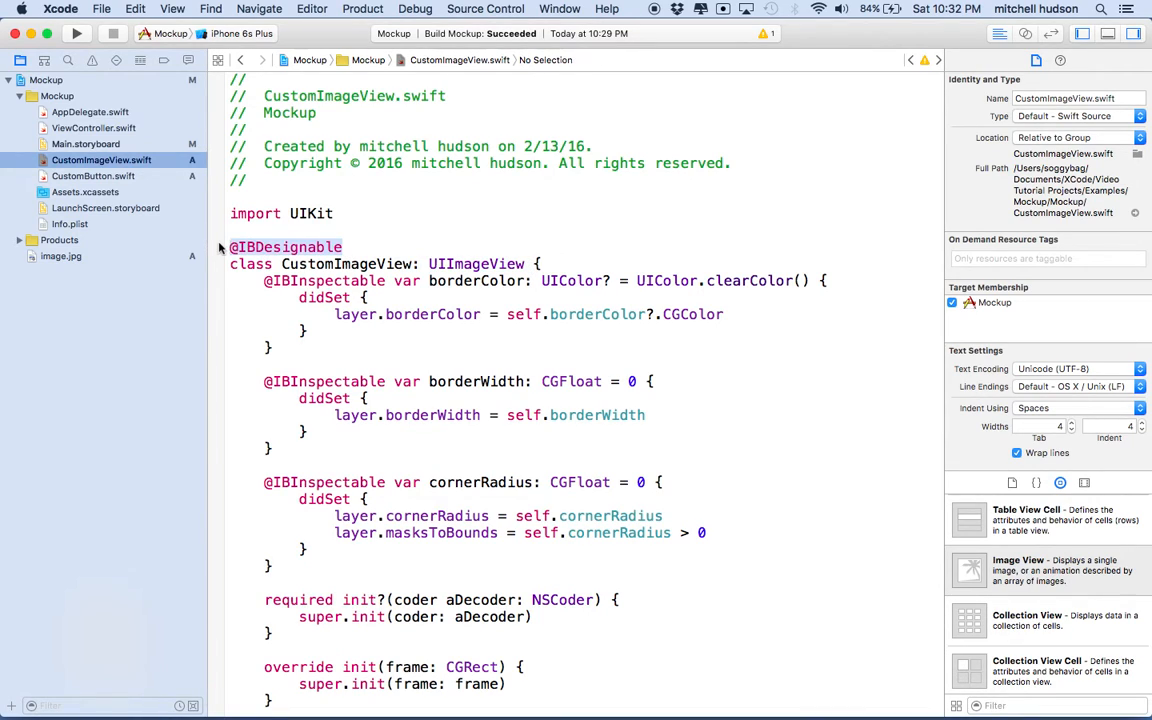
{"action": "mouse_move", "coordinate": [220, 248]}
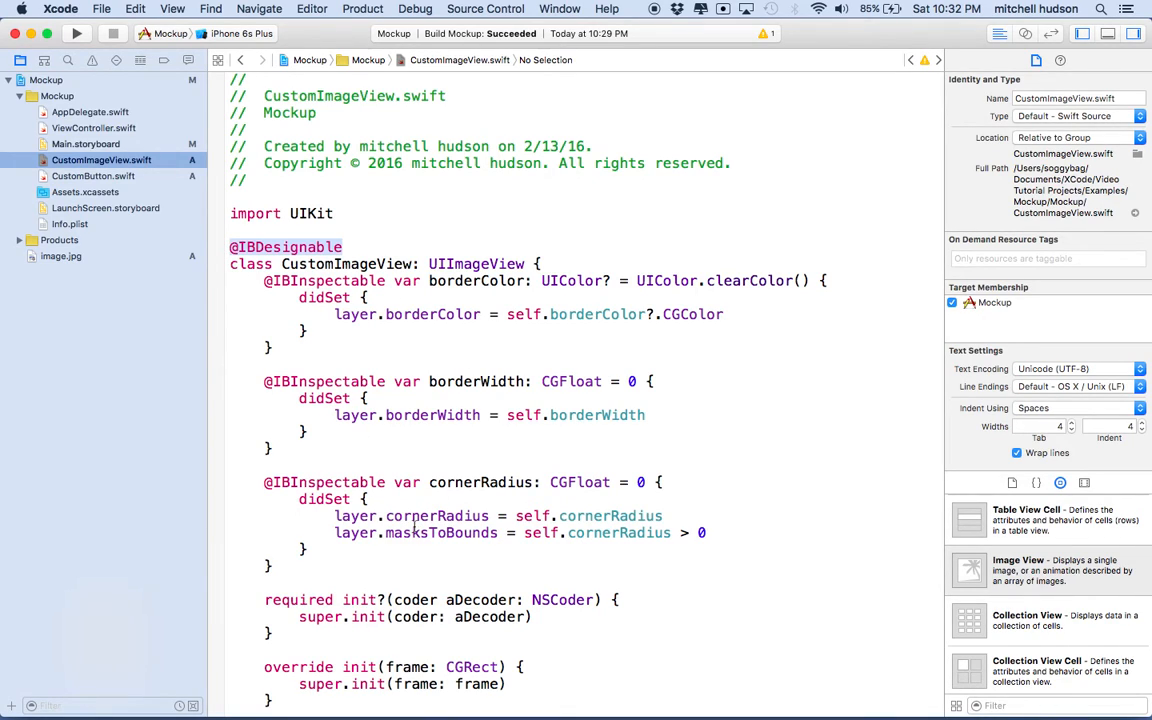
{"action": "mouse_move", "coordinate": [312, 330]}
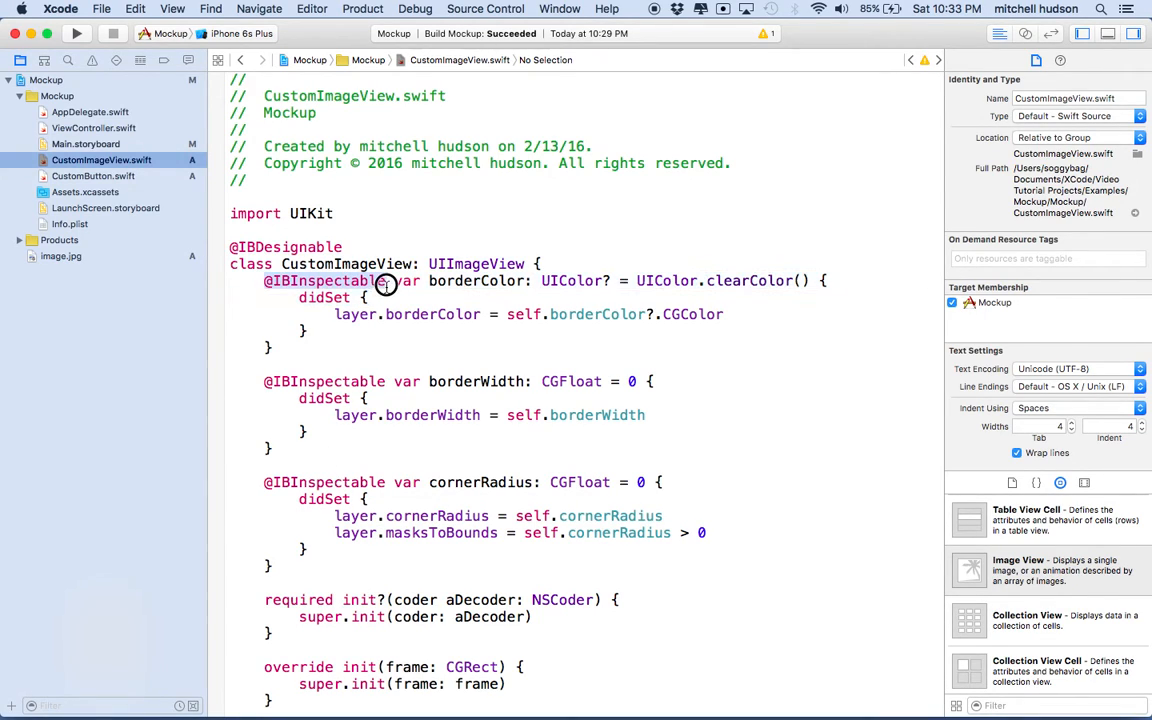
{"action": "left_click", "coordinate": [386, 280]}
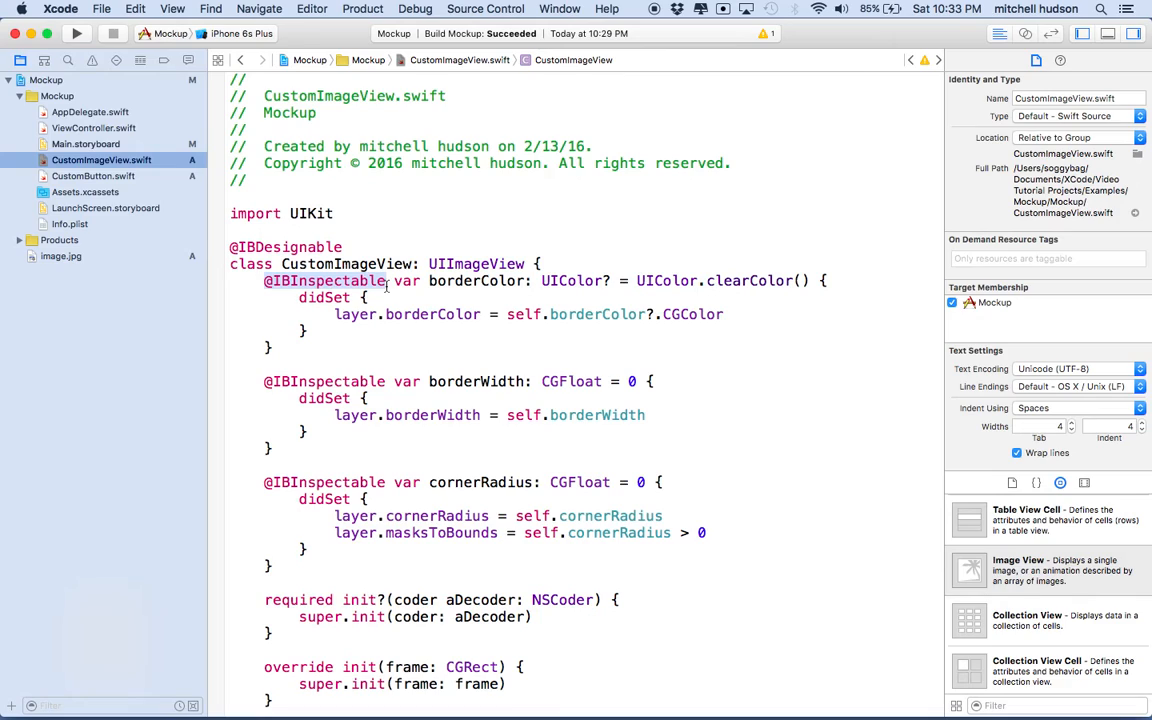
{"action": "mouse_move", "coordinate": [328, 276]}
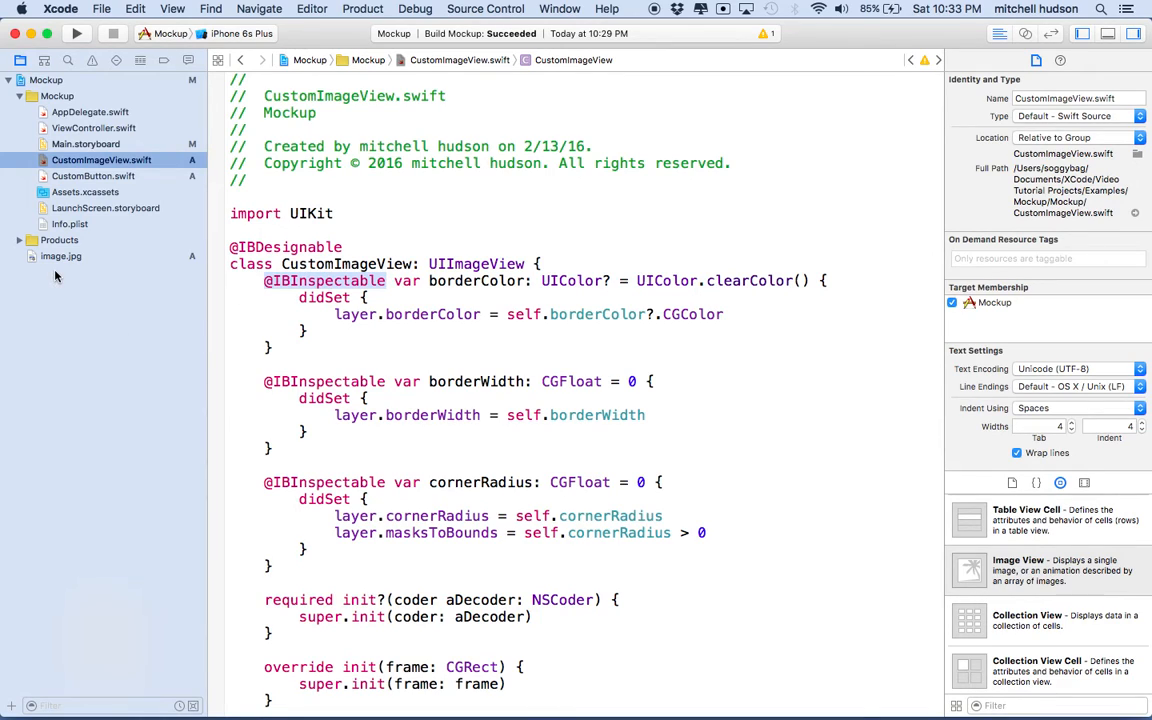
{"action": "left_click", "coordinate": [84, 144]}
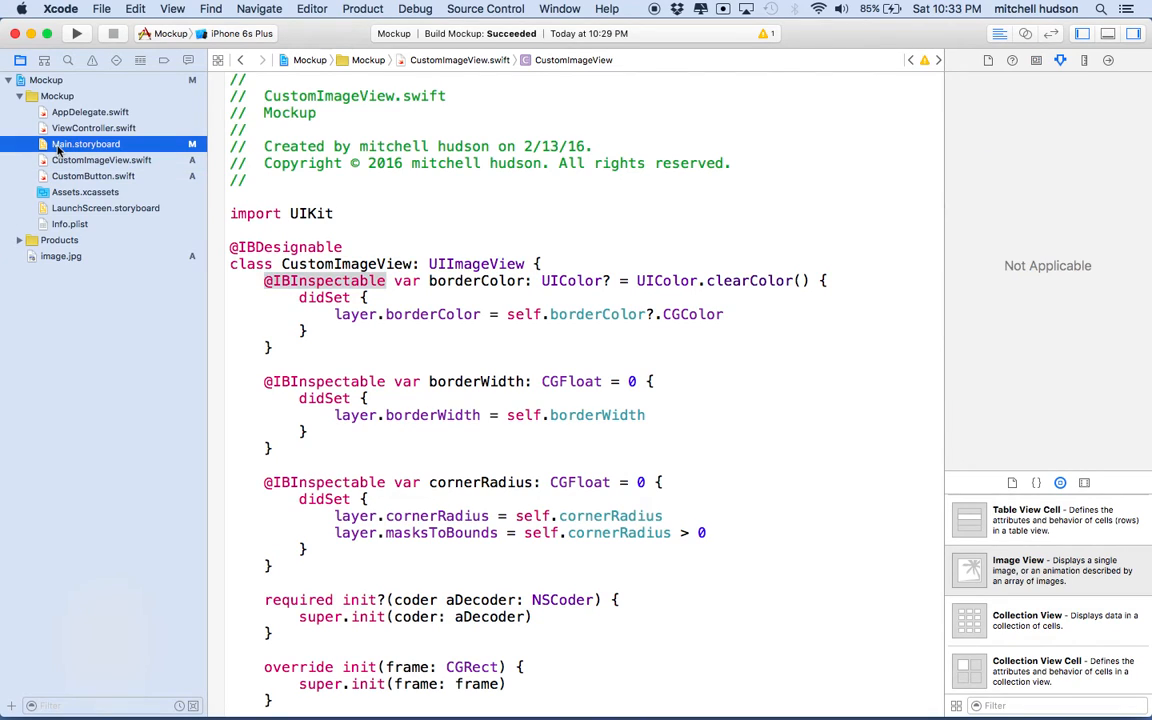
Step: Assign the storyboard's profile image view the custom class CustomImageView
{"action": "left_click", "coordinate": [86, 144]}
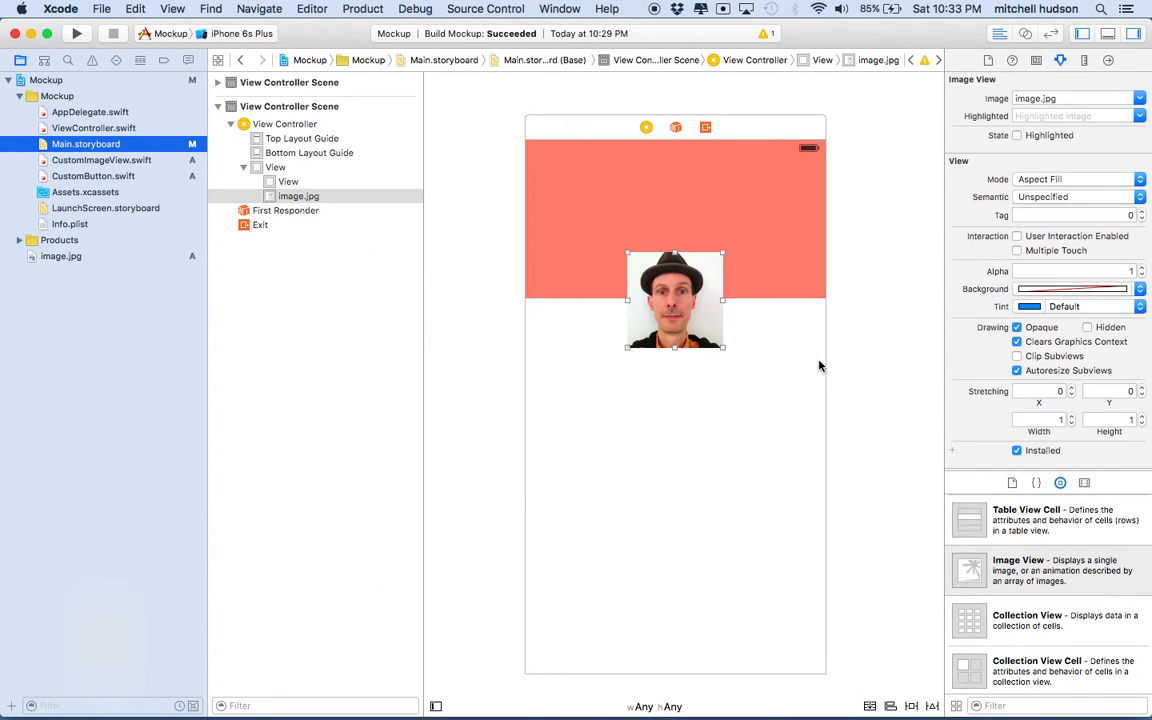
{"action": "left_click", "coordinate": [276, 168]}
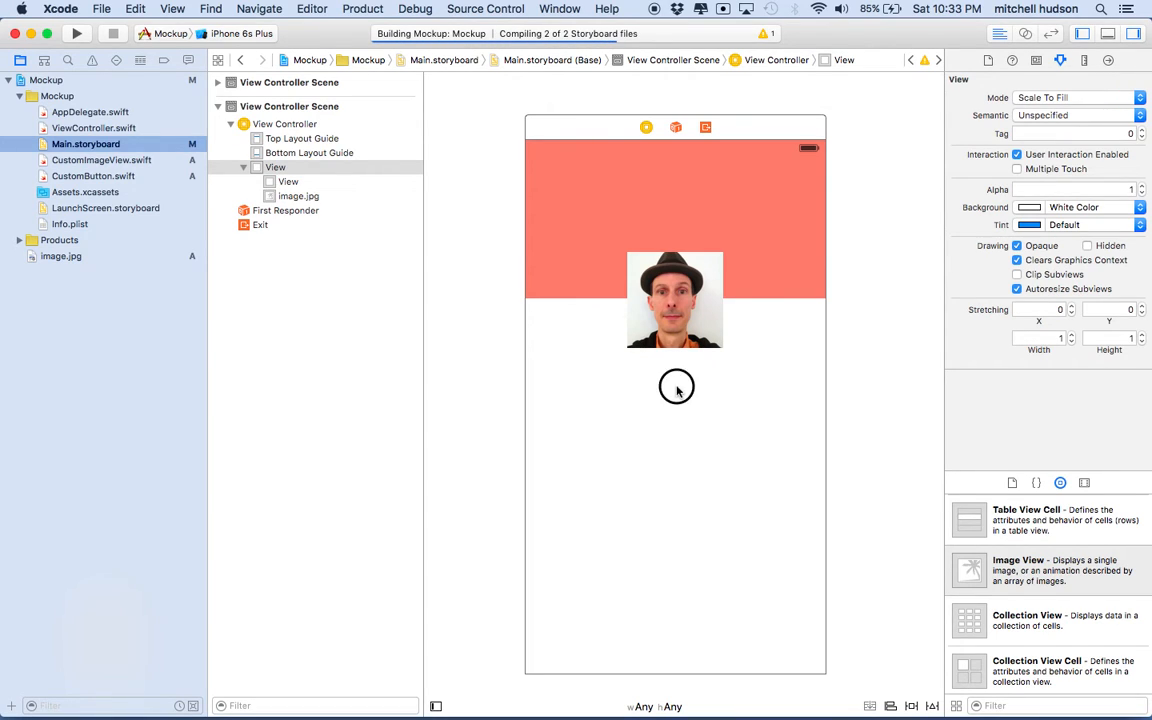
{"action": "left_click", "coordinate": [674, 300]}
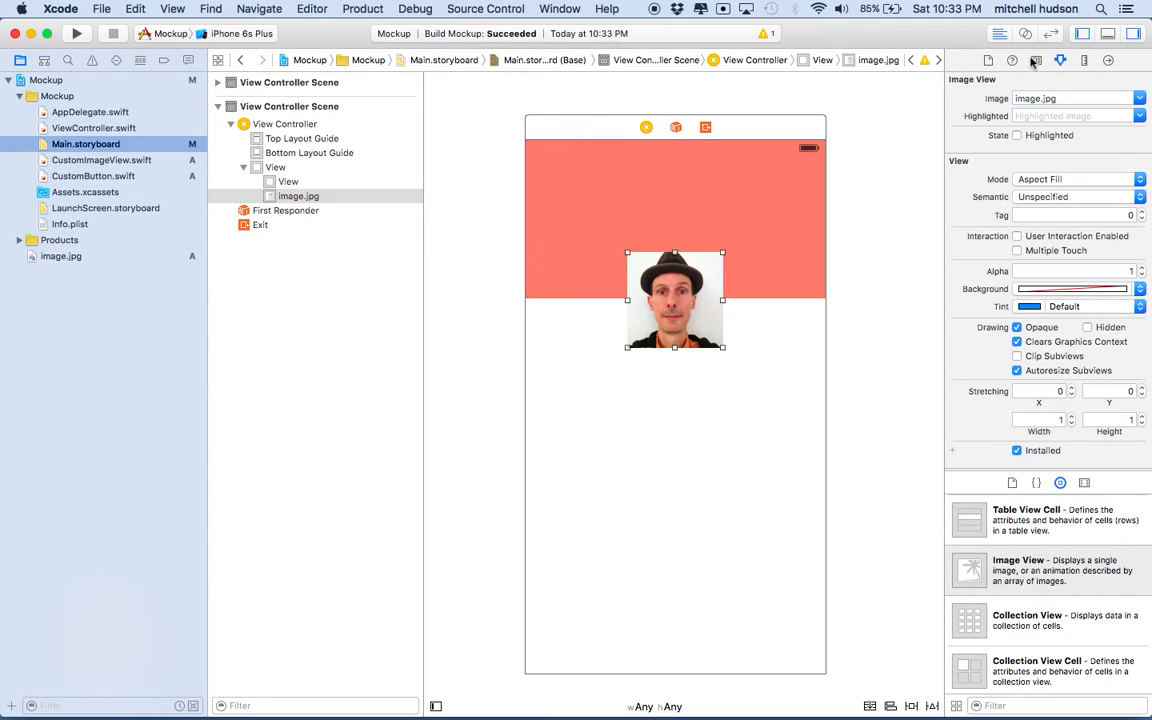
{"action": "mouse_move", "coordinate": [1036, 60]}
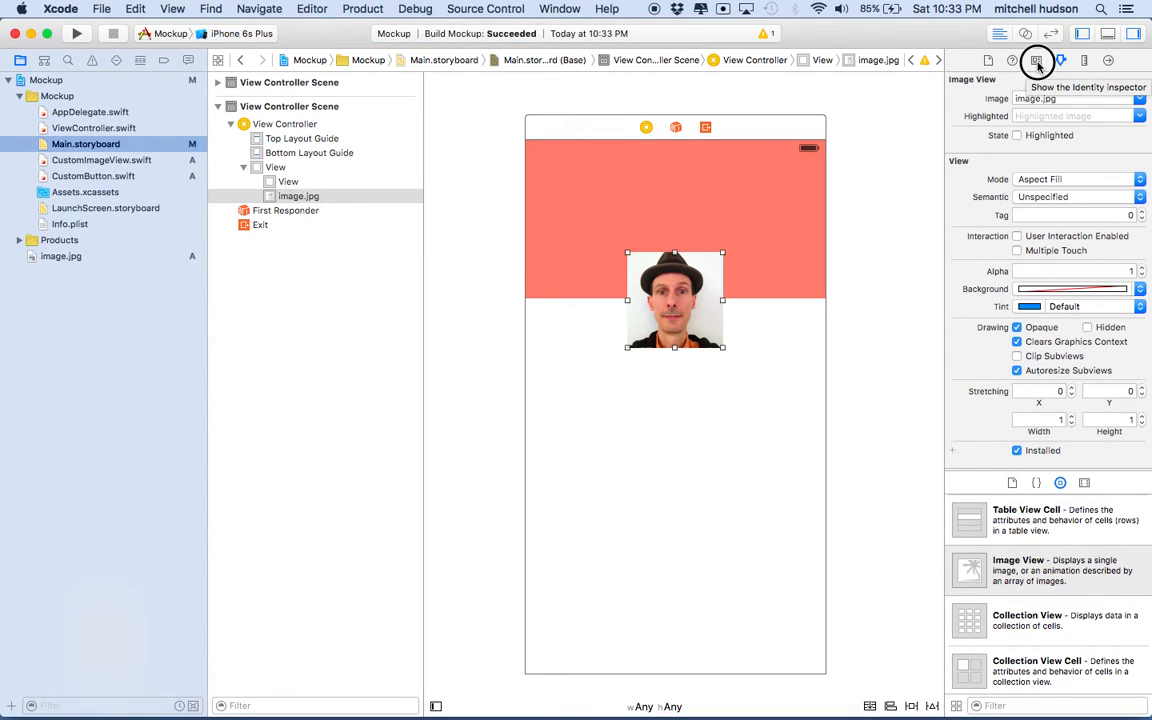
{"action": "left_click", "coordinate": [1036, 60]}
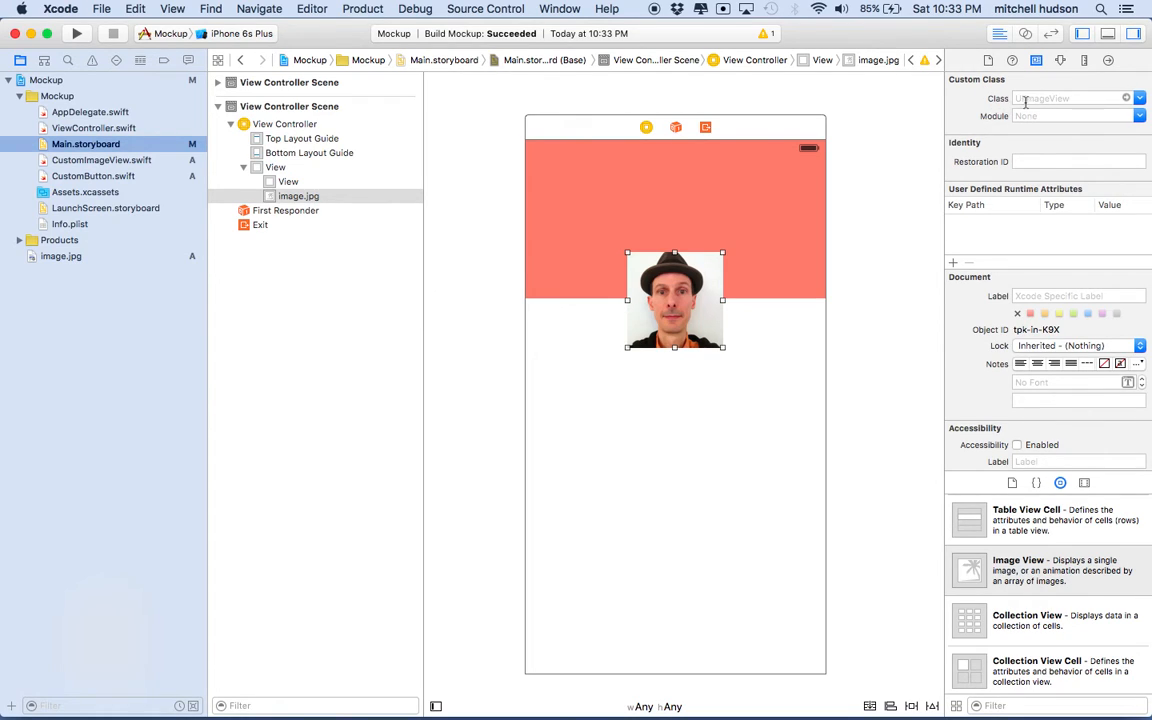
{"action": "type", "text": "CustomImageView"}
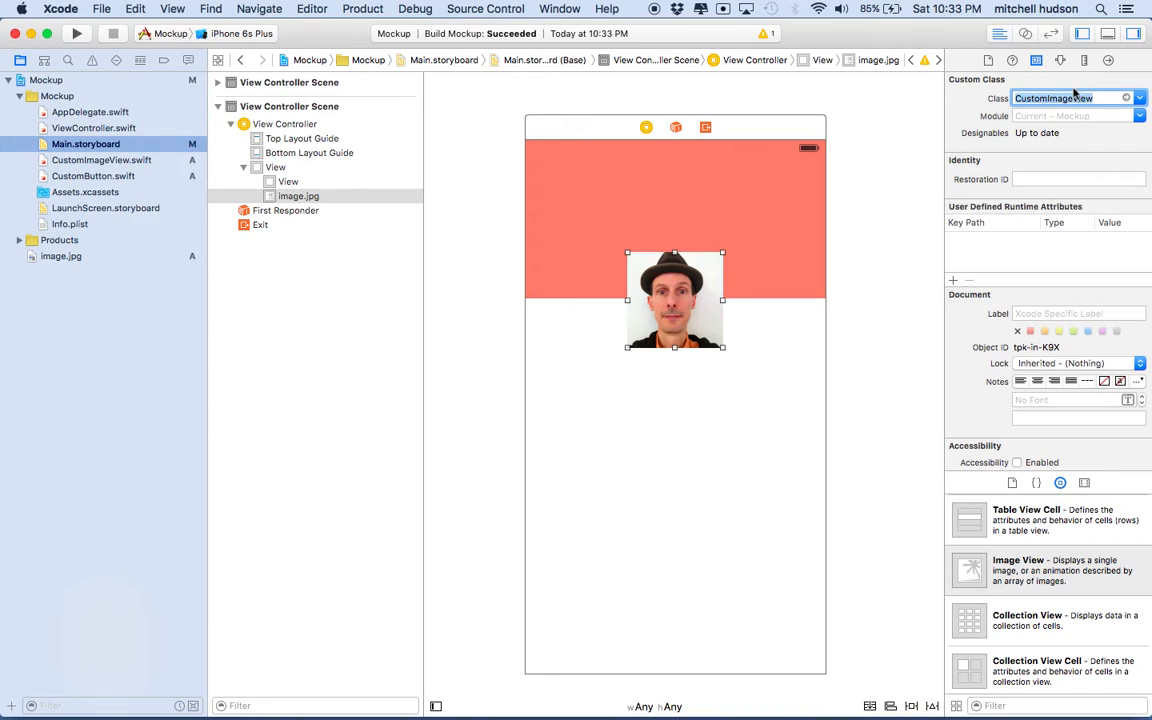
Step: Give the photo a black border colour and a visible border width
{"action": "left_click", "coordinate": [1060, 60]}
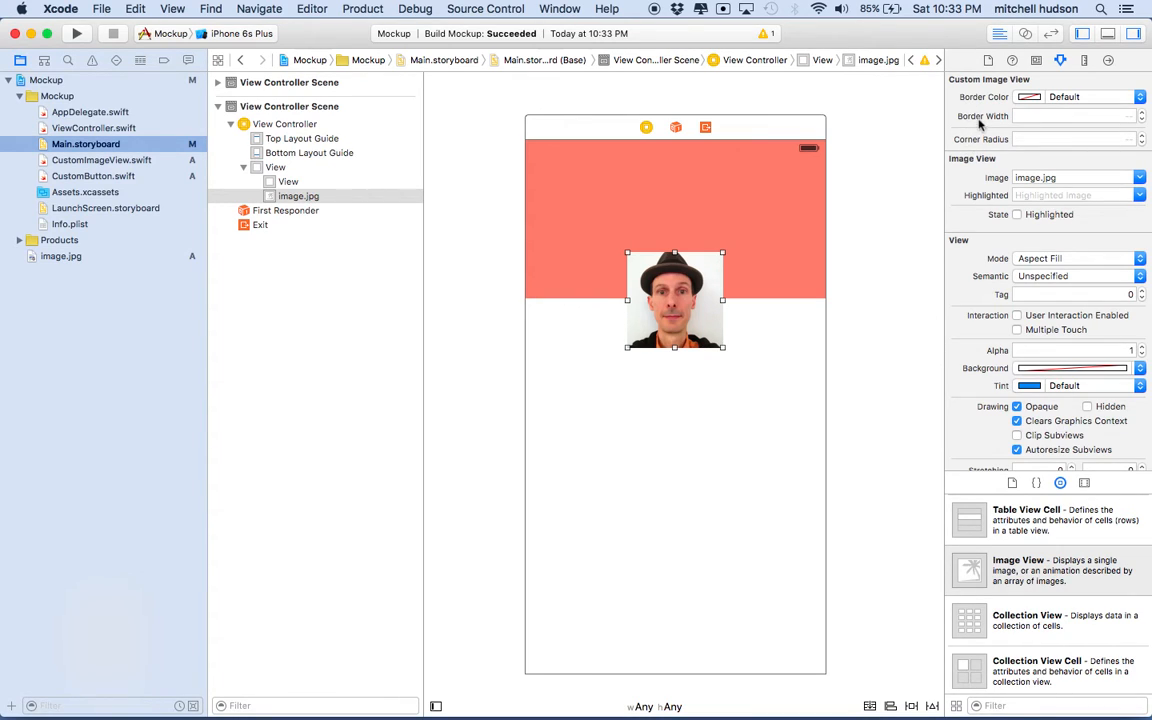
{"action": "mouse_move", "coordinate": [984, 116]}
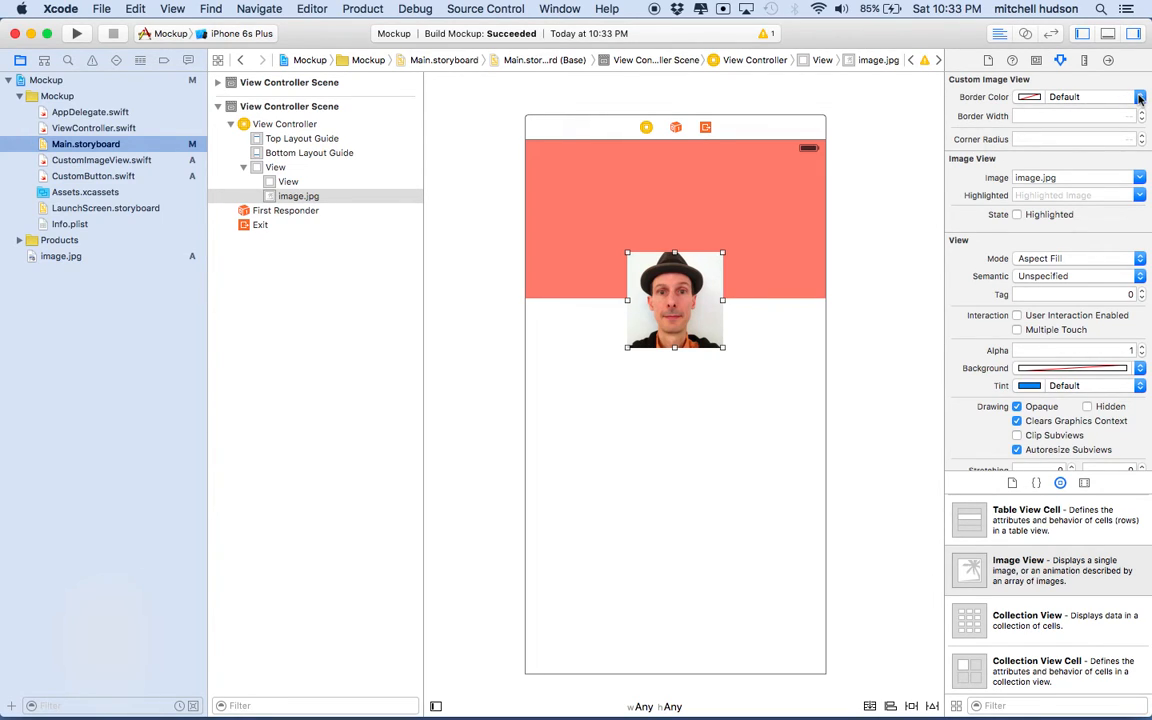
{"action": "left_click", "coordinate": [1140, 96]}
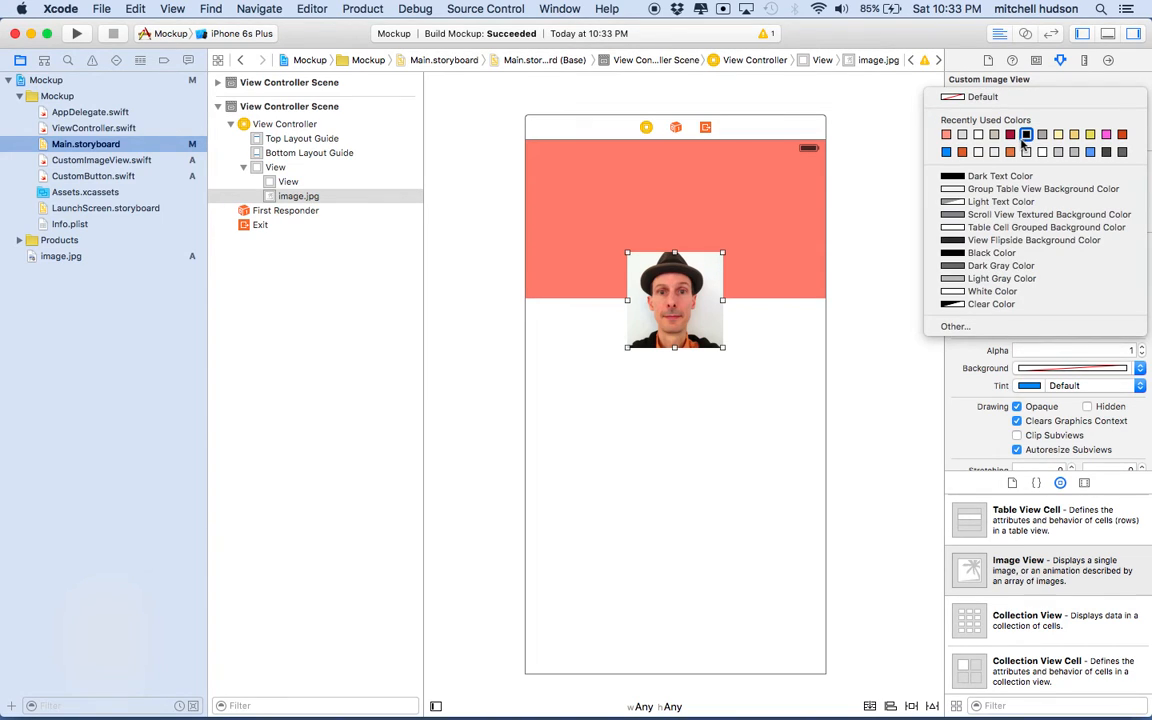
{"action": "left_click", "coordinate": [952, 252]}
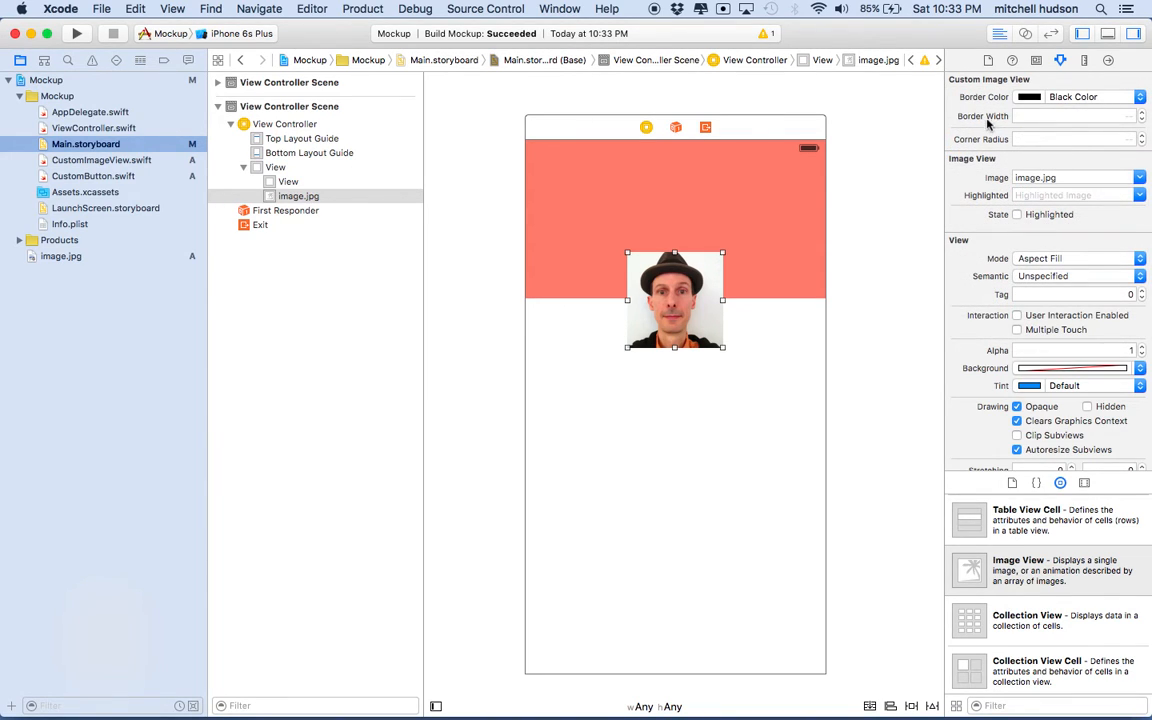
{"action": "left_click", "coordinate": [1140, 112]}
{"action": "type", "text": "7"}
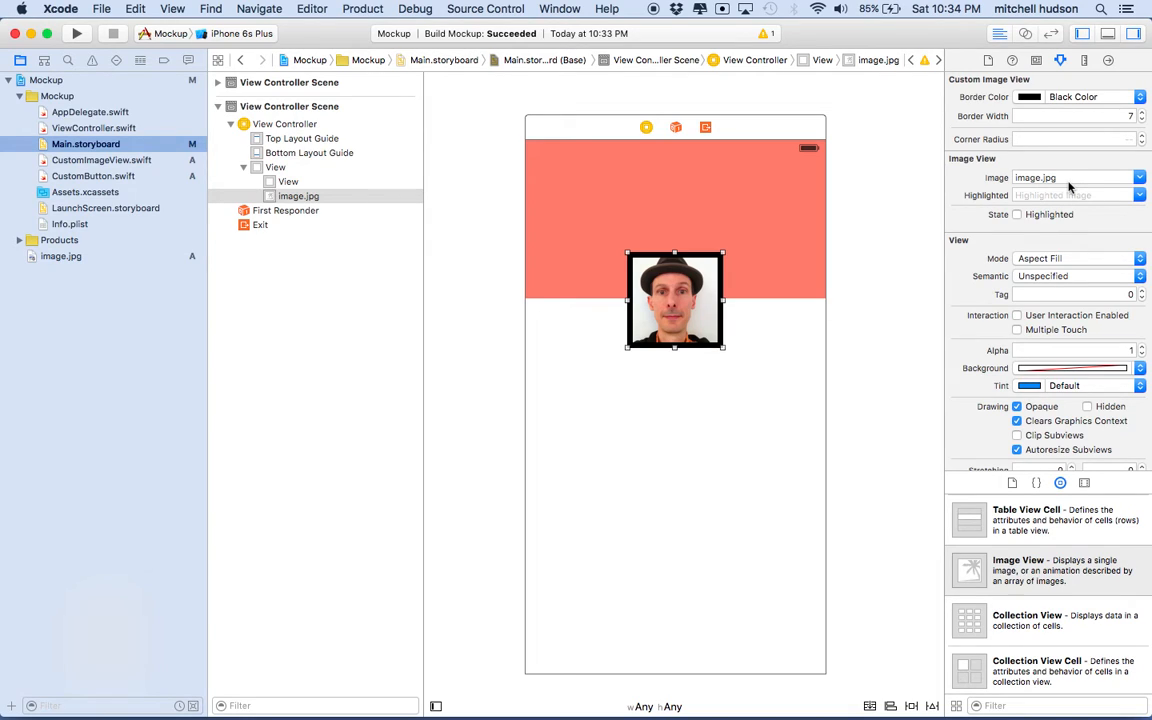
{"action": "mouse_move", "coordinate": [1080, 132]}
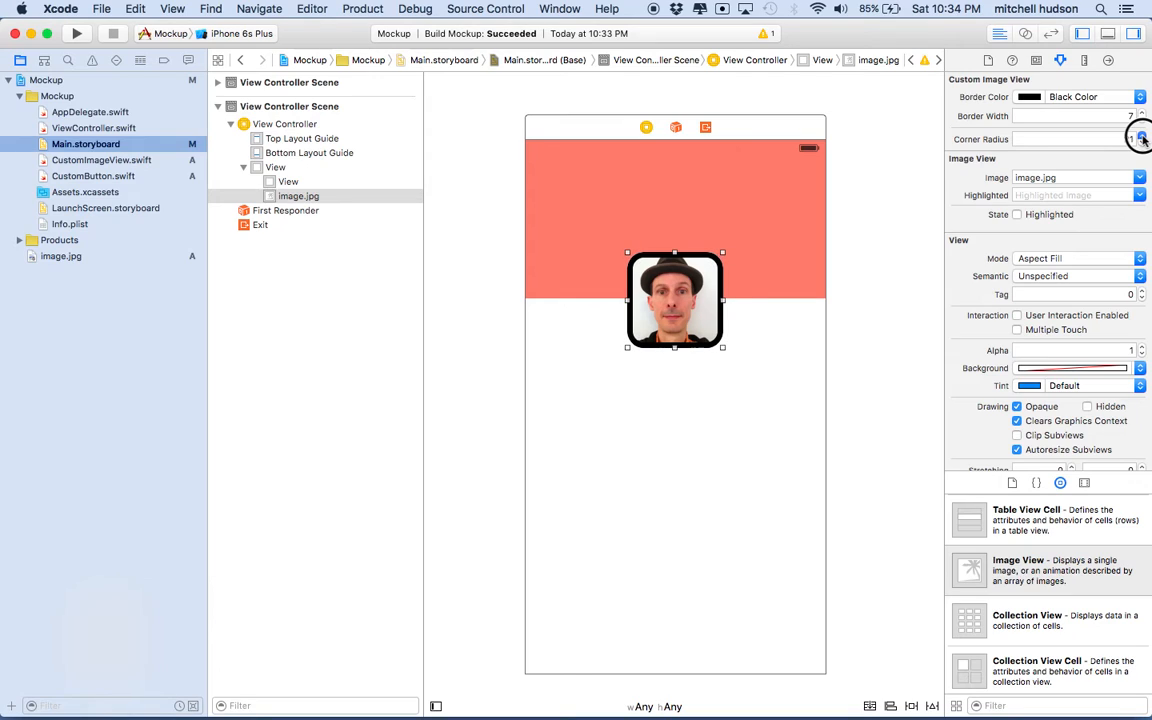
Step: Raise the photo's corner radius until it appears circular
{"action": "left_click", "coordinate": [1142, 136]}
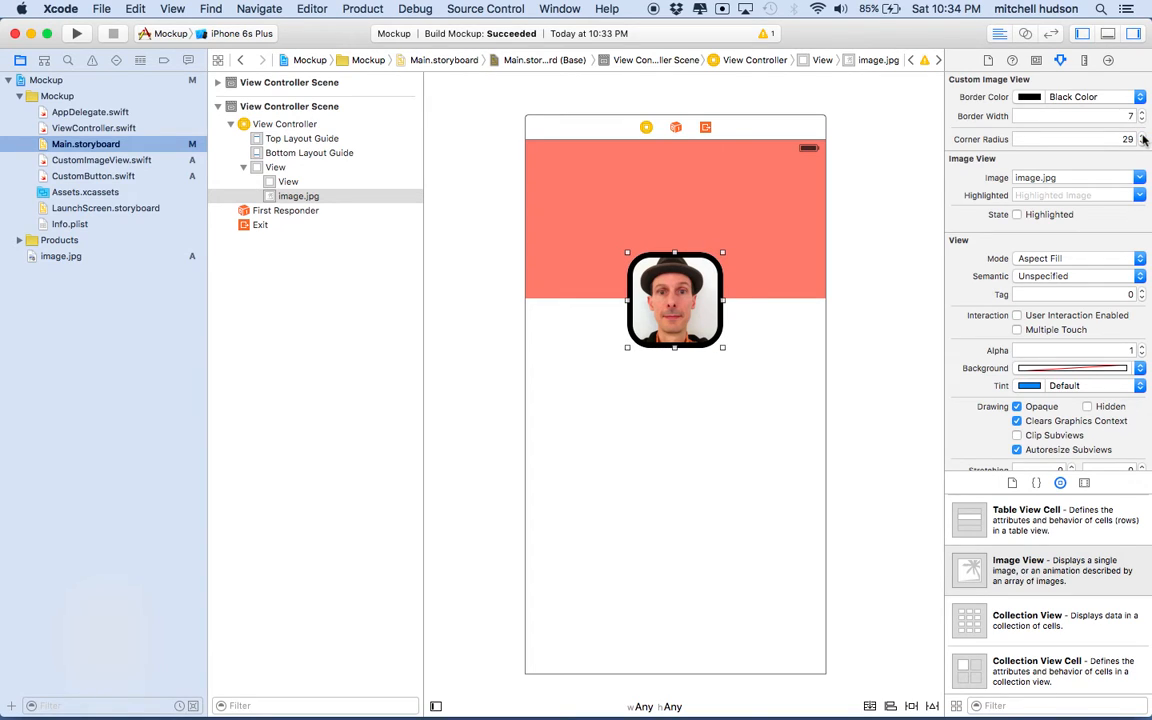
{"action": "left_click", "coordinate": [1140, 142]}
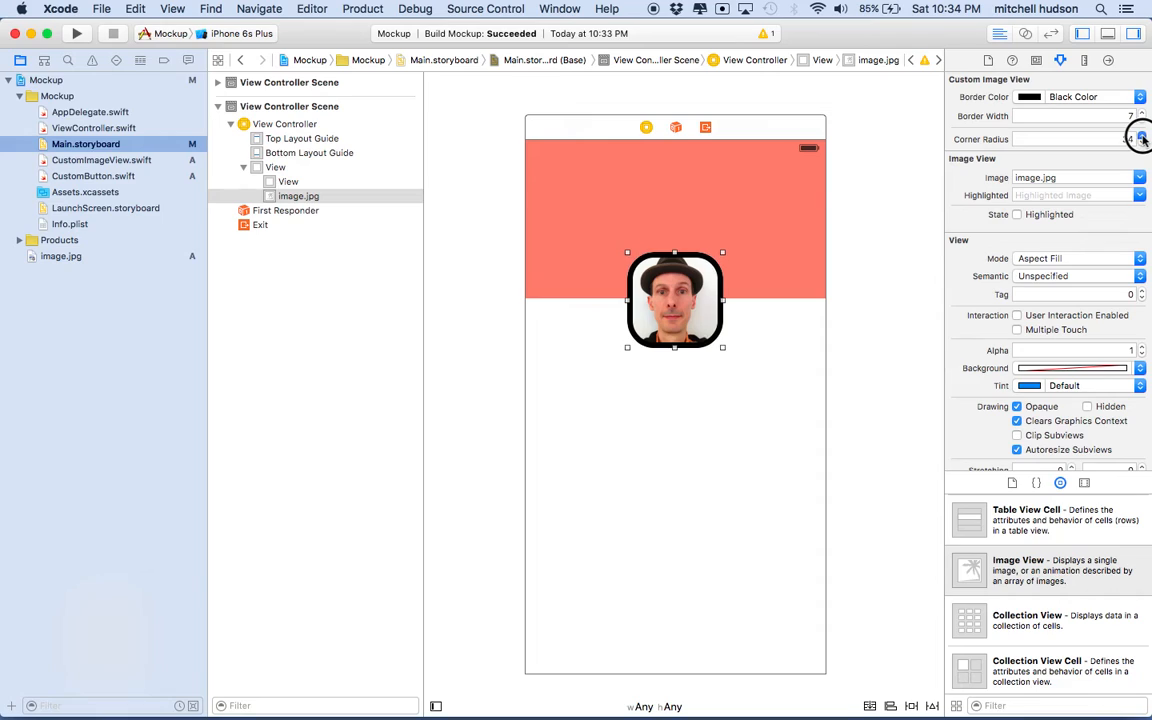
{"action": "left_click", "coordinate": [1142, 136]}
{"action": "type", "text": "60"}
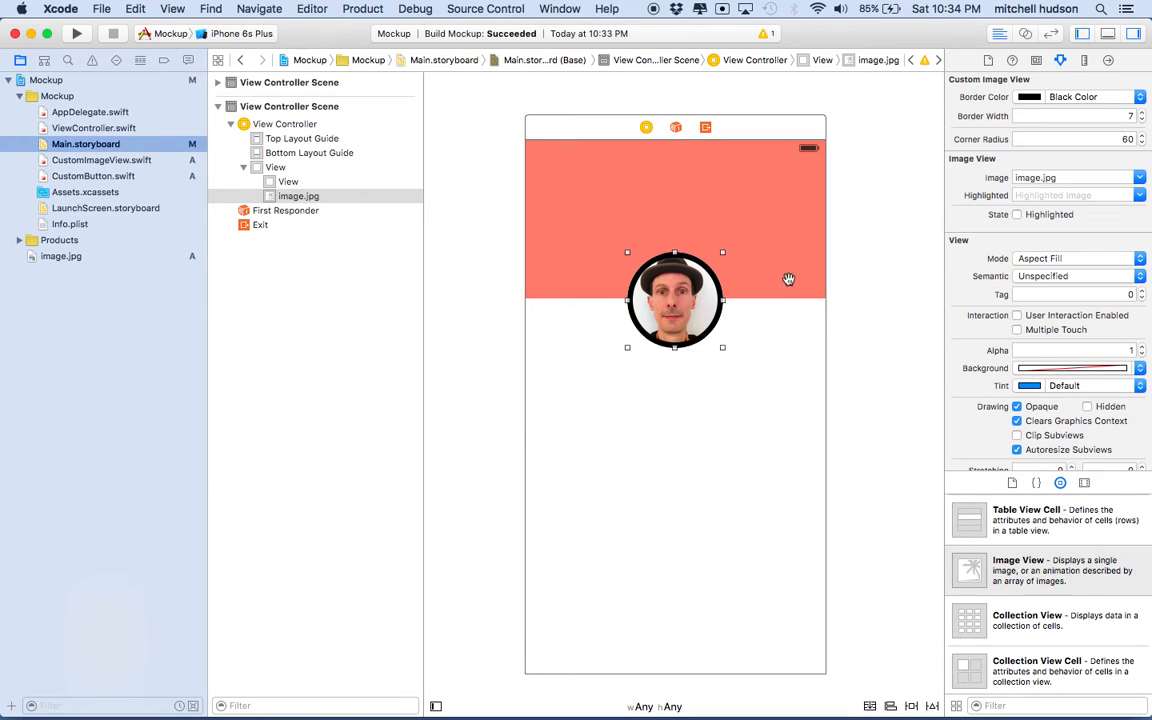
{"action": "mouse_move", "coordinate": [638, 240]}
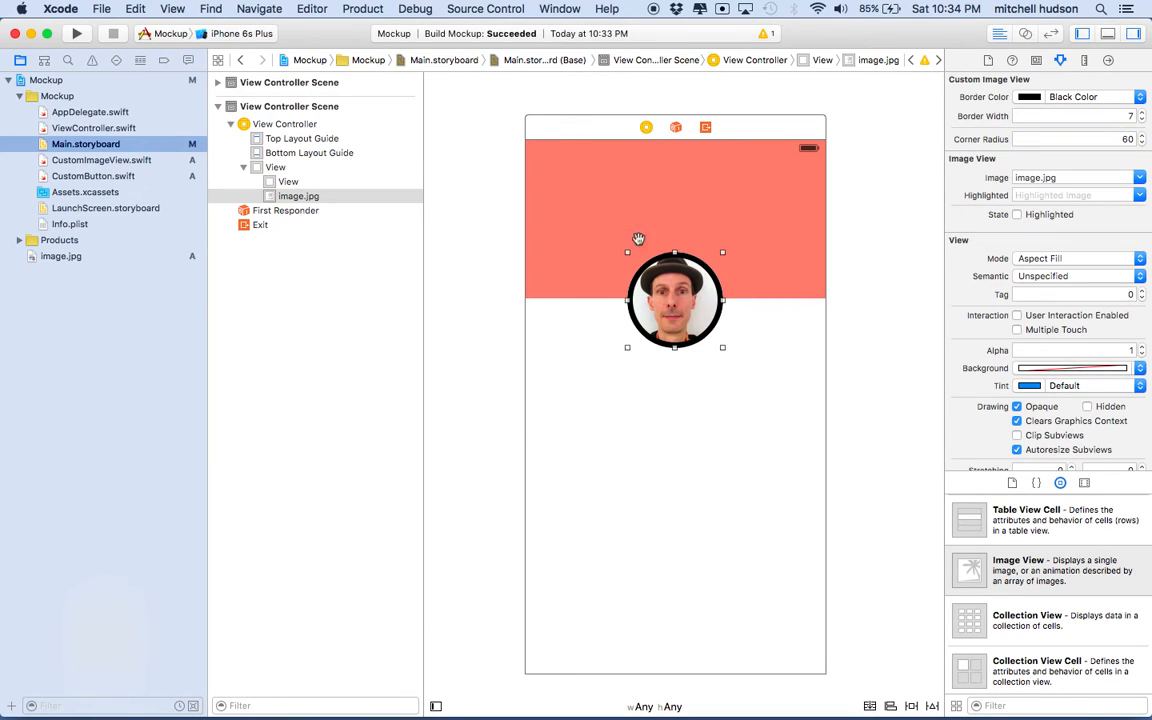
{"action": "mouse_move", "coordinate": [688, 308]}
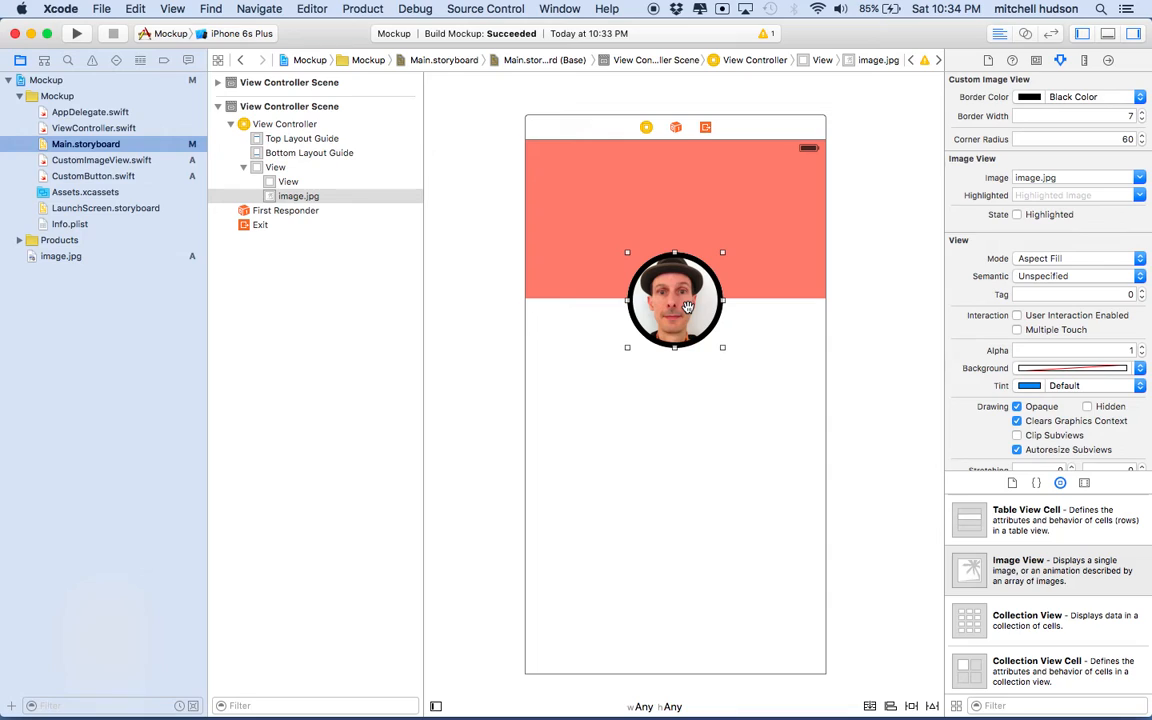
Step: Place three text labels stacked below the circular photo
{"action": "left_click", "coordinate": [288, 180]}
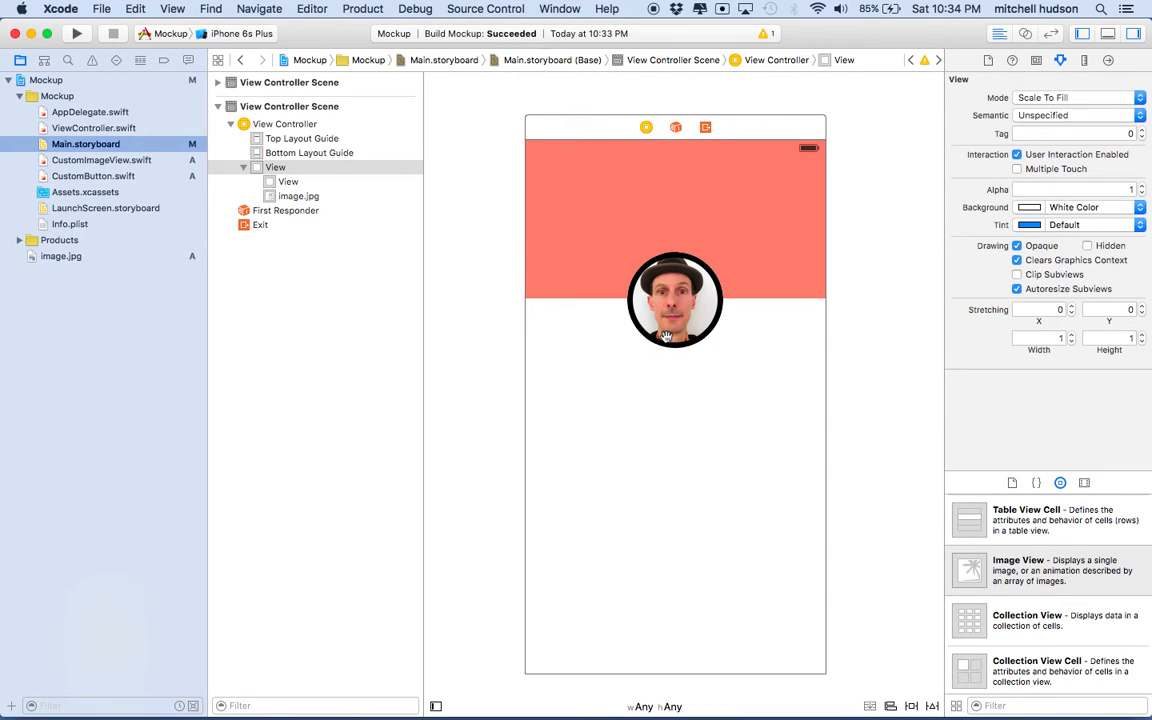
{"action": "scroll", "scroll_direction": "down", "scroll_amount": 3}
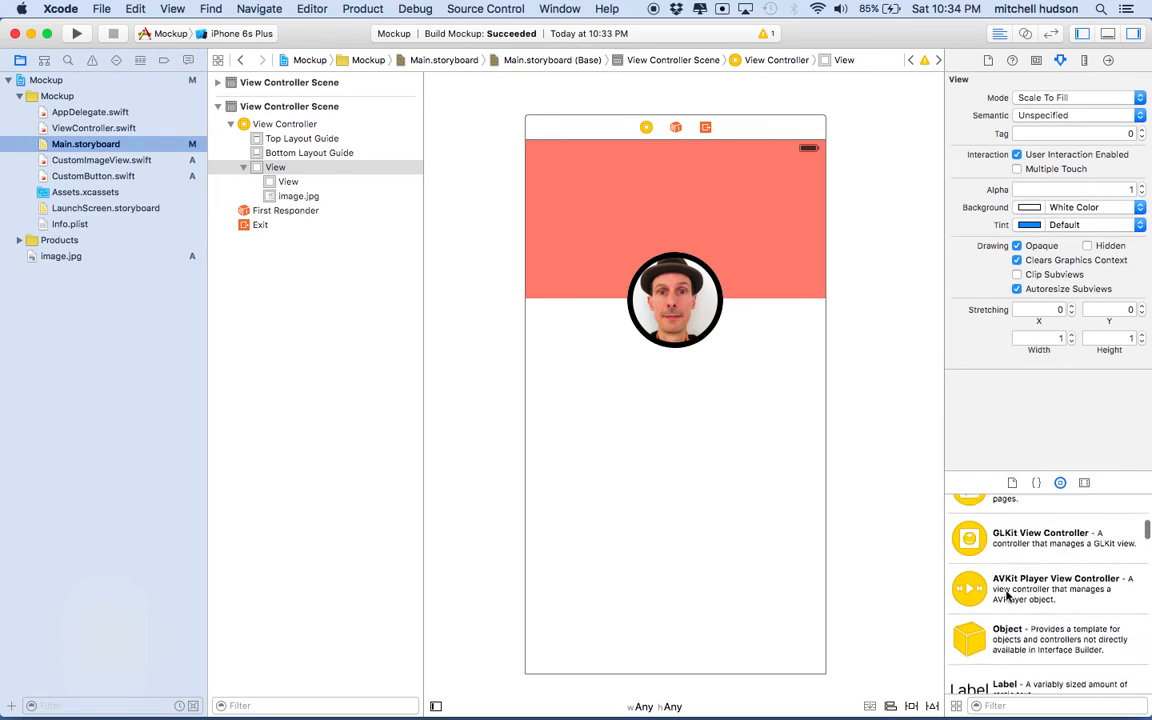
{"action": "scroll", "scroll_direction": "up", "scroll_amount": 3}
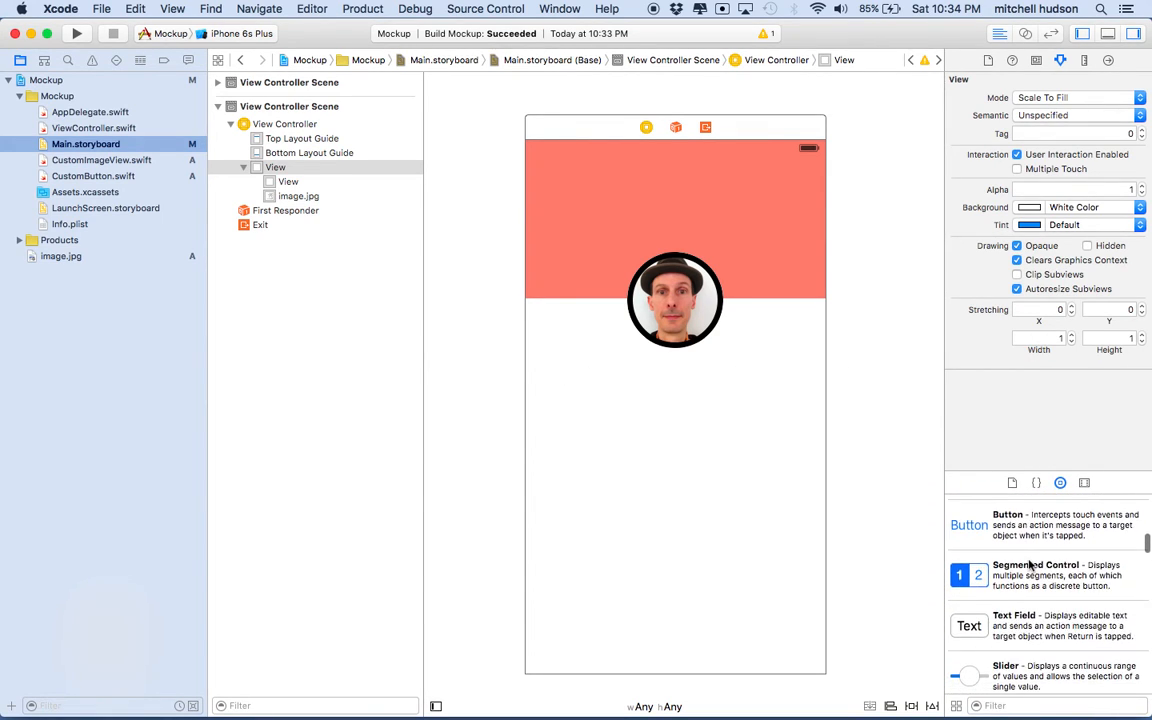
{"action": "left_click_drag", "start_coordinate": [968, 564], "coordinate": [582, 380]}
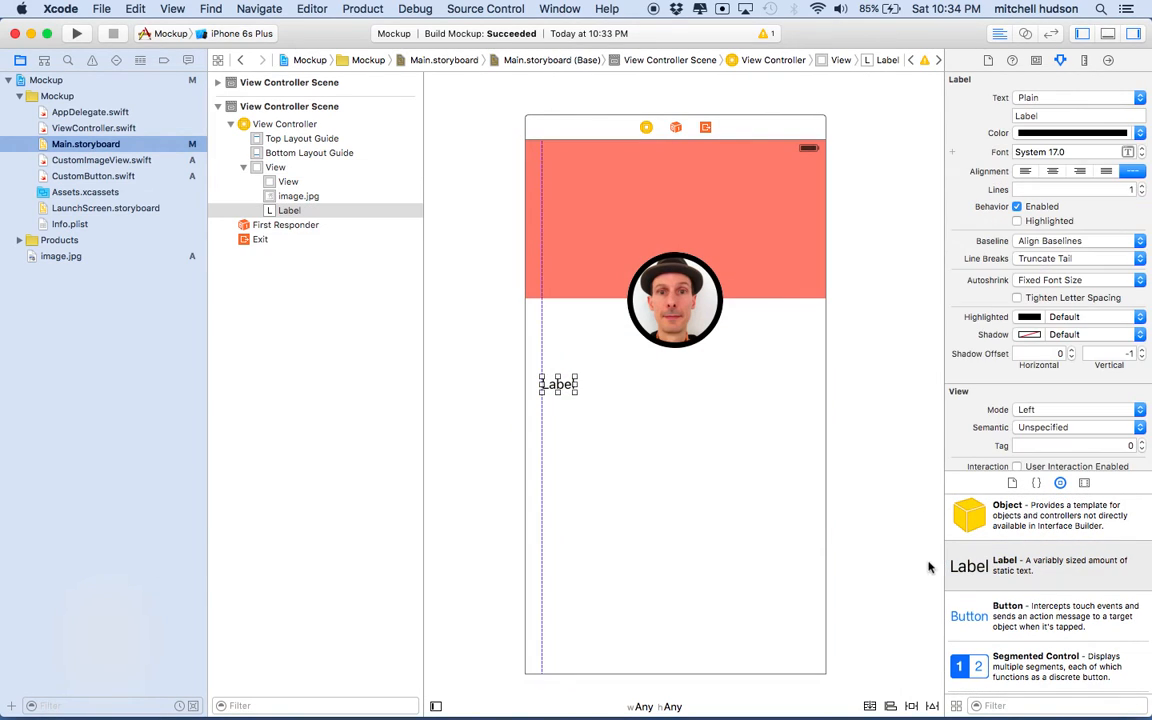
{"action": "left_click_drag", "start_coordinate": [558, 384], "coordinate": [556, 432]}
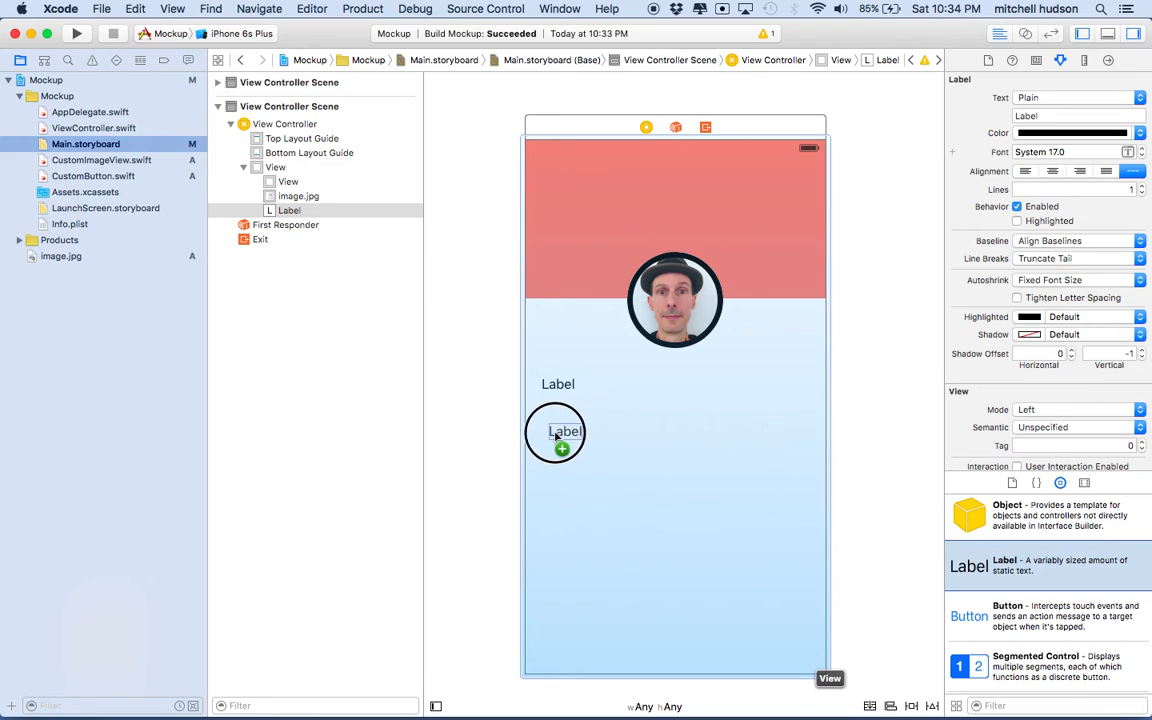
{"action": "left_click", "coordinate": [556, 432]}
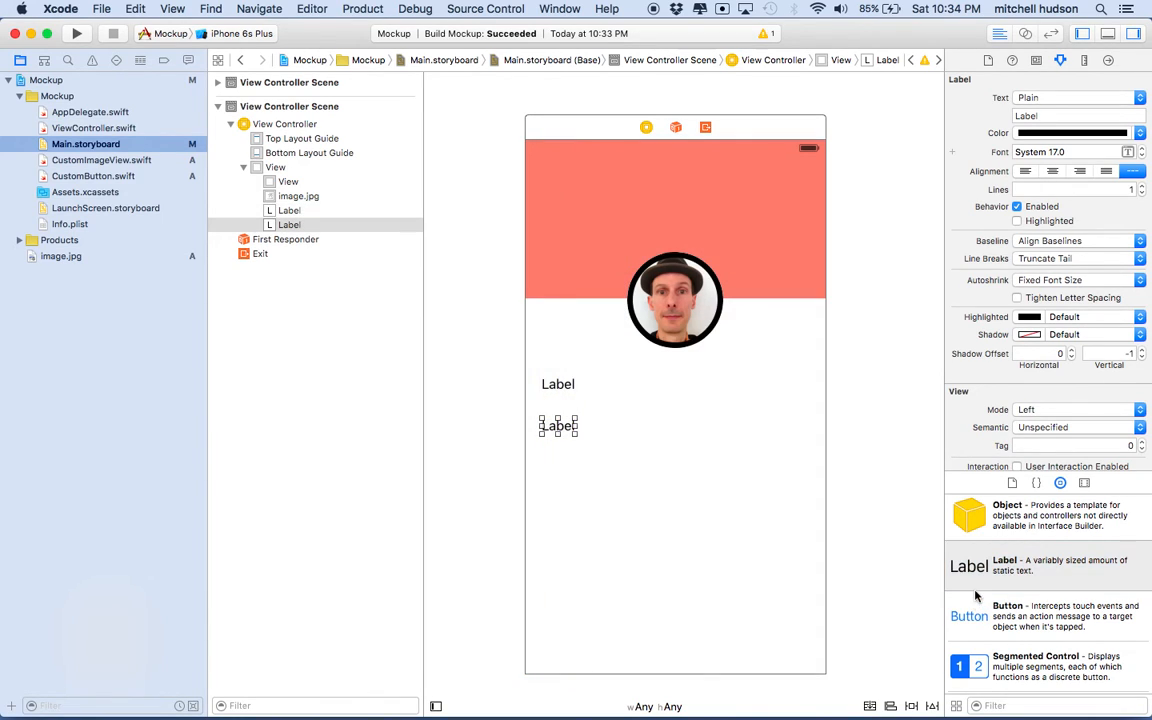
{"action": "left_click_drag", "start_coordinate": [968, 566], "coordinate": [568, 470]}
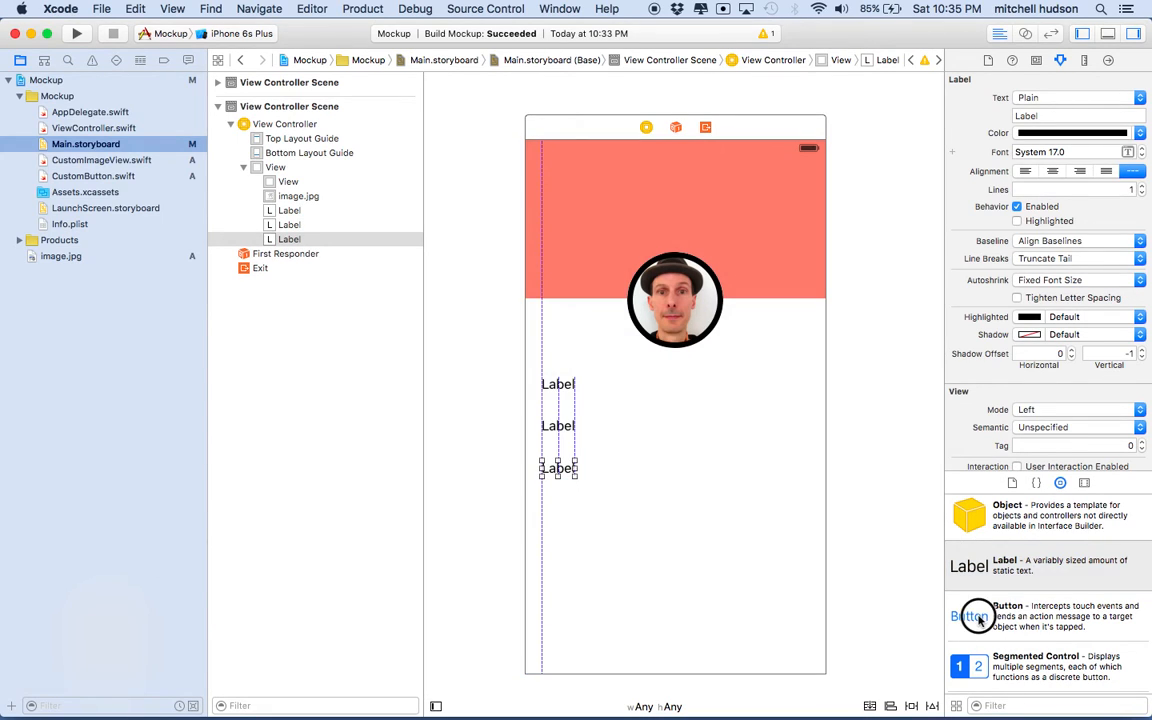
Step: Add a button at the bottom centre and begin setting its title to Done
{"action": "left_click_drag", "start_coordinate": [978, 616], "coordinate": [684, 644]}
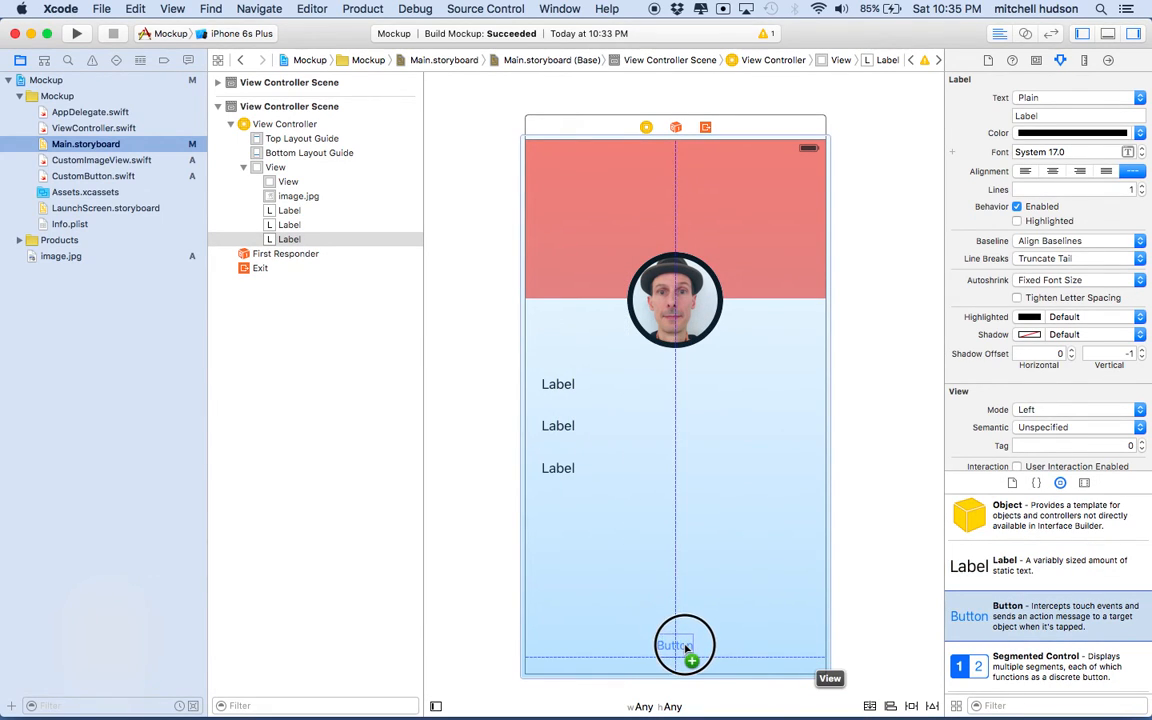
{"action": "left_click", "coordinate": [674, 644]}
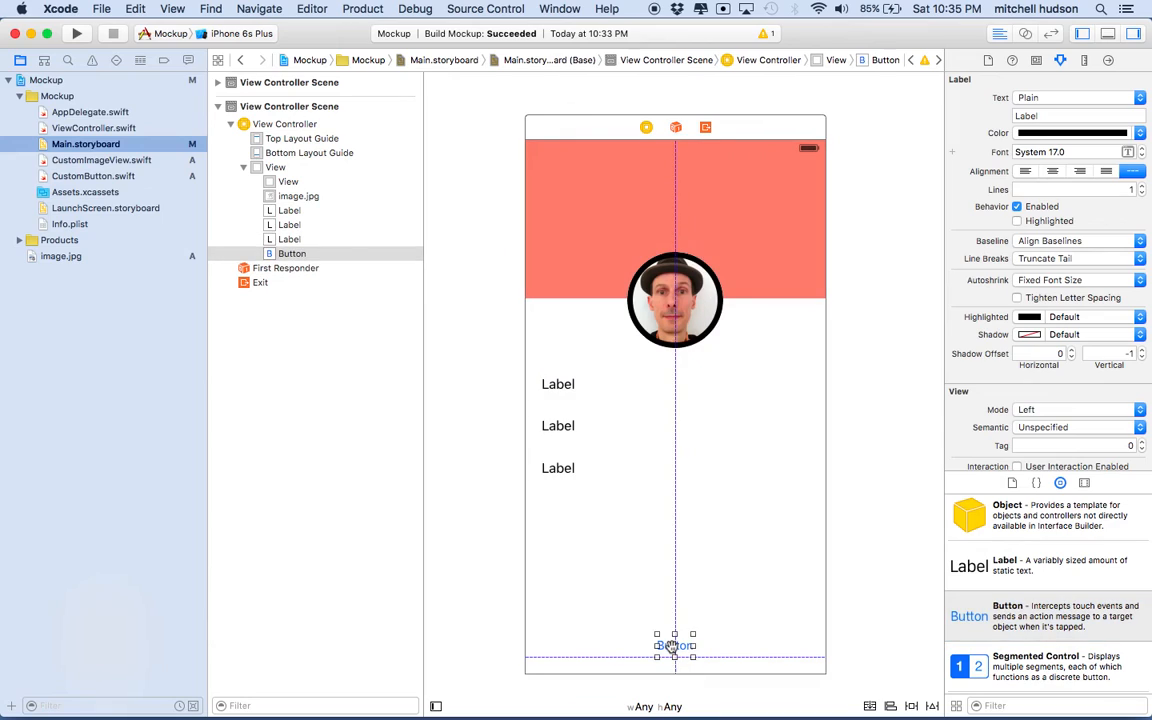
{"action": "left_click", "coordinate": [674, 644]}
{"action": "type", "text": "Done"}
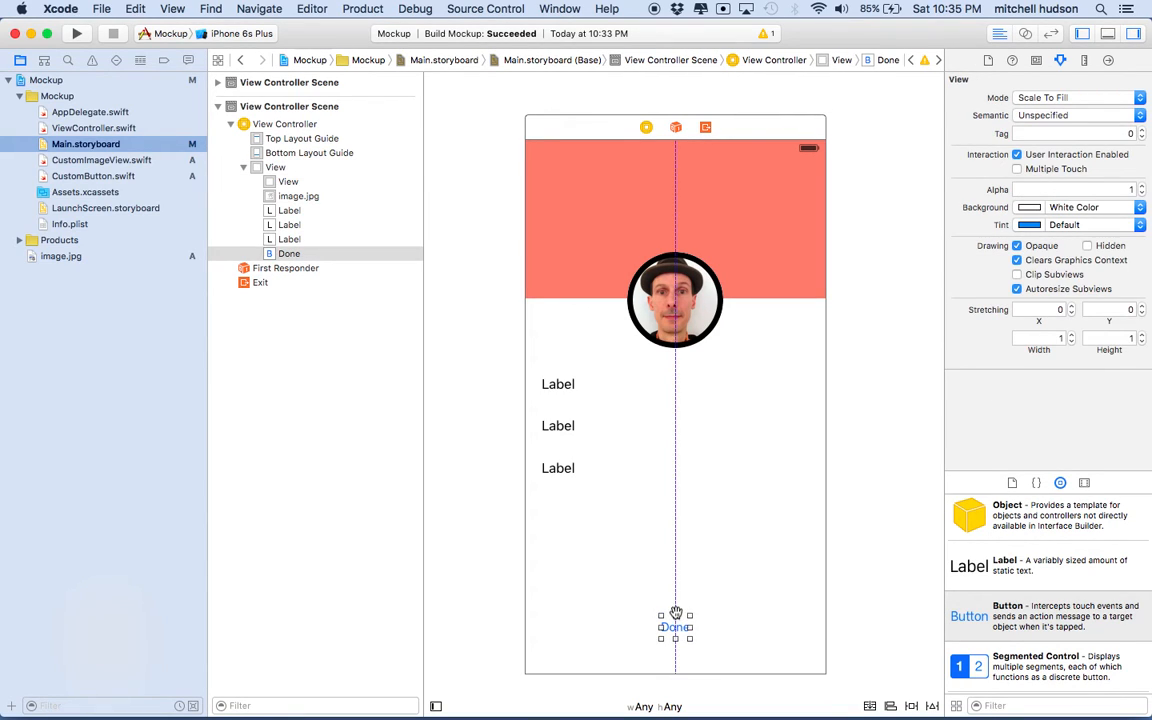
Step: Assign the Done button the CustomButton class and give it a visible border width
{"action": "left_click", "coordinate": [676, 626]}
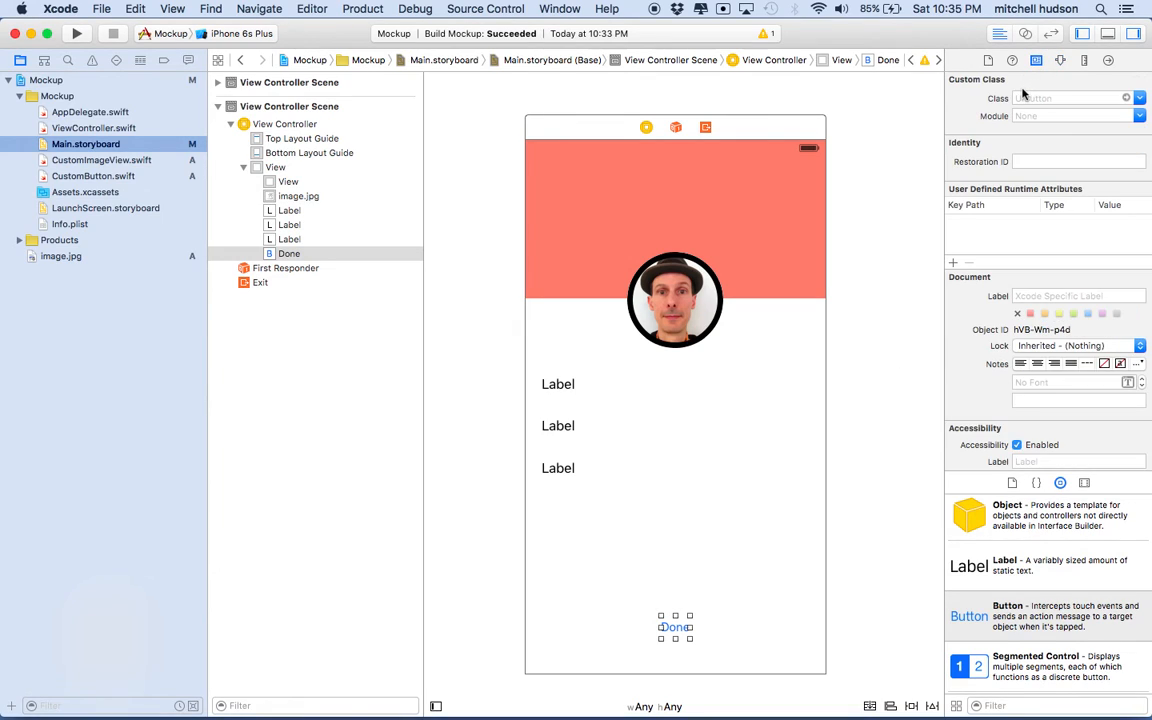
{"action": "type", "text": "CustomButton"}
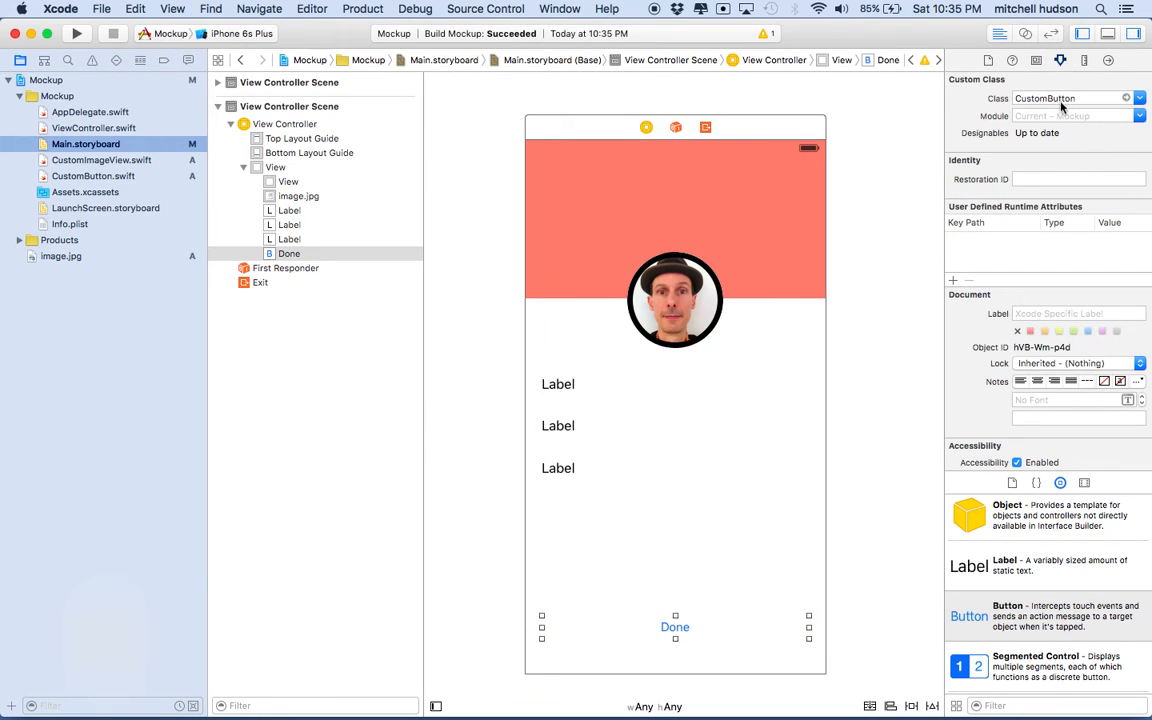
{"action": "left_click", "coordinate": [1060, 60]}
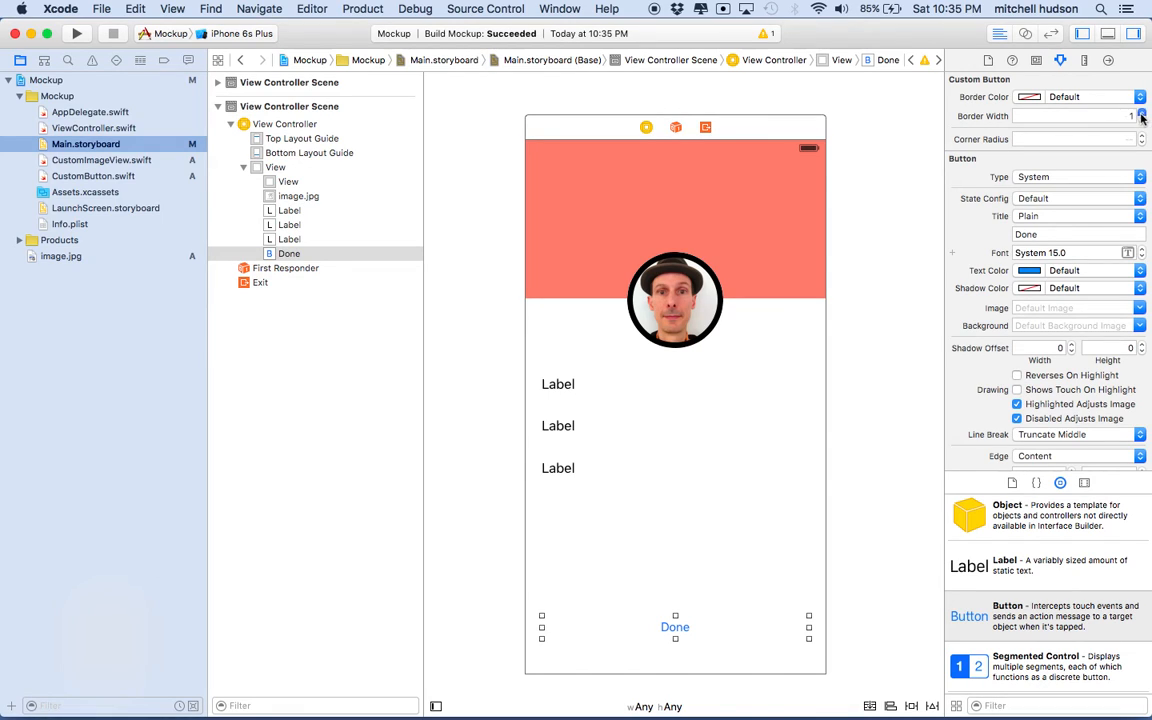
{"action": "left_click", "coordinate": [1140, 112]}
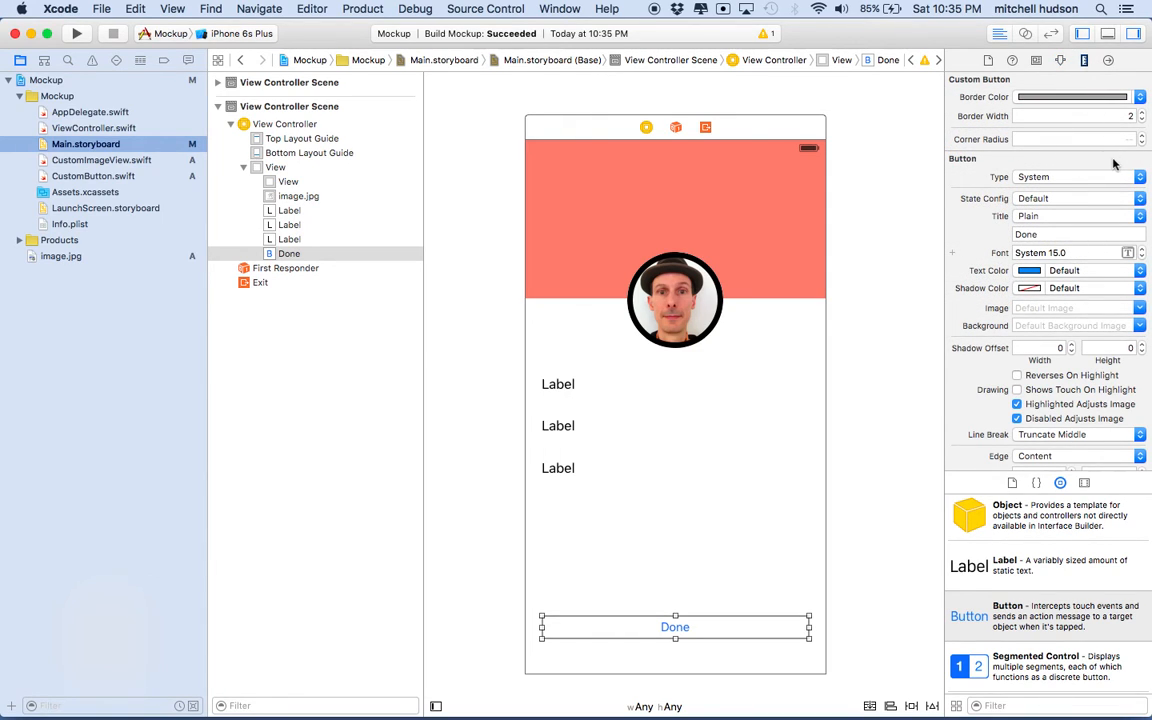
Step: Widen the button's frame and round its corners into a pill shape
{"action": "left_click", "coordinate": [1084, 60]}
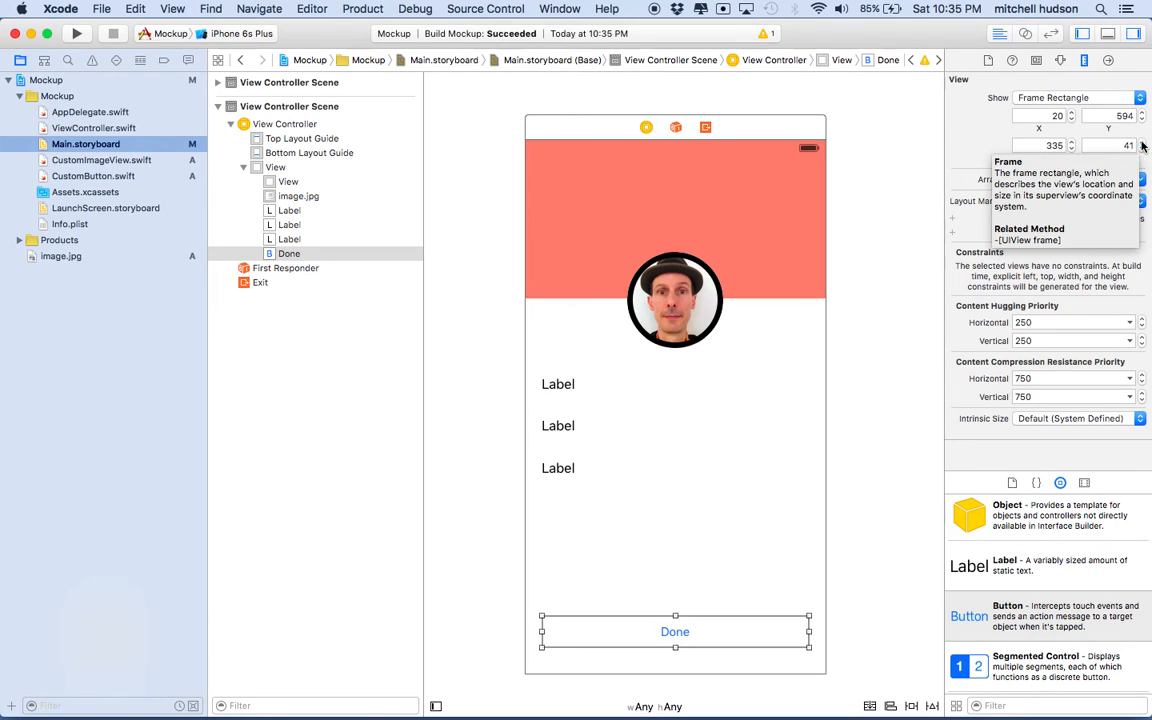
{"action": "left_click", "coordinate": [1140, 142]}
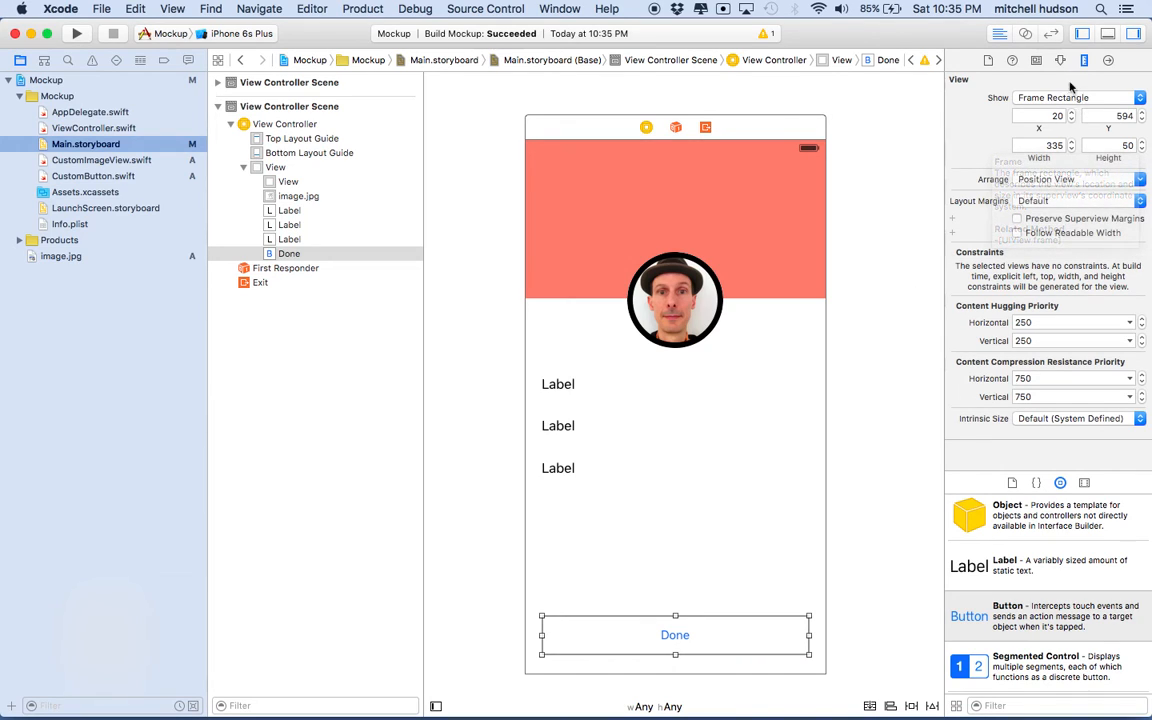
{"action": "left_click", "coordinate": [1060, 60]}
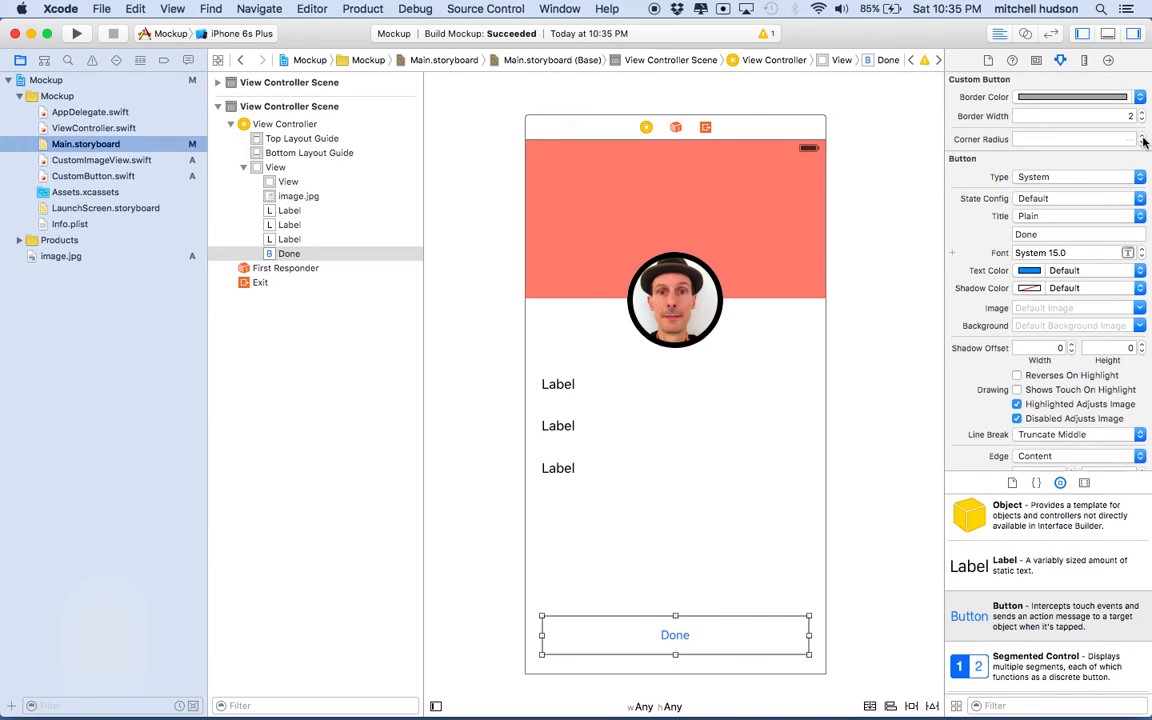
{"action": "left_click", "coordinate": [1140, 136]}
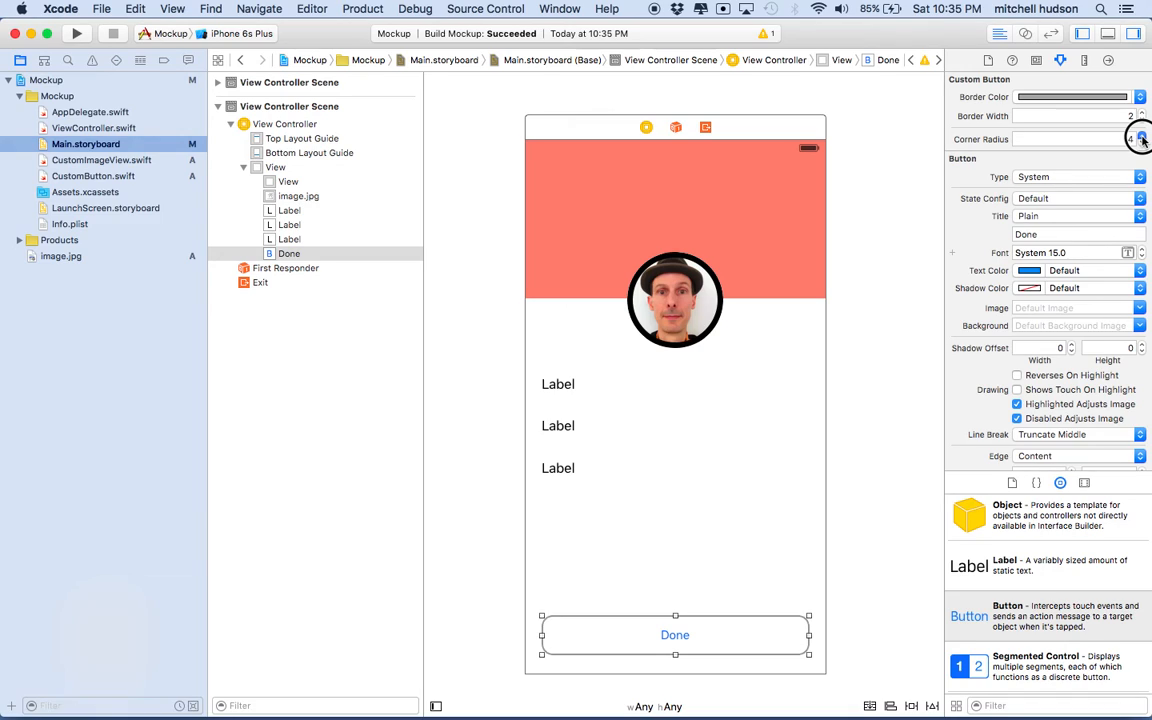
{"action": "left_click", "coordinate": [1140, 134]}
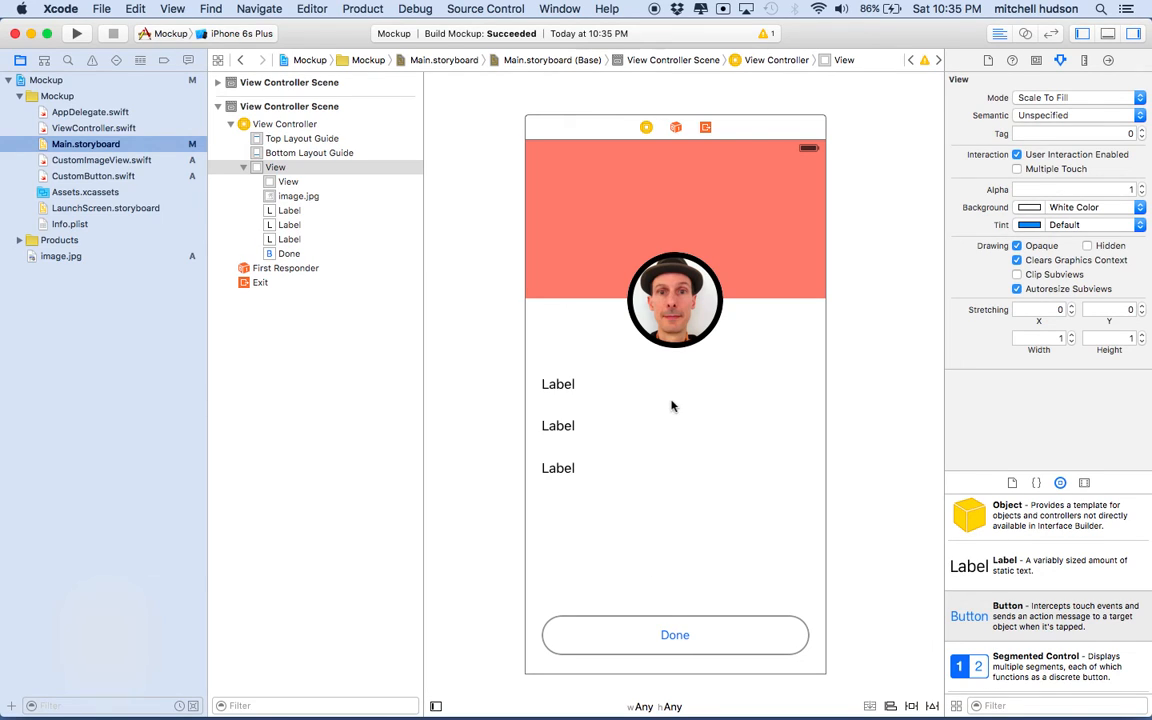
{"action": "left_click", "coordinate": [556, 384]}
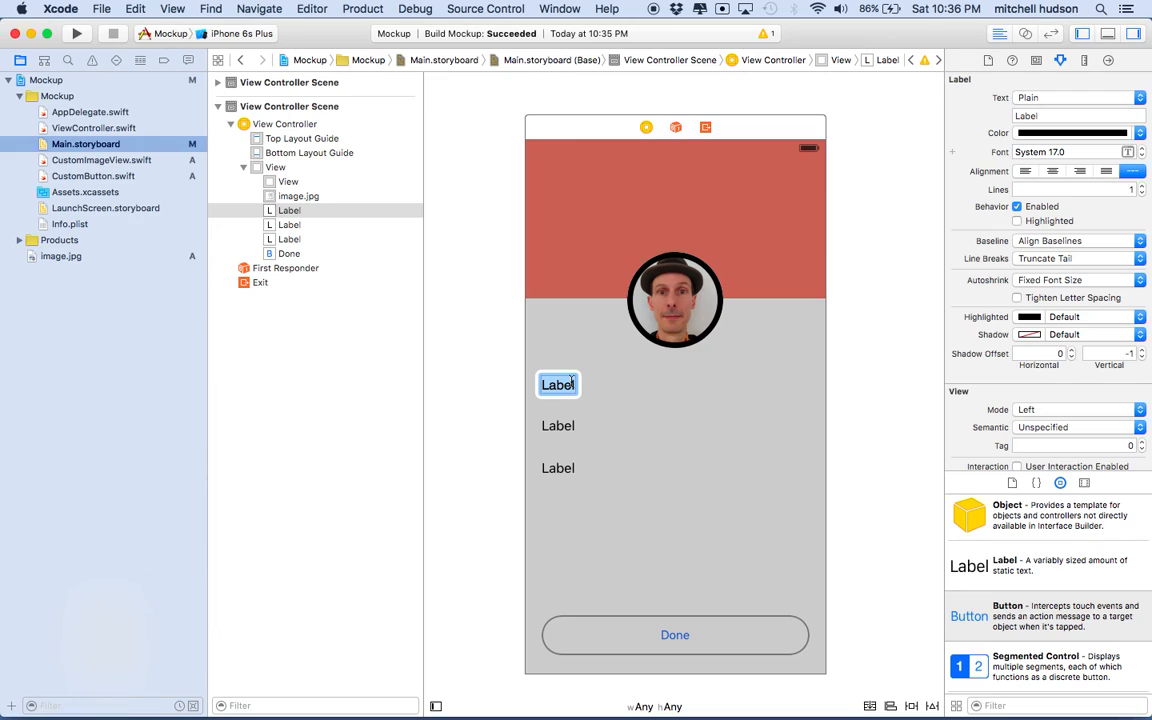
{"action": "type", "text": "Mitchell Hudson"}
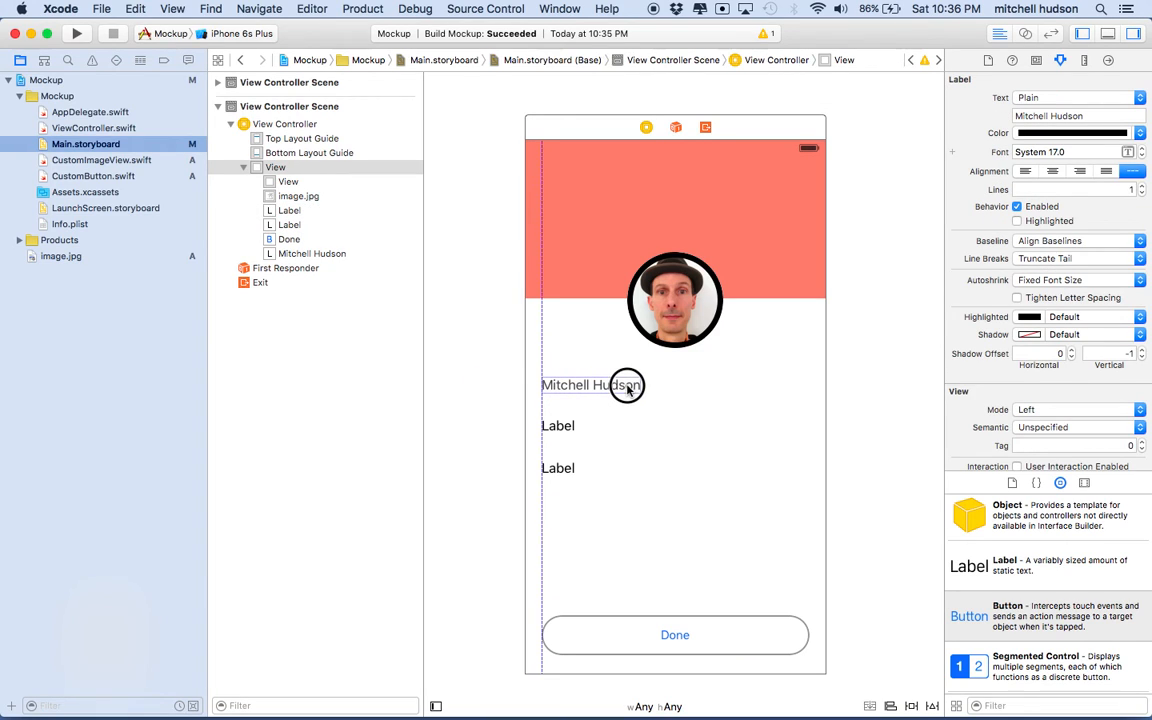
{"action": "left_click", "coordinate": [592, 384]}
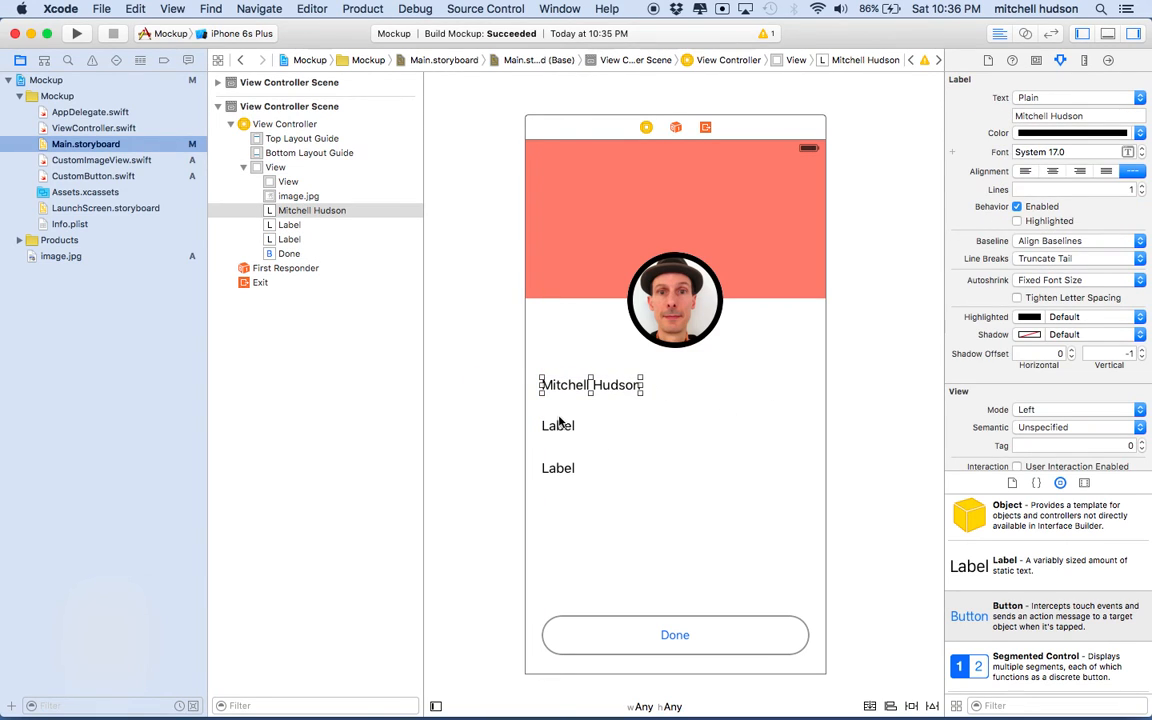
Step: Change the second label to 'registration Date: Feb 6, 2016'
{"action": "left_click", "coordinate": [556, 424]}
{"action": "type", "text": "Fe"}
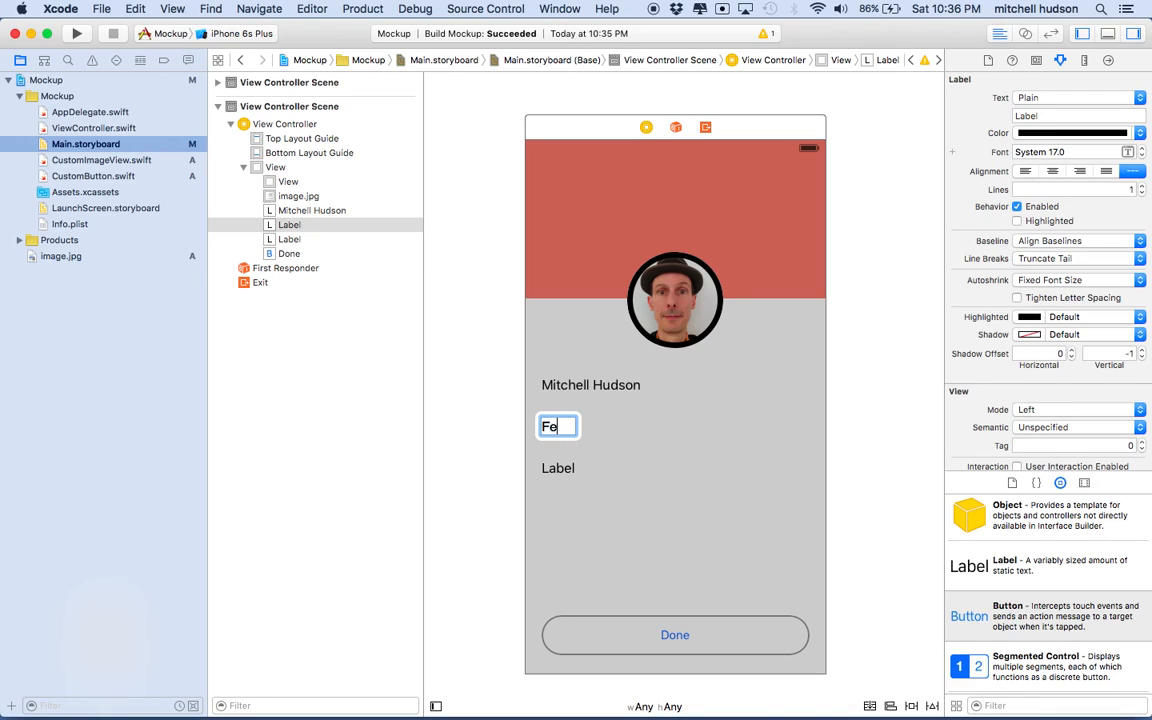
{"action": "type", "text": "b"}
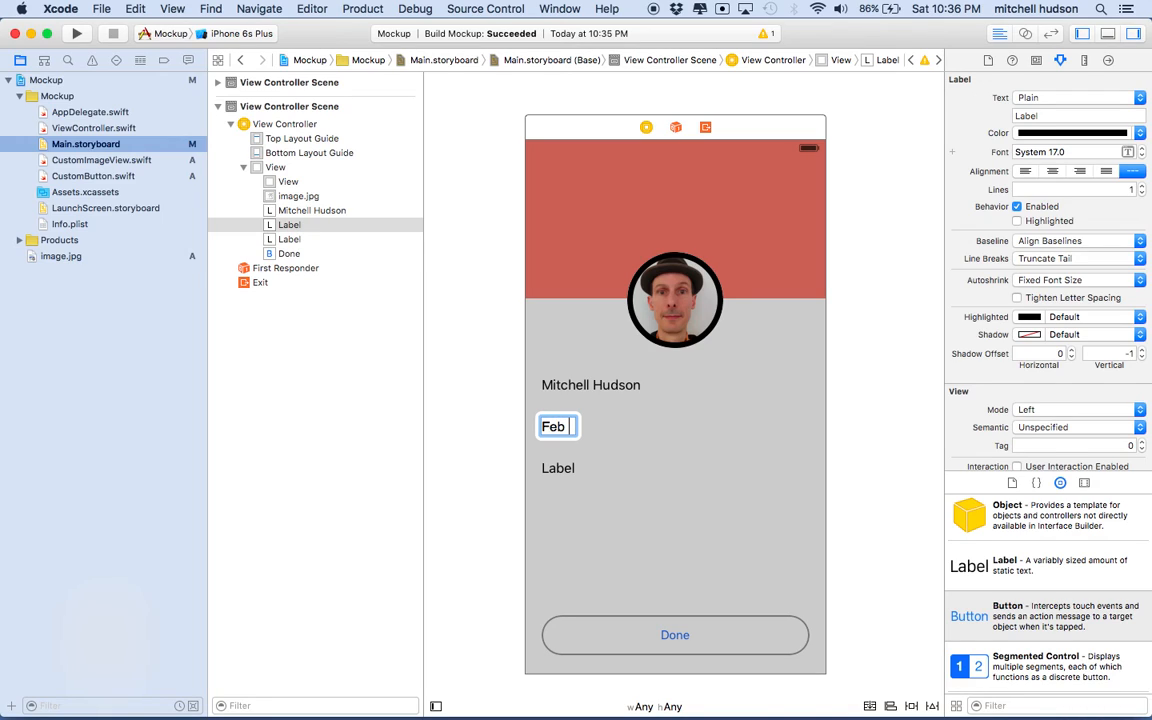
{"action": "type", "text": "6, 2"}
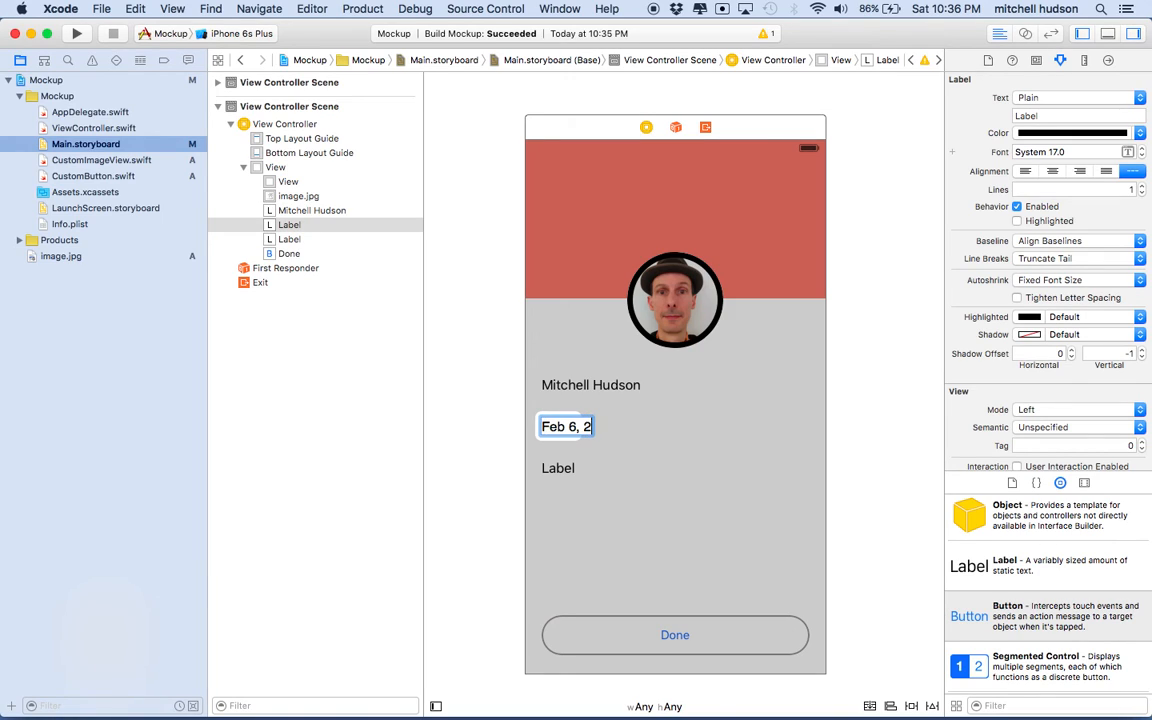
{"action": "type", "text": "016"}
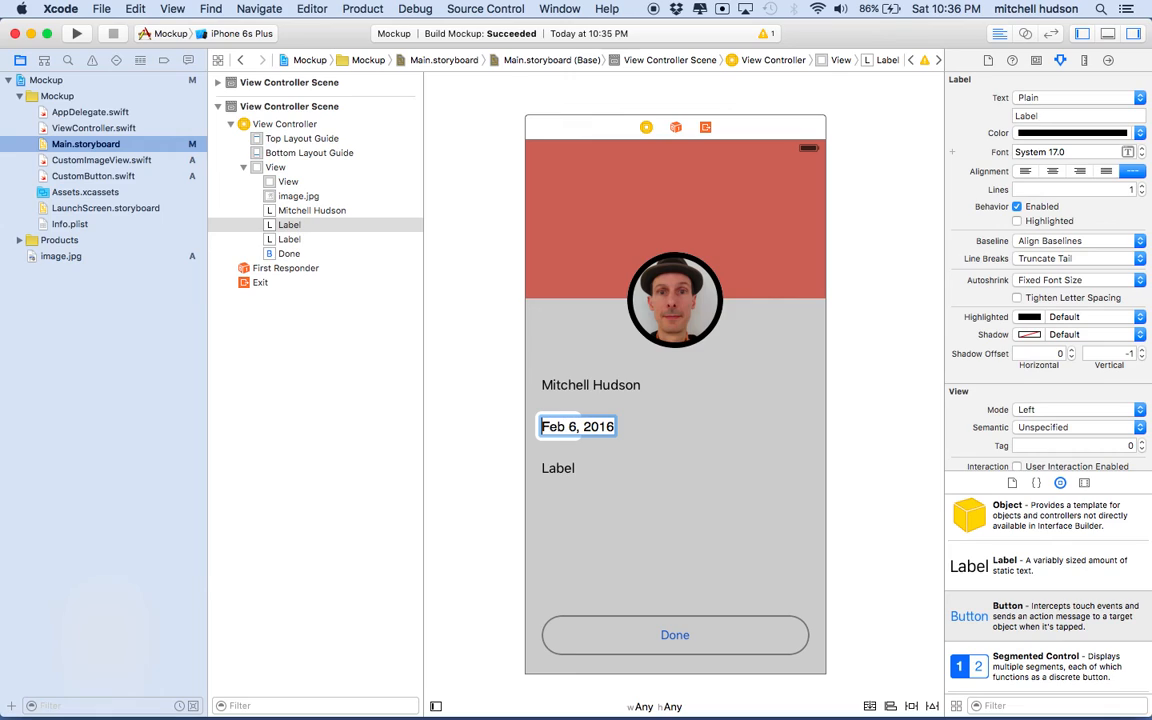
{"action": "type", "text": "registration Date:"}
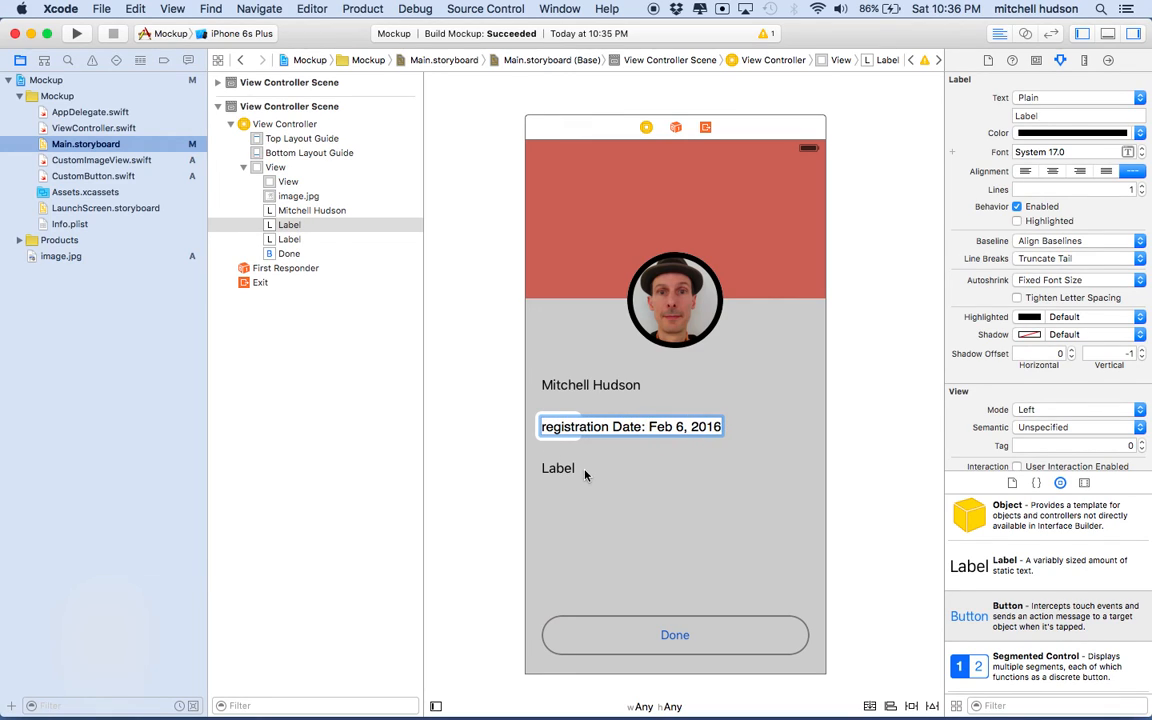
{"action": "left_click", "coordinate": [630, 426]}
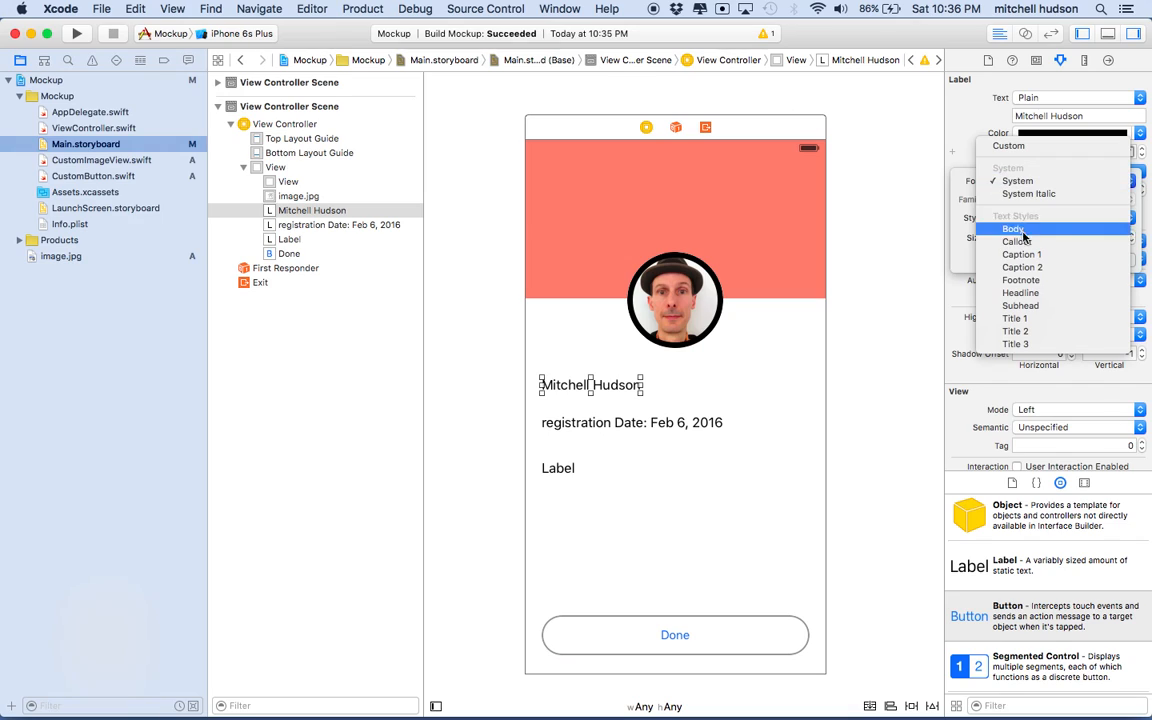
{"action": "mouse_move", "coordinate": [1040, 318]}
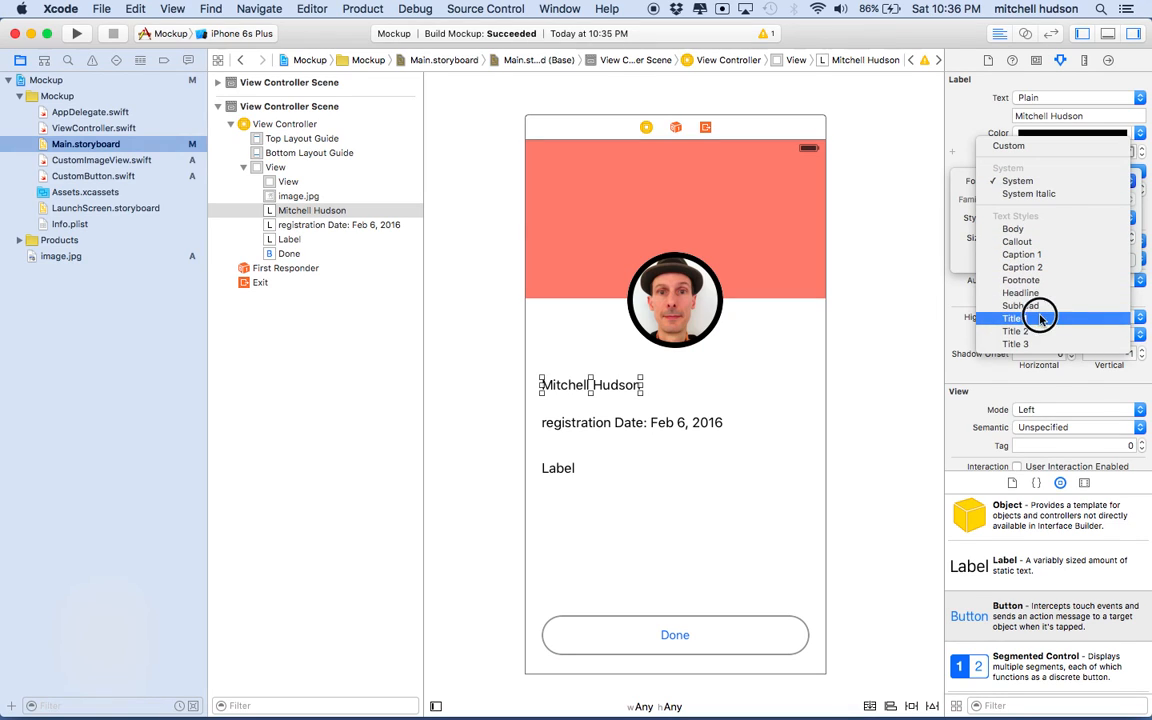
Step: Set the name label to the Title 1 font and widen it so the full name shows
{"action": "left_click", "coordinate": [1012, 318]}
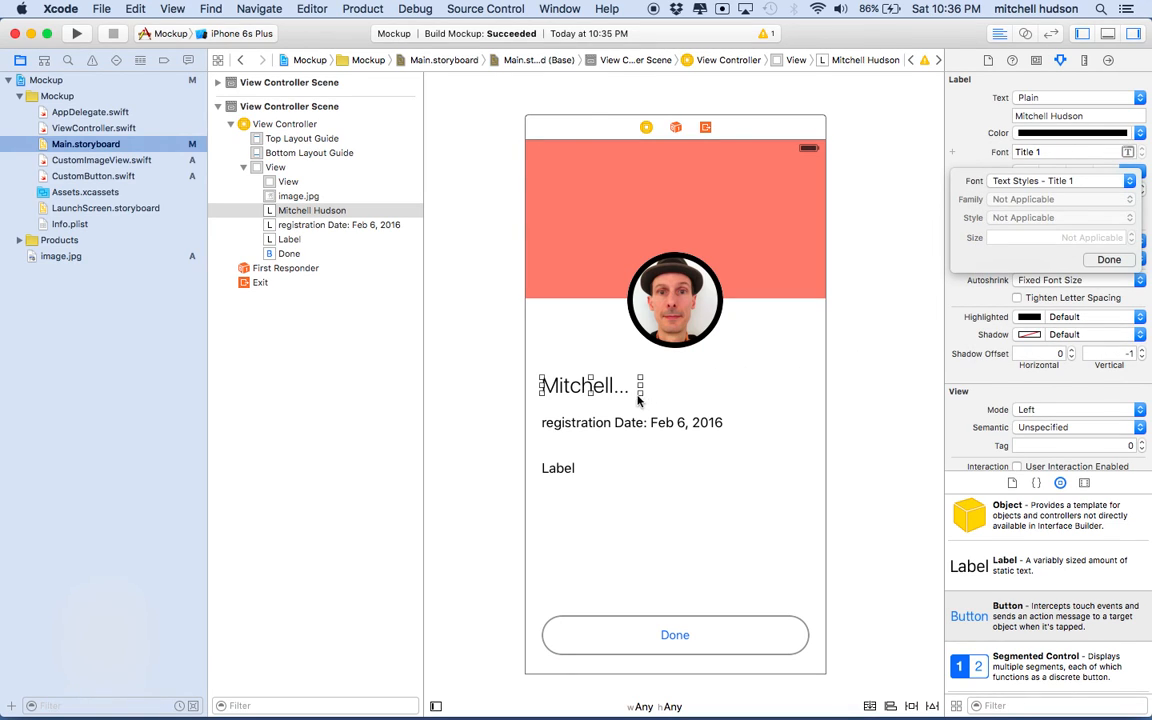
{"action": "left_click_drag", "start_coordinate": [640, 386], "coordinate": [792, 398]}
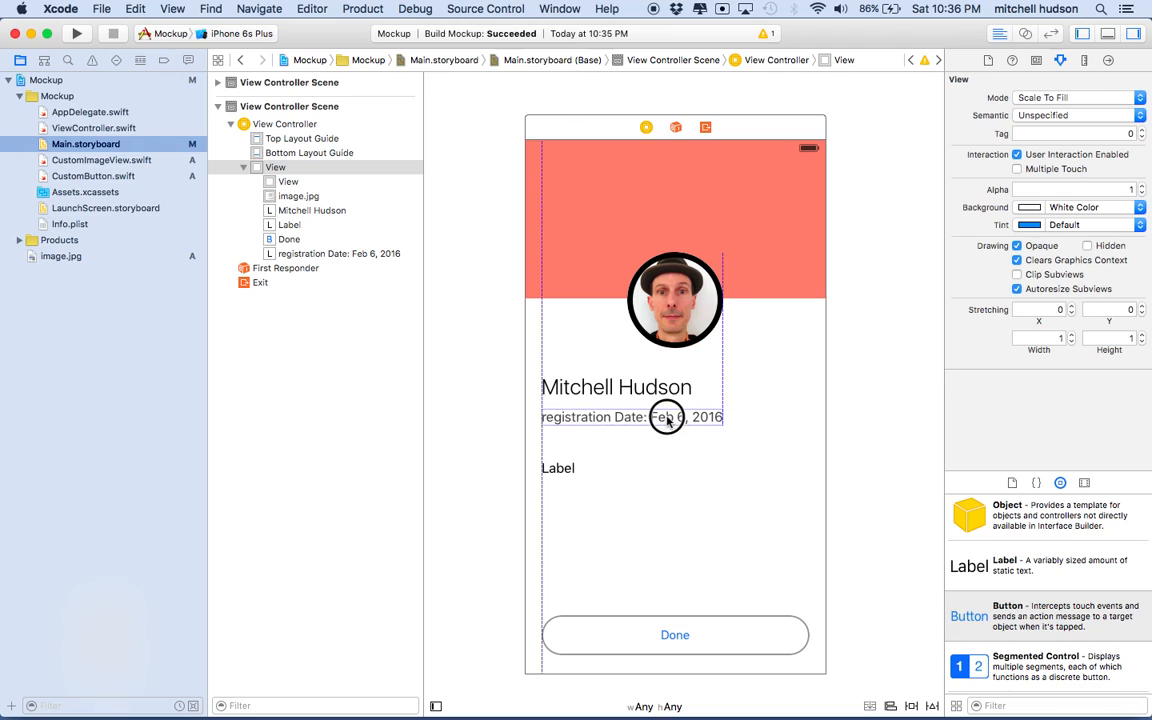
{"action": "left_click", "coordinate": [558, 468]}
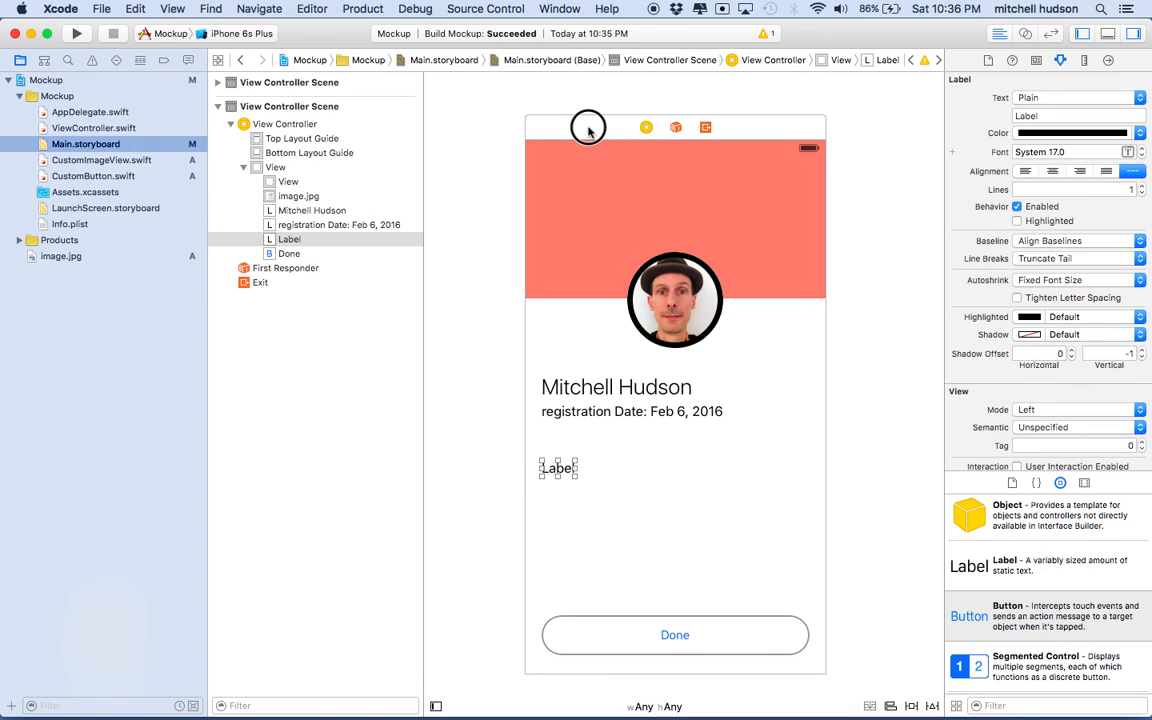
{"action": "left_click", "coordinate": [488, 204]}
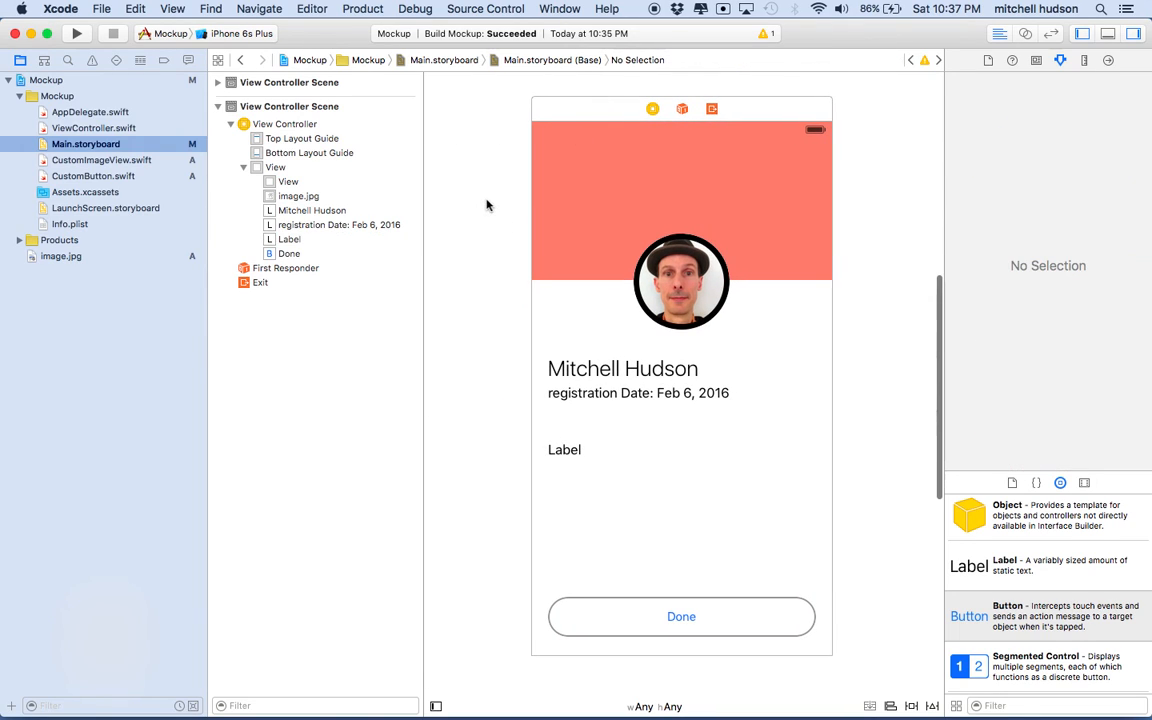
{"action": "mouse_move", "coordinate": [560, 170]}
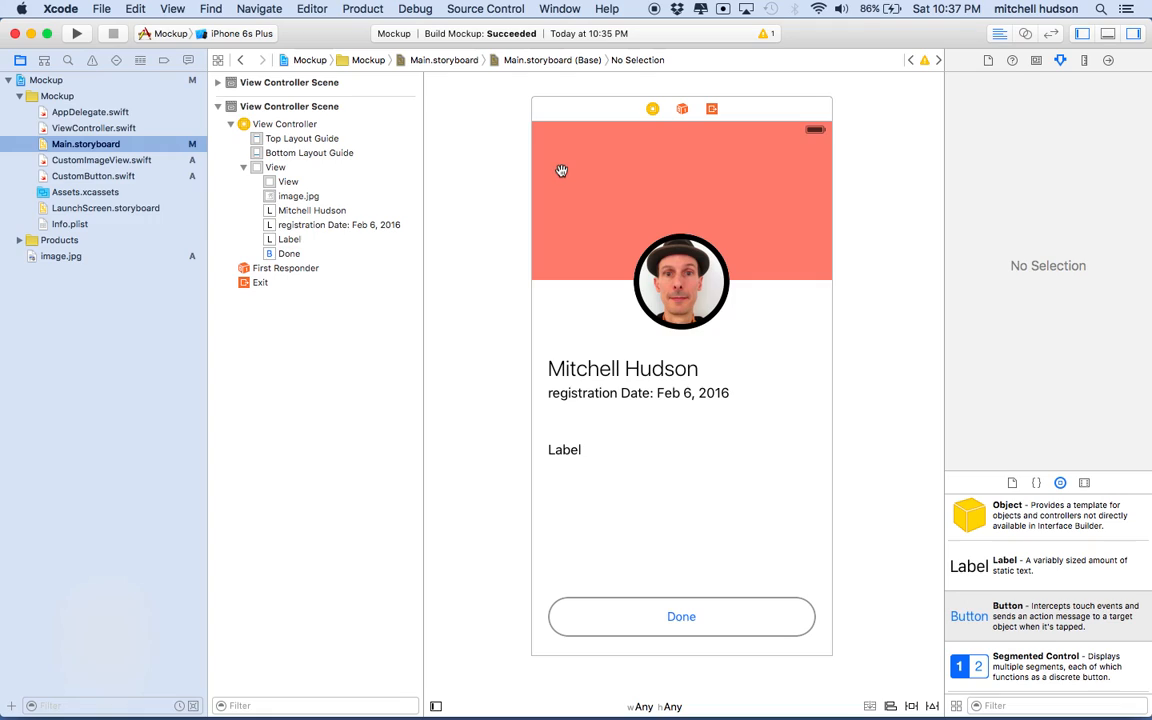
{"action": "mouse_move", "coordinate": [184, 108]}
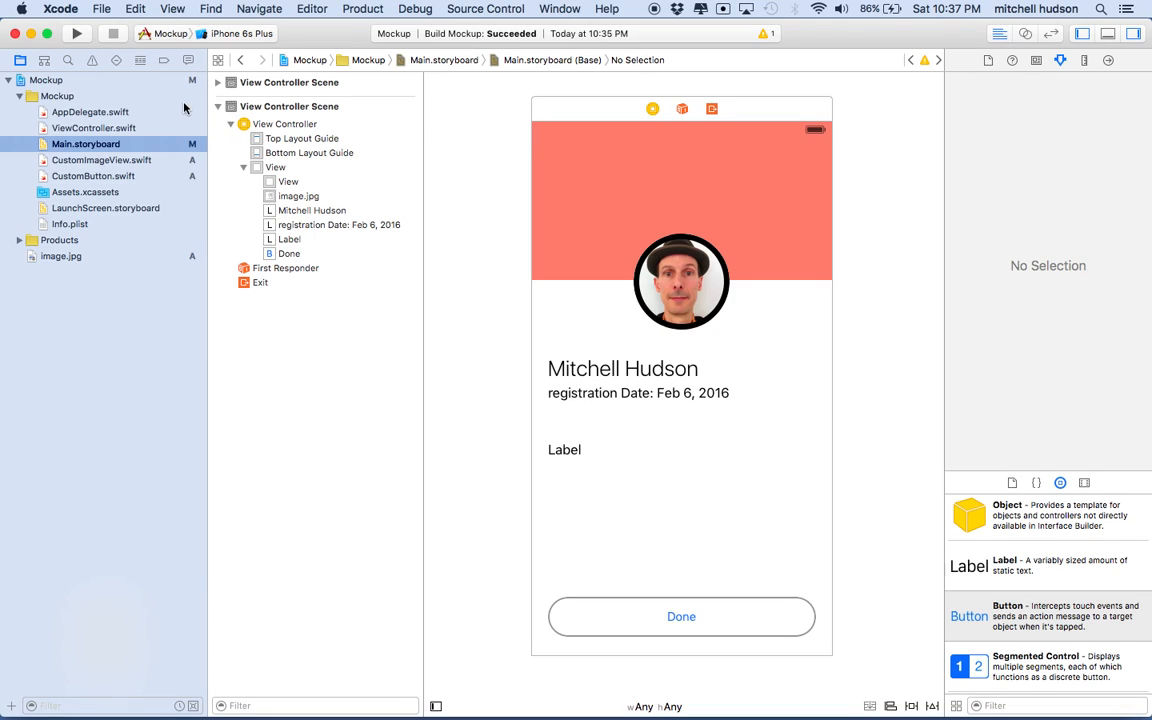
{"action": "mouse_move", "coordinate": [10, 96]}
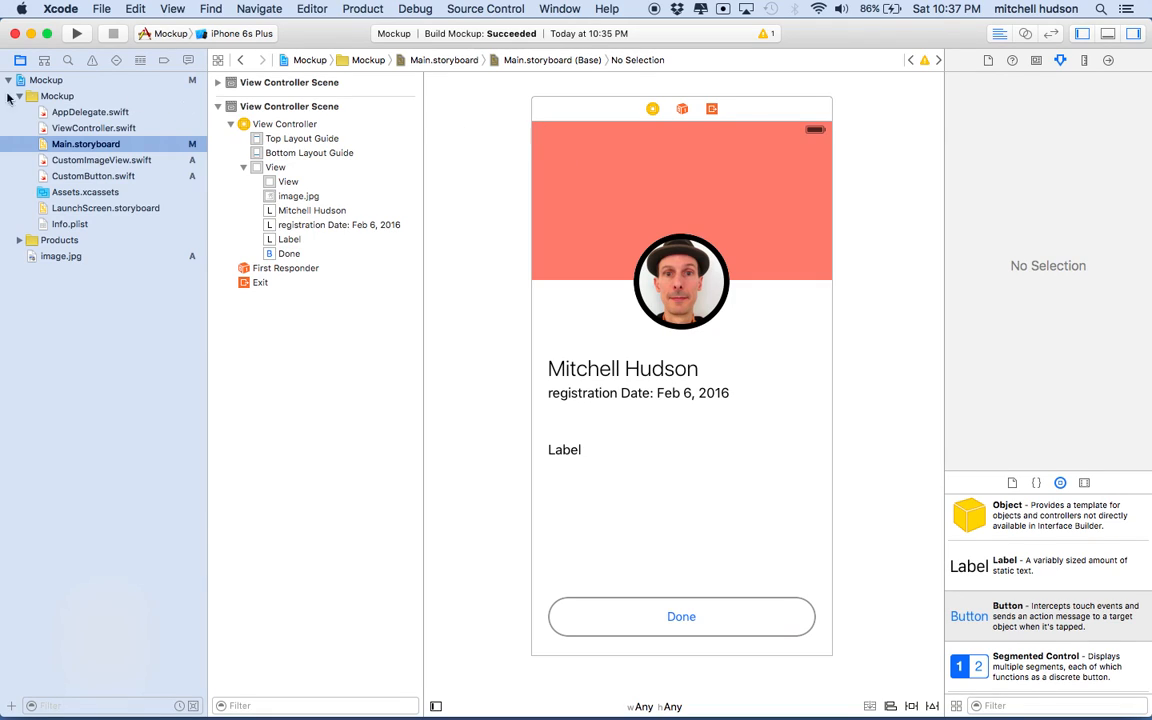